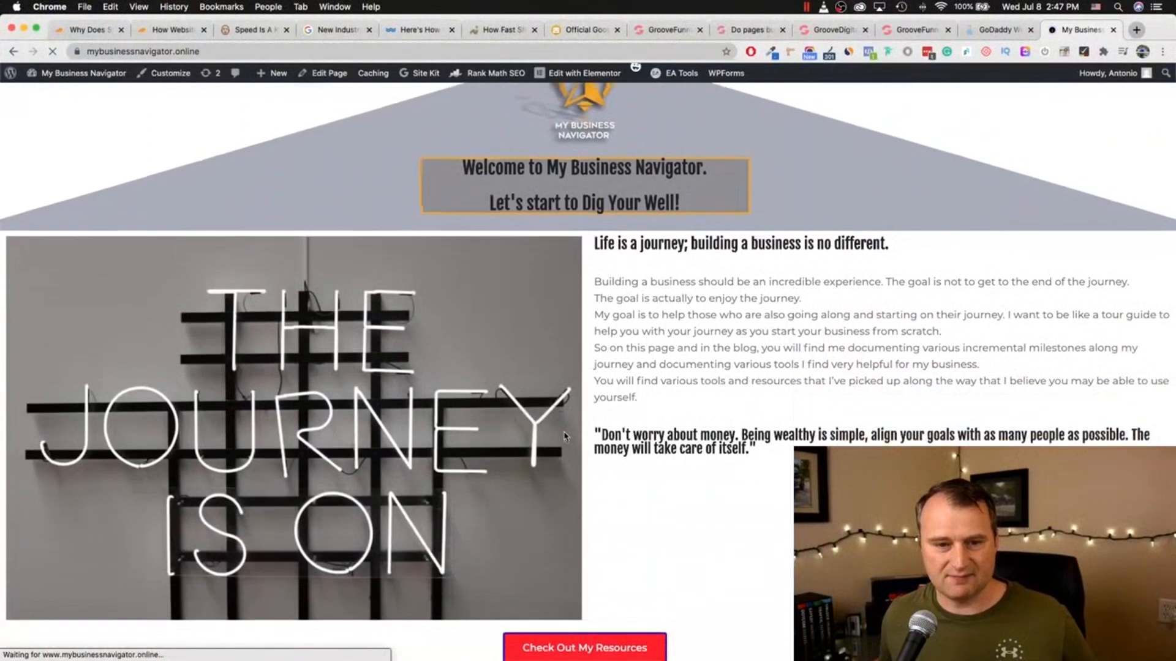
Step: Open the My Business Navigator home page in the block editor and show its Rank Math score of 93/100
scroll("down", 3)
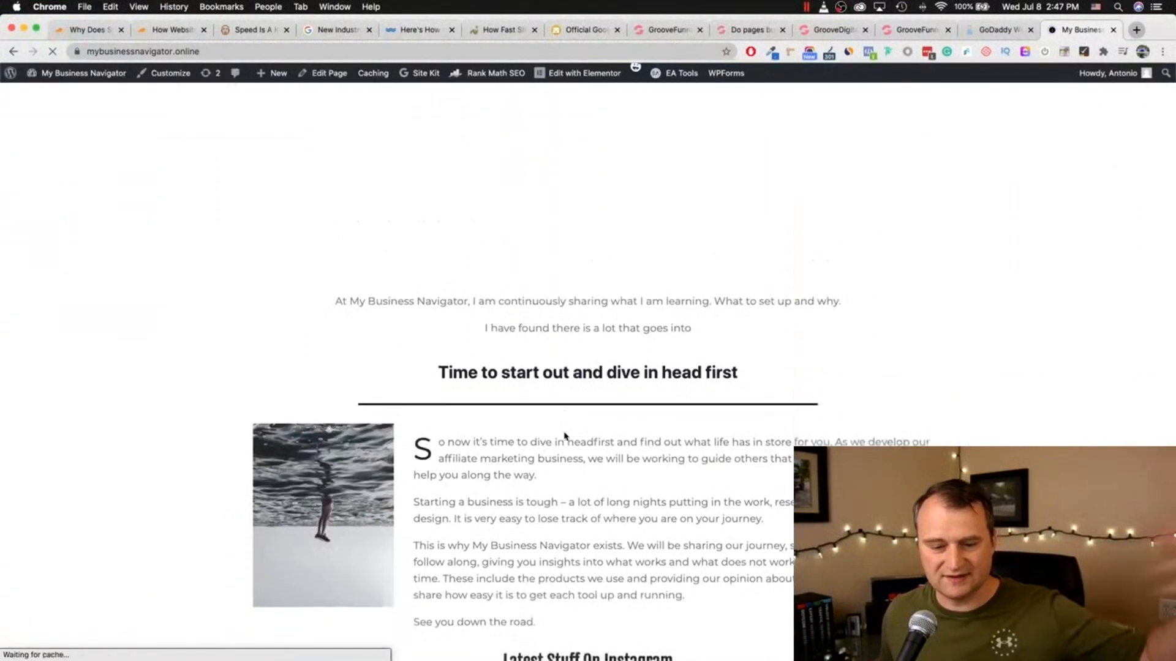
scroll("down", 3)
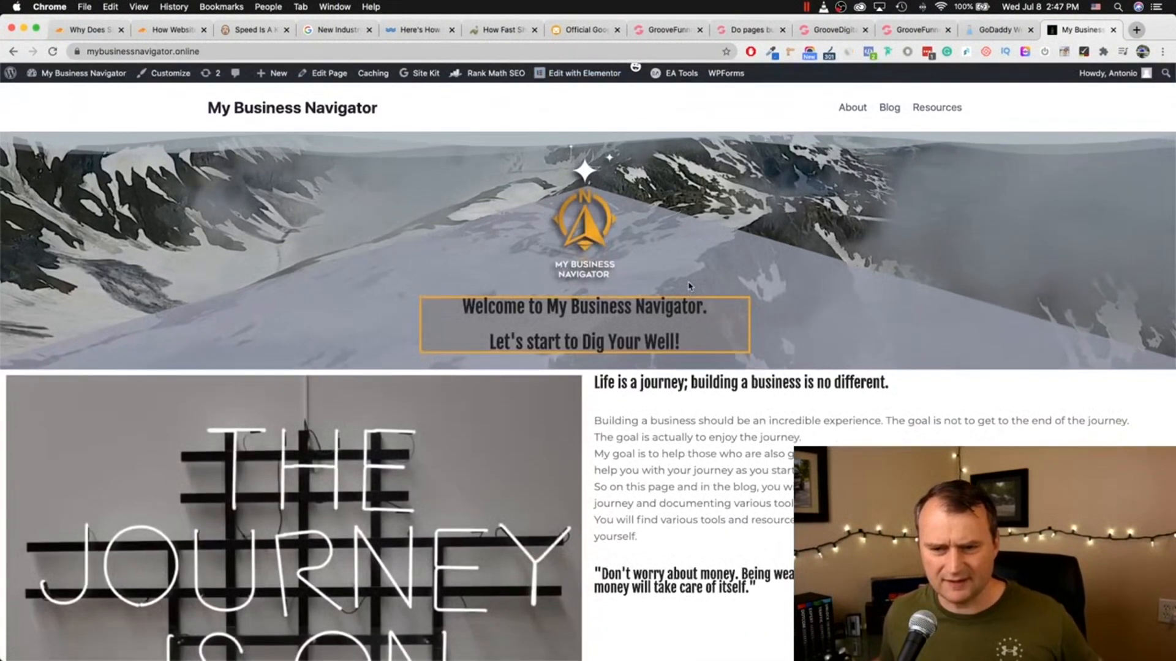
left_click(495, 74)
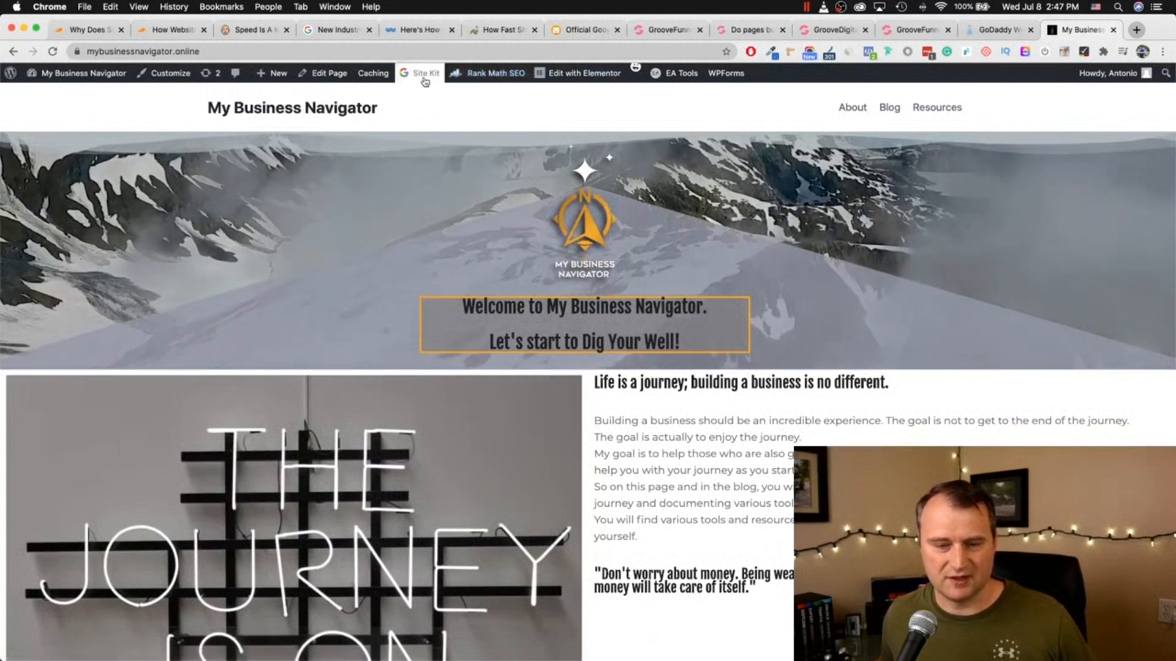
left_click(495, 74)
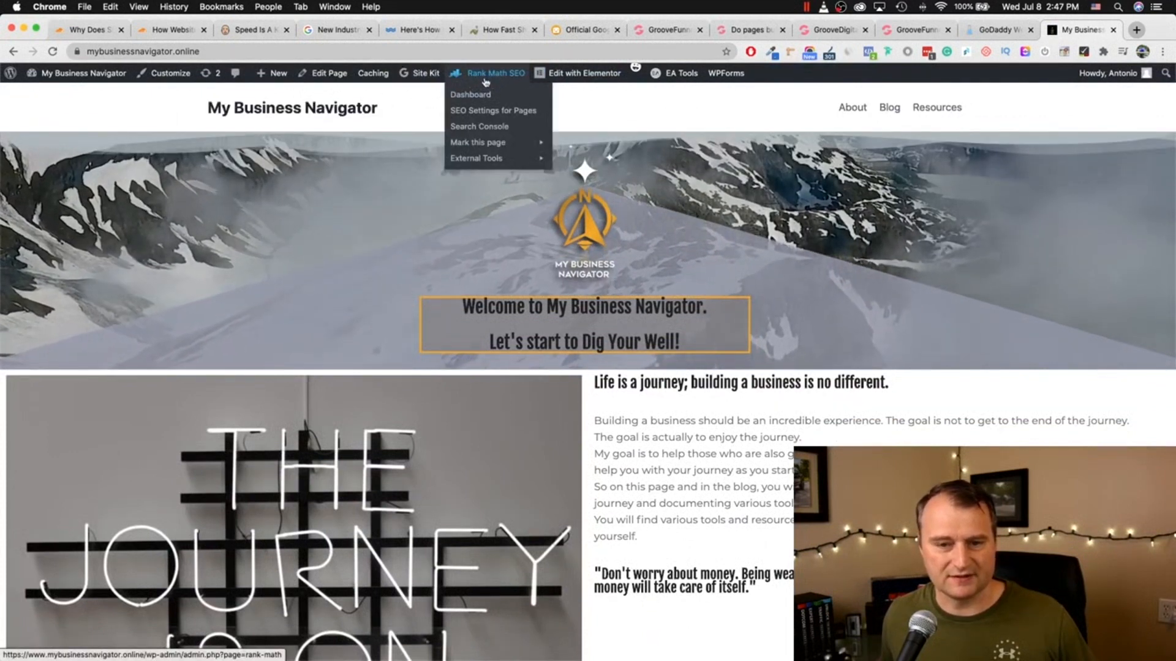
mouse_move(471, 94)
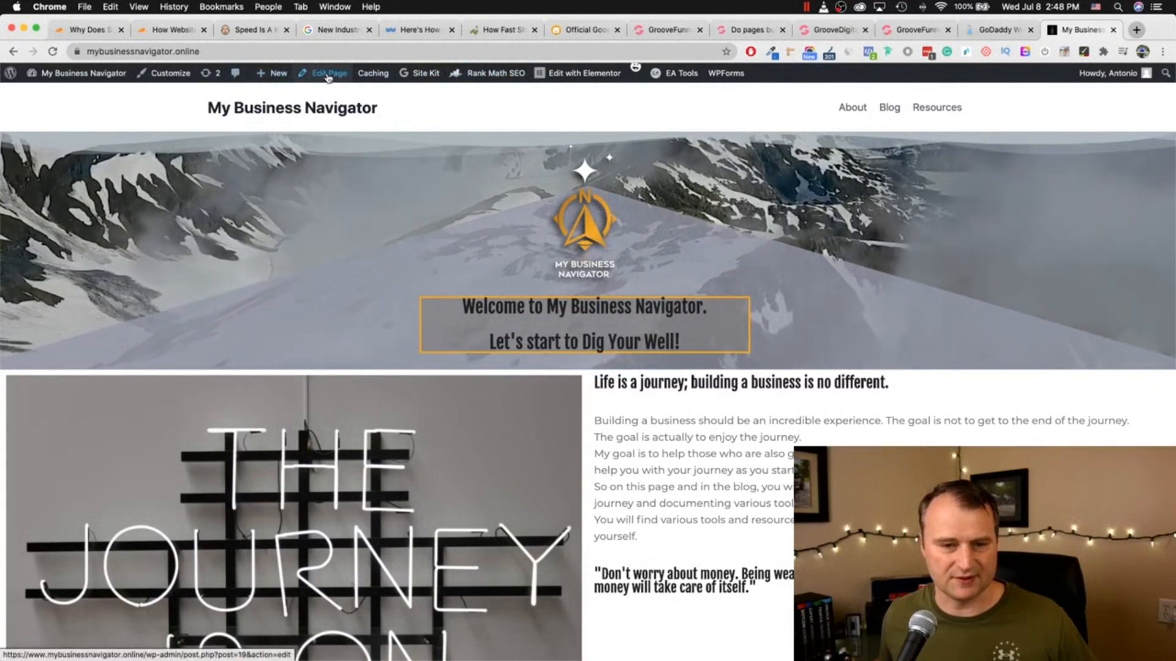
left_click(327, 74)
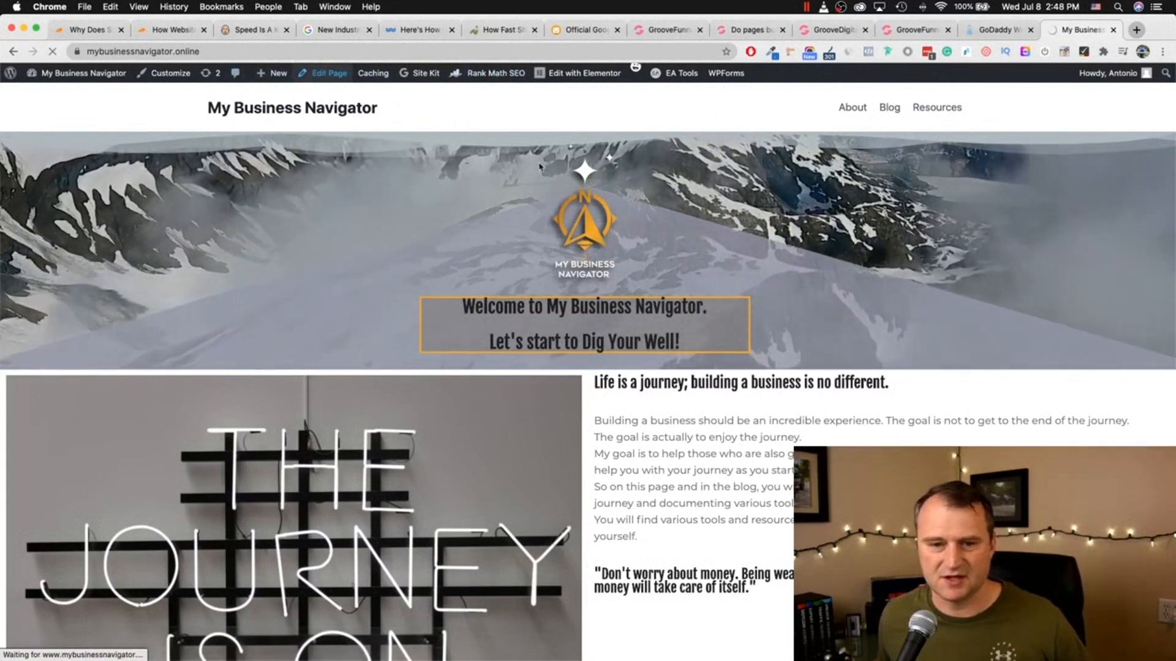
left_click(327, 74)
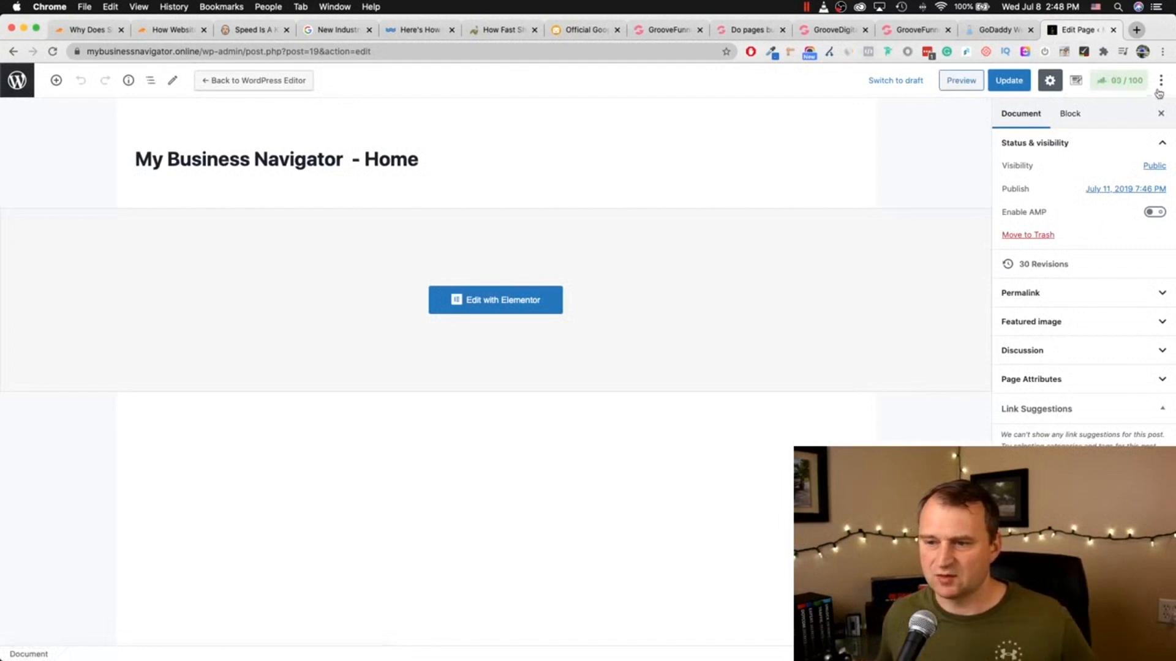
left_click(1119, 80)
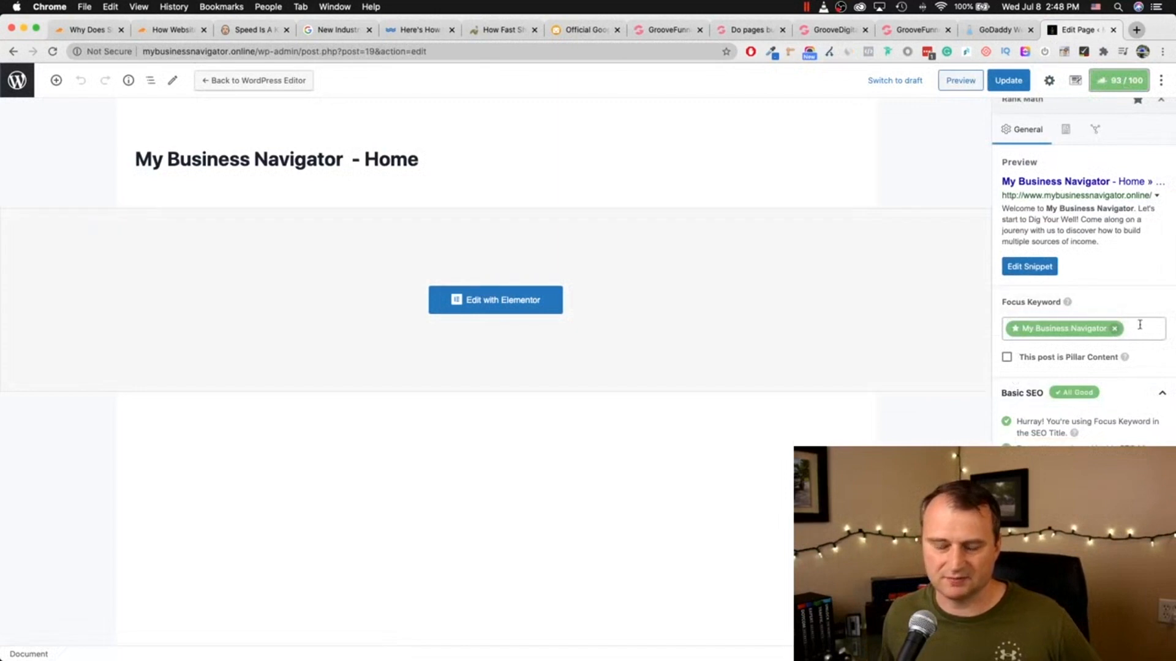
mouse_move(1095, 338)
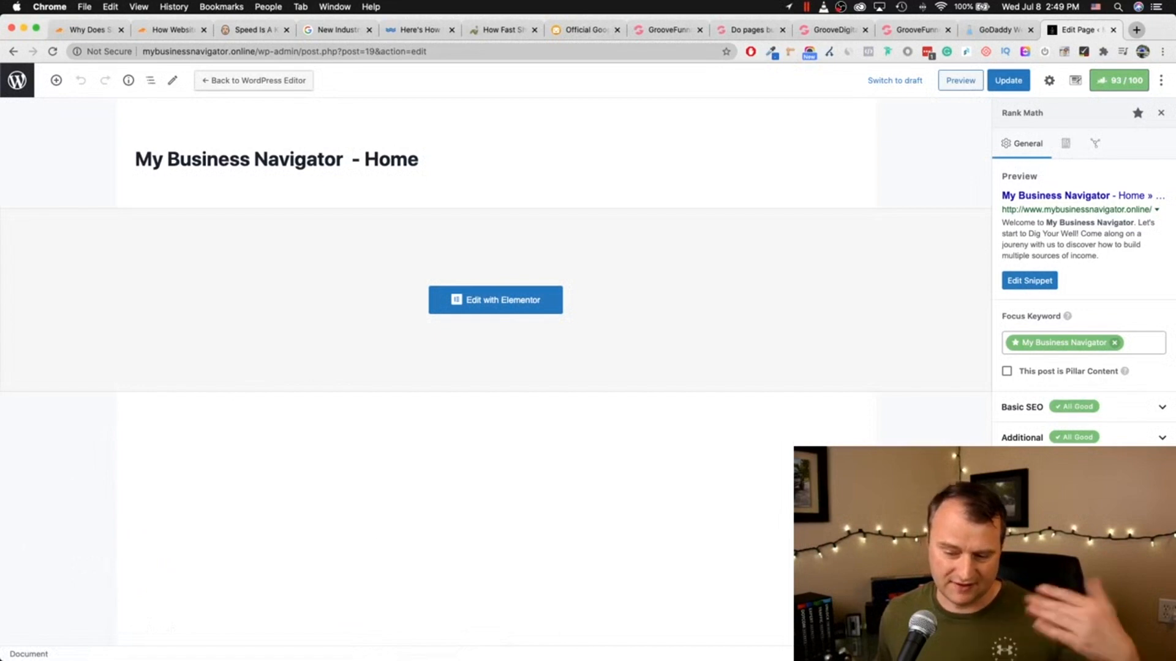
mouse_move(1122, 379)
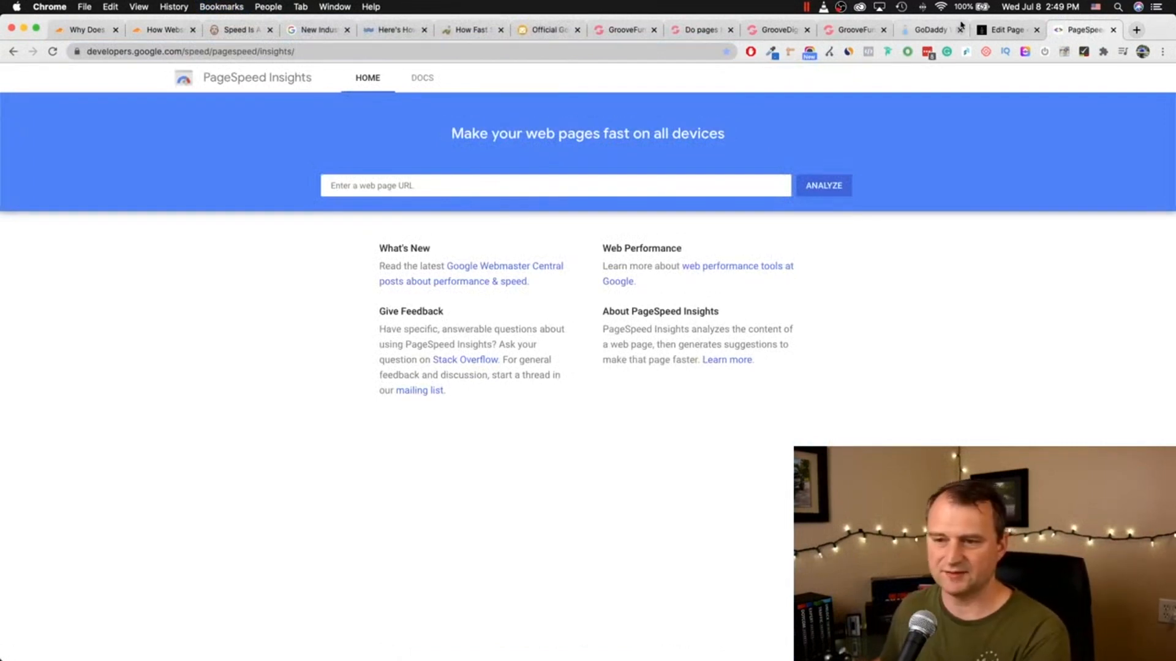
Step: Analyze the site URL in PageSpeed Insights, reading 12 on mobile then 54 on desktop
left_click(1001, 29)
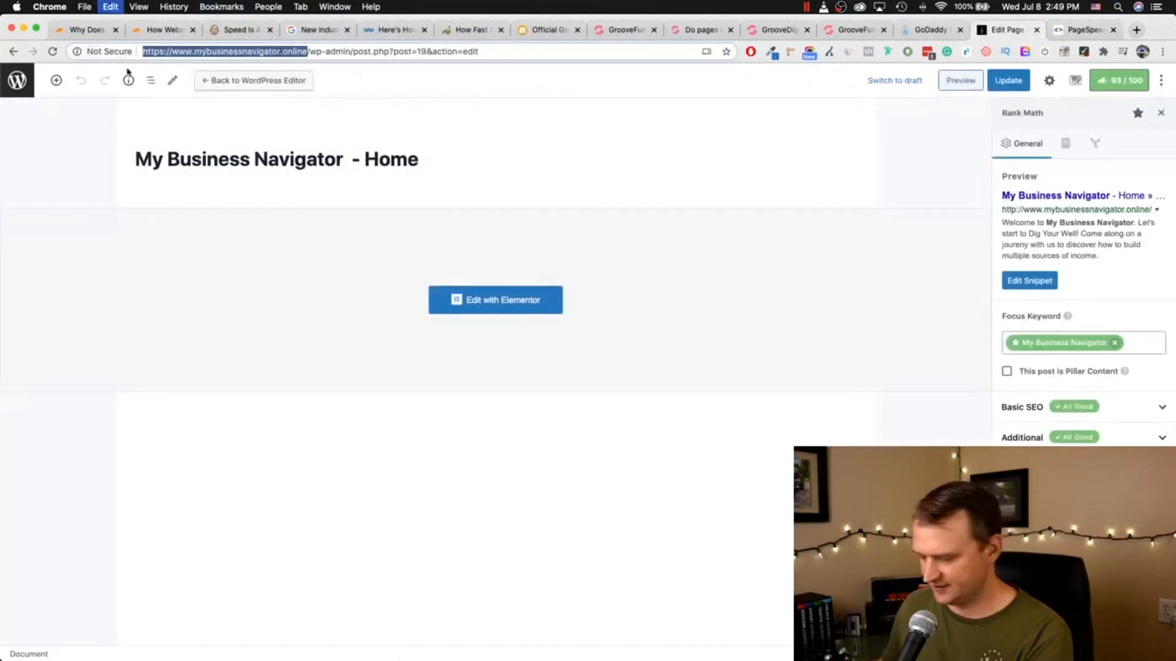
left_click(1085, 29)
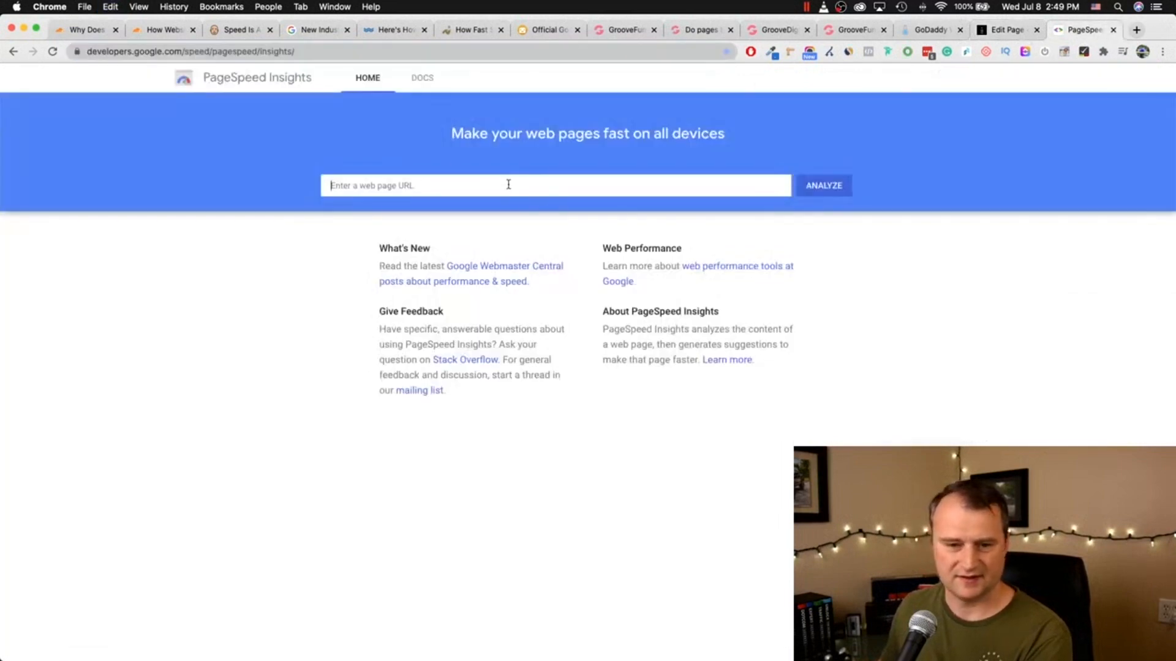
left_click(823, 133)
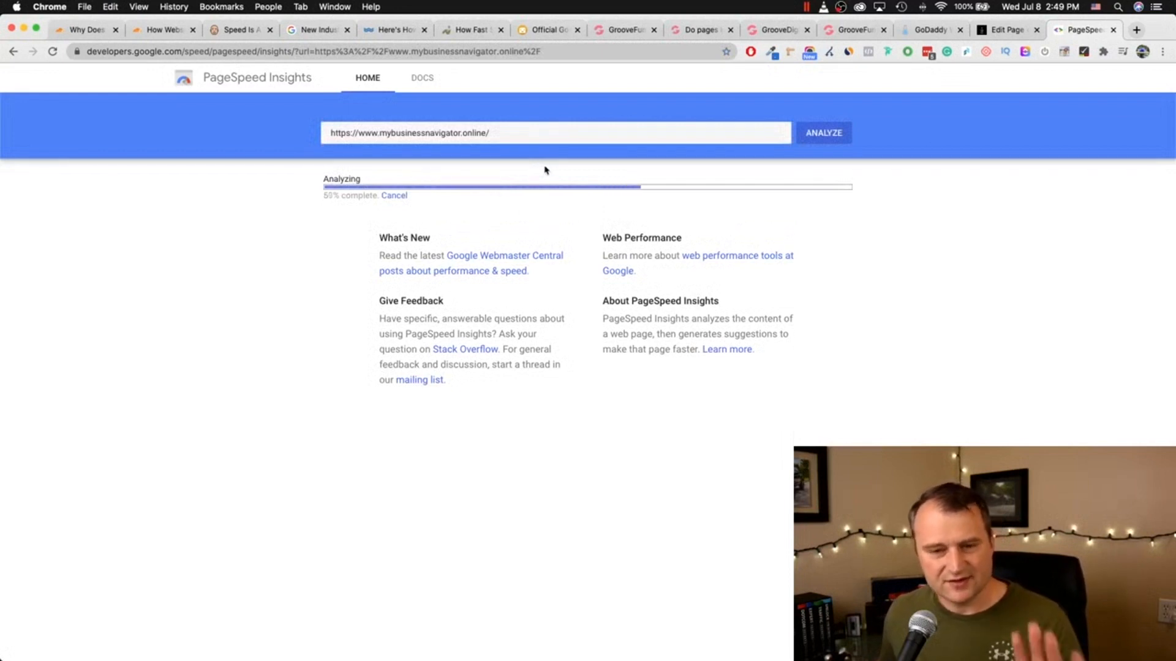
mouse_move(551, 157)
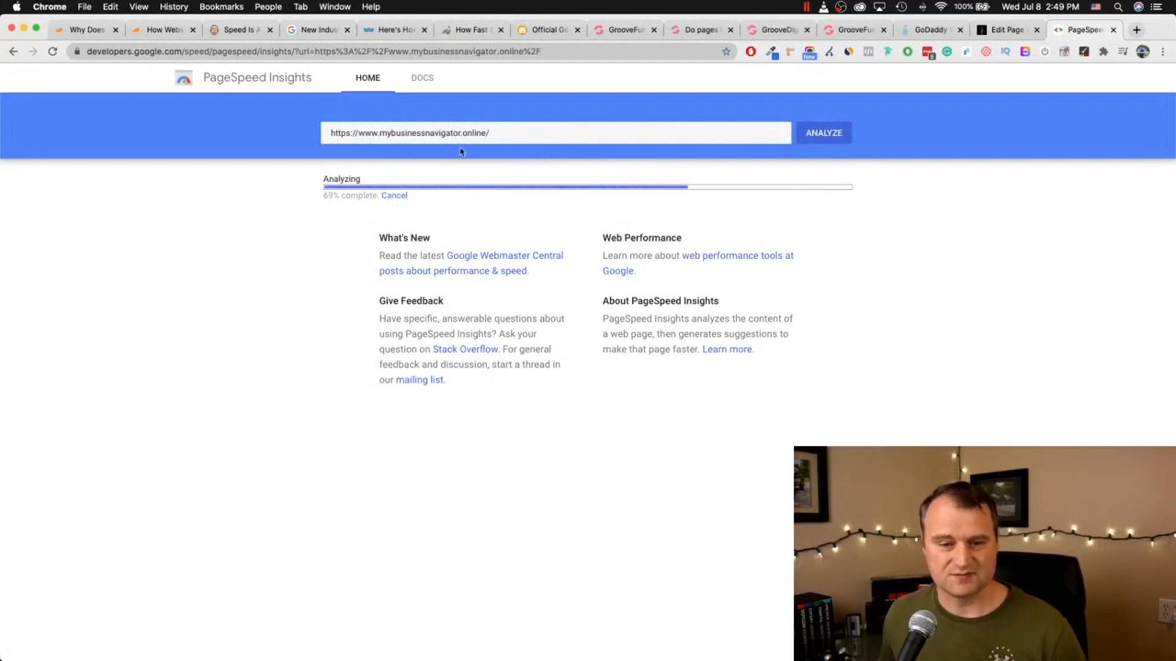
mouse_move(476, 243)
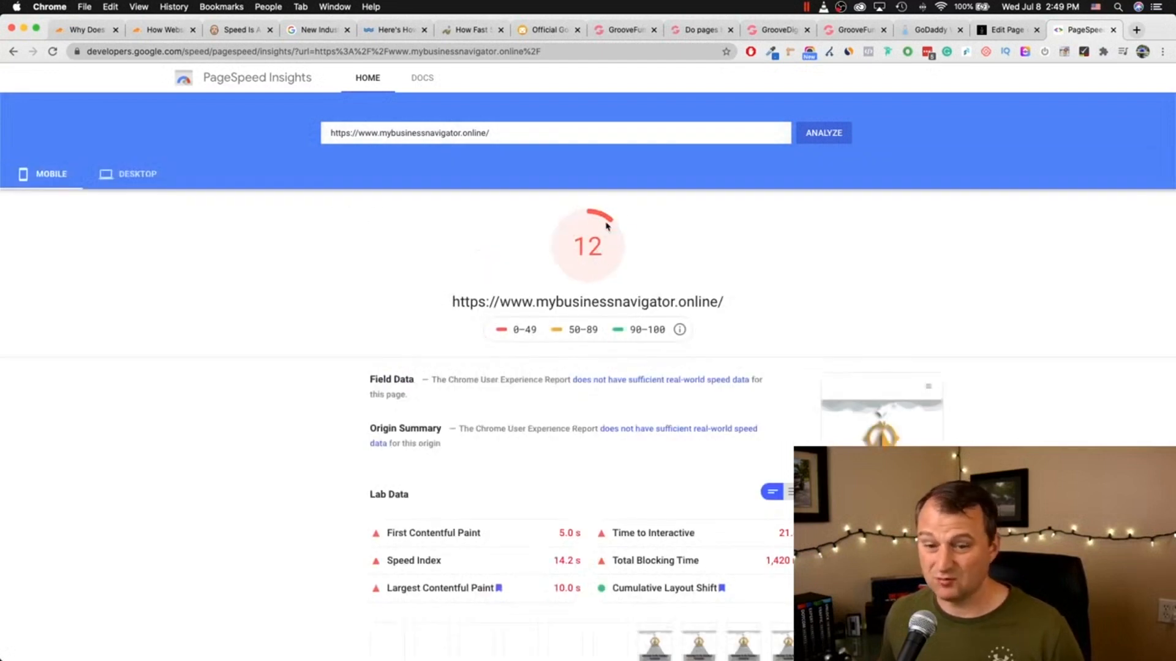
mouse_move(515, 343)
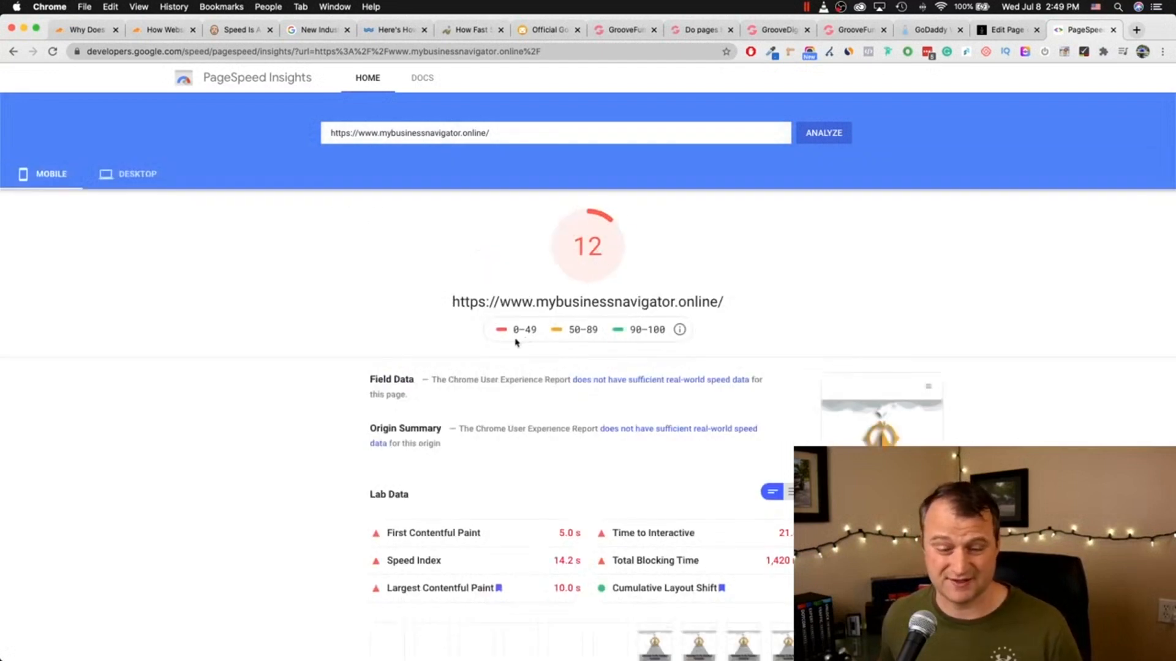
left_click(136, 174)
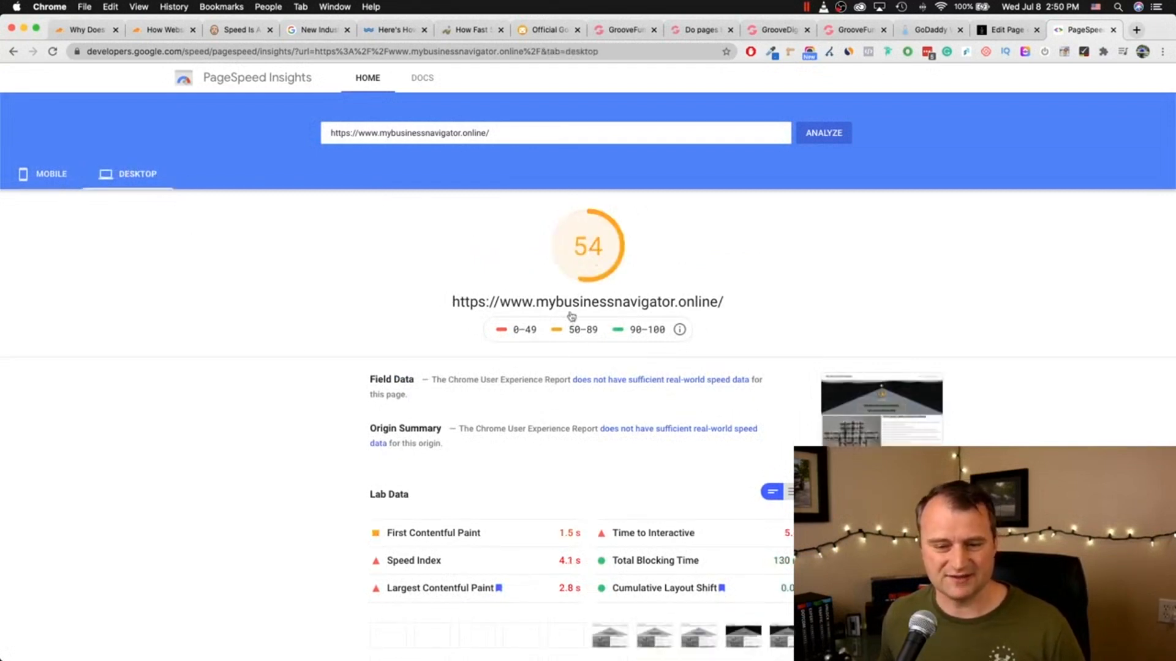
mouse_move(565, 338)
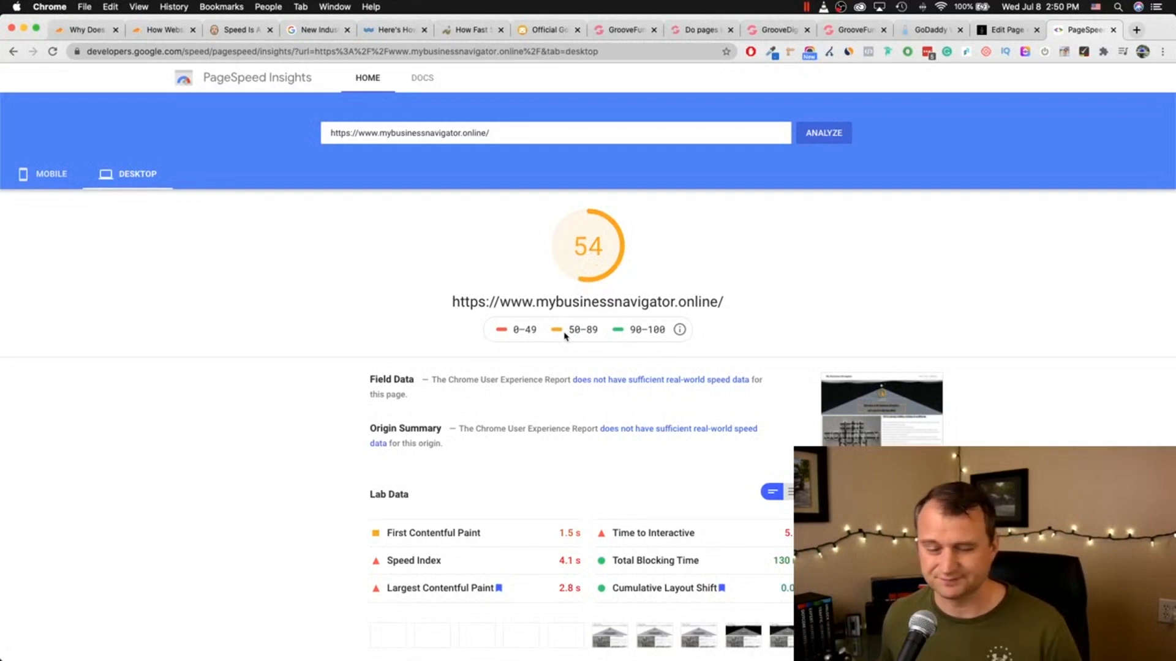
mouse_move(674, 142)
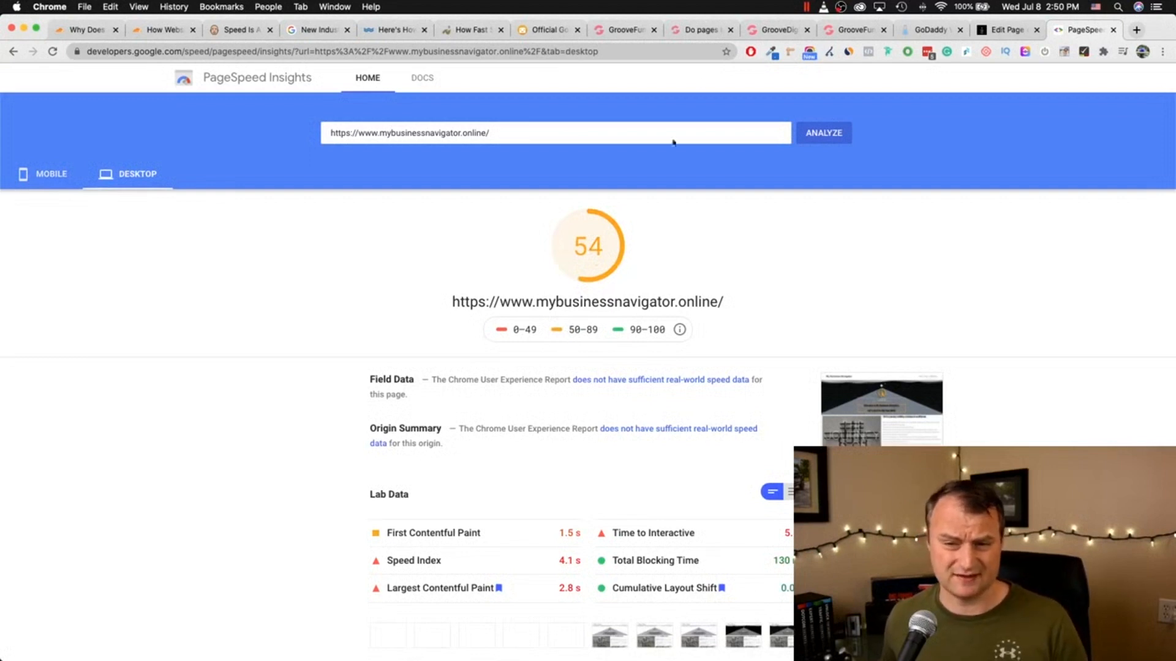
Step: Return to the Edit Page tab with the home page open in the block editor
left_click(1010, 29)
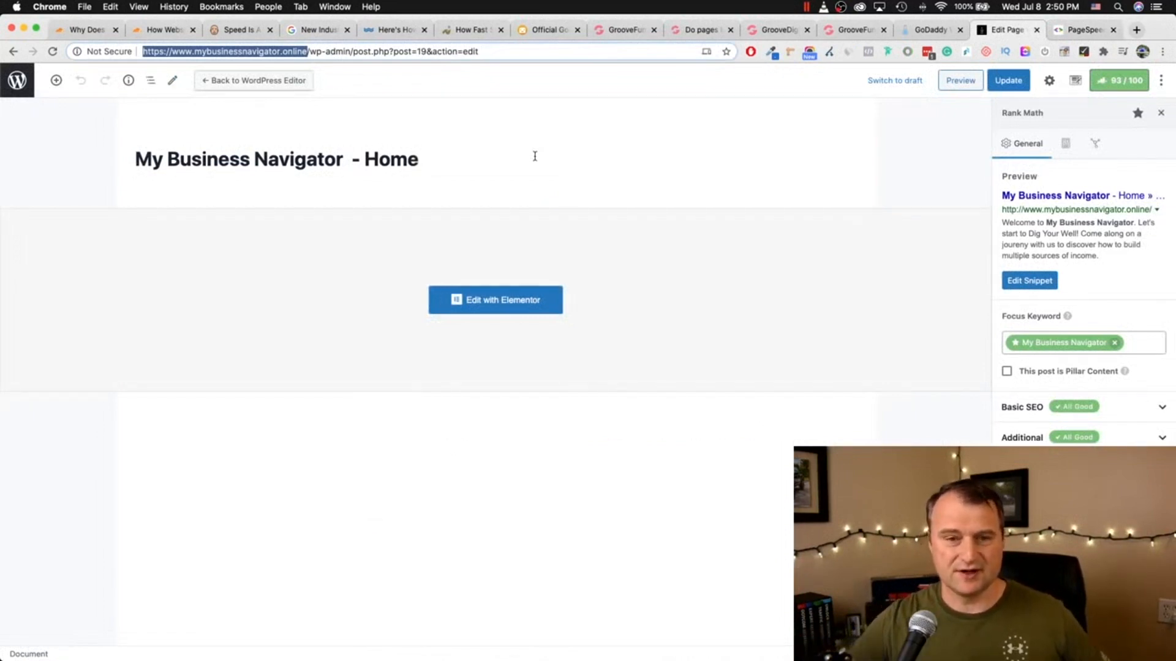
mouse_move(819, 127)
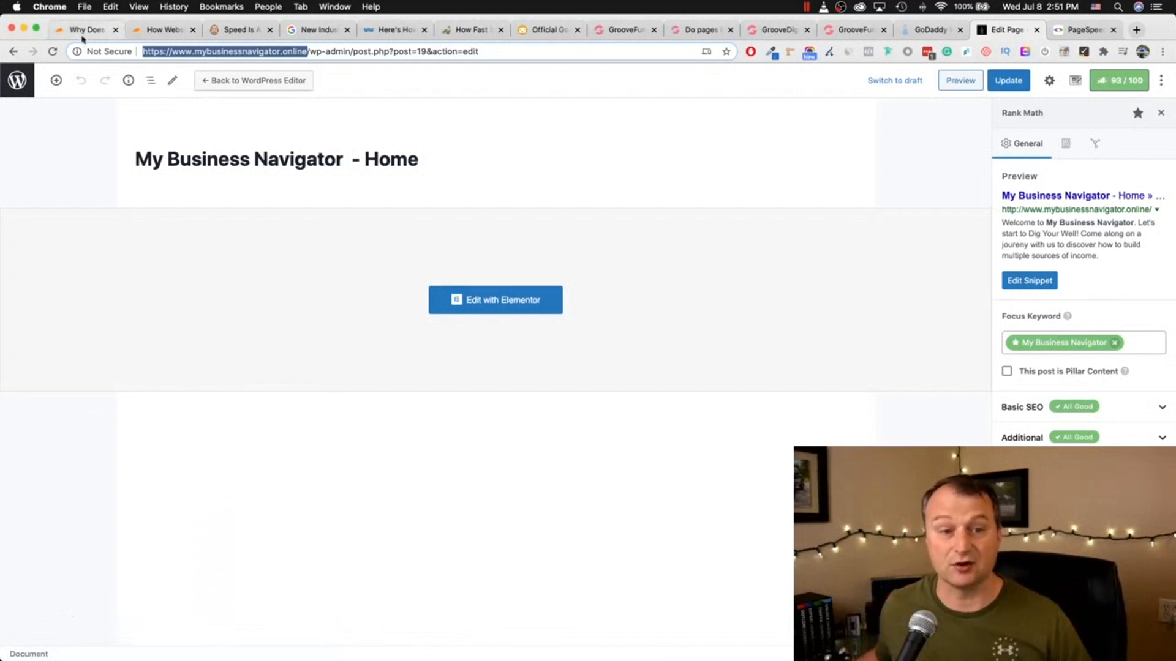
Step: Bring up Cloudflare's Why Site Speed Matters article and check its connection security details
left_click(83, 29)
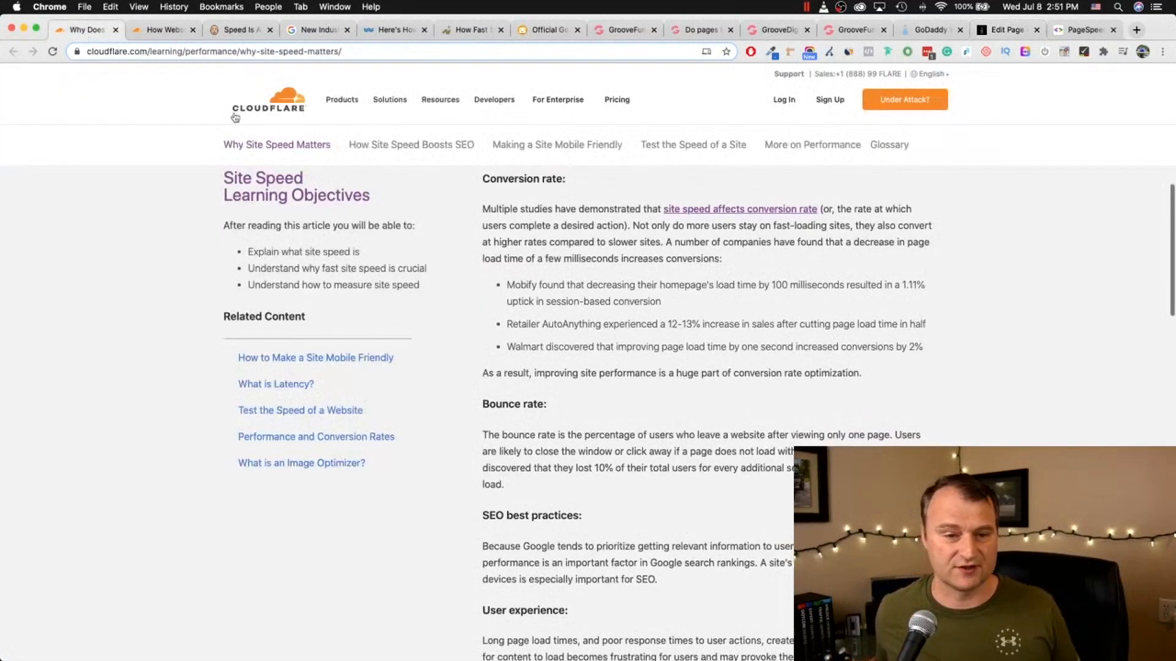
mouse_move(299, 125)
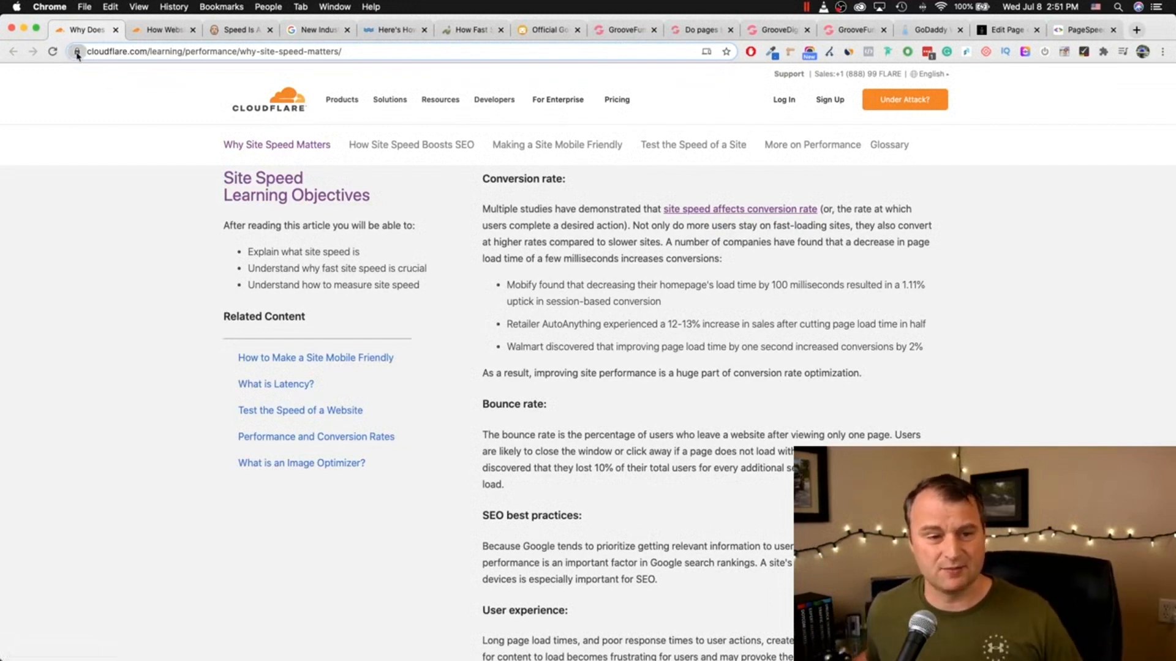
left_click(76, 52)
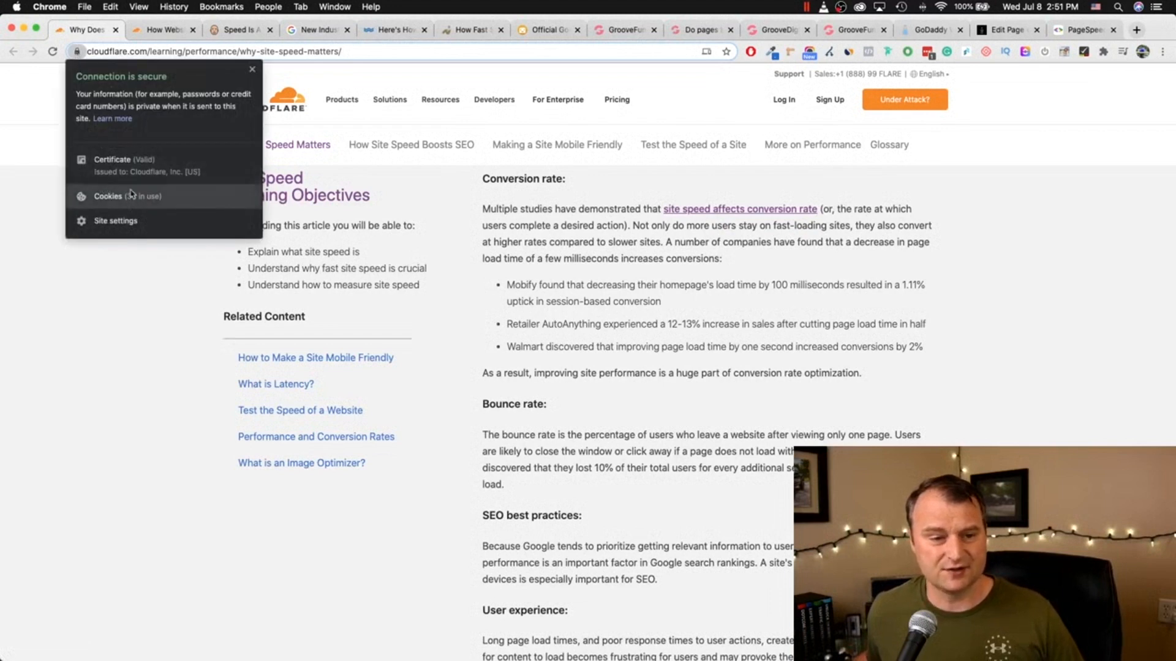
mouse_move(130, 181)
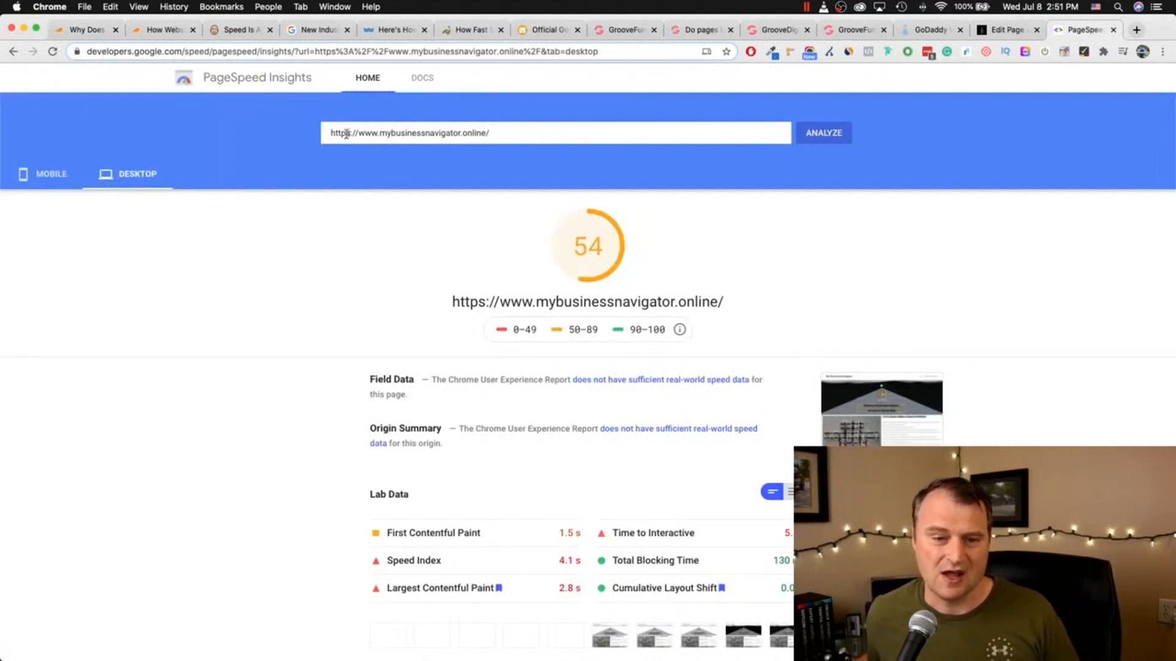
mouse_move(339, 152)
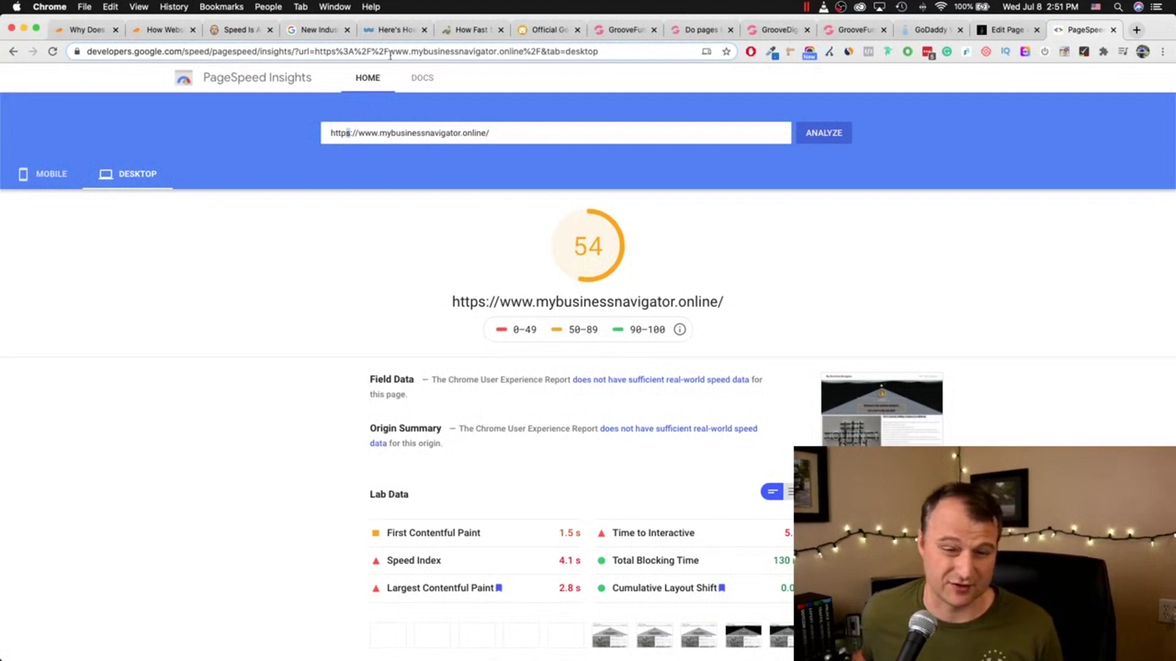
left_click(80, 29)
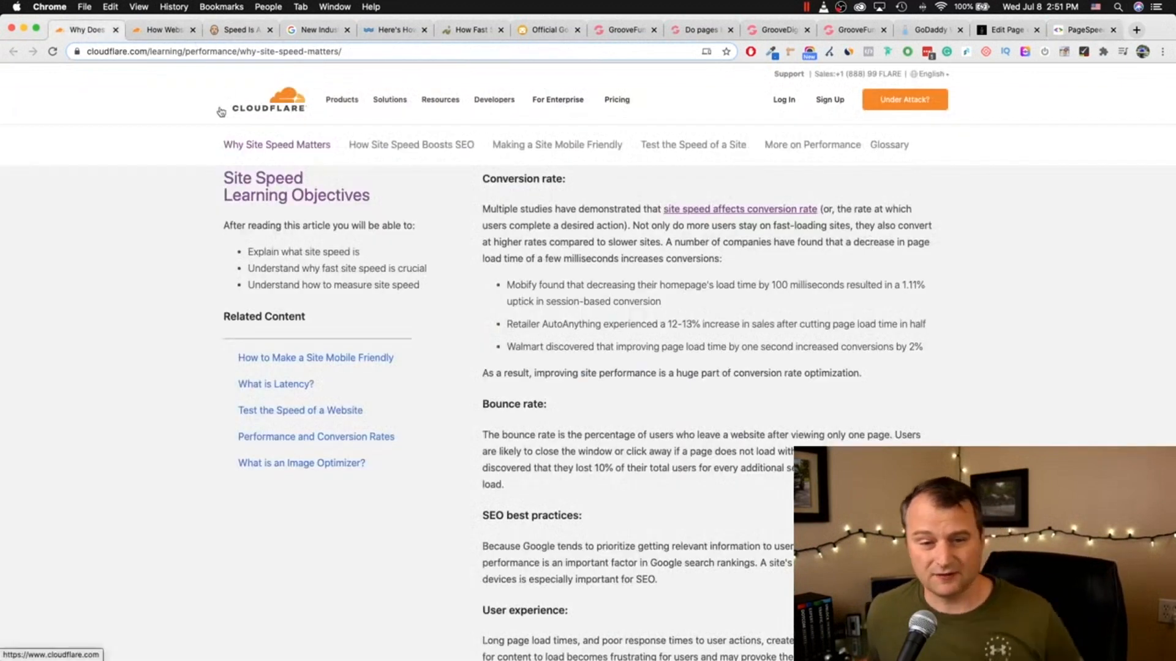
mouse_move(362, 147)
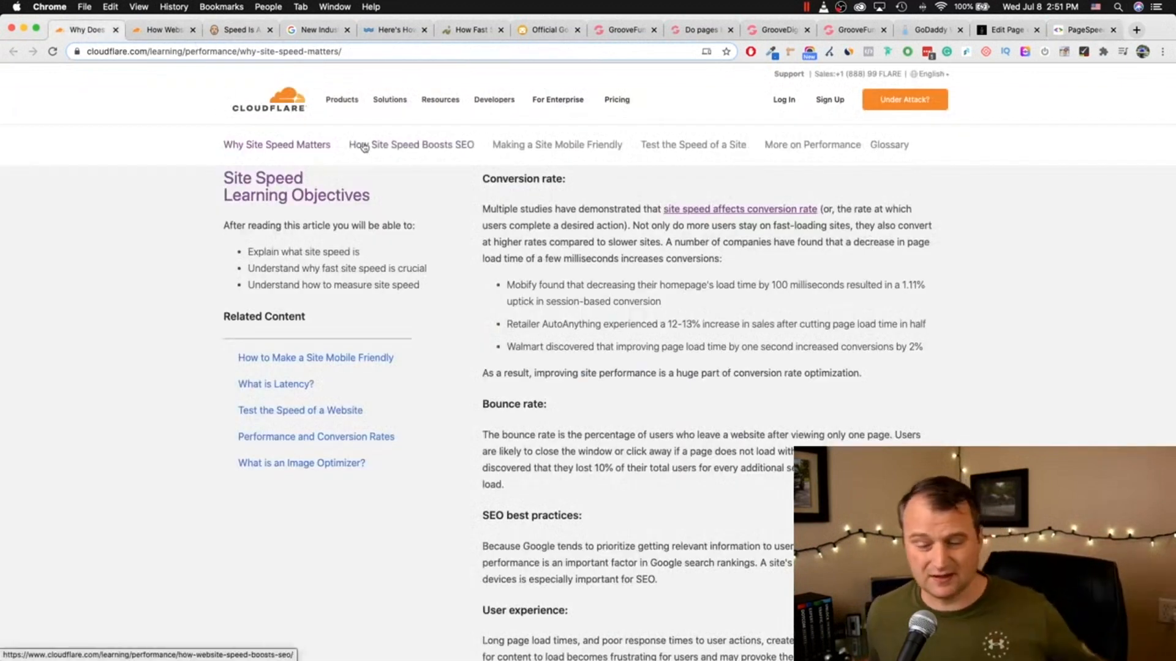
Step: Highlight the Mobify bullet, then just 'homepage's load time by 100 milliseconds'
scroll("down", 3)
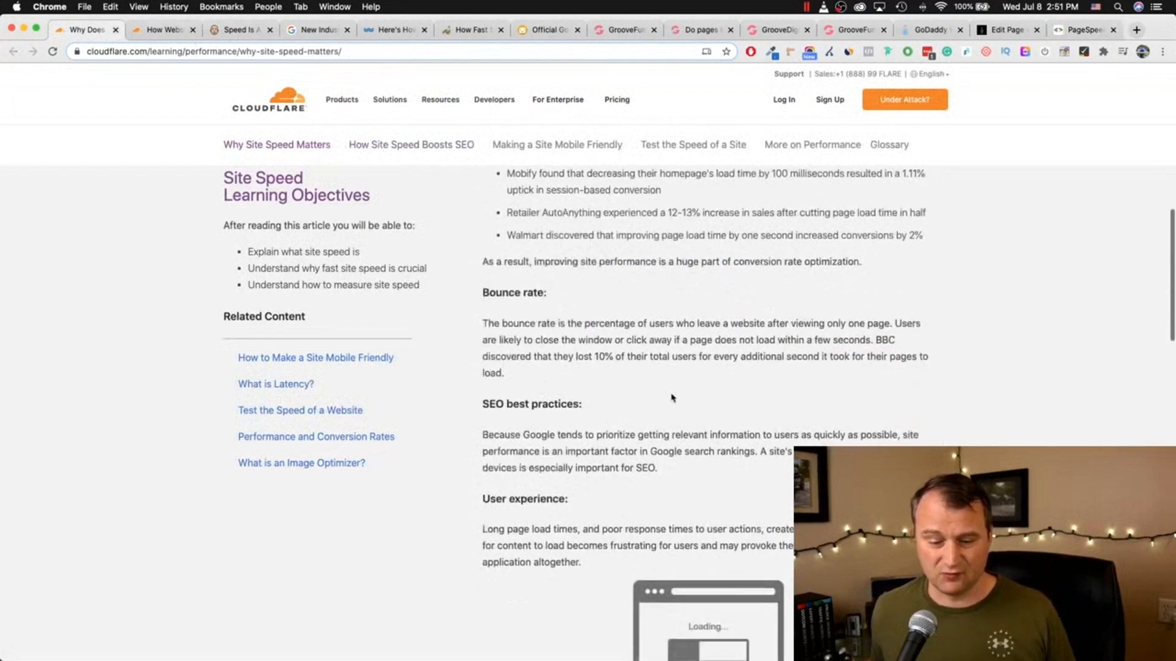
scroll("down", 3)
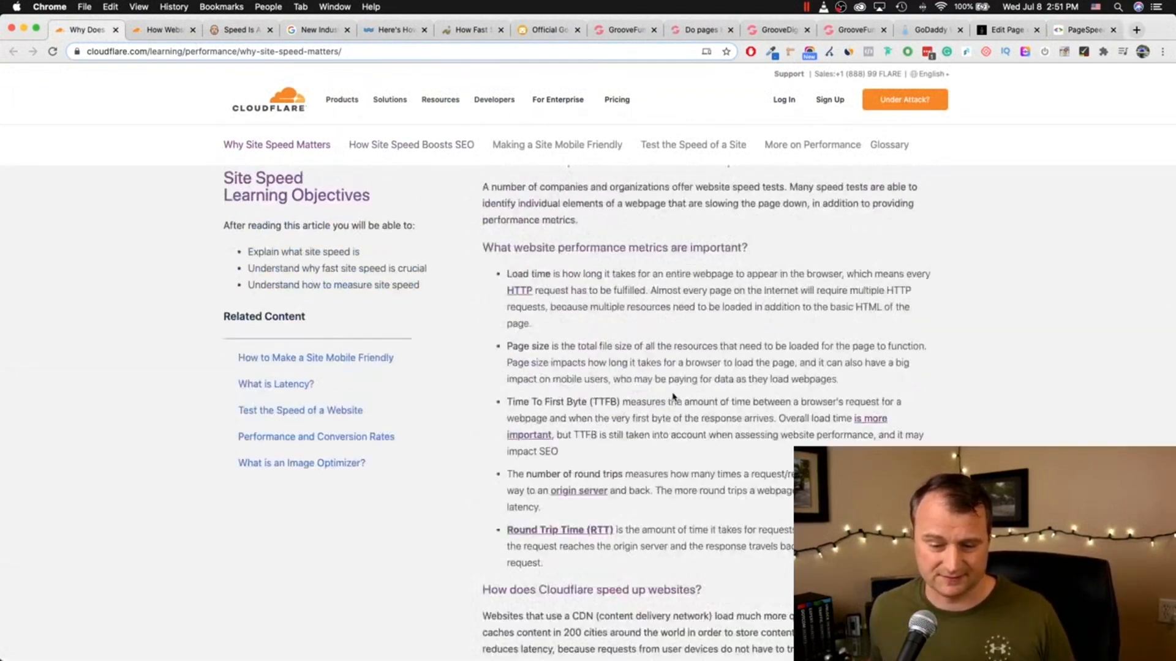
scroll("down", 3)
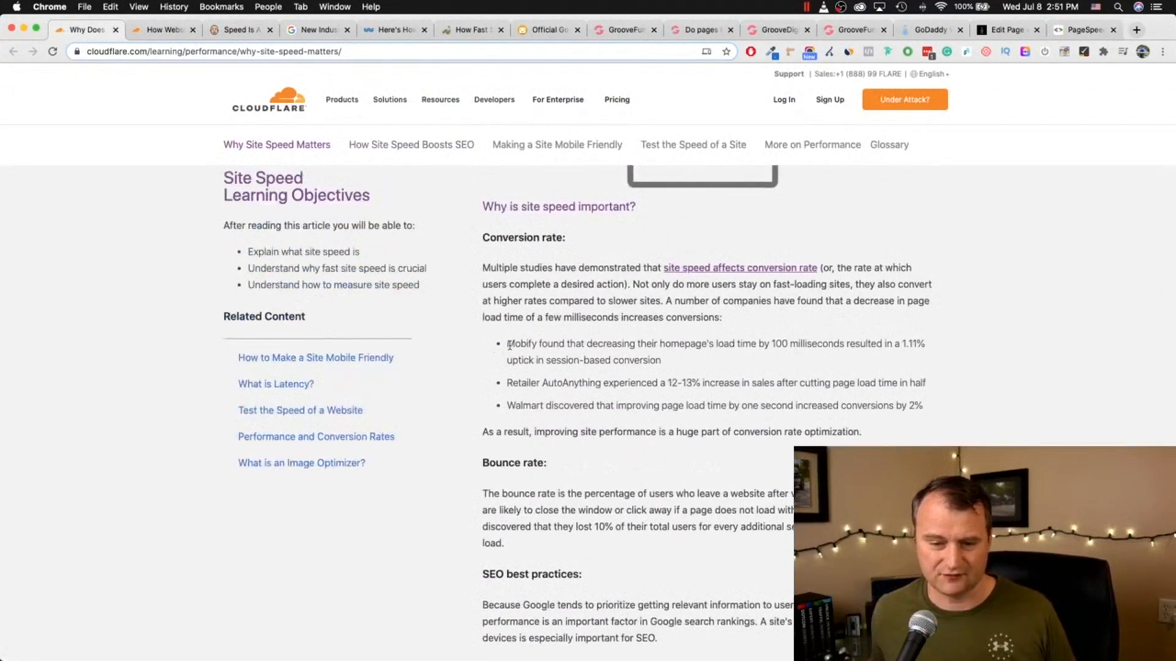
left_click_drag(507, 343, 806, 343)
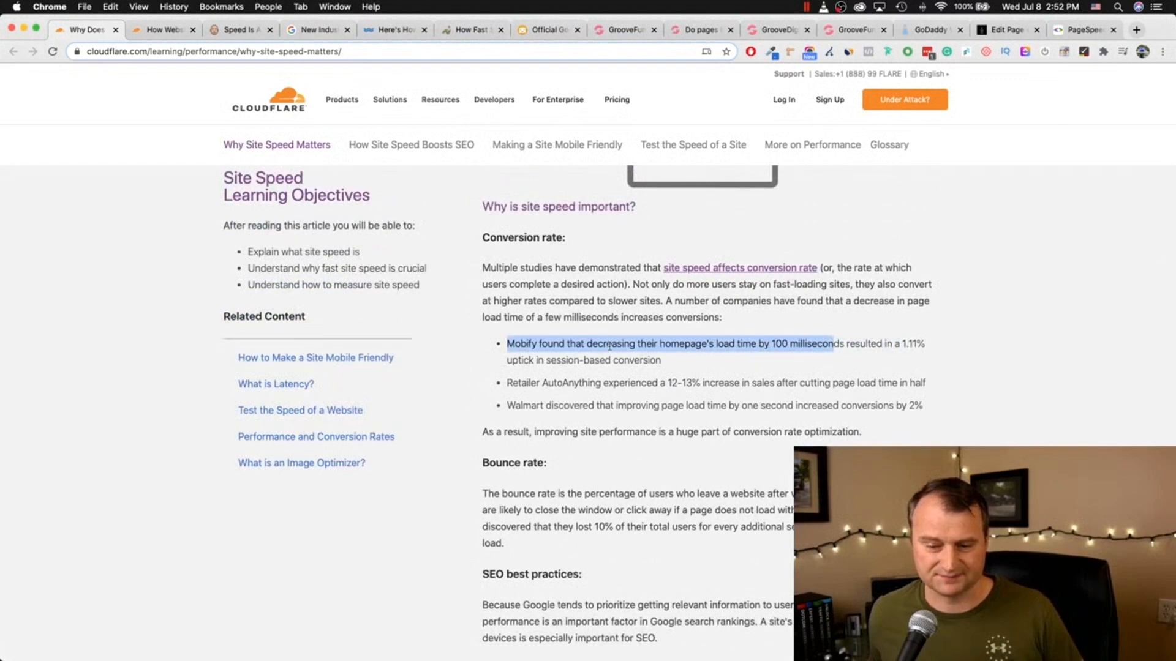
left_click(784, 346)
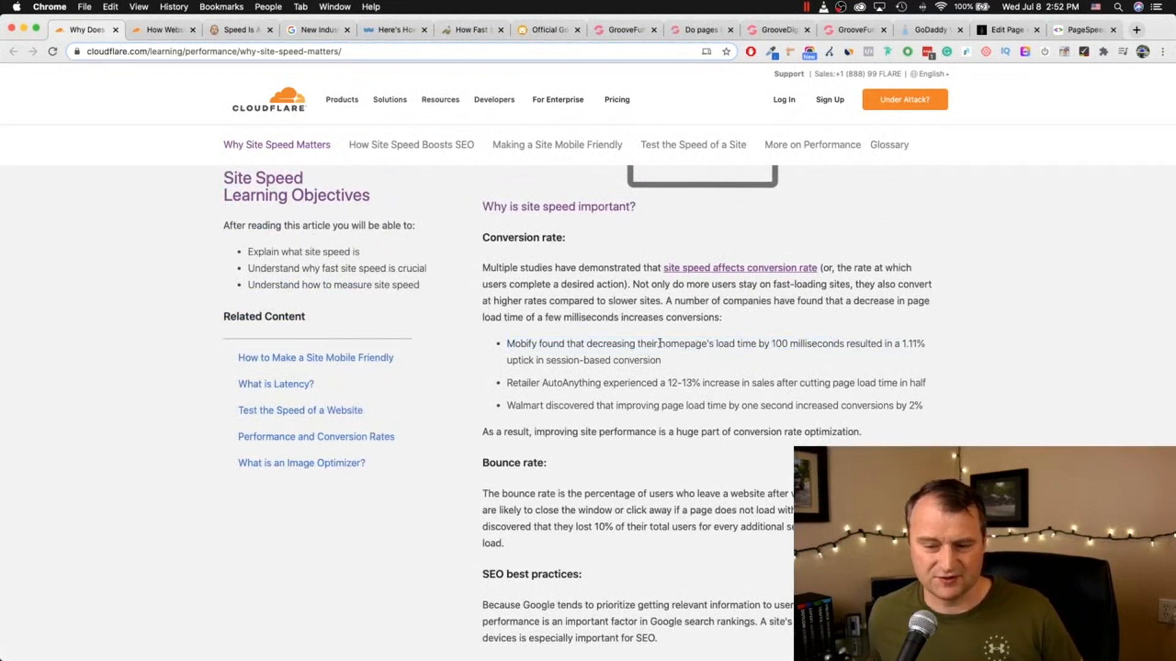
left_click_drag(659, 343, 862, 343)
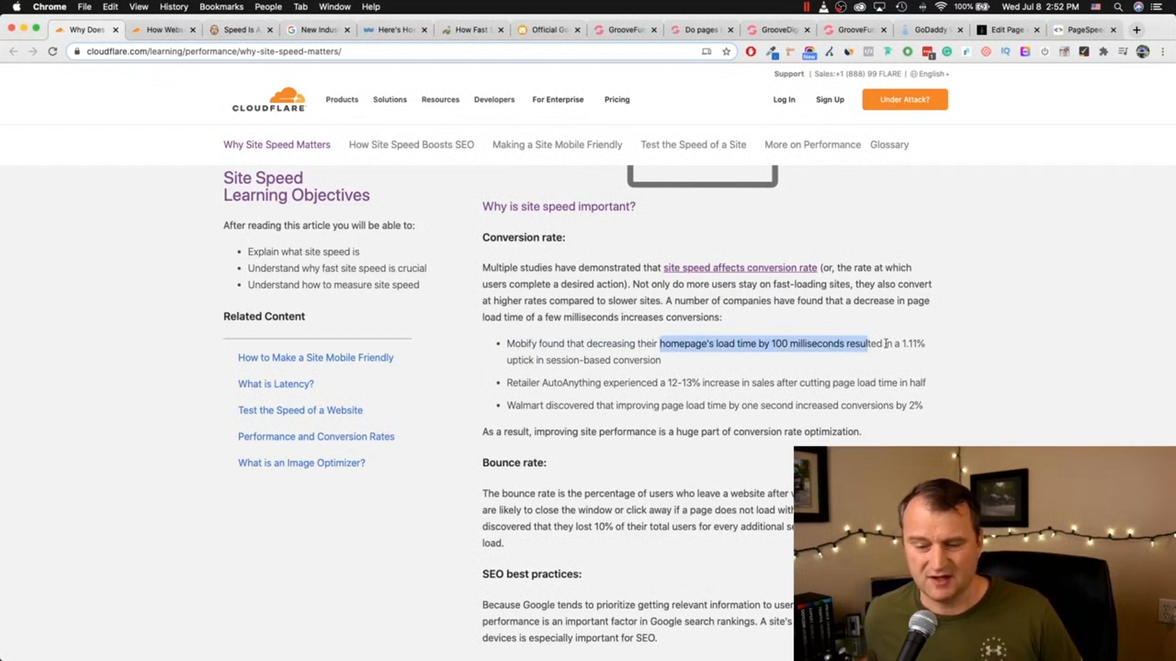
Step: Move via the conversions article to Neil Patel's Speed Is A Killer post and highlight the 53% mobile abandonment figure
left_click(736, 360)
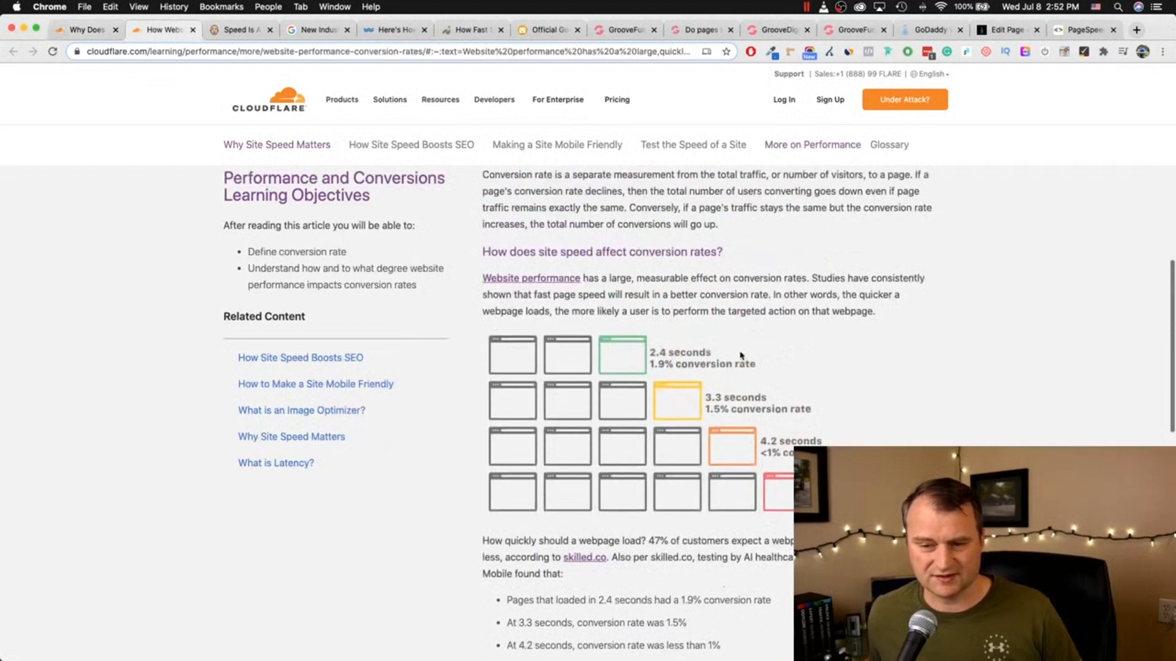
mouse_move(713, 343)
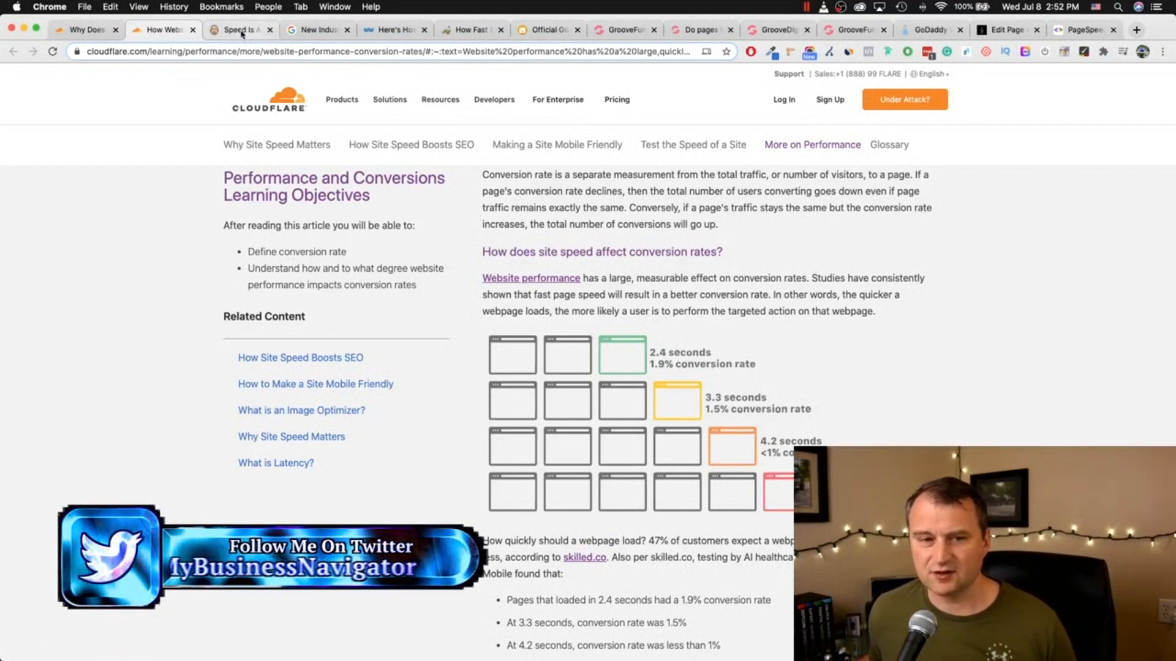
left_click(241, 30)
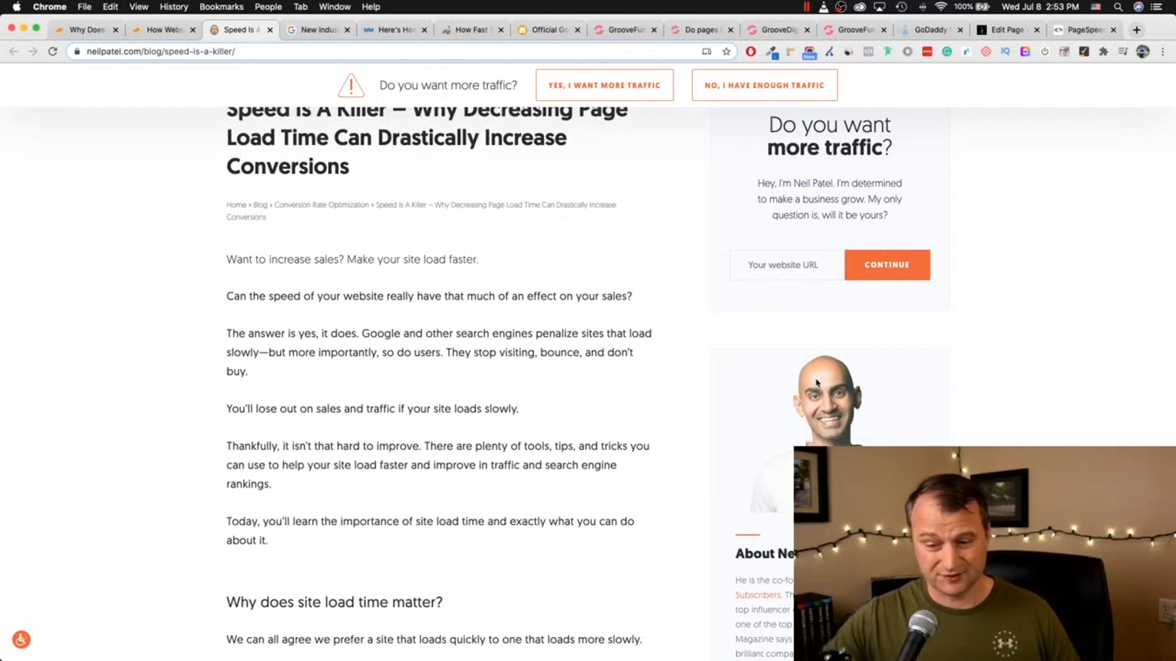
scroll("down", 3)
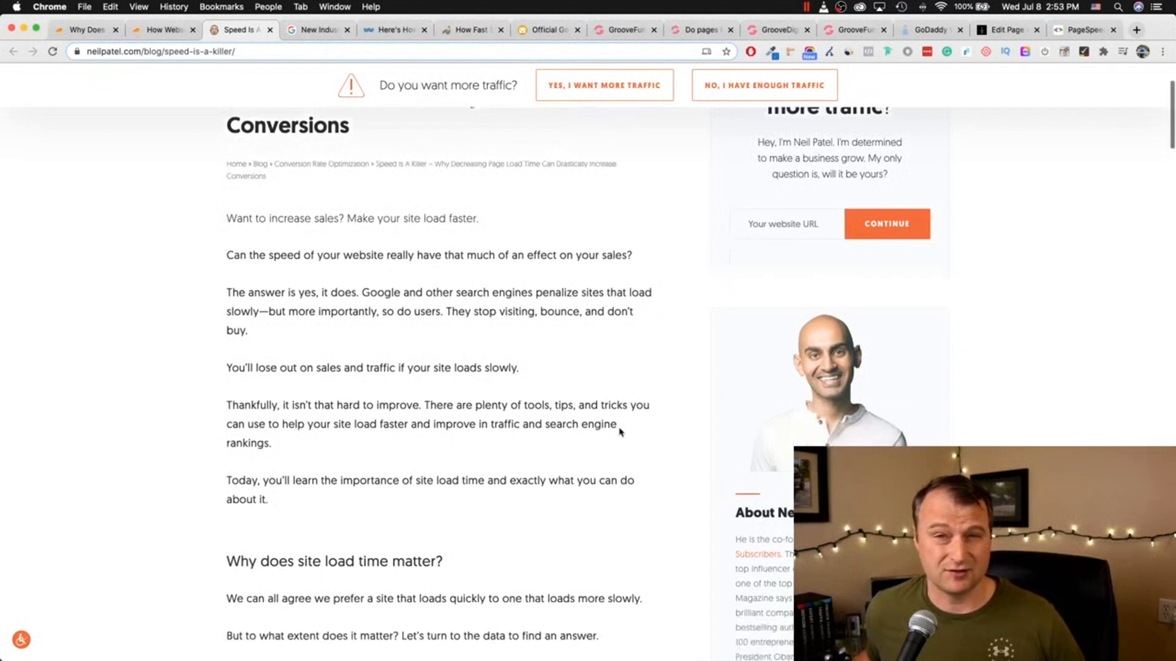
scroll("down", 3)
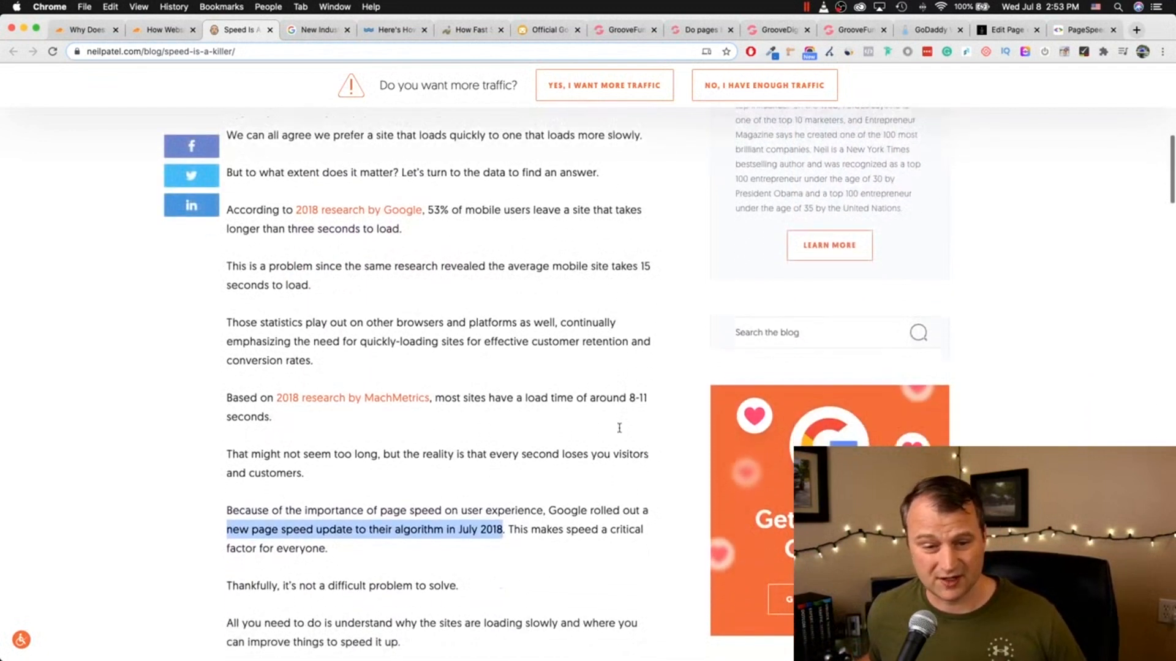
scroll("down", 3)
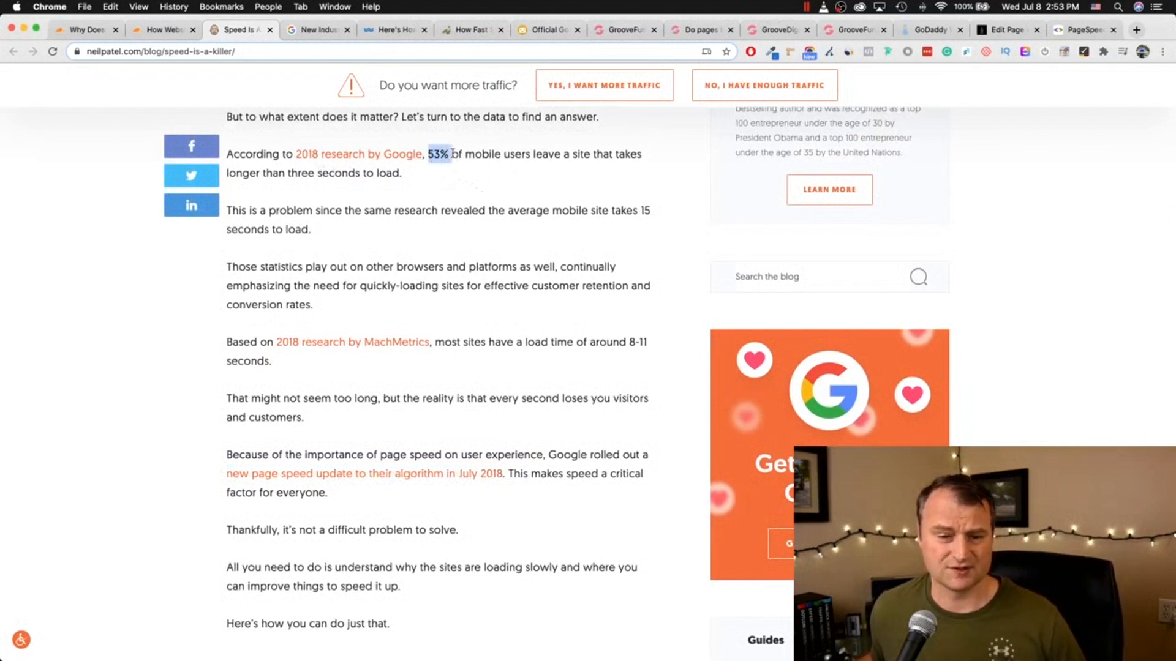
left_click_drag(428, 154, 641, 154)
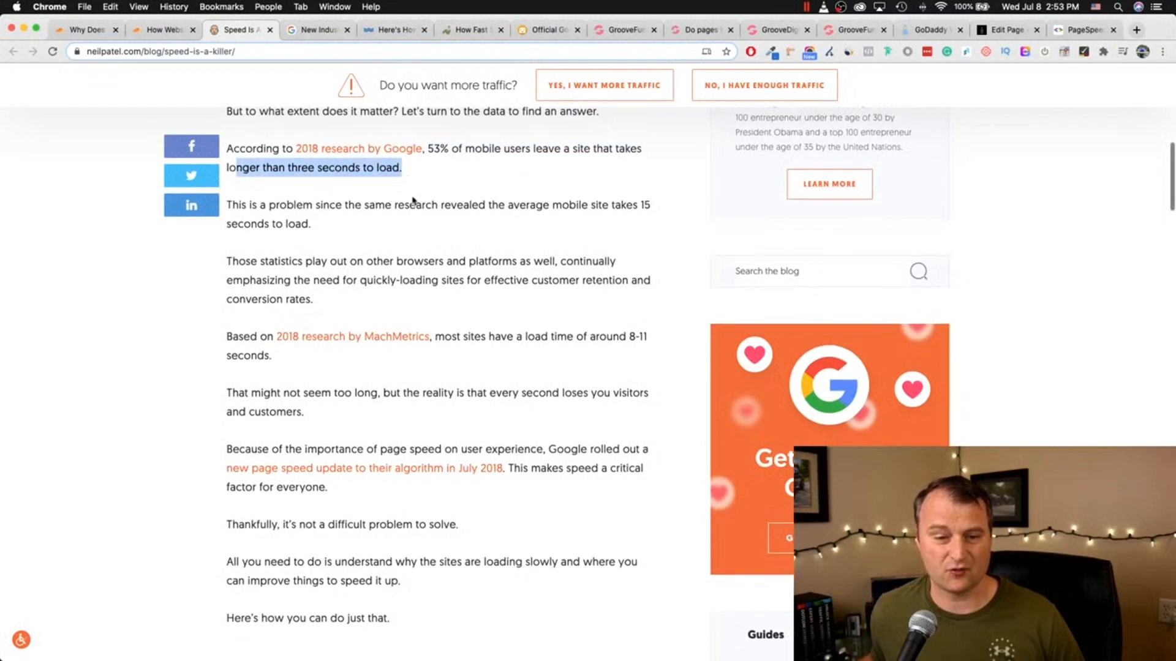
mouse_move(418, 216)
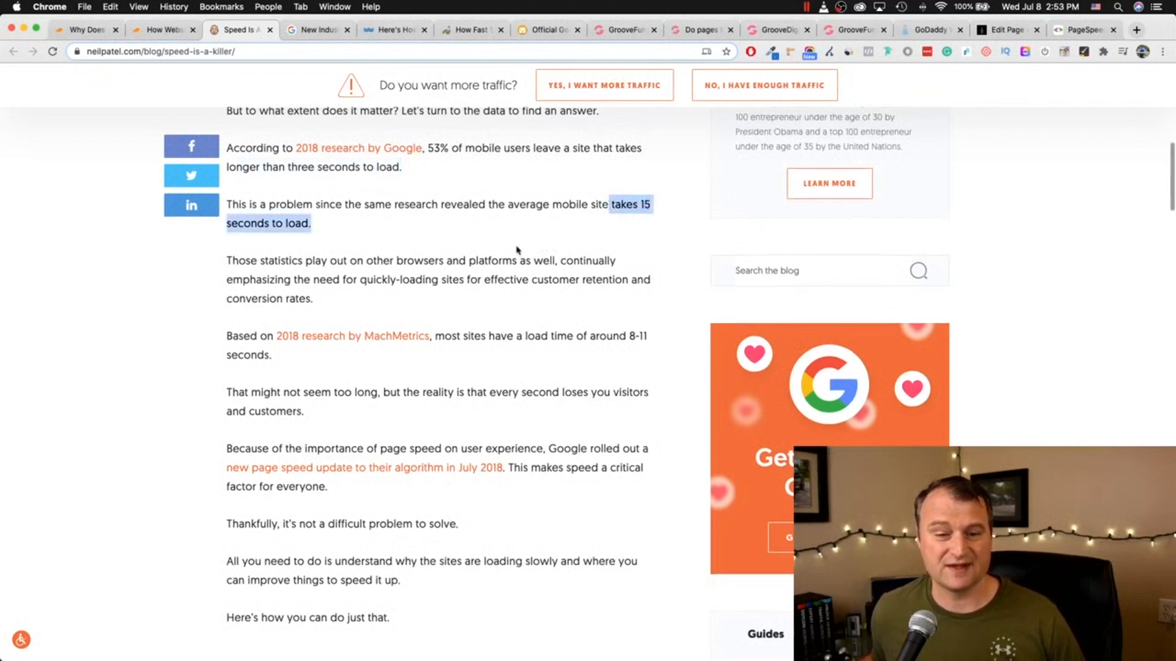
mouse_move(507, 250)
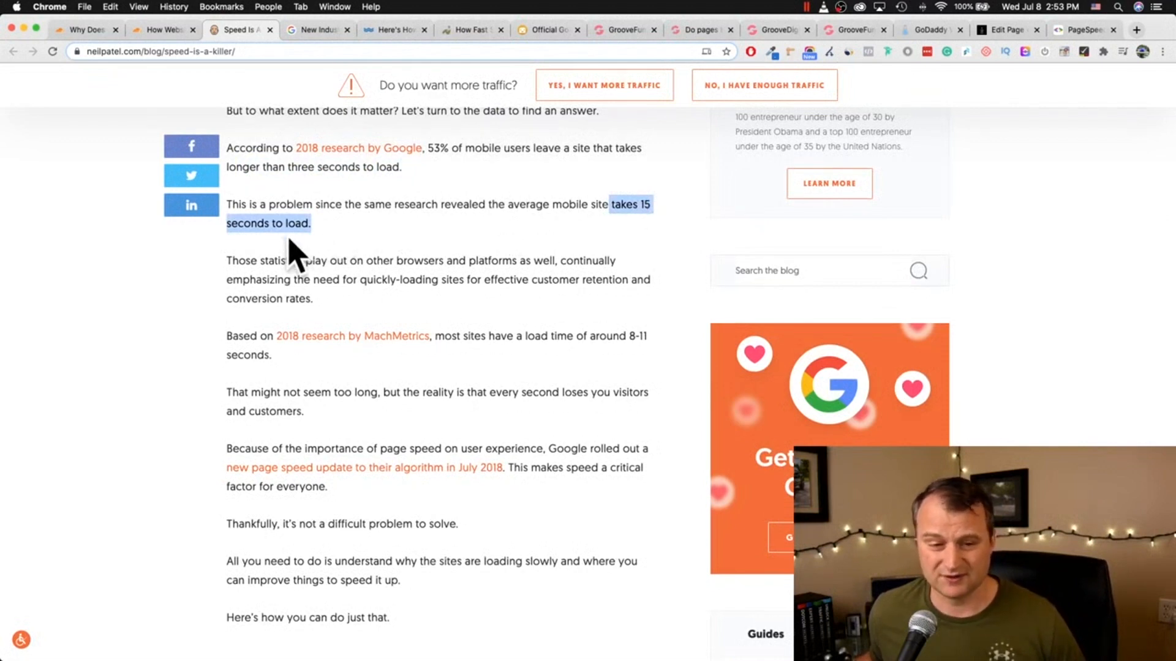
mouse_move(293, 233)
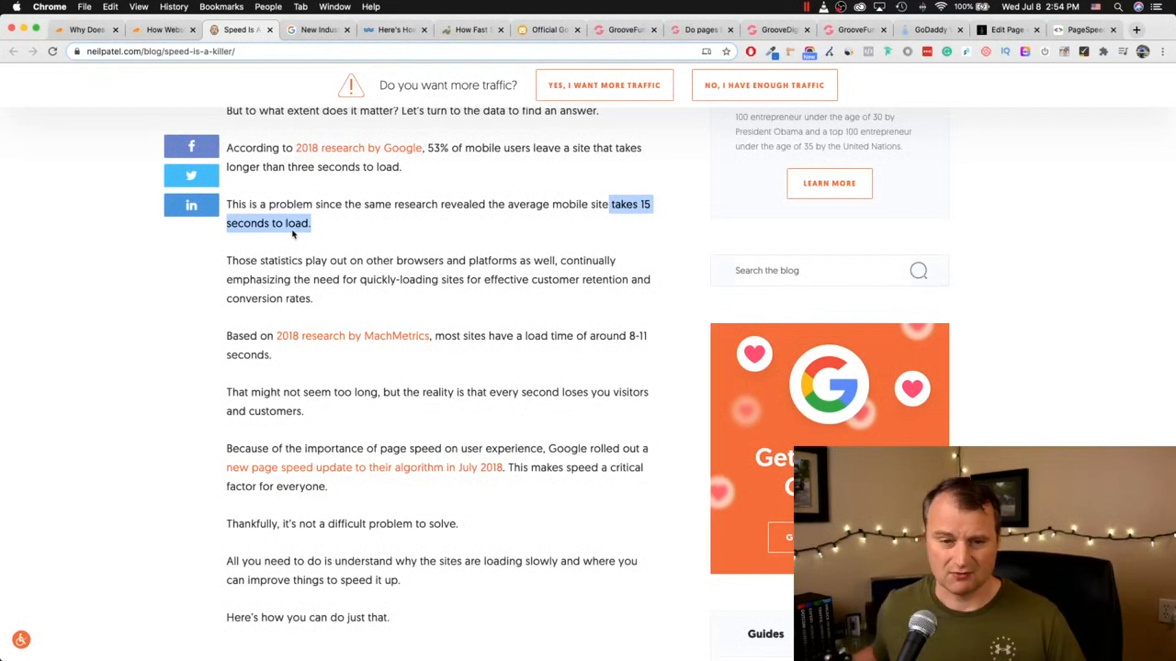
Step: Scroll Think with Google's mobile page speed benchmarks article down to the bounce probability chart
left_click(317, 30)
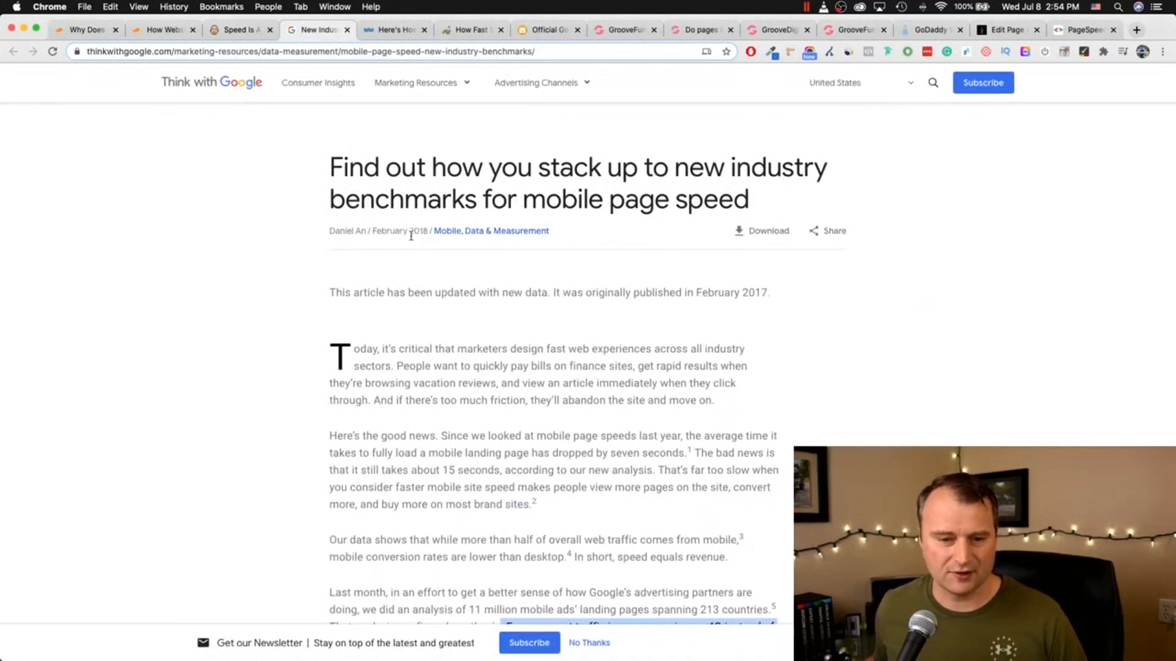
mouse_move(412, 316)
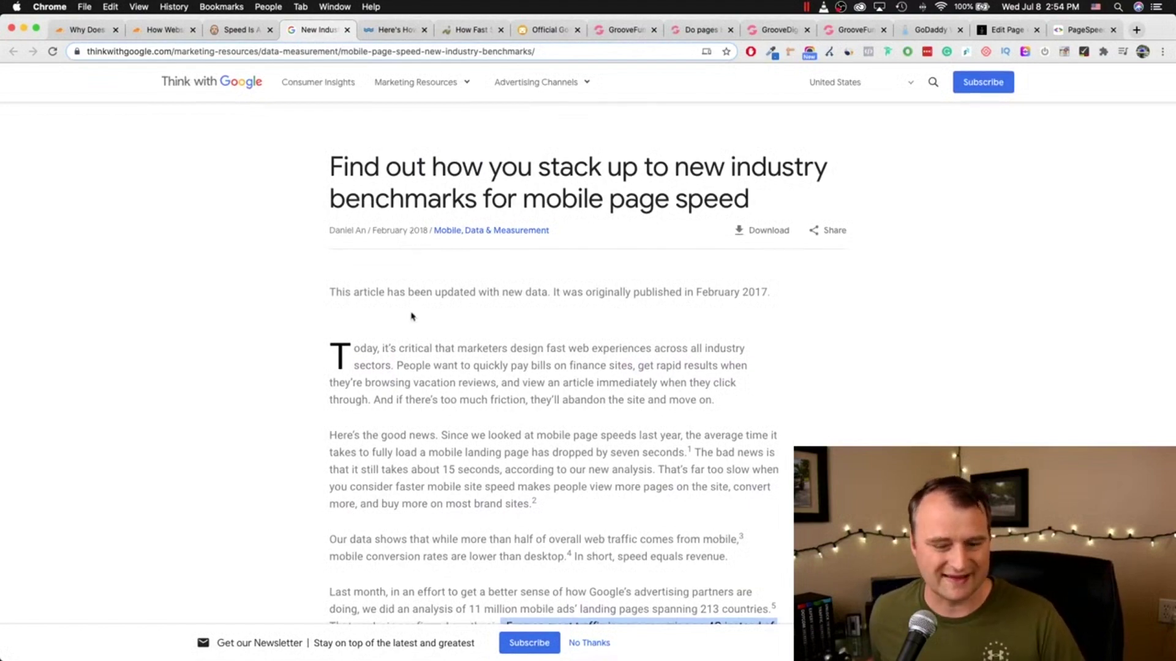
scroll("down", 3)
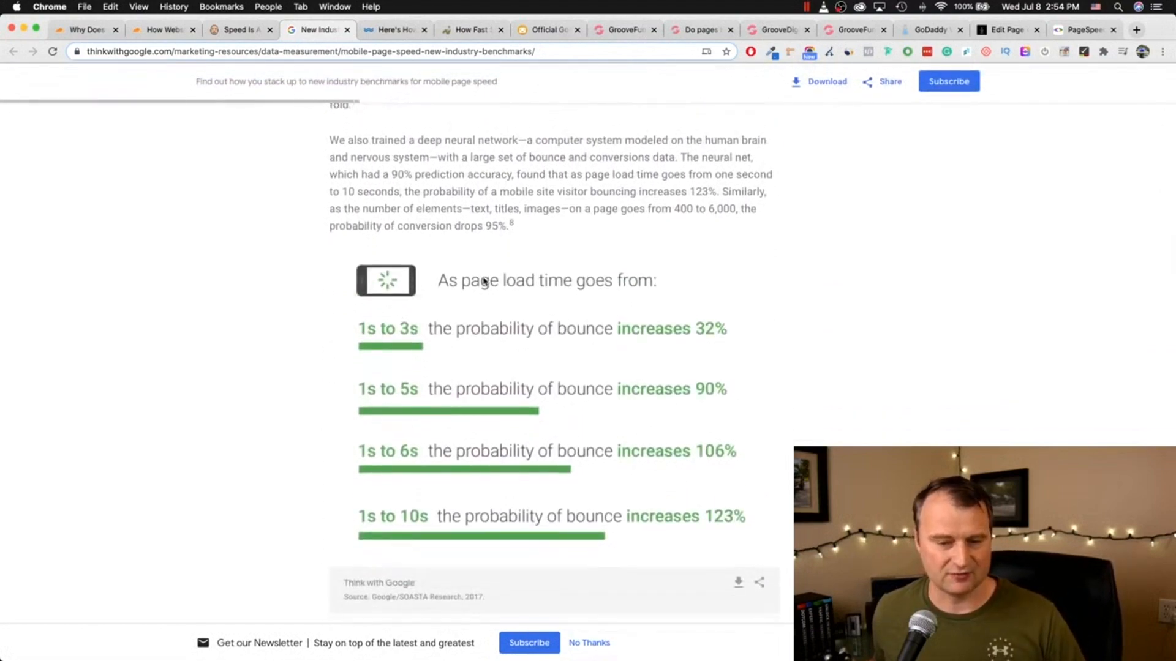
mouse_move(362, 338)
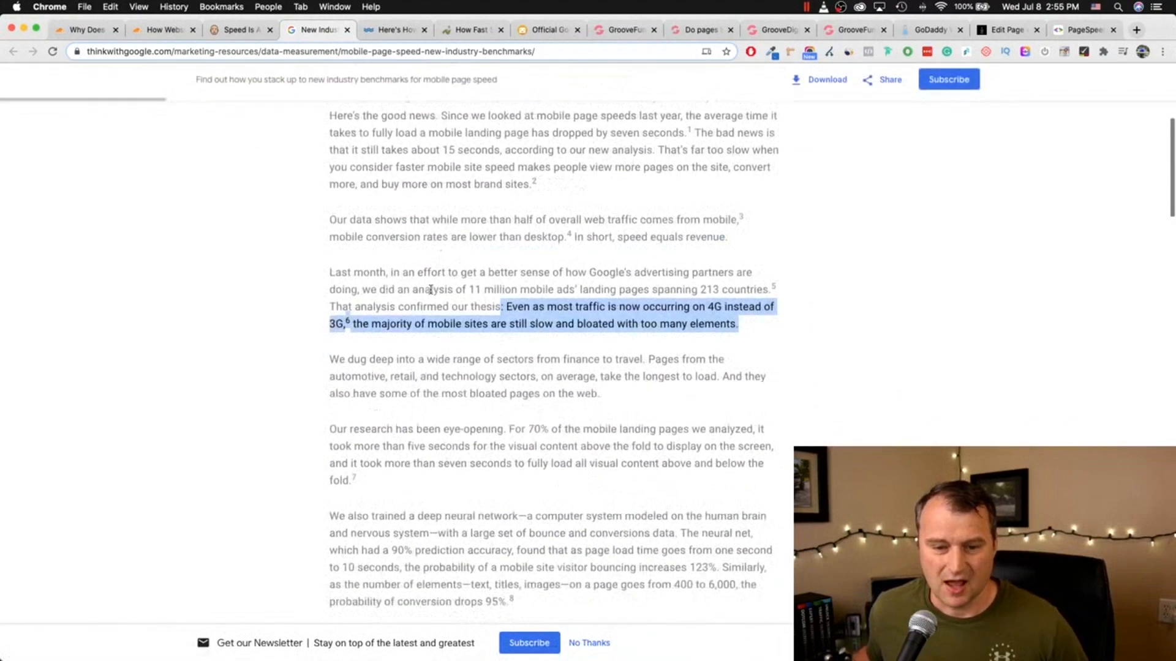
scroll("down", 3)
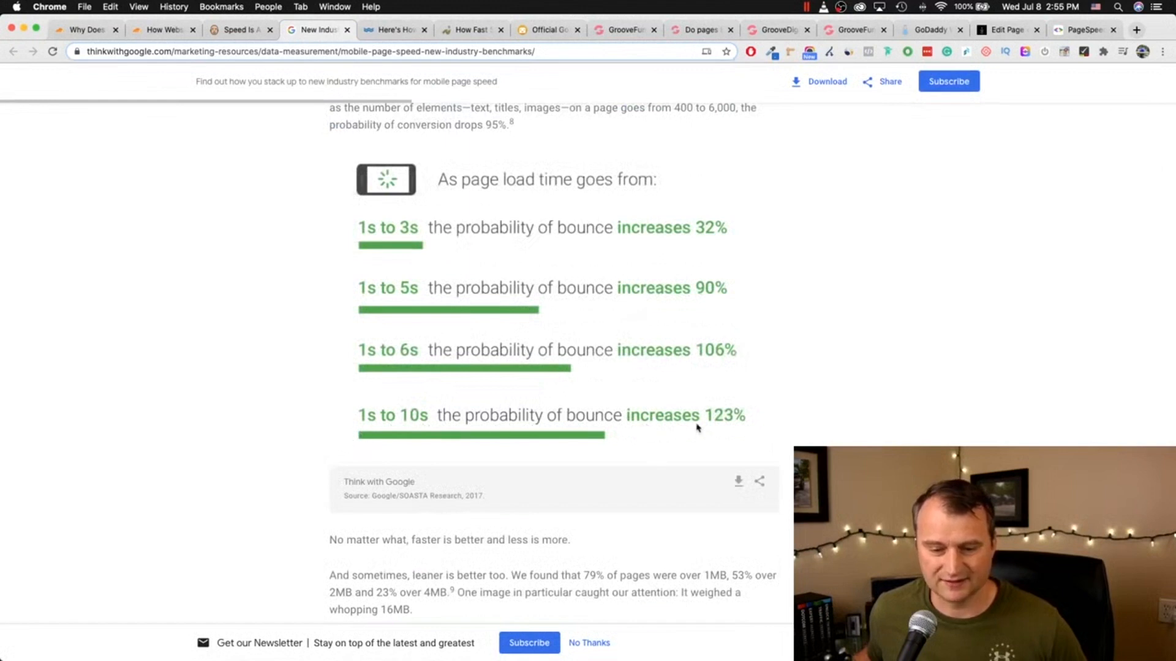
scroll("down", 3)
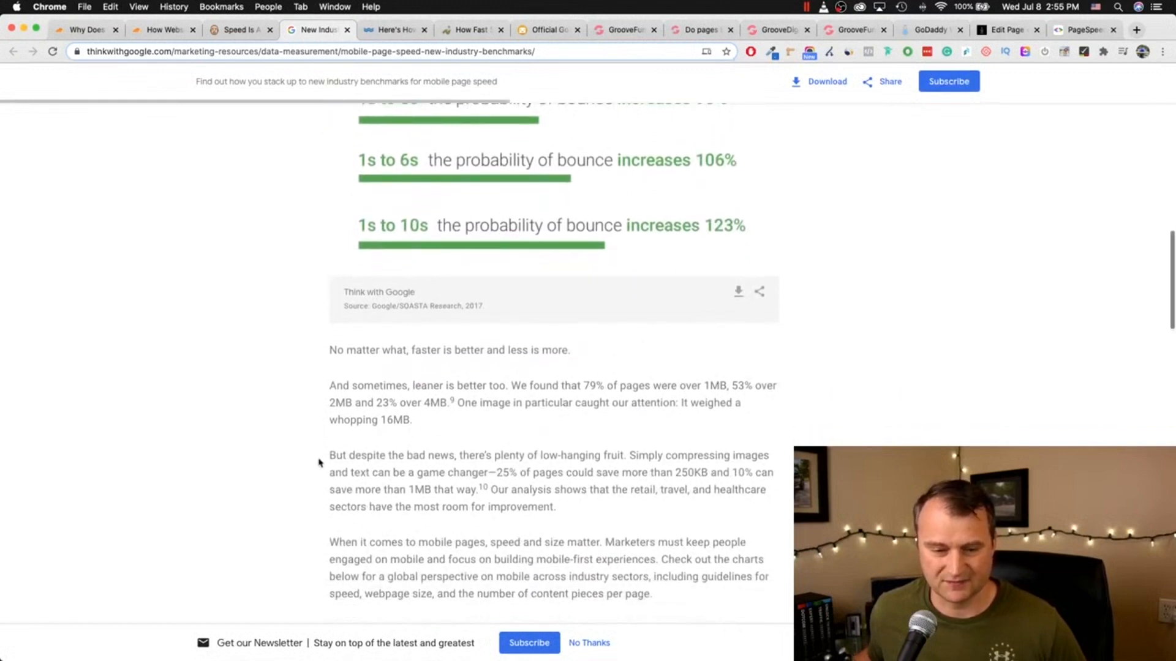
scroll("up", 3)
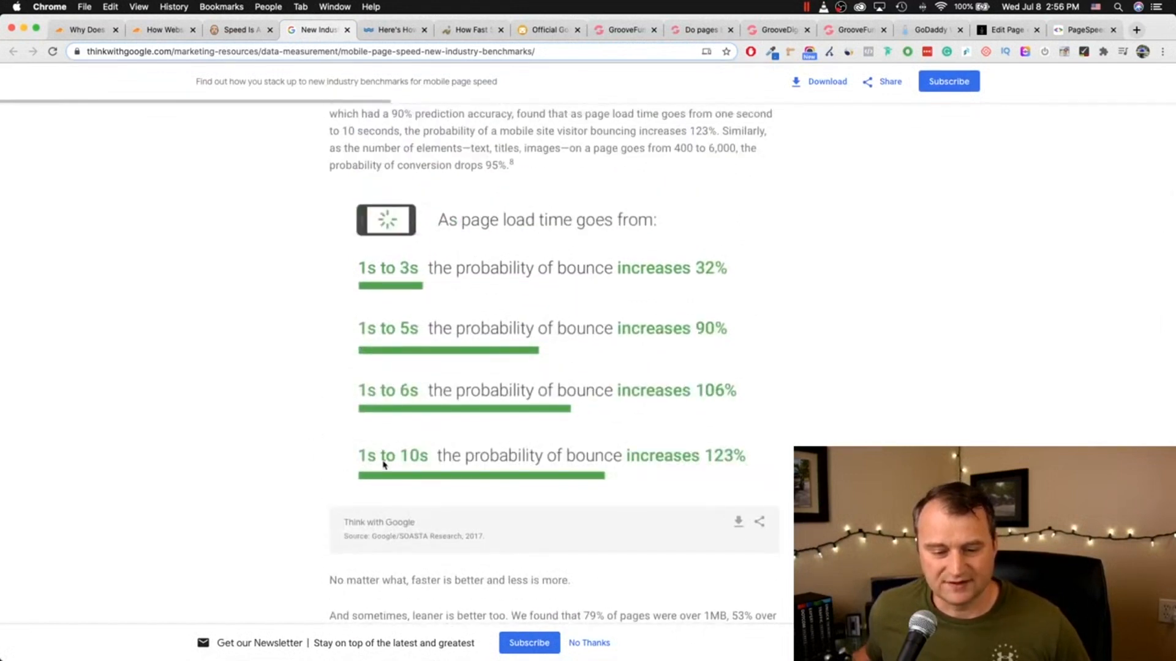
Step: Switch to WordStream's Google Speed Update article and scroll back to its last-updated date
left_click(238, 29)
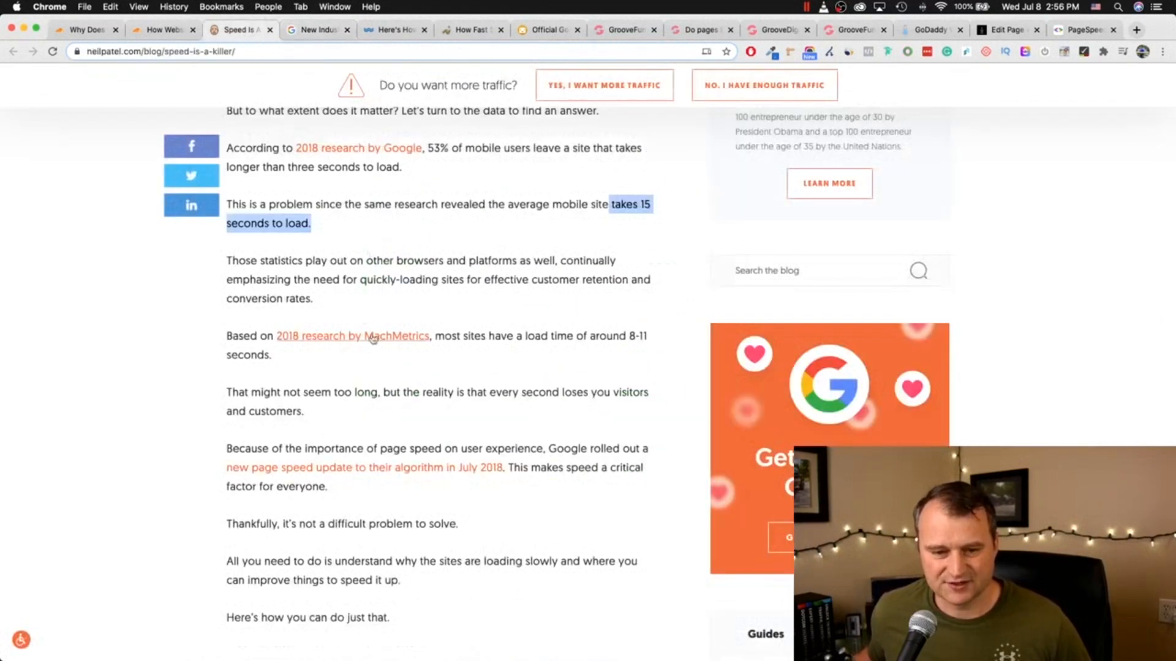
mouse_move(611, 220)
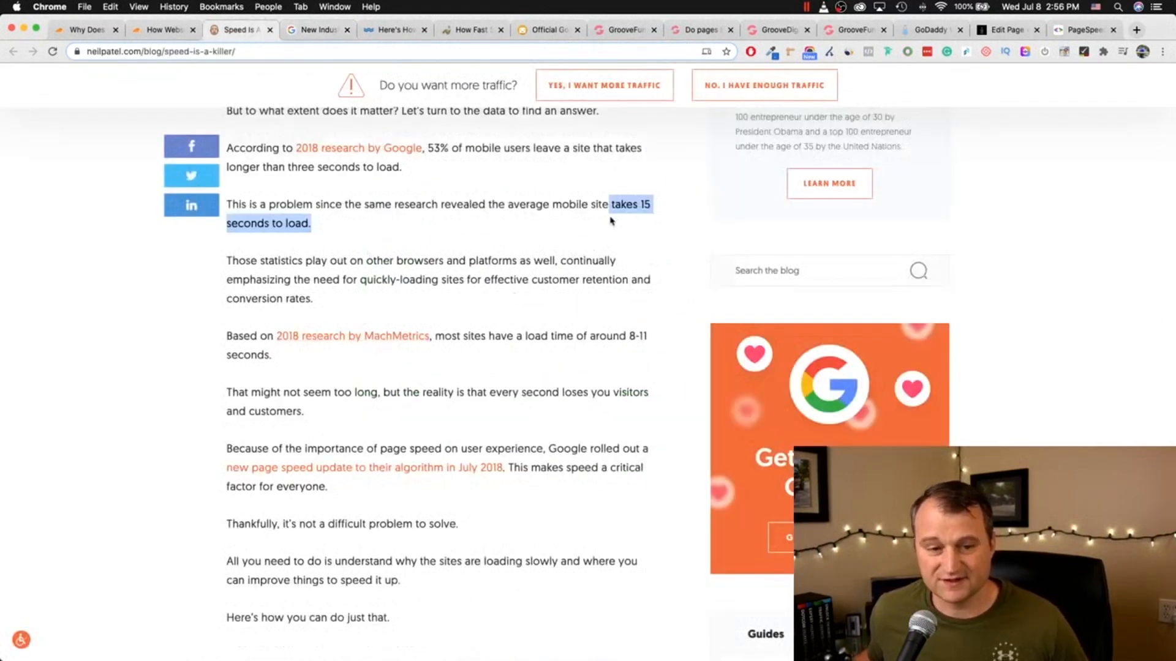
left_click(393, 29)
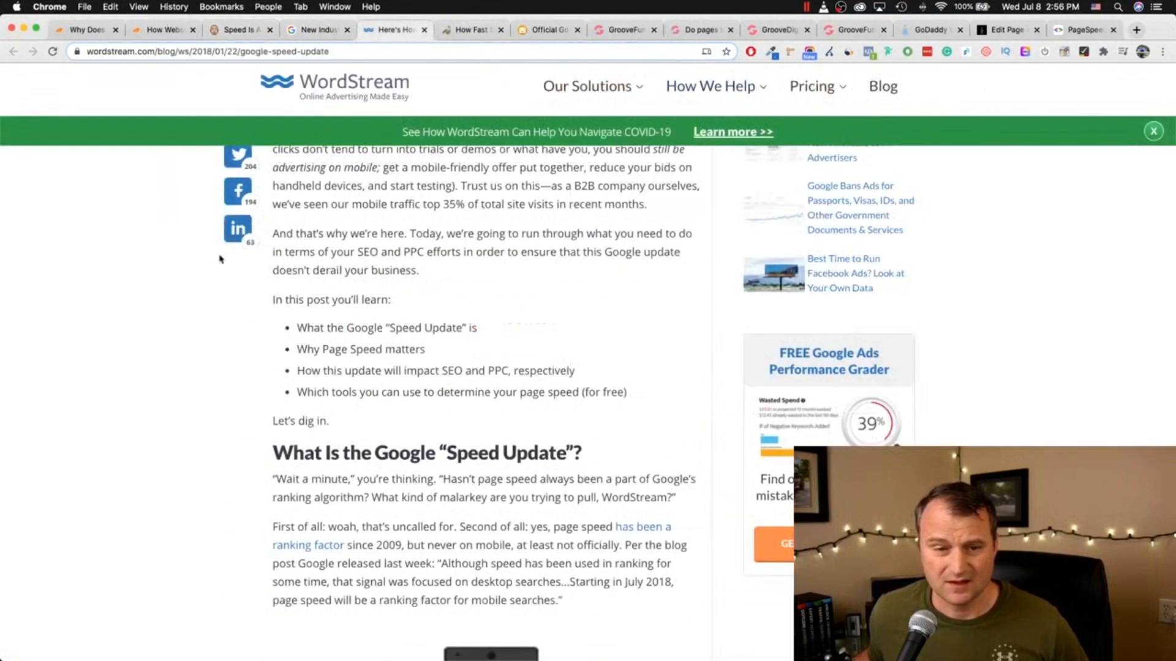
scroll("down", 3)
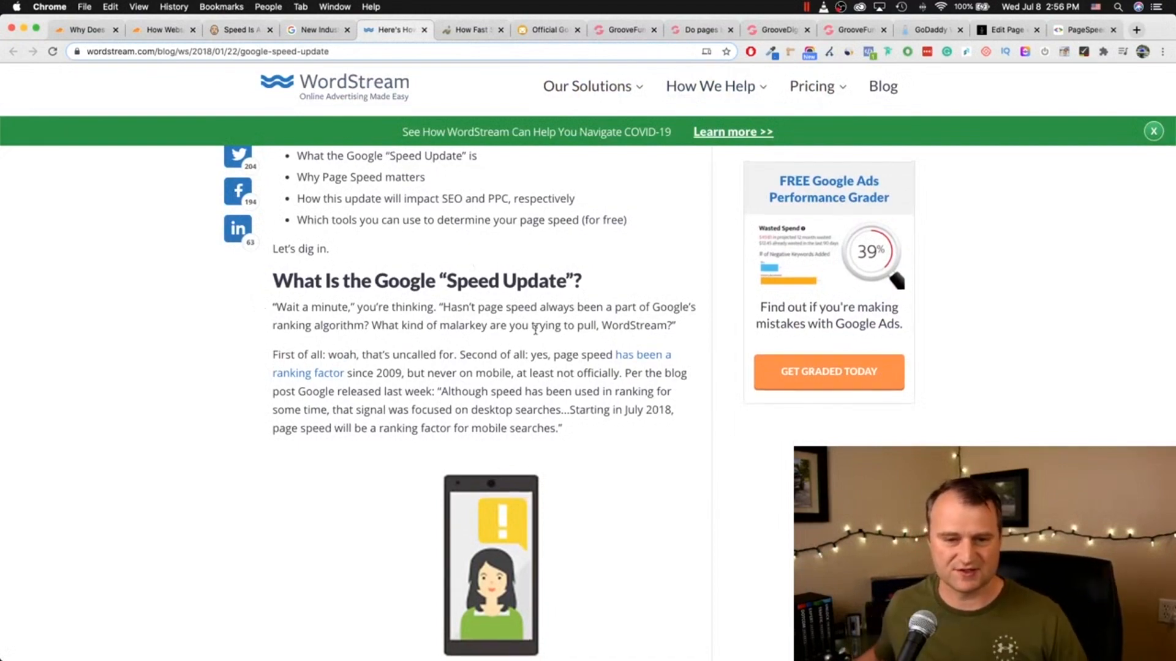
scroll("up", 3)
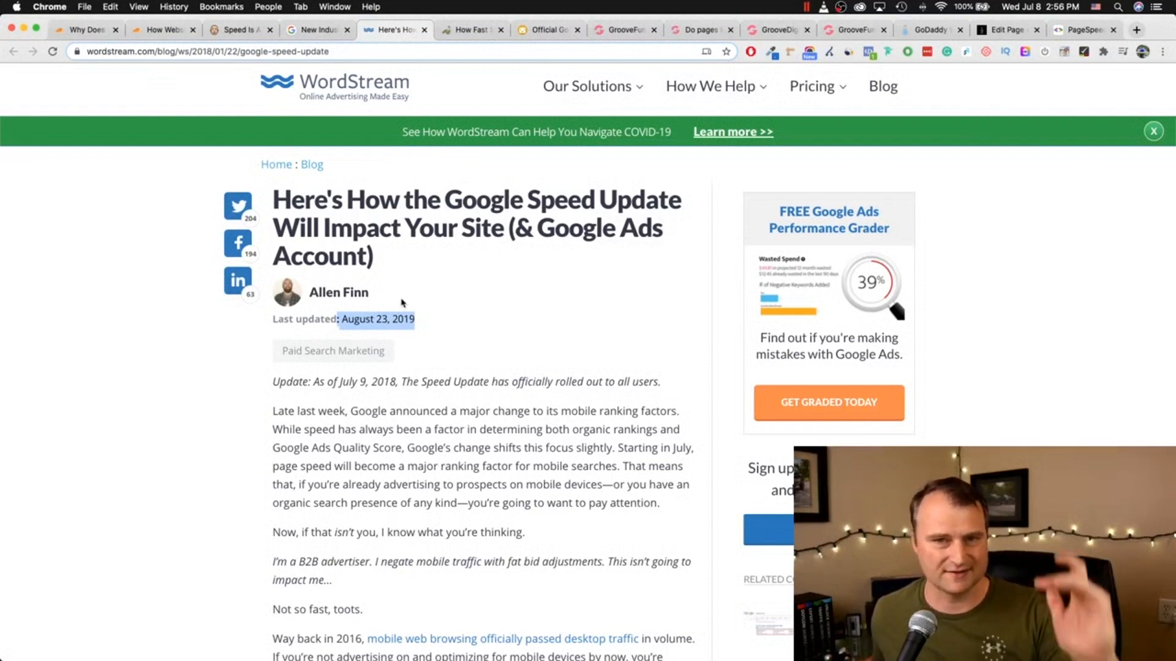
Step: On hobo-web's statistics list, highlight item 2's 53% abandonment figure, then return to Speed Is A Killer
left_click(470, 30)
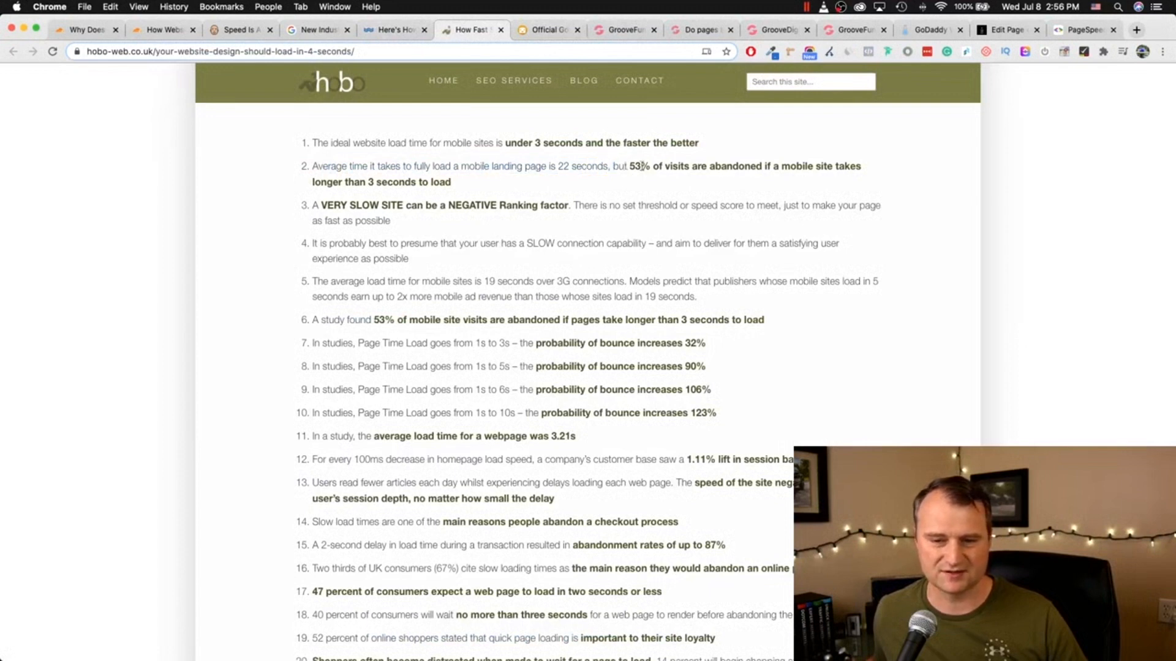
left_click_drag(622, 166, 758, 165)
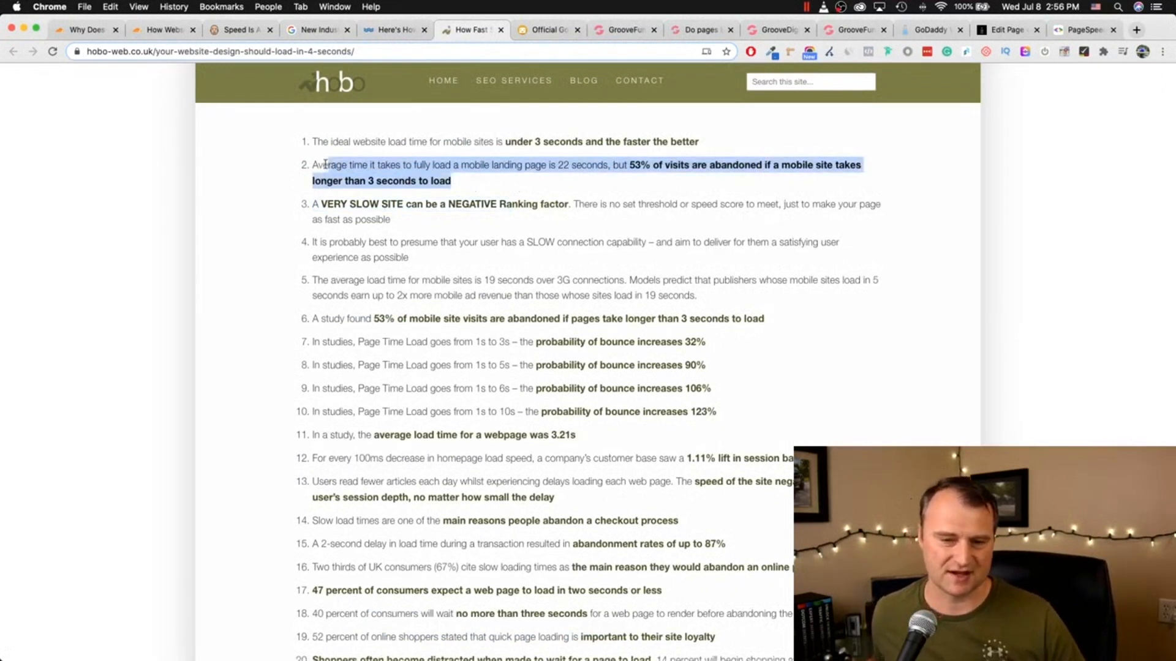
left_click(237, 30)
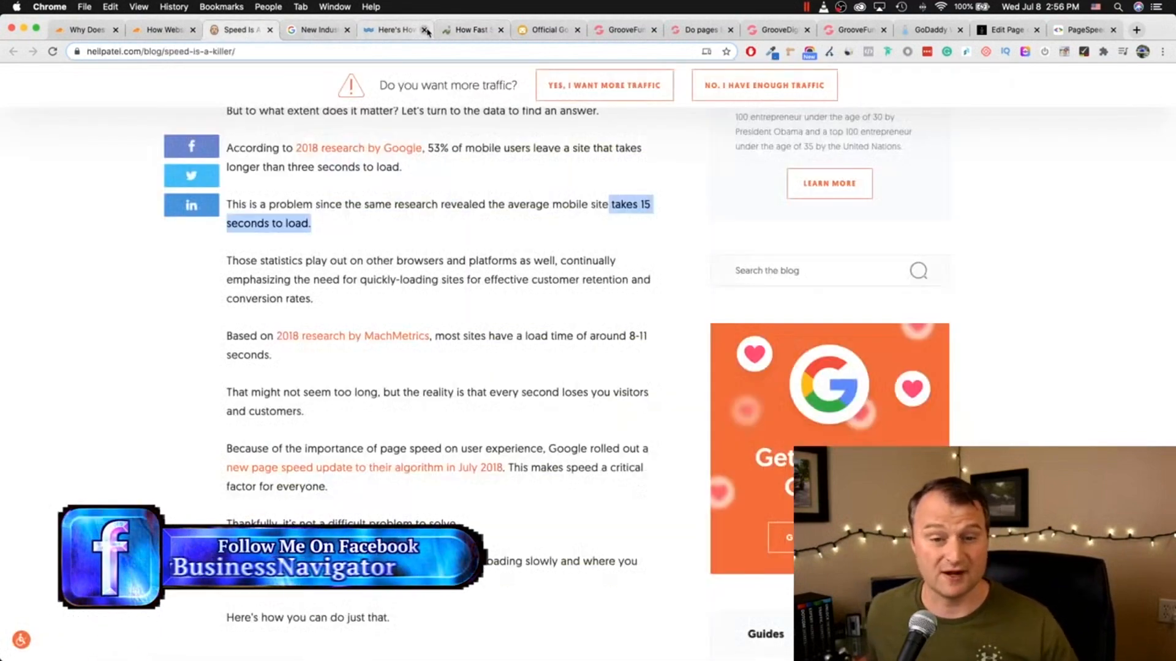
Step: On the Google Webmaster page experience post, highlight the internal-studies phrase, then the added ranking criteria sentence
left_click(548, 30)
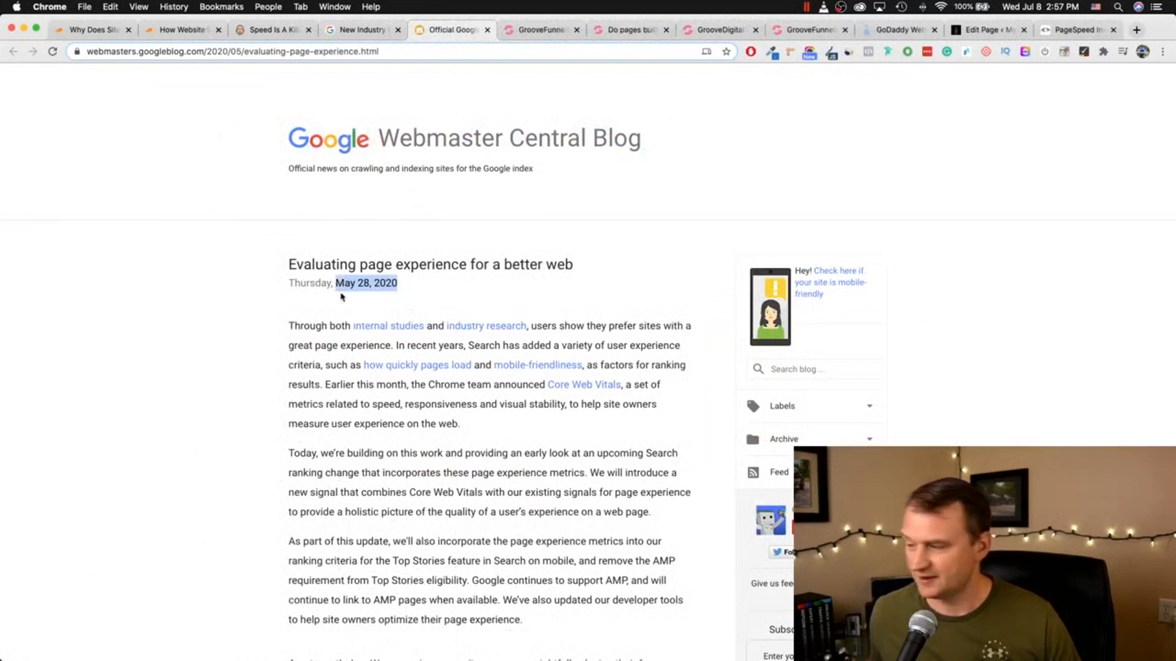
mouse_move(345, 302)
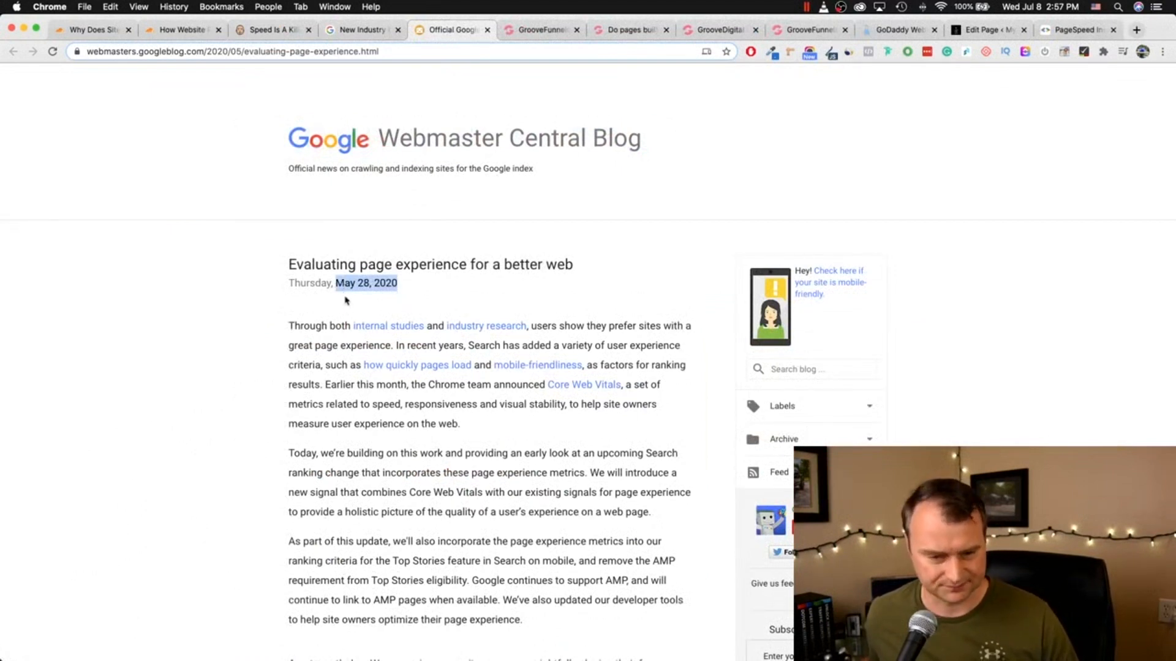
scroll("down", 3)
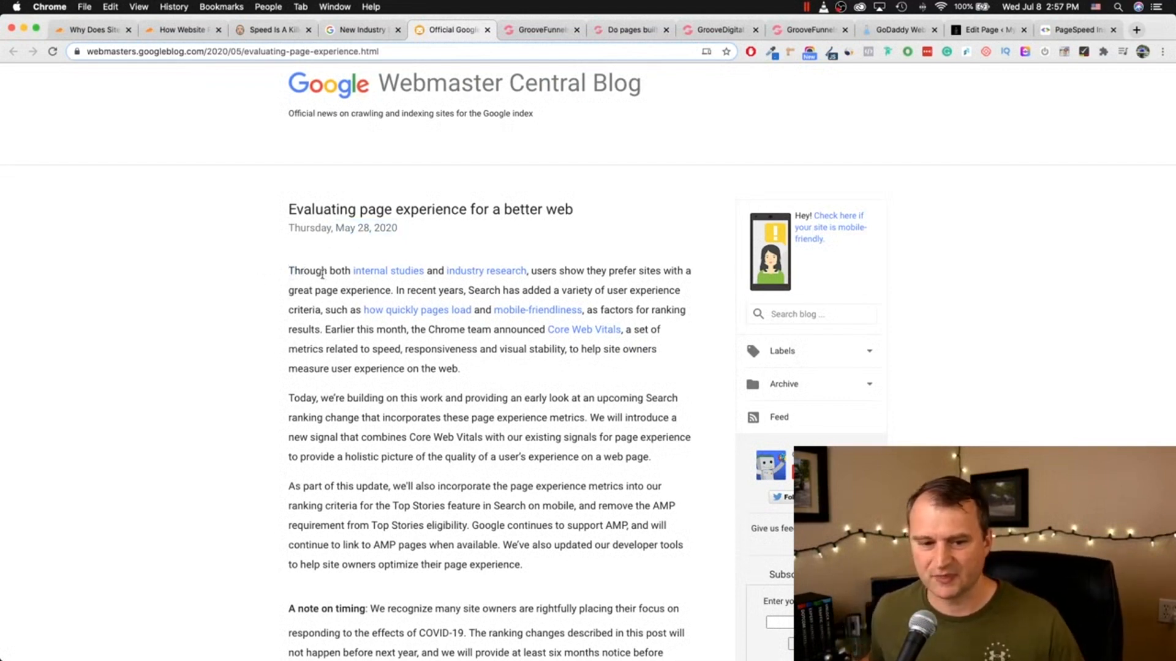
left_click_drag(325, 271, 526, 270)
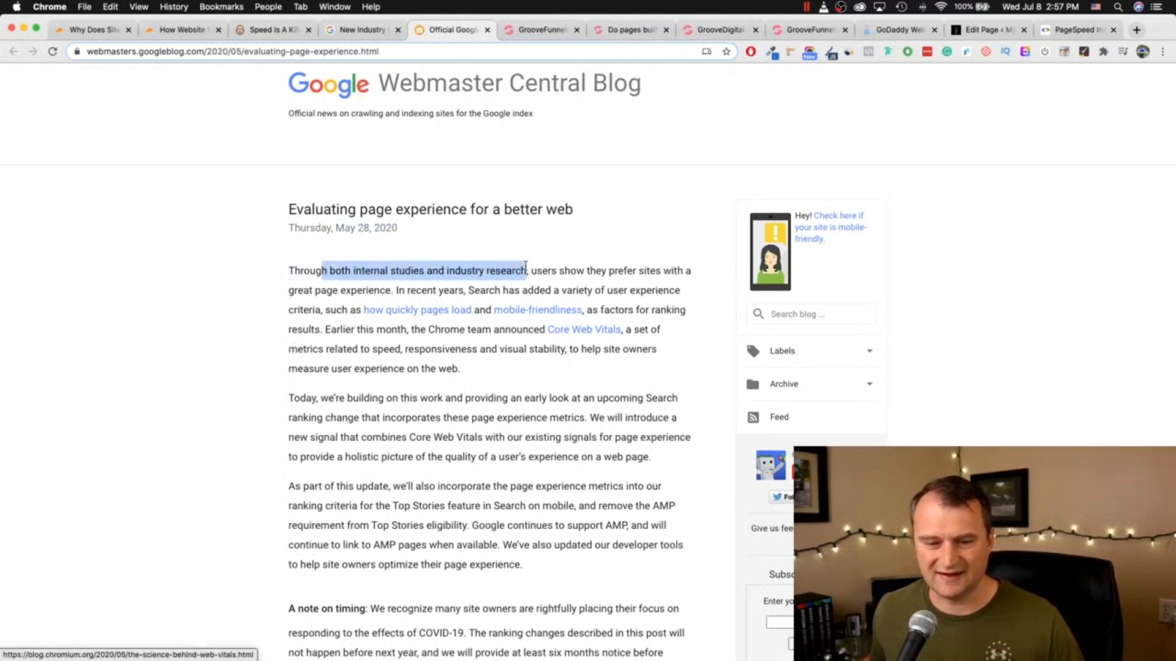
left_click(555, 271)
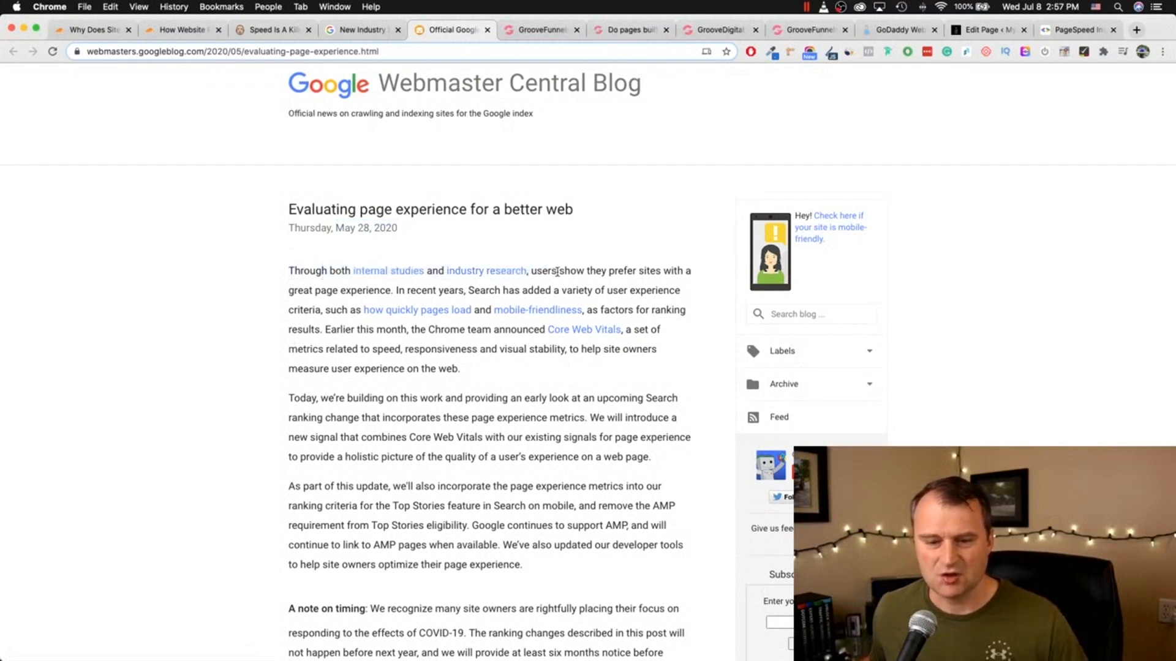
left_click_drag(558, 270, 687, 271)
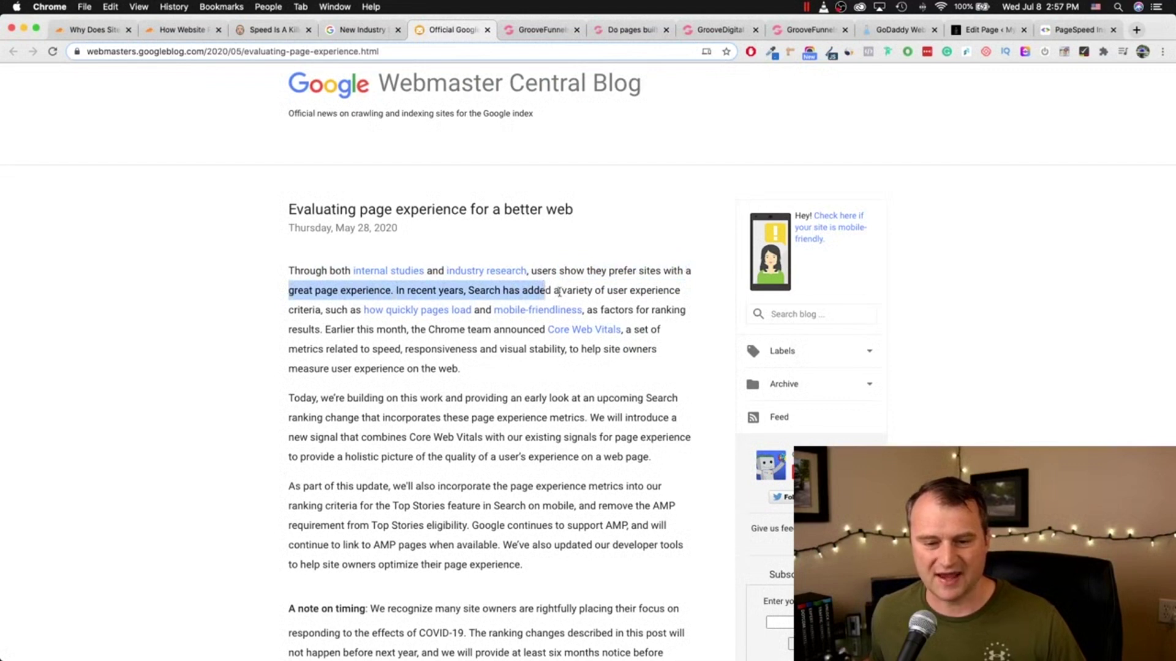
left_click(284, 314)
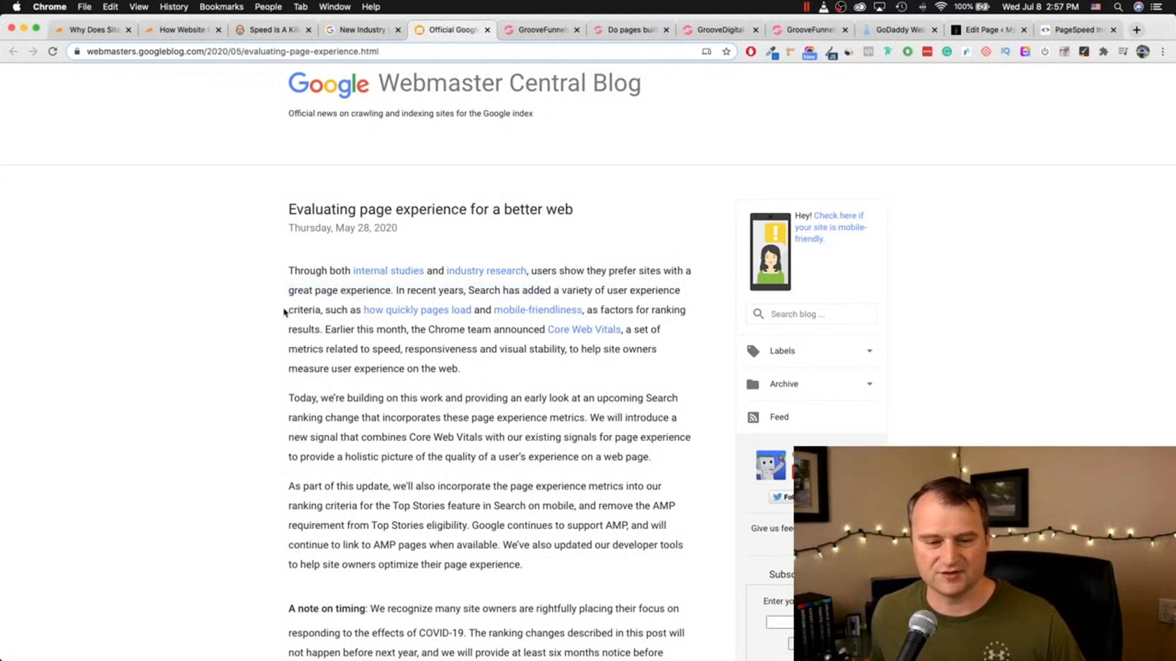
mouse_move(377, 319)
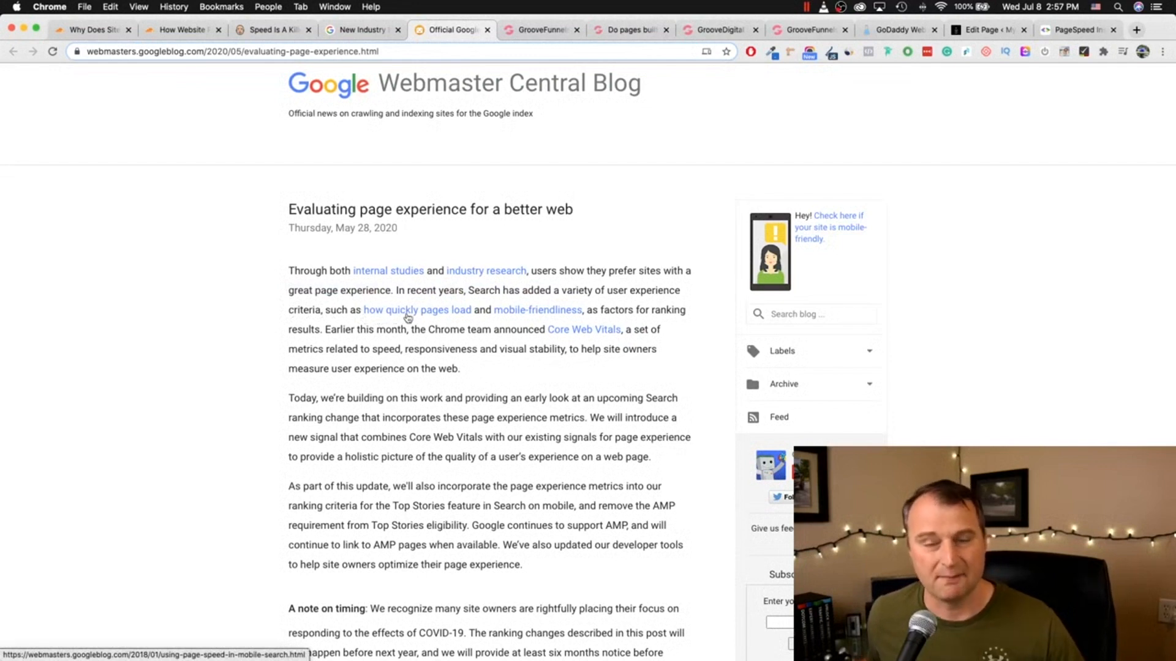
mouse_move(528, 313)
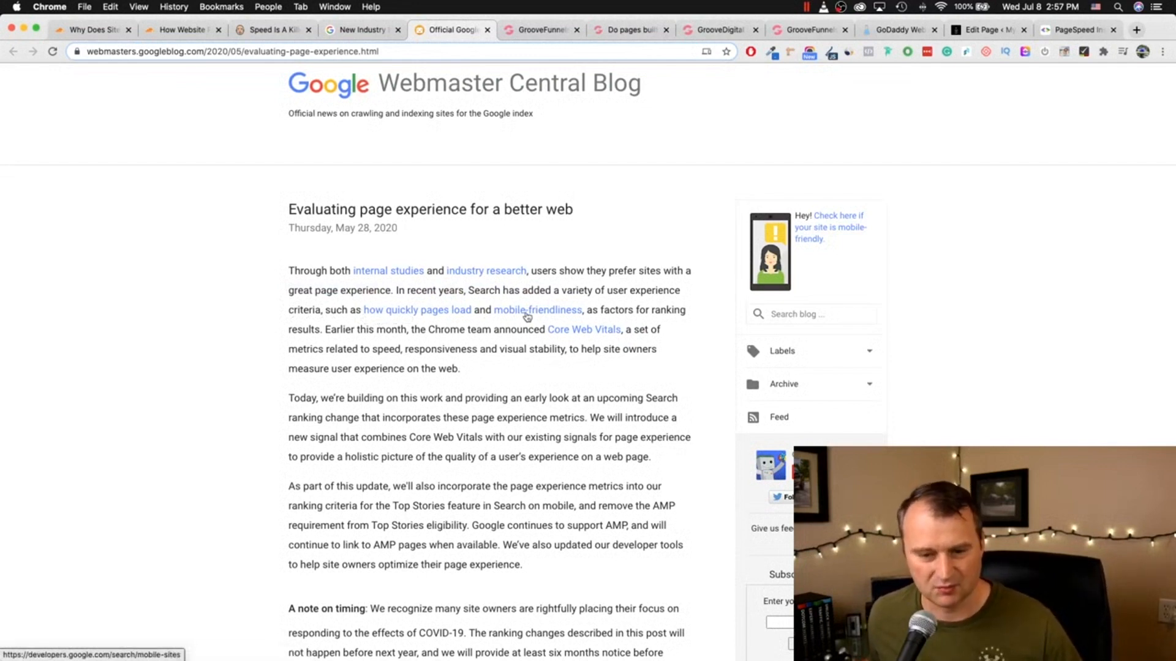
mouse_move(332, 345)
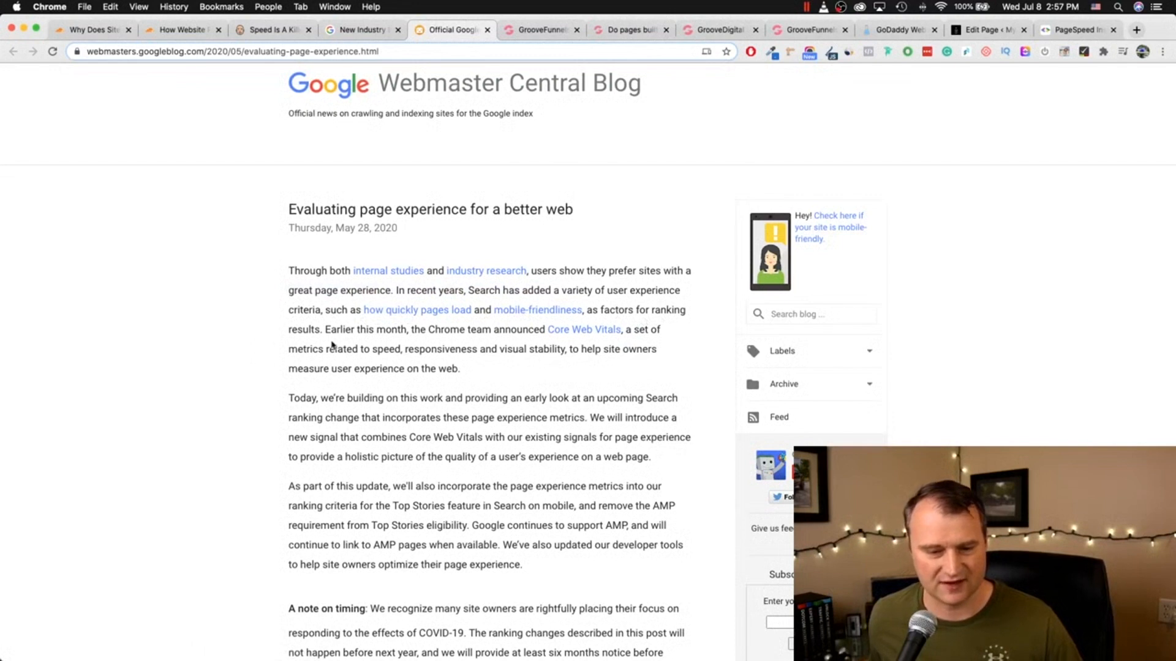
mouse_move(338, 342)
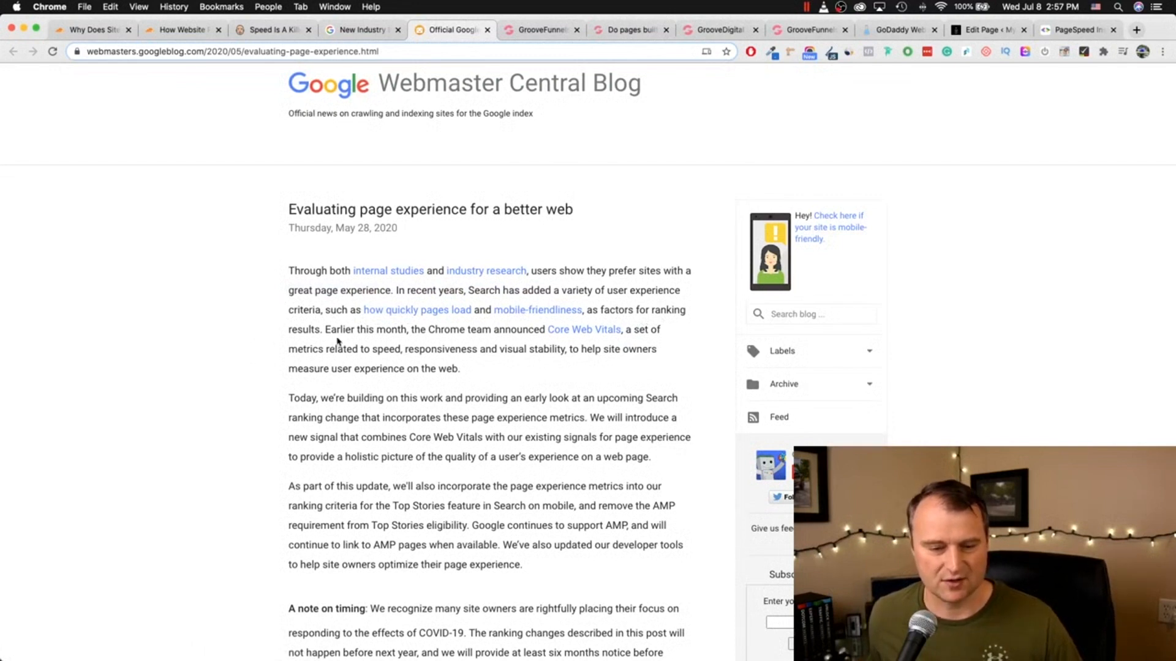
mouse_move(442, 328)
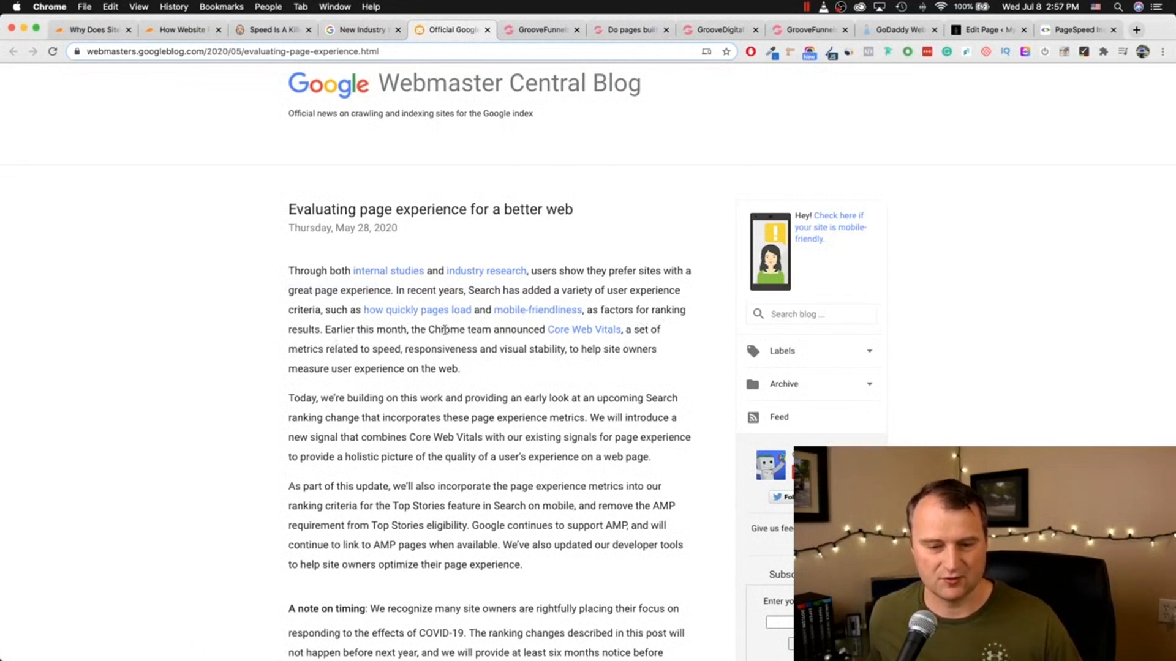
Step: Highlight the full Core Web Vitals speed, responsiveness and visual stability description and scroll to its diagram
left_click_drag(428, 330, 548, 329)
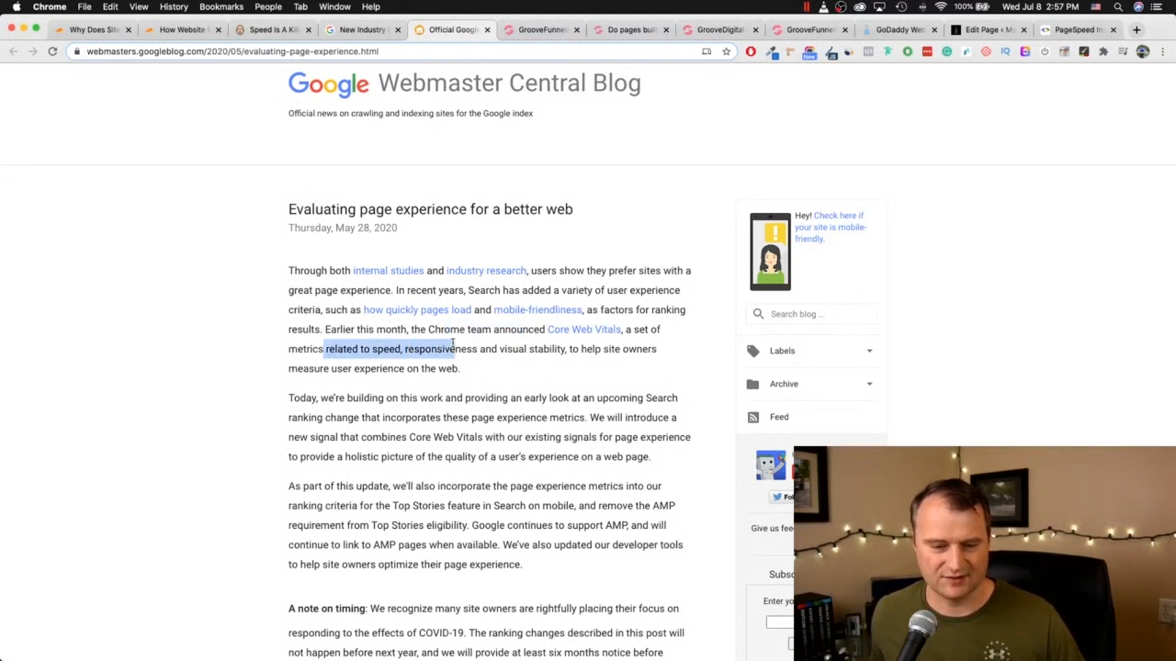
left_click_drag(453, 349, 653, 349)
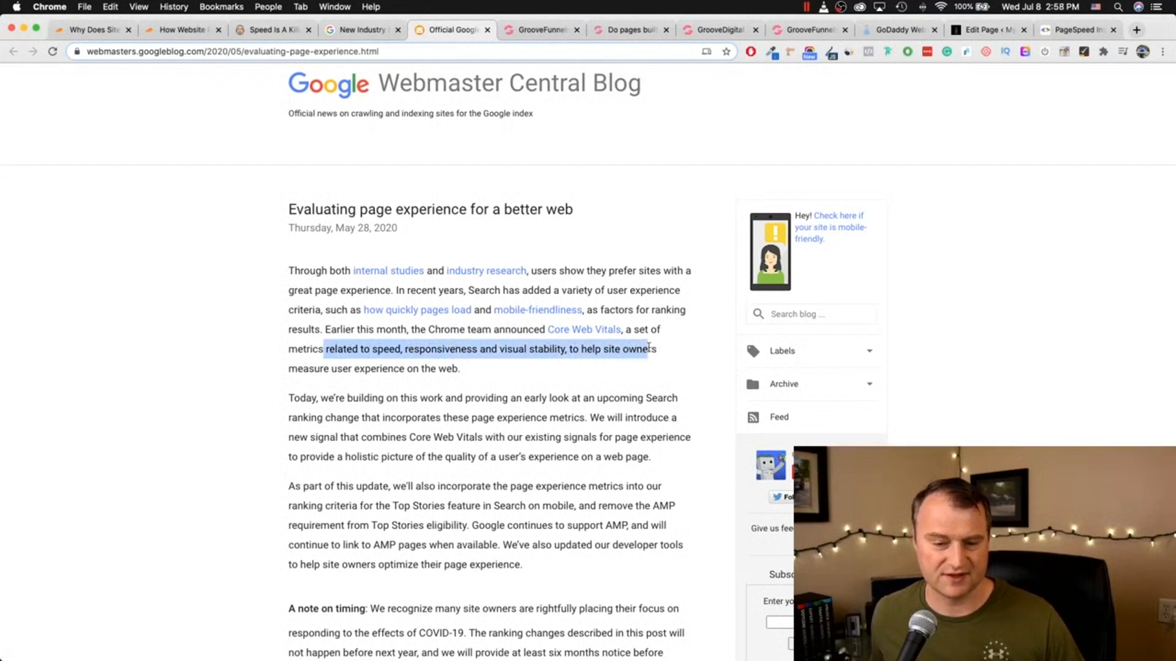
left_click_drag(650, 349, 472, 369)
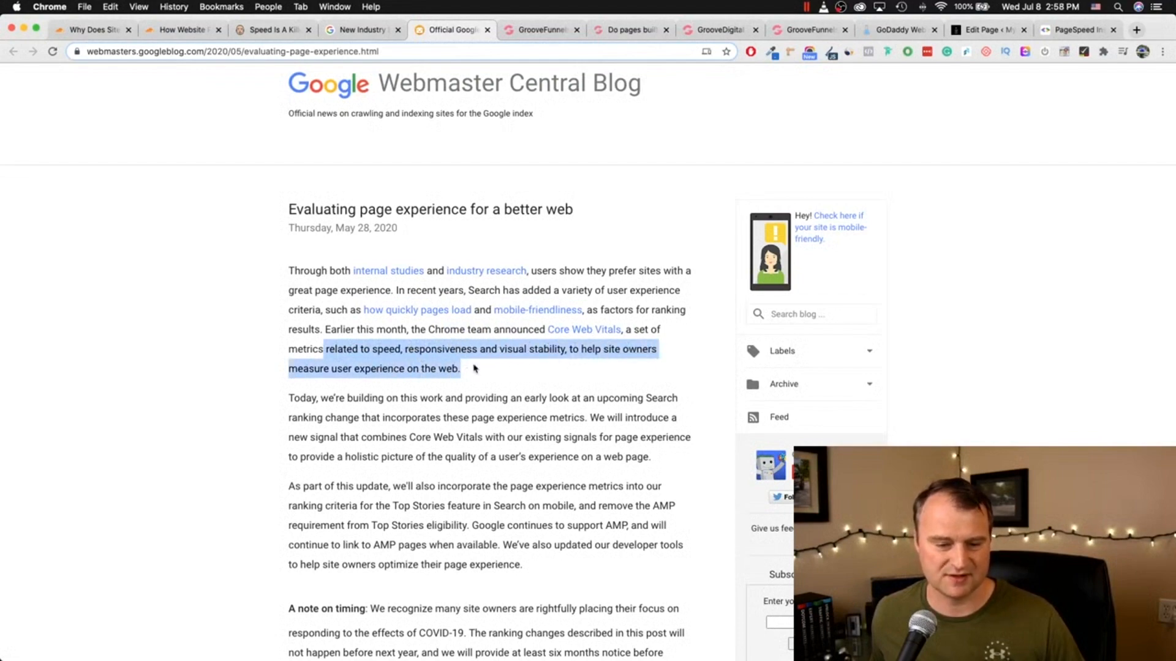
scroll("down", 3)
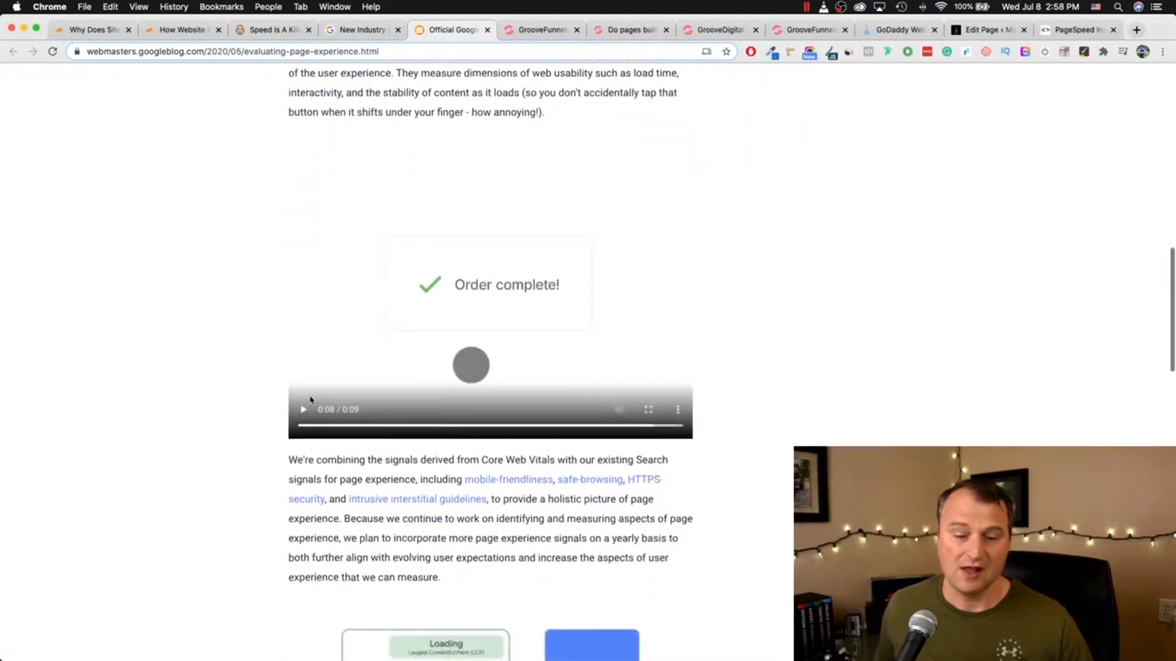
scroll("down", 3)
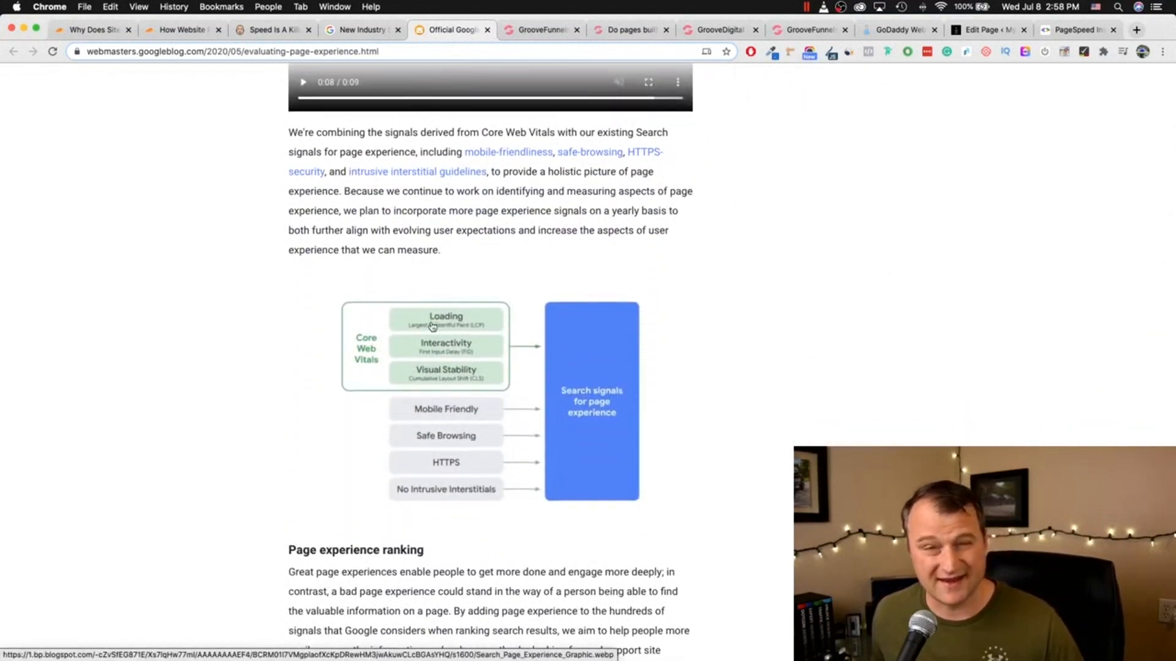
mouse_move(378, 345)
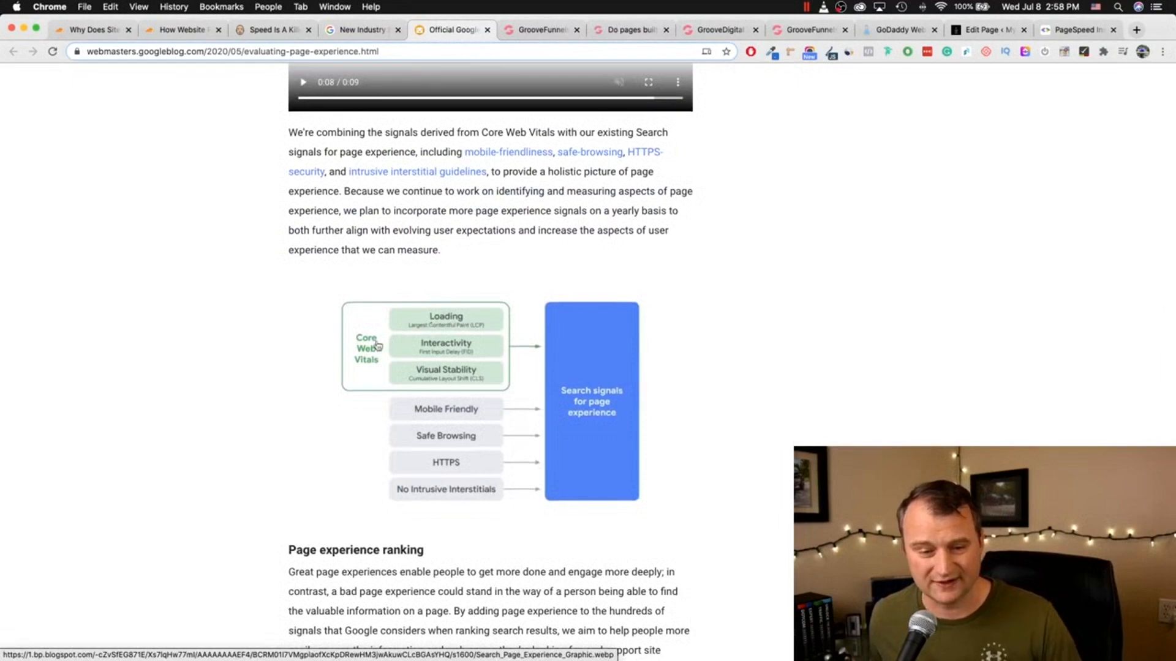
mouse_move(372, 225)
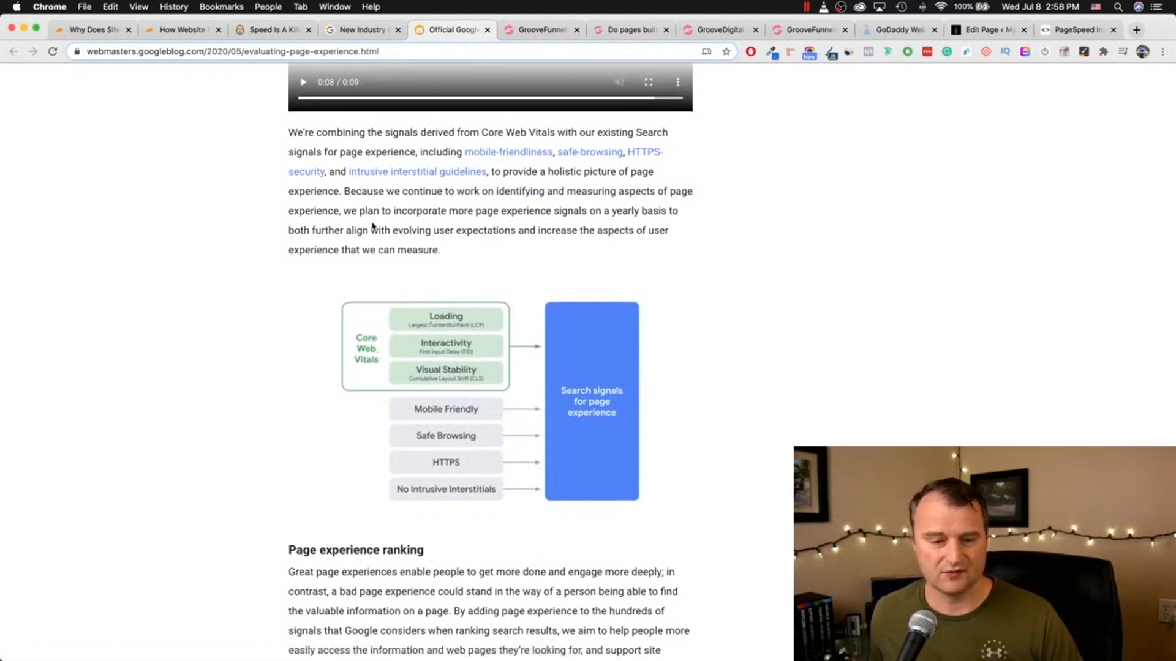
scroll("down", 3)
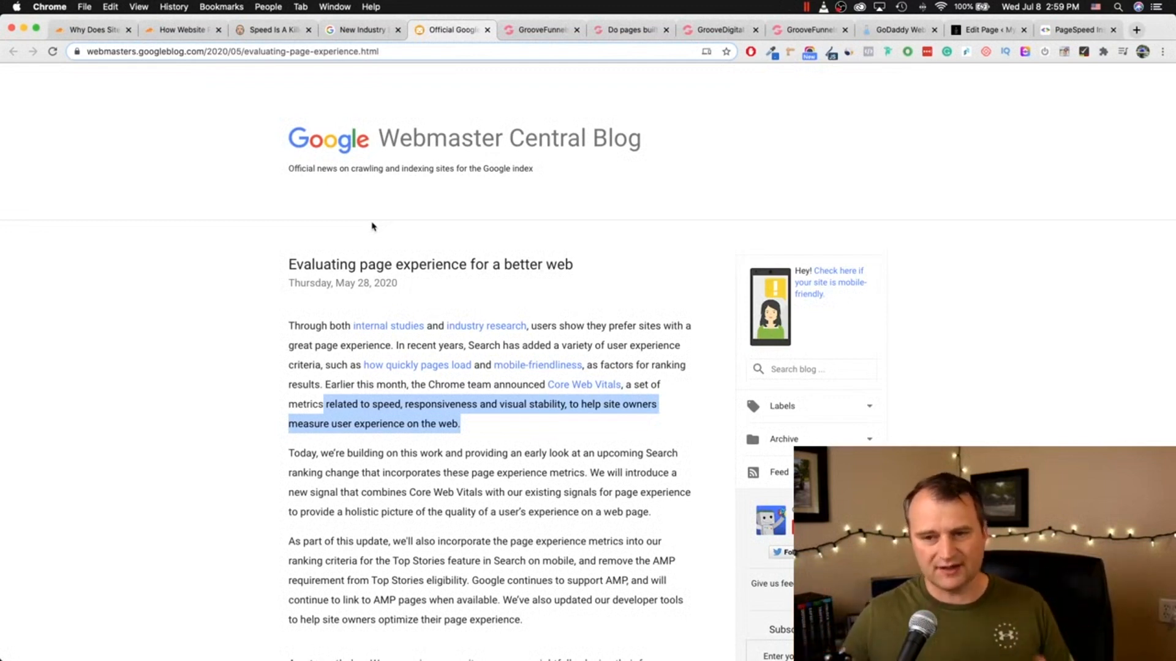
Step: Scroll the GrooveFunnels free-features list and highlight Upsells, Downsells, and Order Bumps
left_click(539, 30)
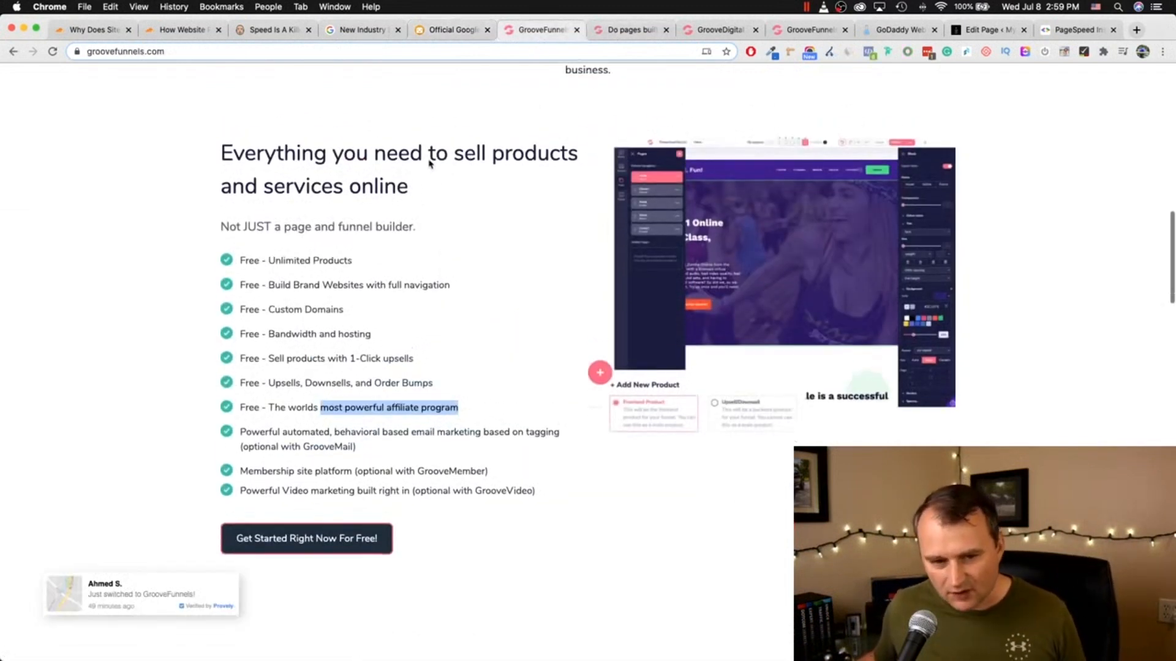
scroll("down", 3)
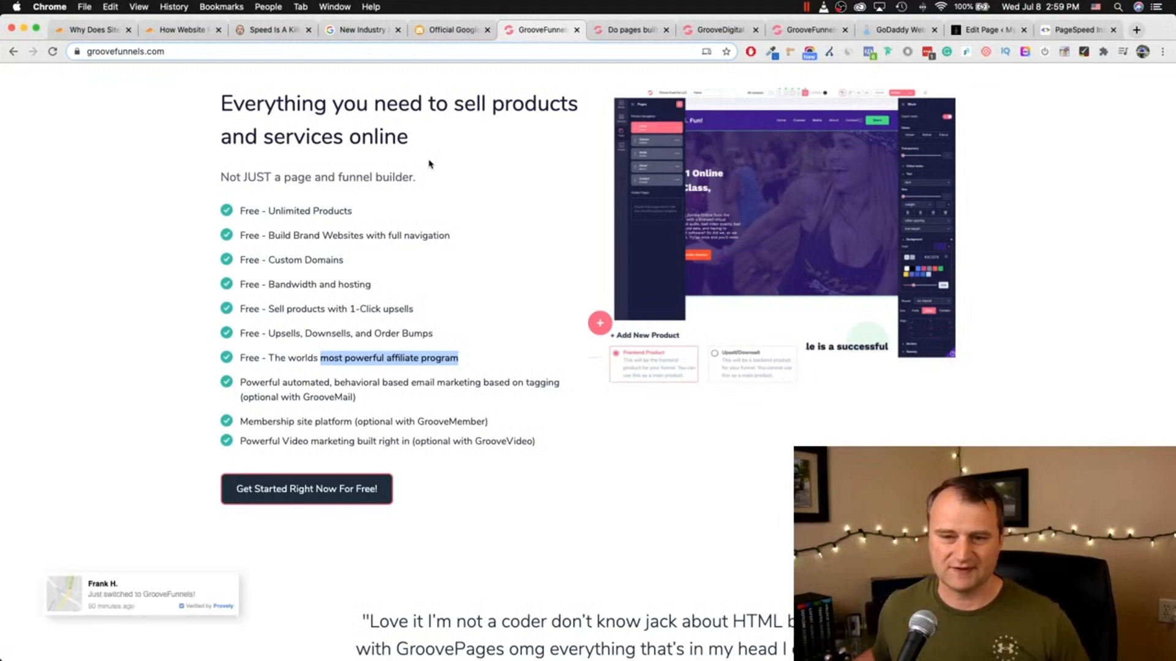
scroll("up", 3)
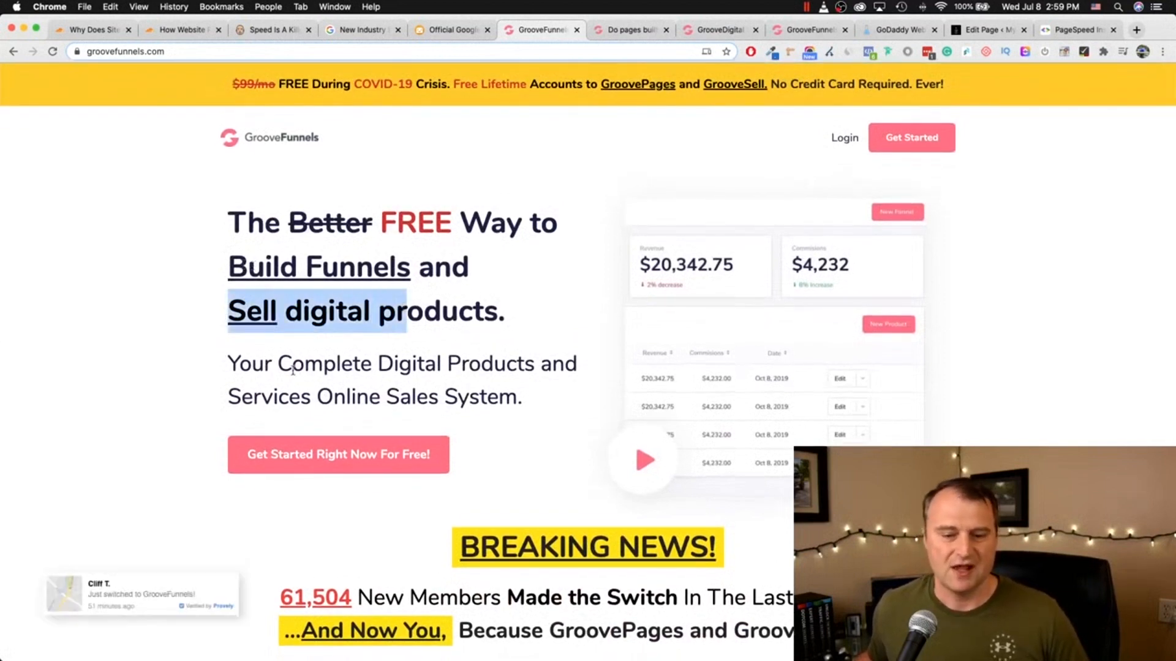
scroll("down", 3)
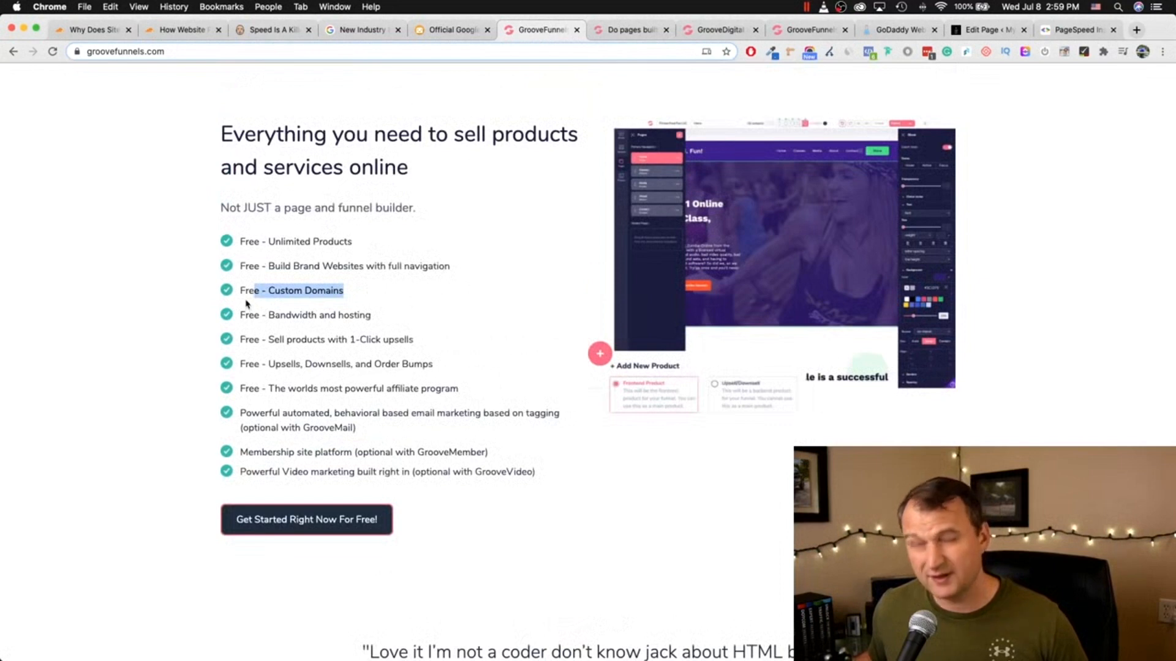
mouse_move(238, 319)
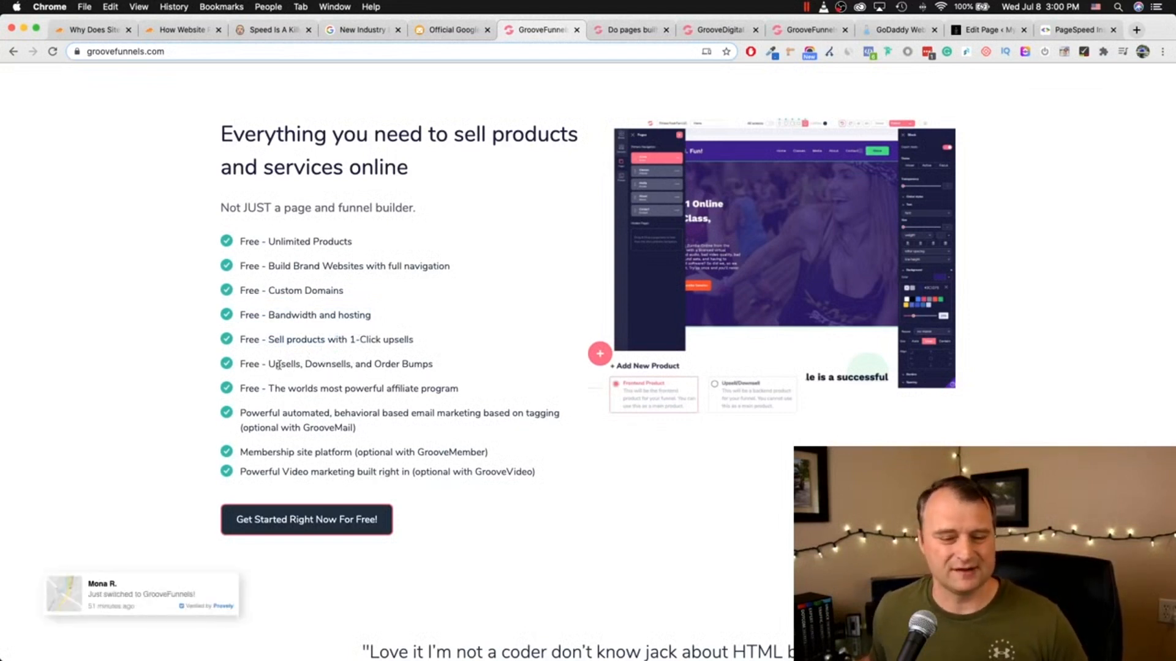
left_click_drag(279, 363, 422, 364)
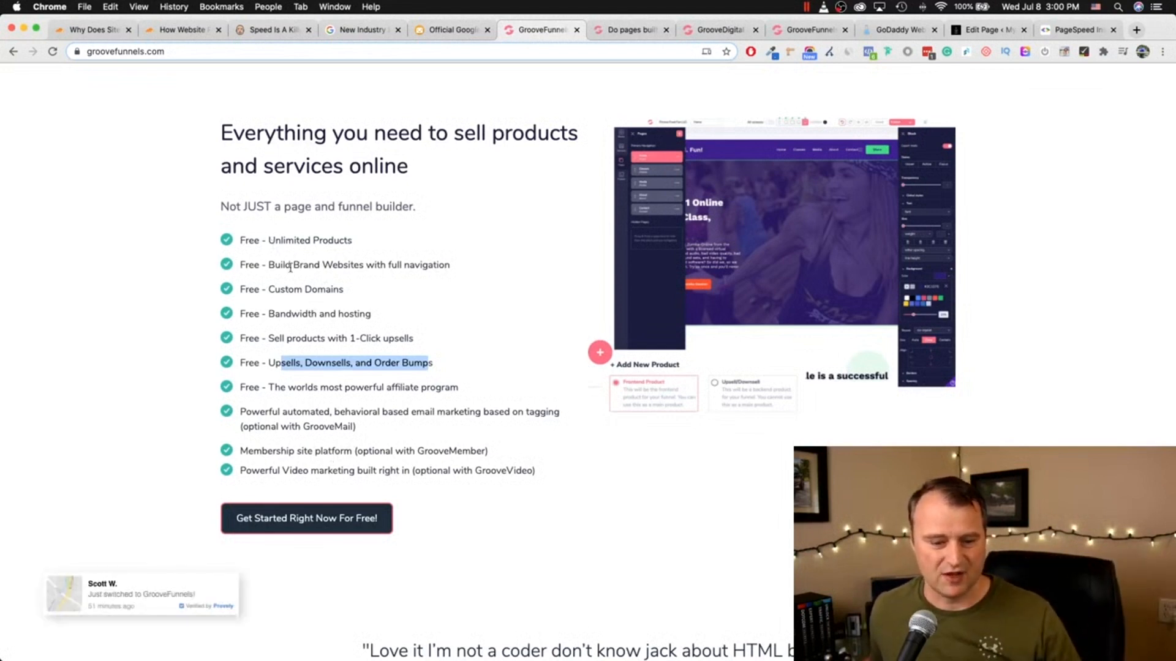
scroll("down", 3)
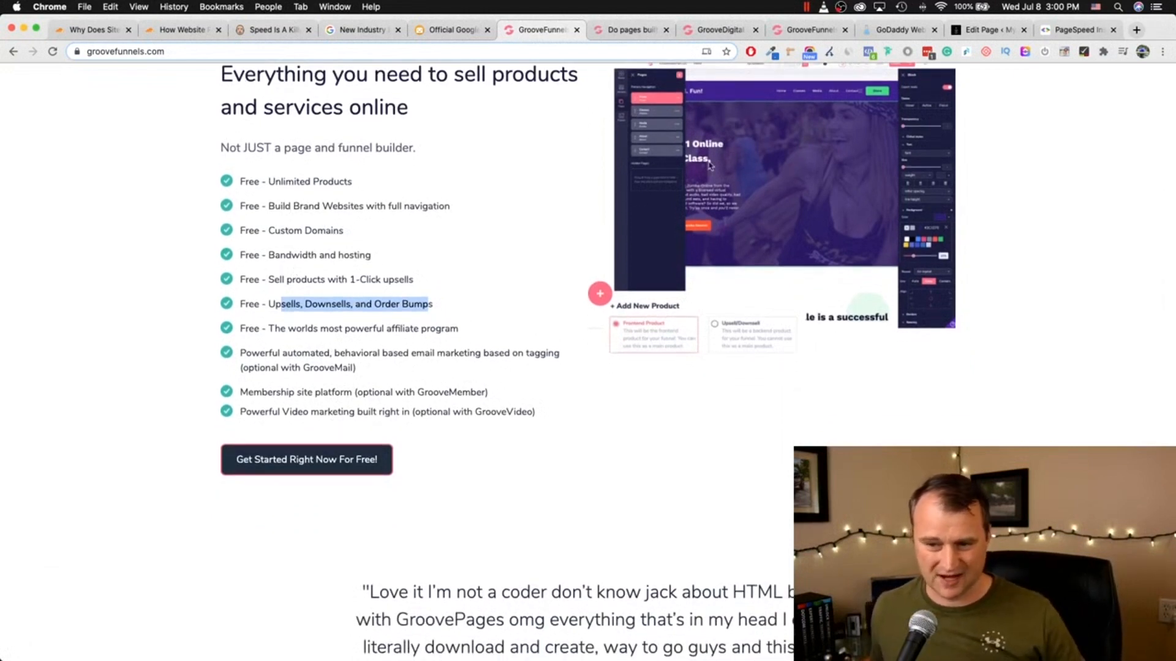
mouse_move(549, 324)
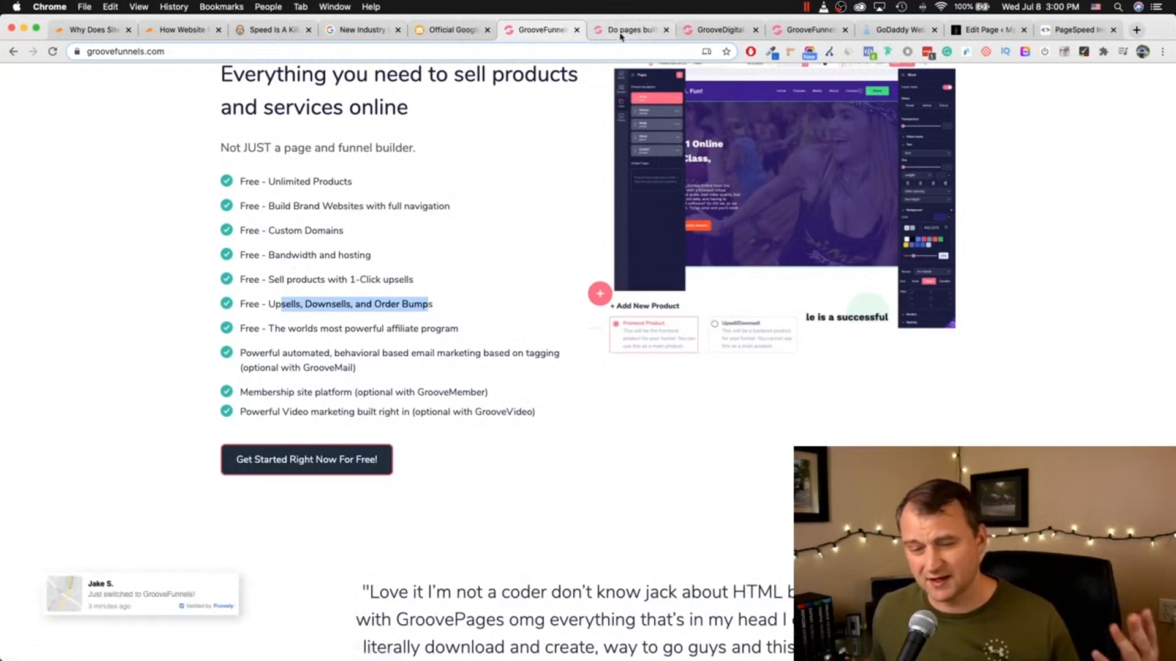
left_click(628, 29)
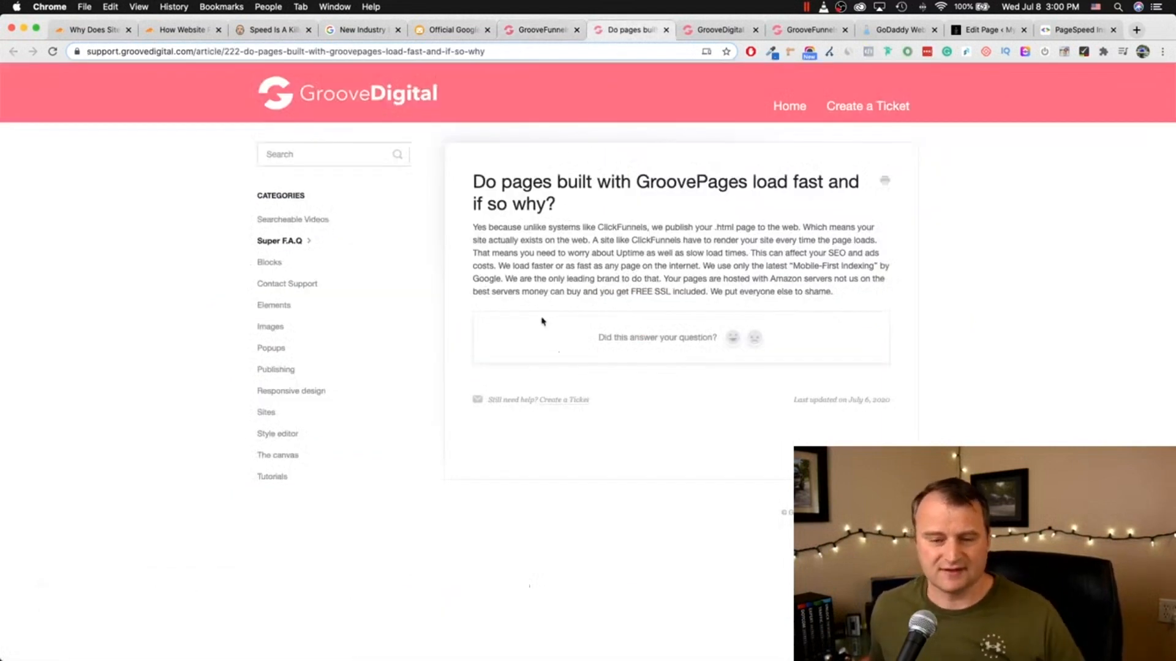
mouse_move(676, 186)
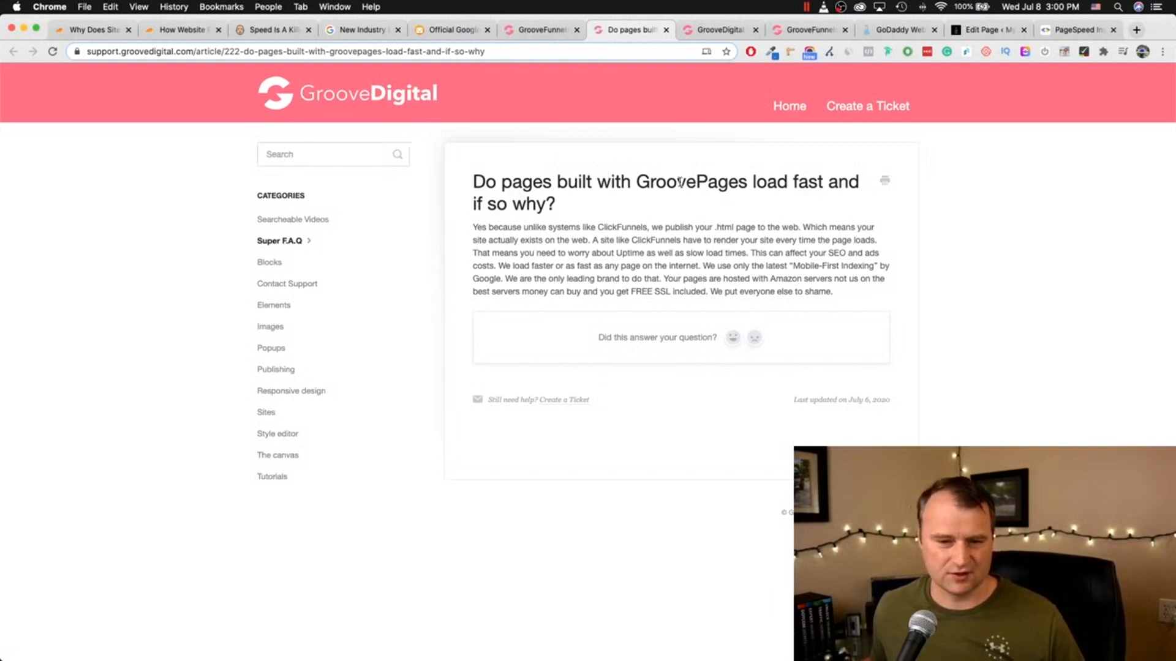
mouse_move(532, 244)
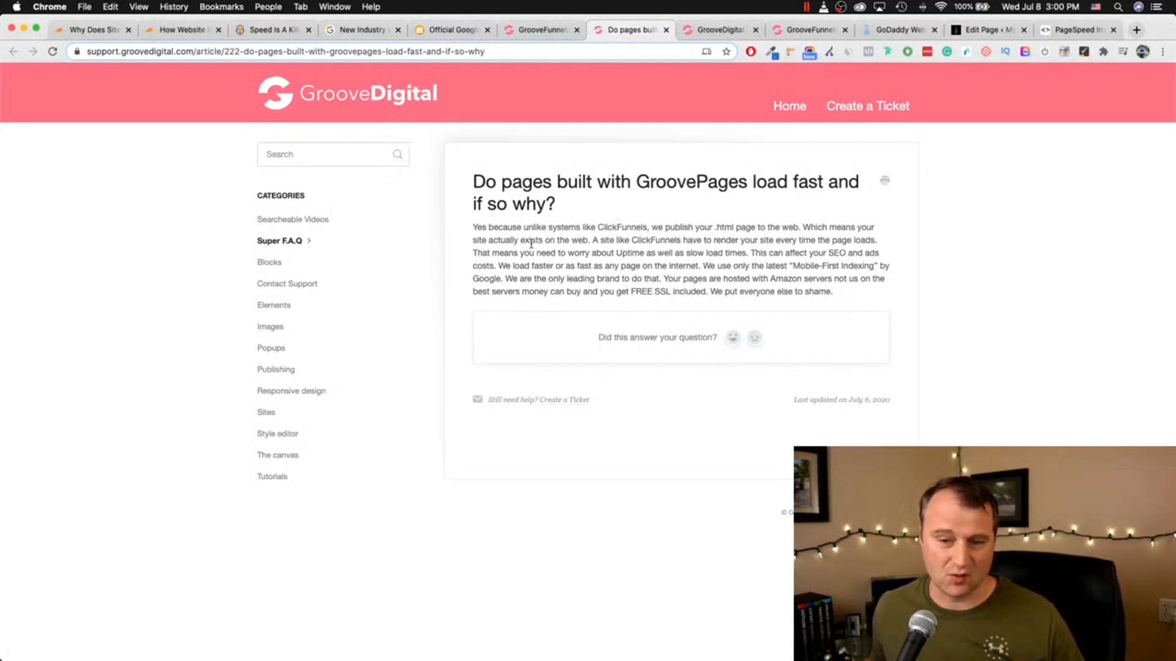
mouse_move(348, 238)
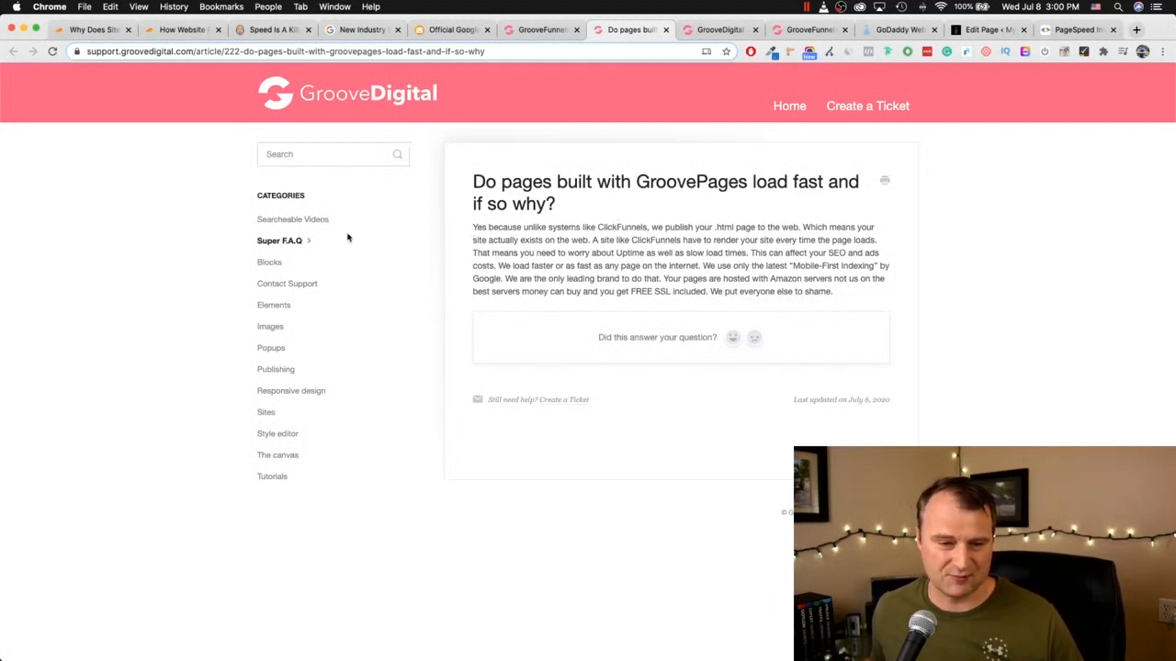
mouse_move(271, 251)
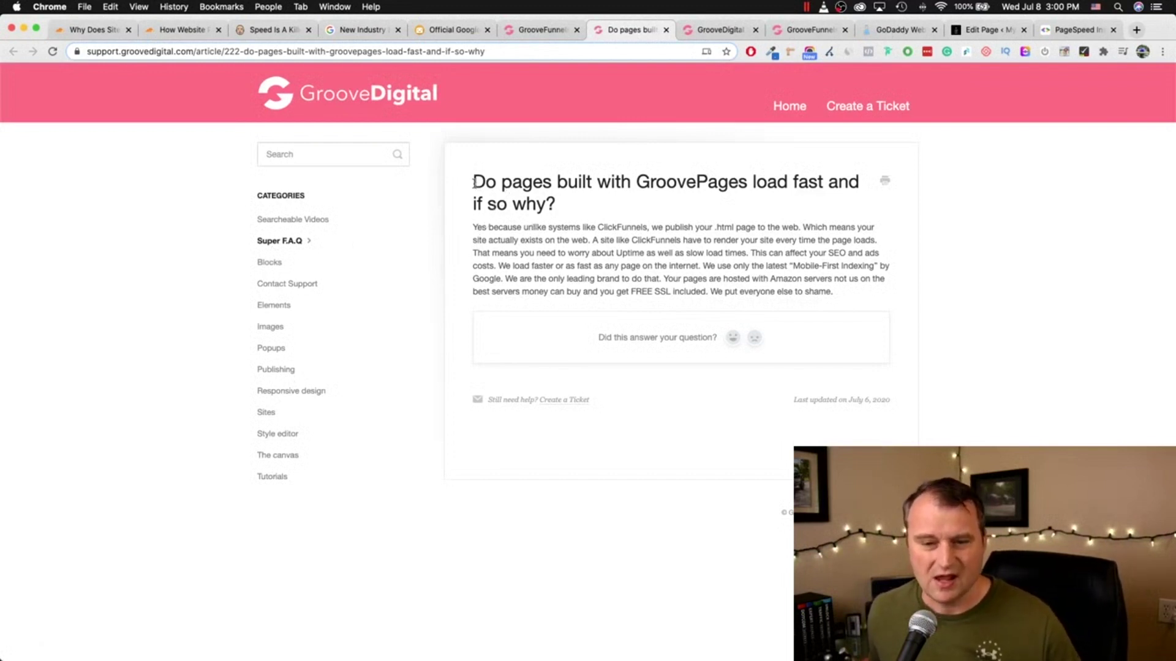
left_click_drag(473, 181, 840, 182)
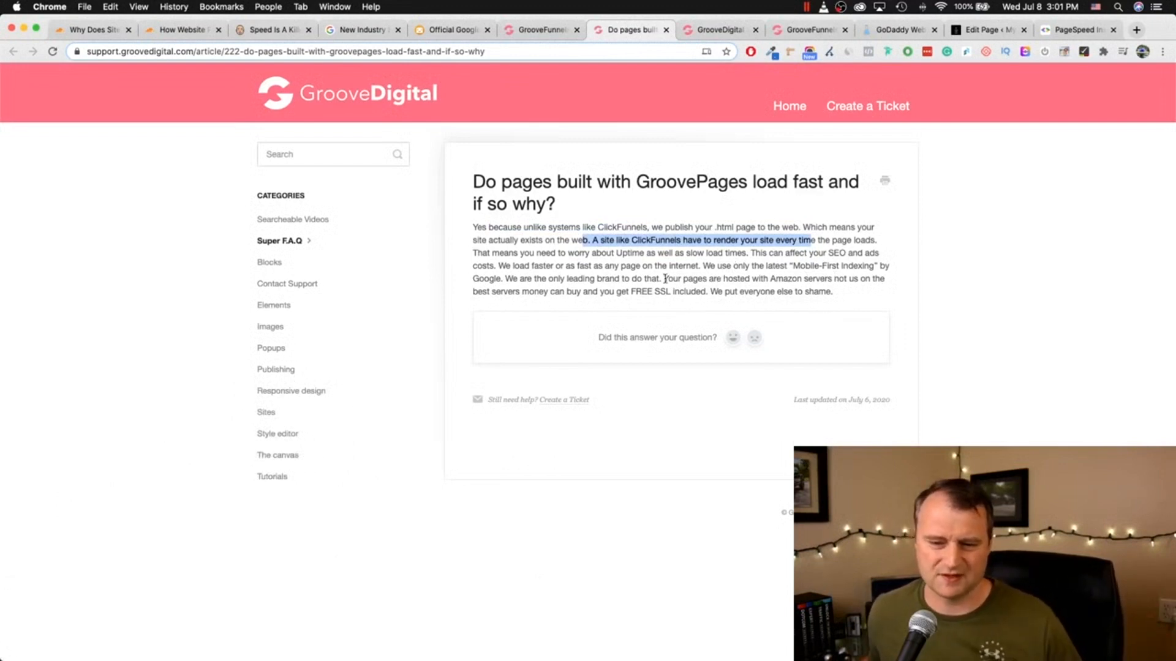
mouse_move(790, 261)
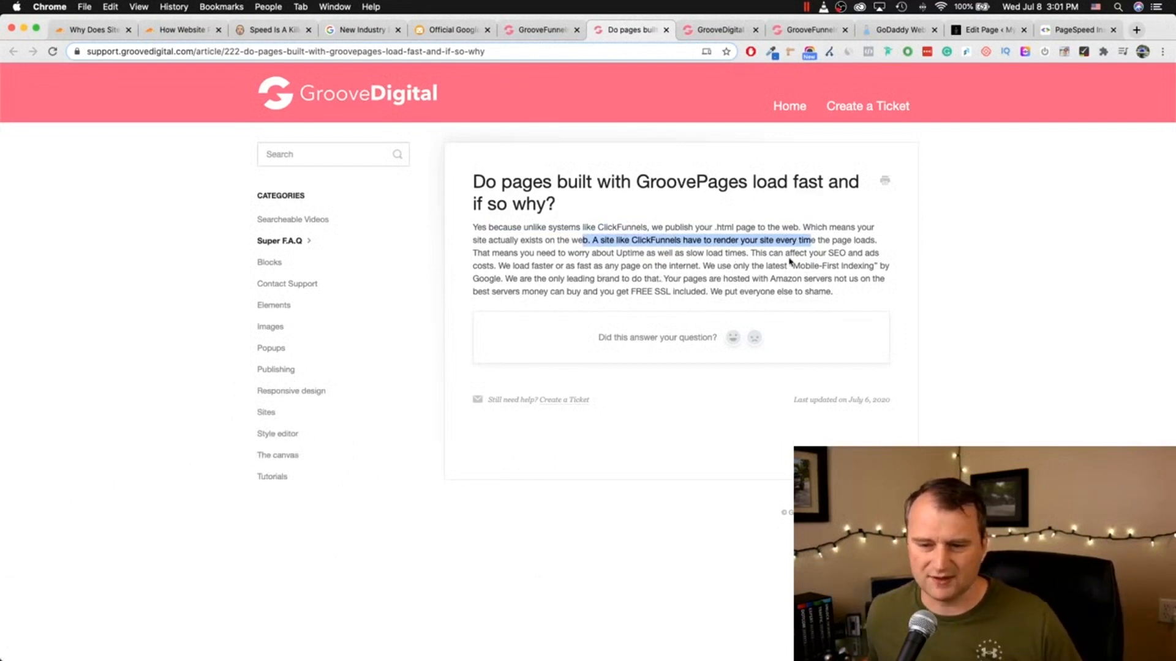
mouse_move(772, 255)
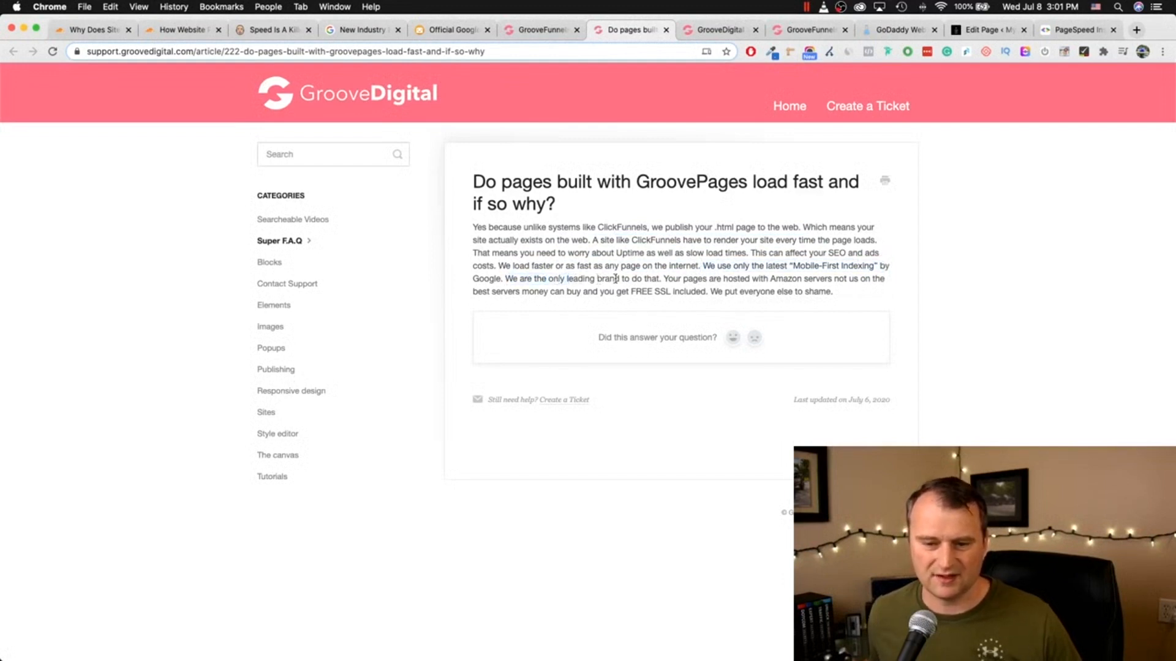
left_click_drag(534, 279, 619, 278)
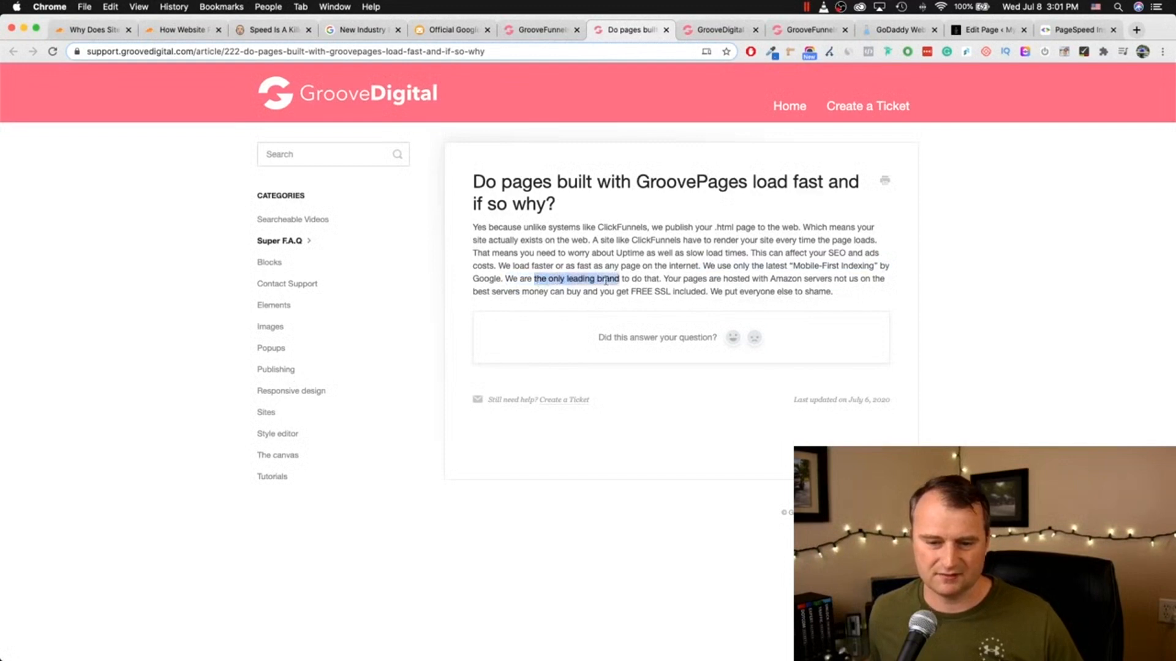
left_click_drag(611, 278, 671, 278)
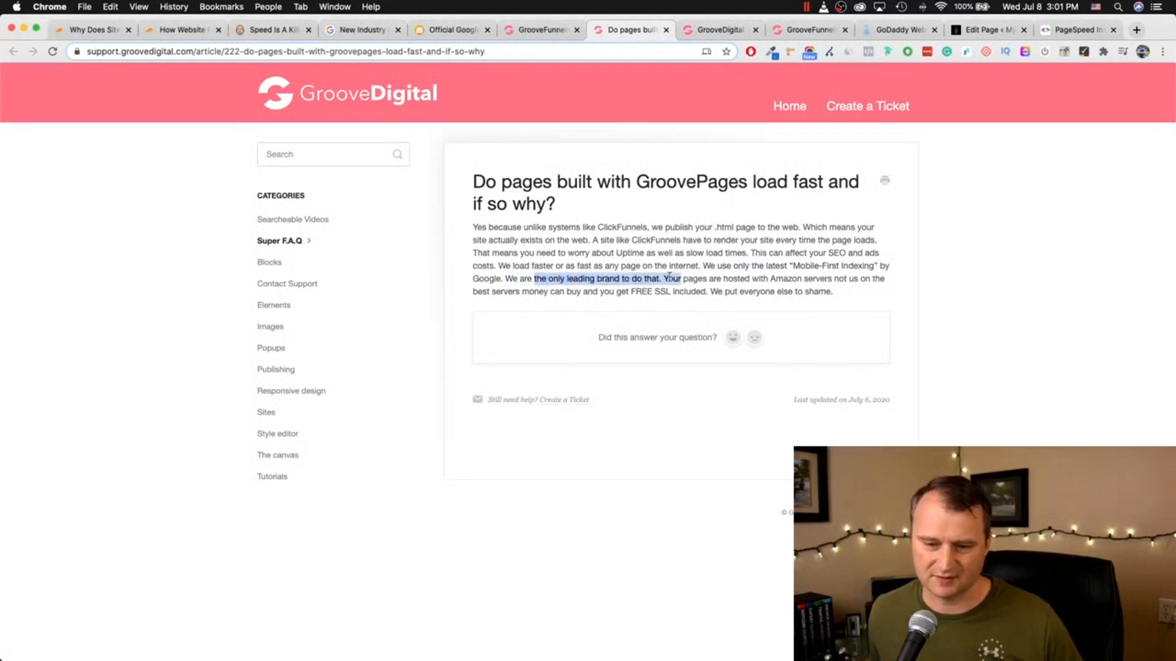
left_click_drag(670, 278, 799, 279)
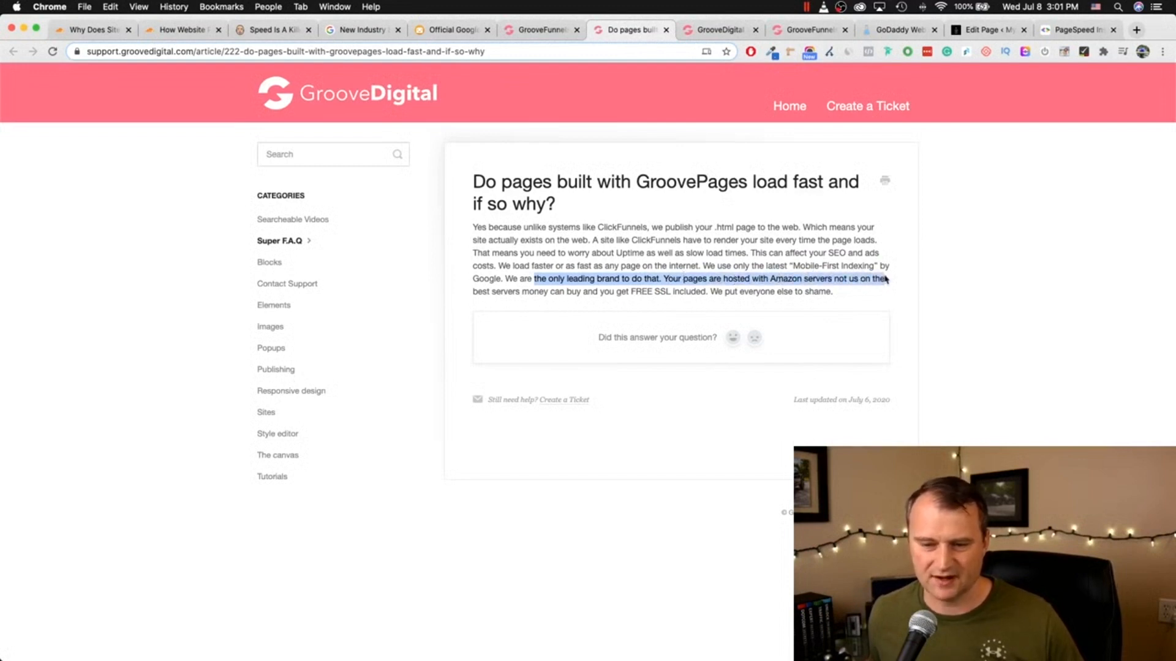
left_click(571, 301)
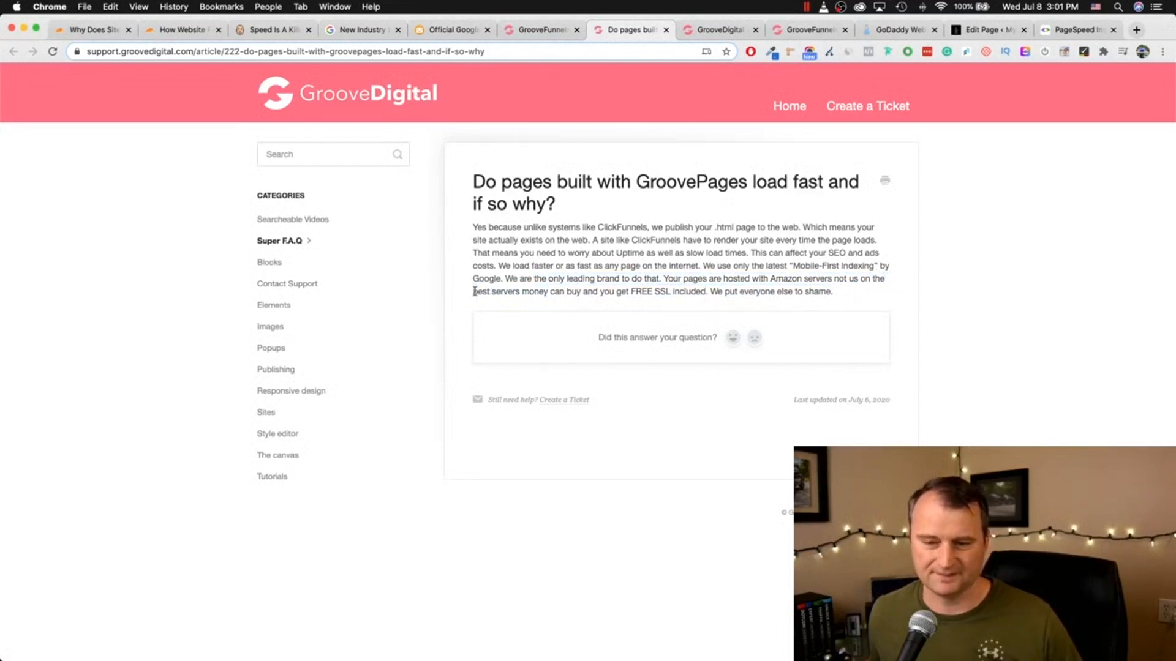
left_click_drag(473, 291, 551, 292)
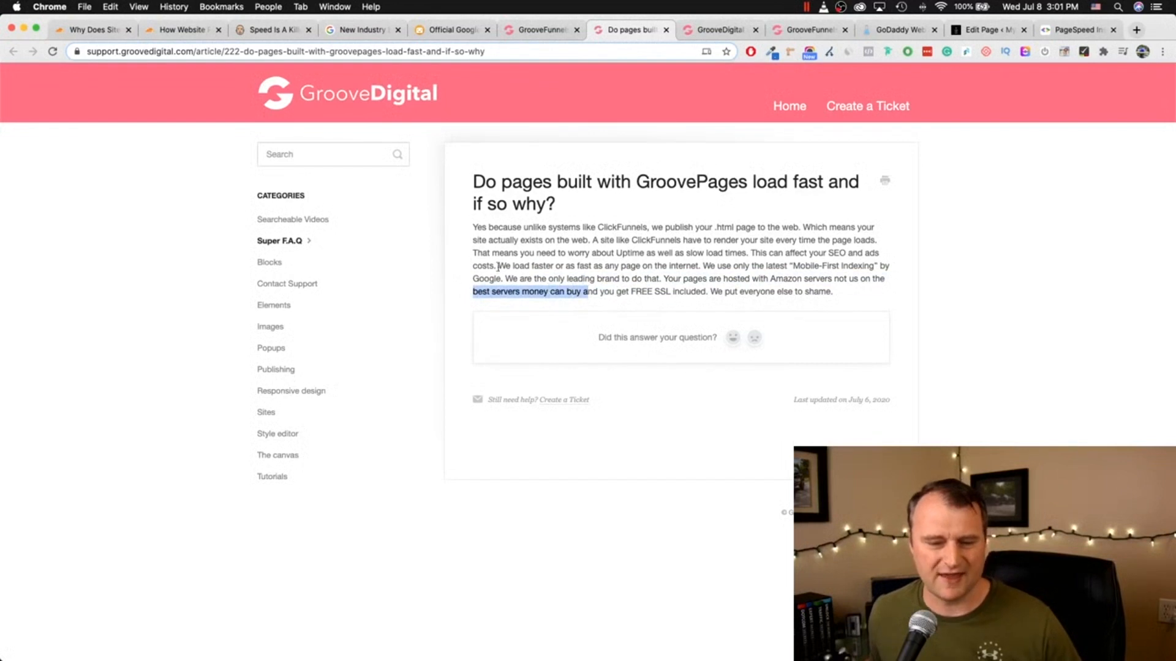
mouse_move(492, 277)
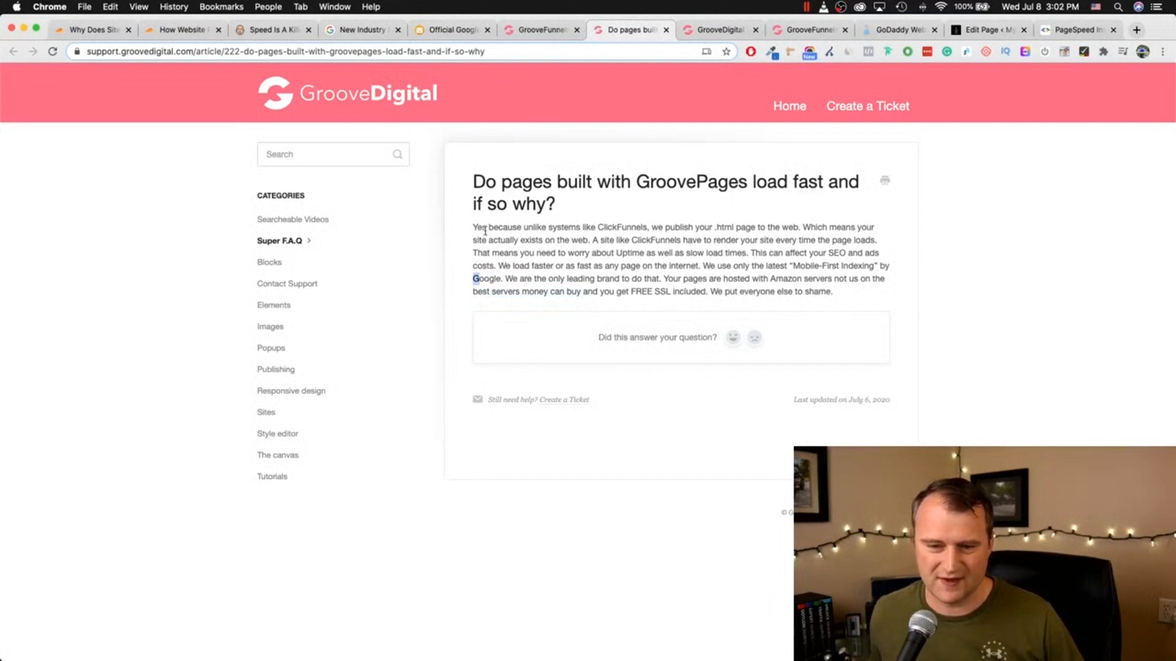
left_click_drag(473, 228, 593, 228)
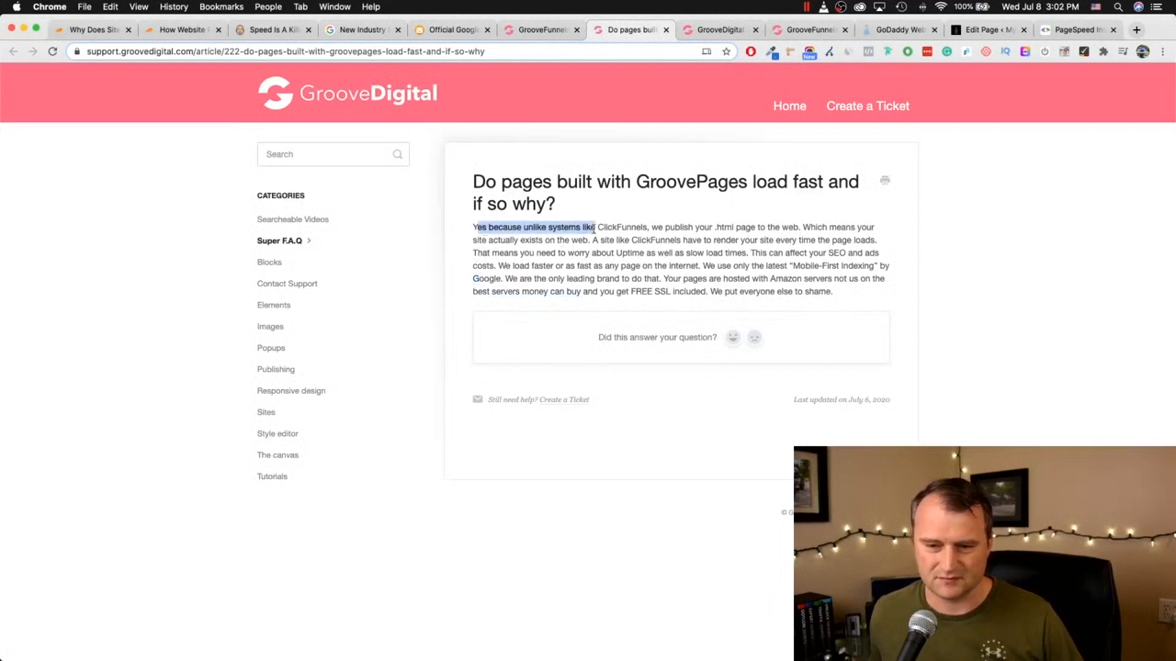
left_click(652, 228)
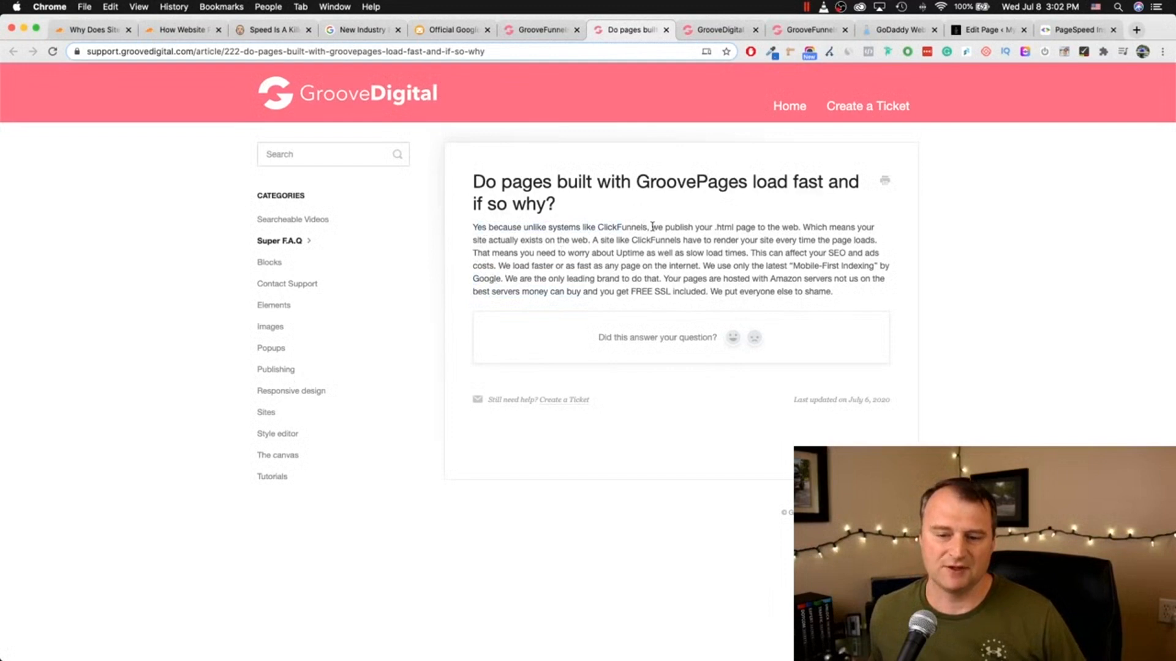
left_click_drag(652, 227, 741, 226)
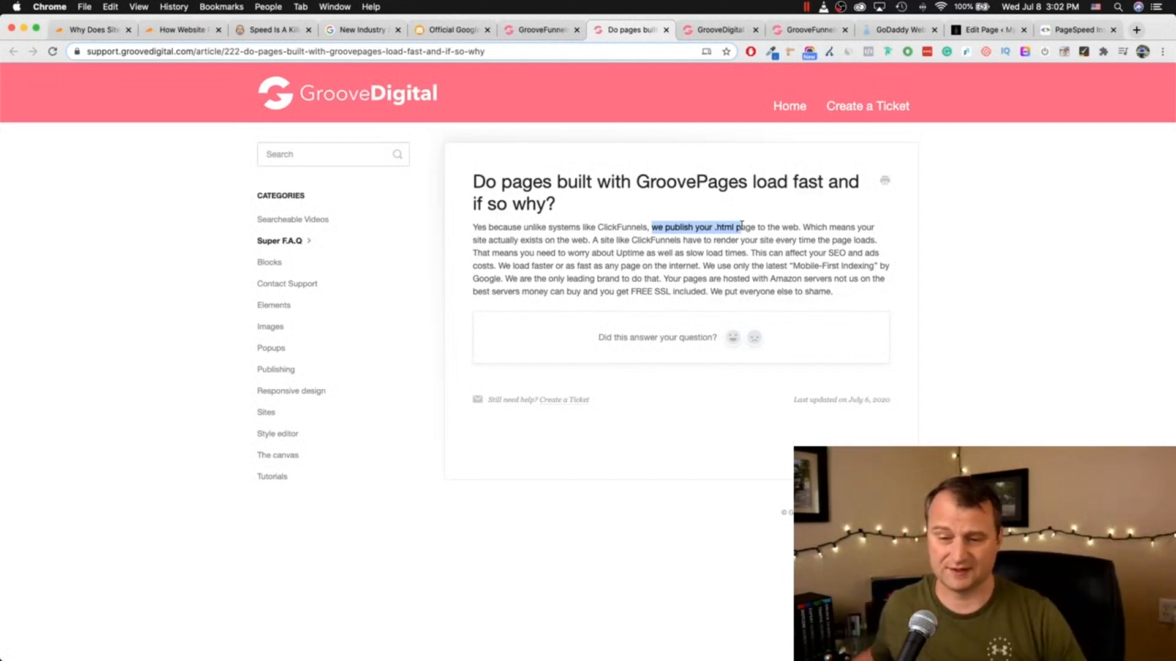
left_click_drag(686, 240, 745, 240)
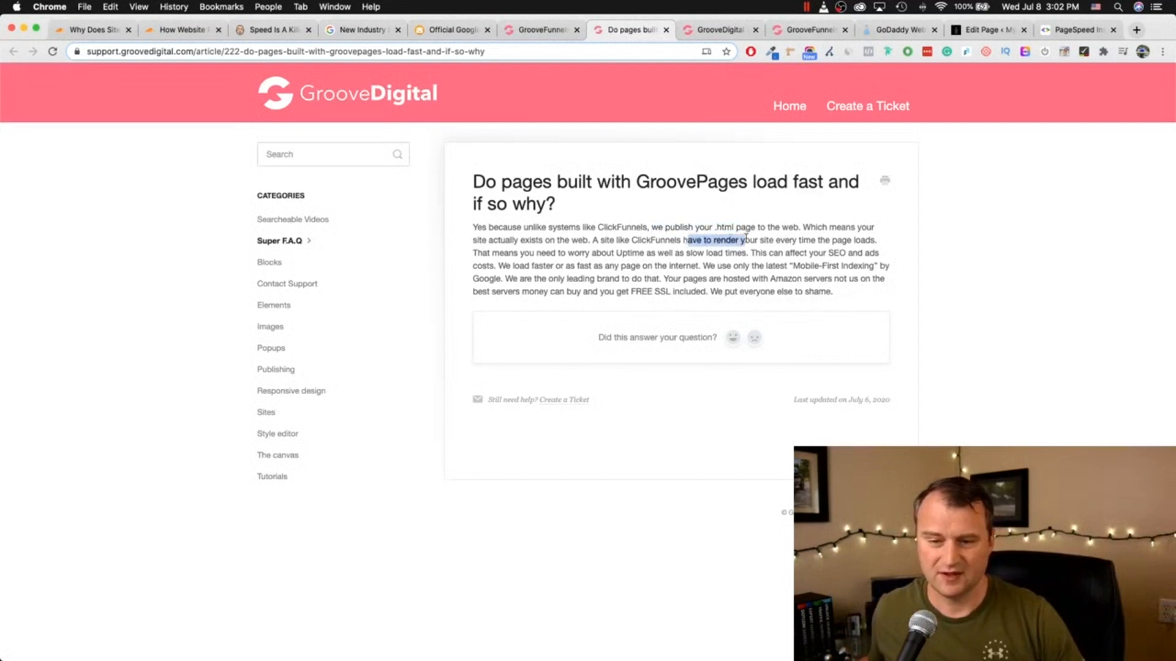
left_click_drag(745, 240, 868, 240)
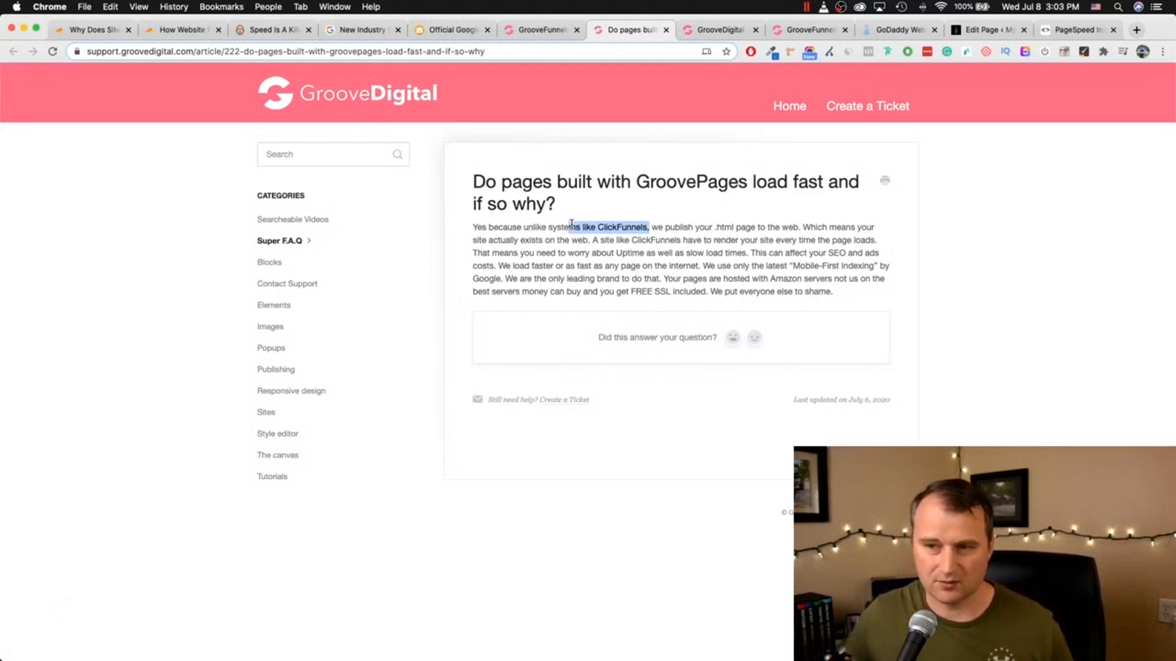
Step: Switch to the WordPress editor tab with the My Business Navigator - Home page
left_click(986, 29)
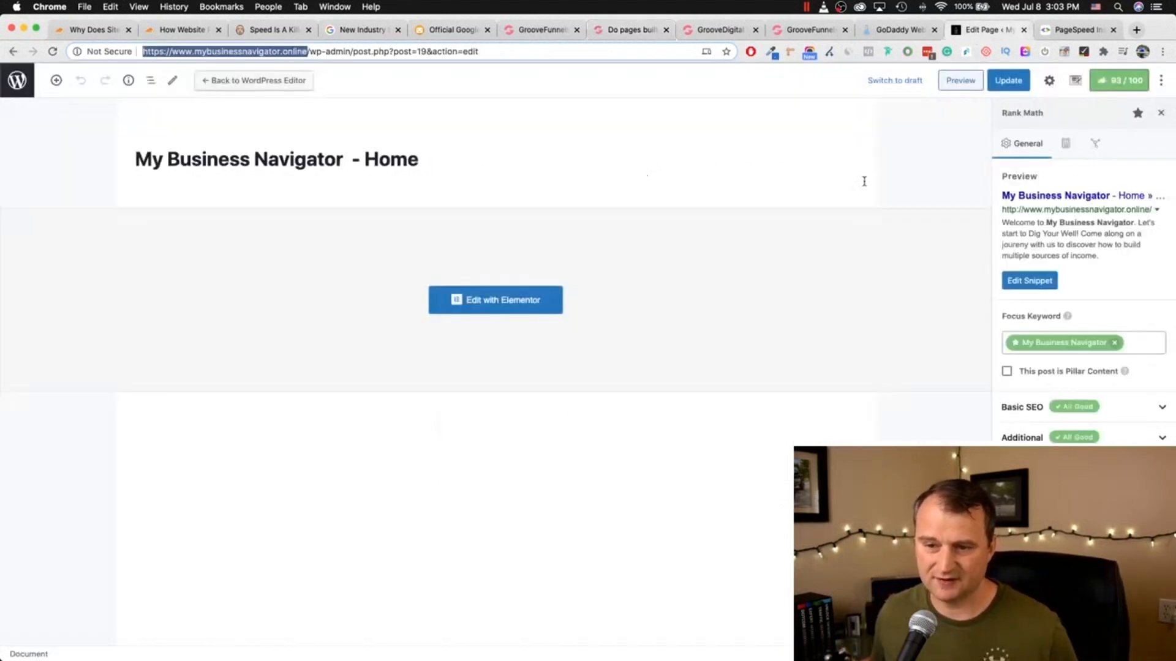
mouse_move(1120, 81)
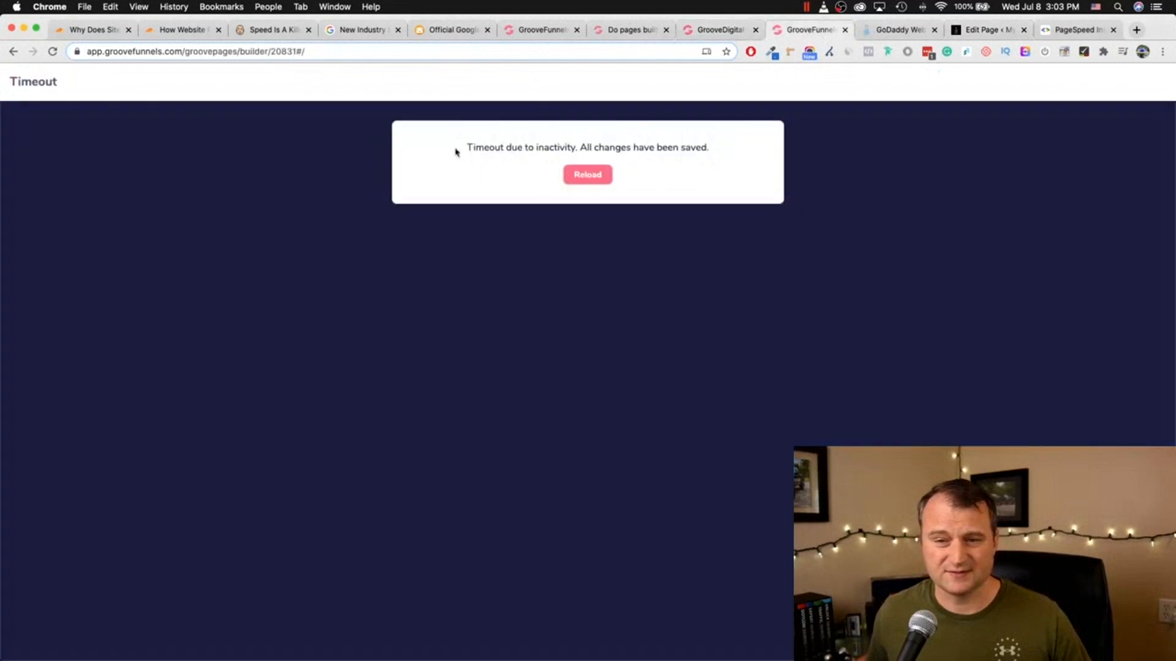
Step: Reload the timed-out GroovePages builder to reopen the My Business Navigator Home Page project
left_click(587, 174)
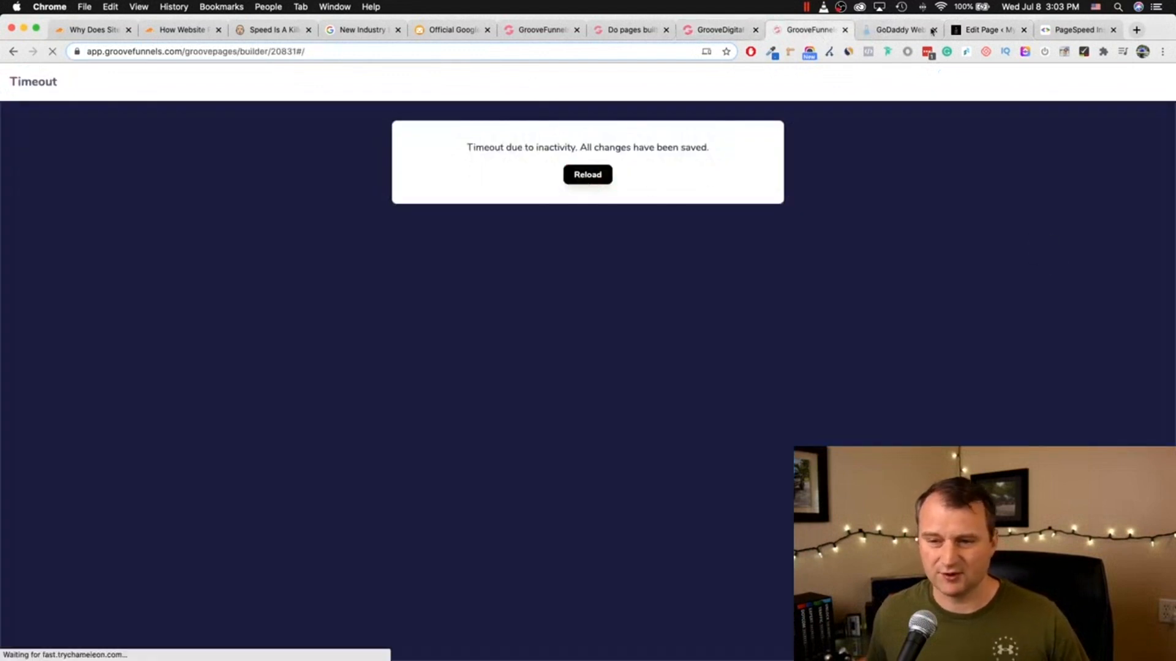
left_click(588, 174)
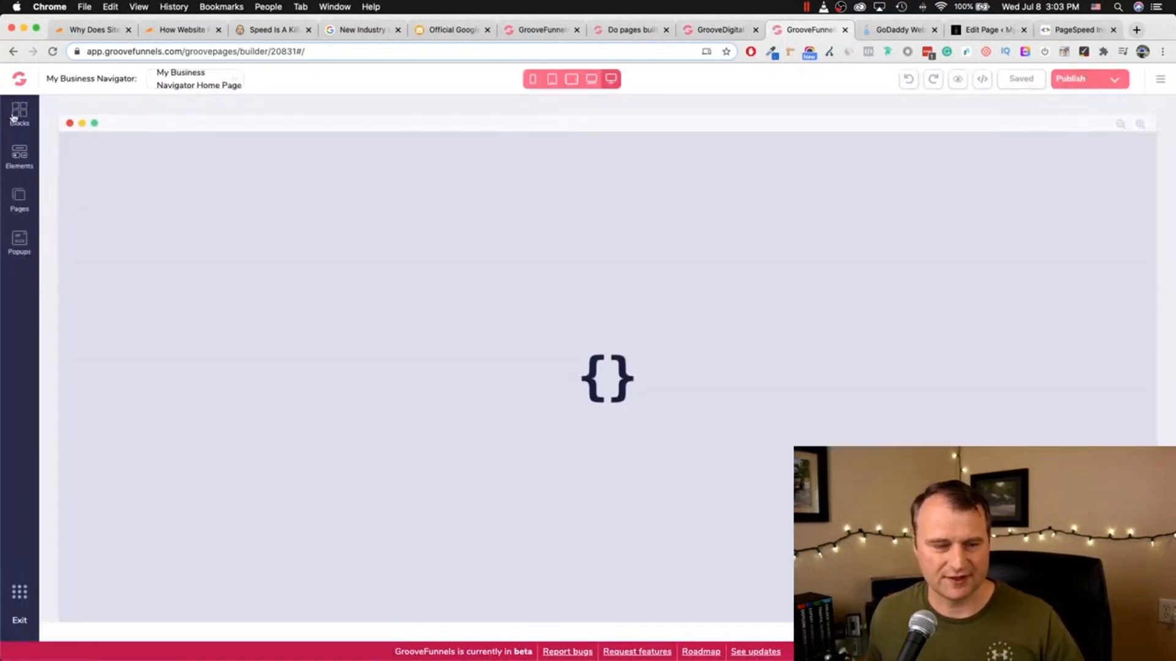
Step: Enter GrooveSell as the page title in the GrooveSellTraffic page settings and save it
left_click(18, 110)
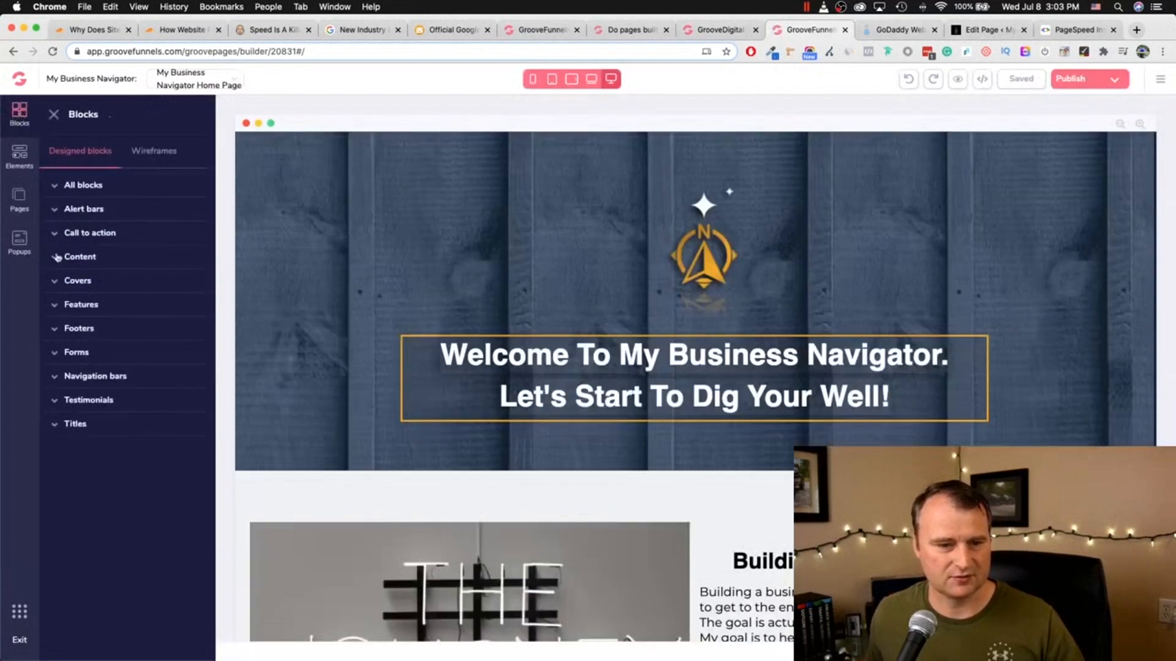
left_click(20, 199)
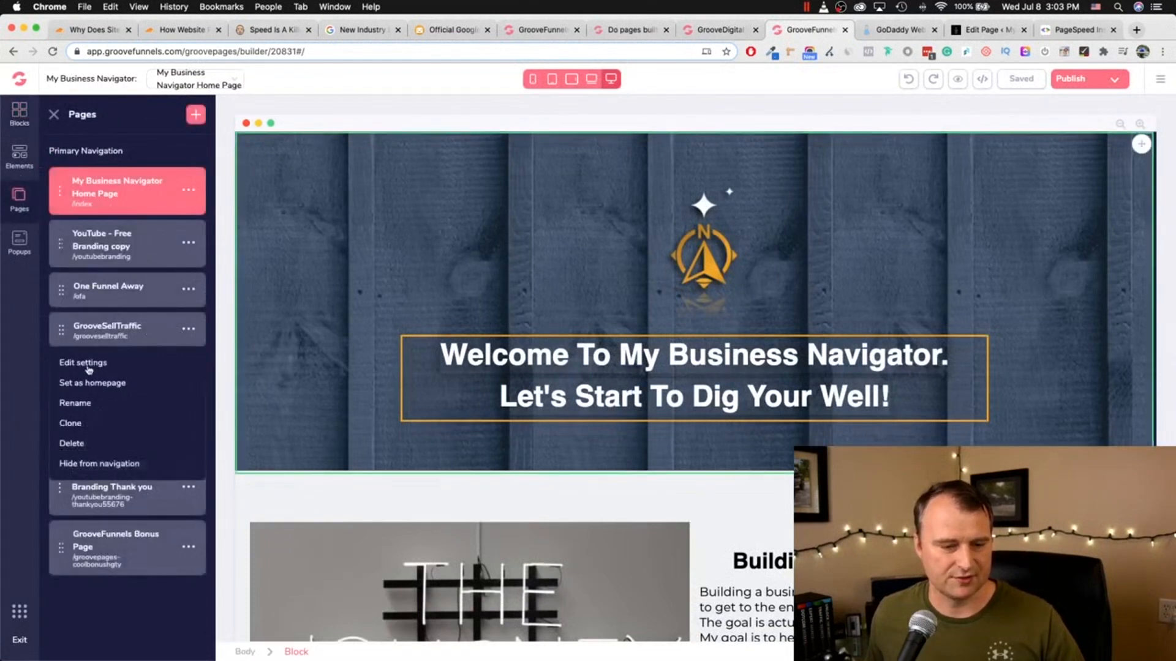
left_click(82, 362)
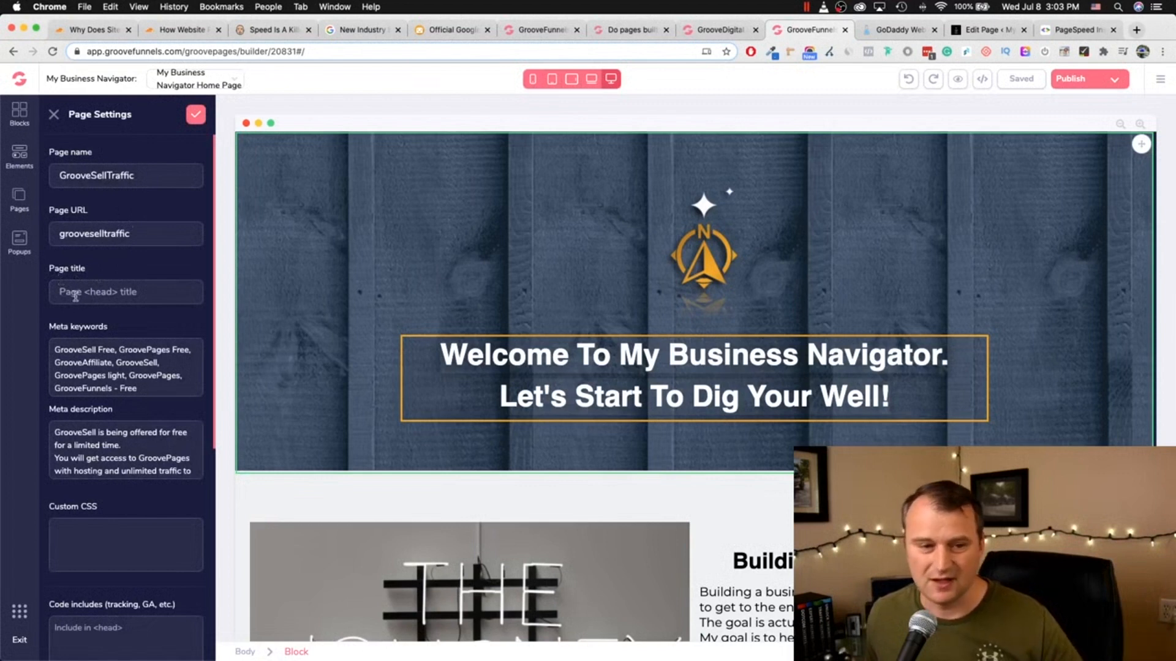
type("G")
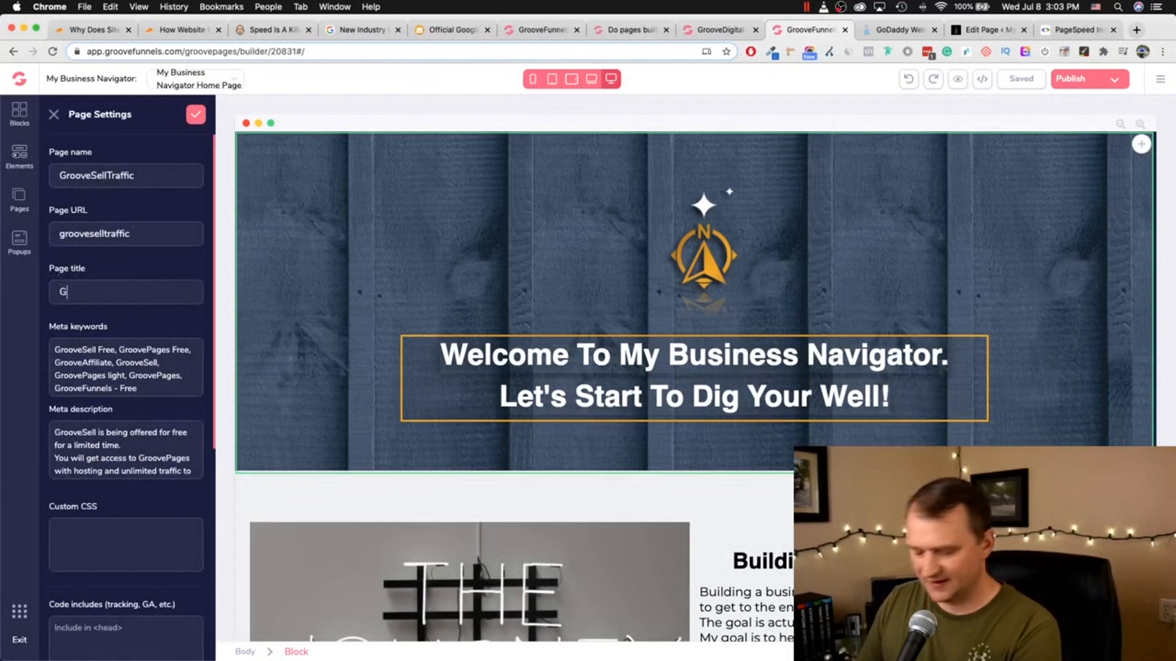
type("rooveSell")
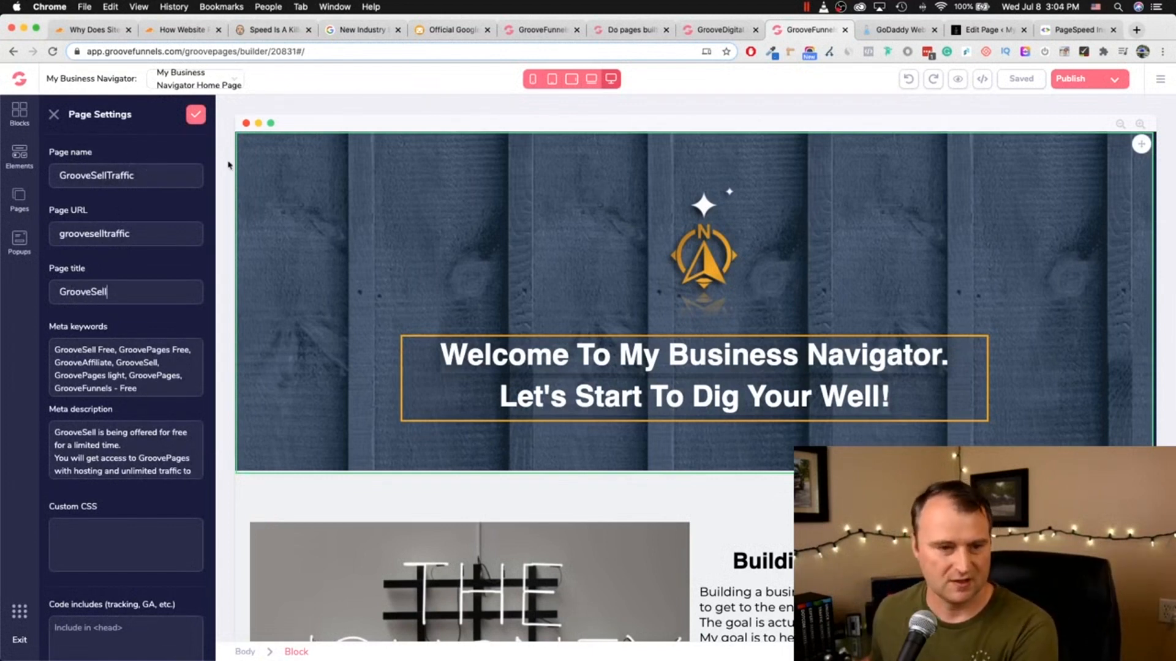
left_click(19, 201)
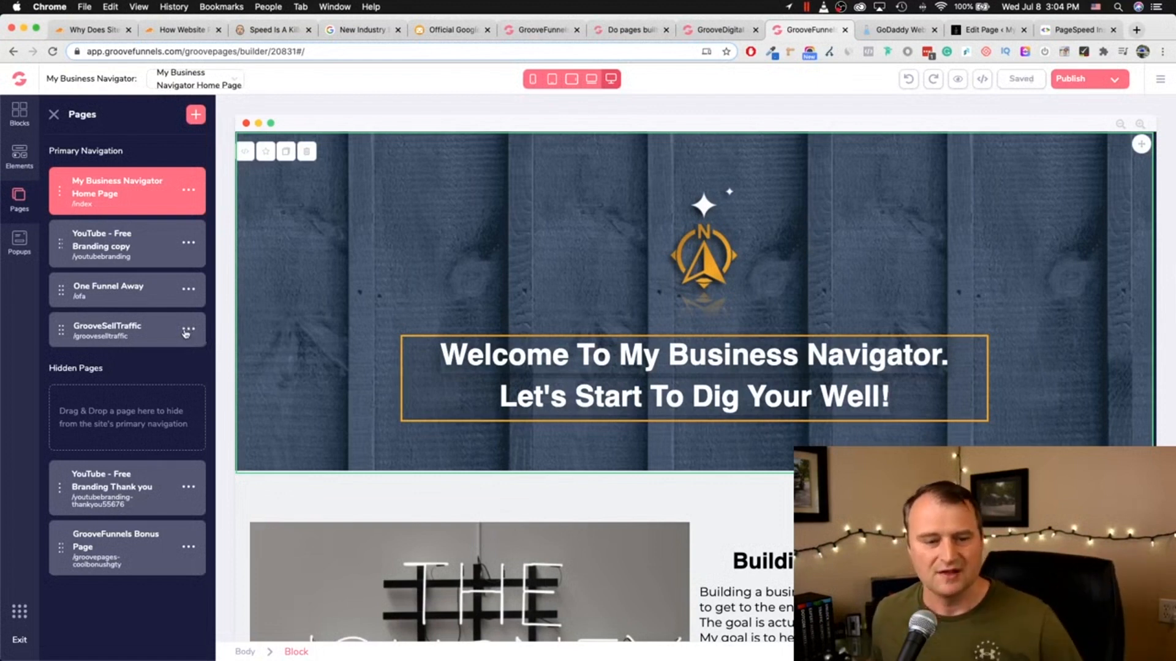
Step: Bring up the GrooveSellTraffic page settings with its name, URL and GrooveSell title, after a brief WordPress glance
left_click(187, 331)
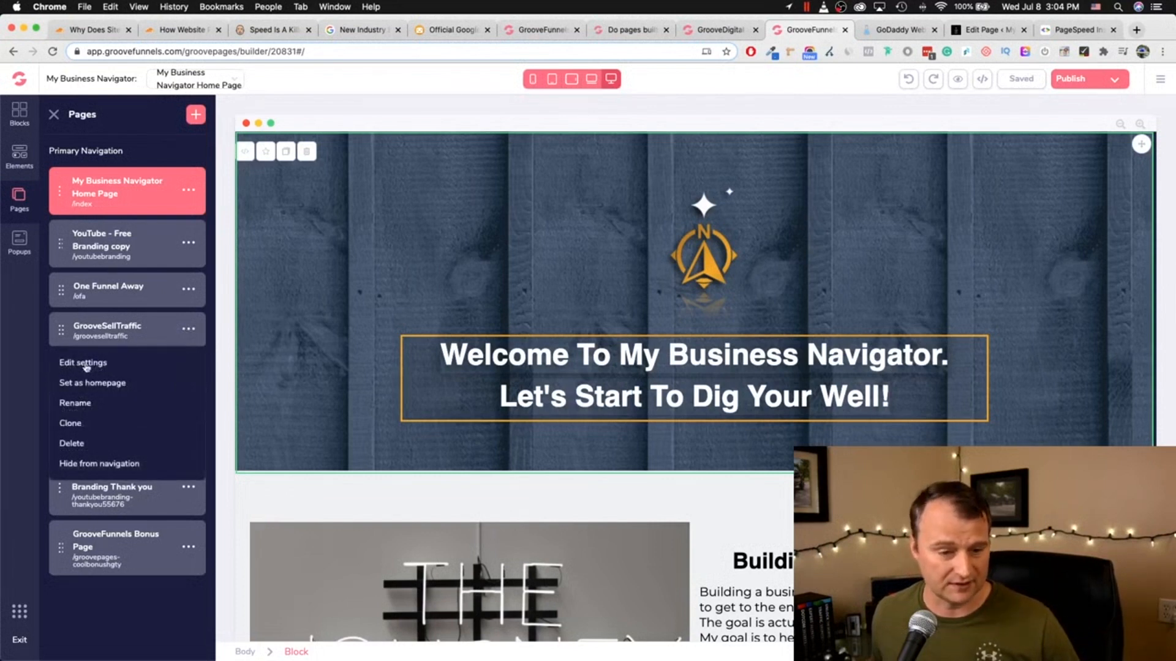
left_click(84, 362)
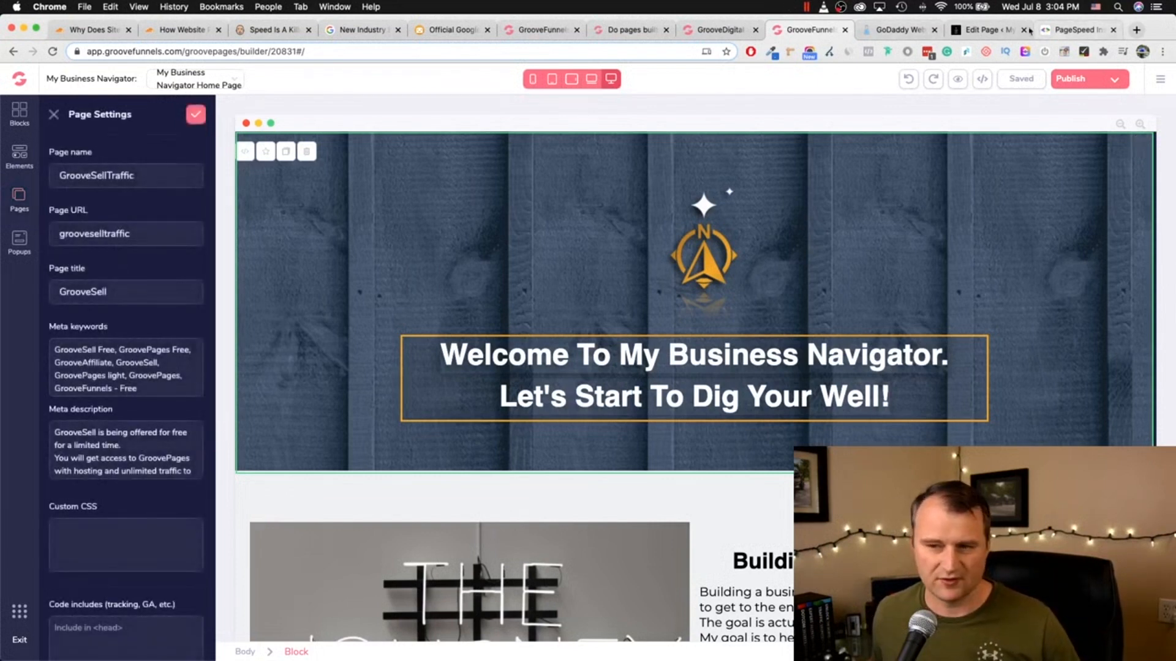
left_click(986, 30)
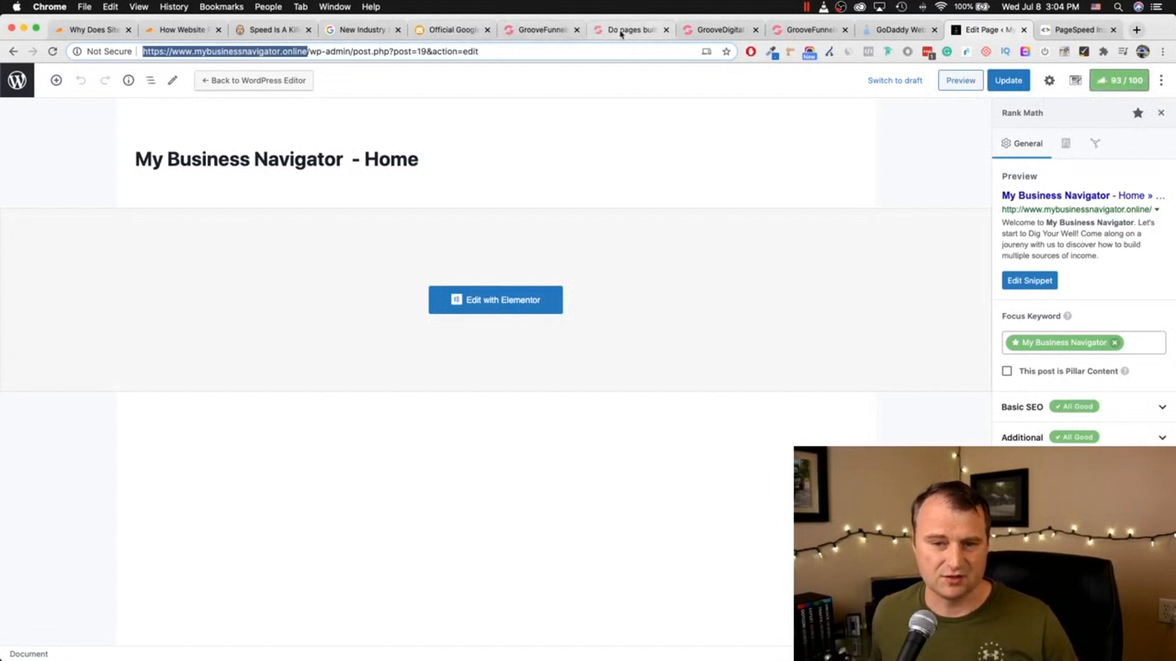
left_click(716, 29)
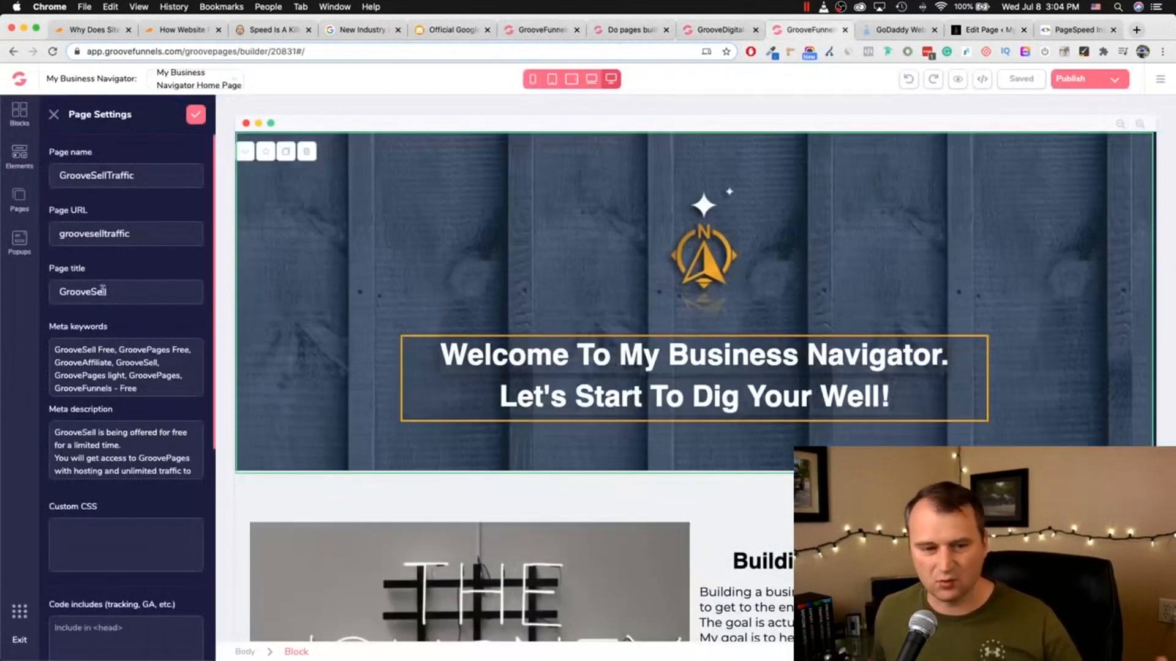
Step: Highlight the GrooveSell page title and meta description, reviewing the meta keywords further down
double_click(95, 349)
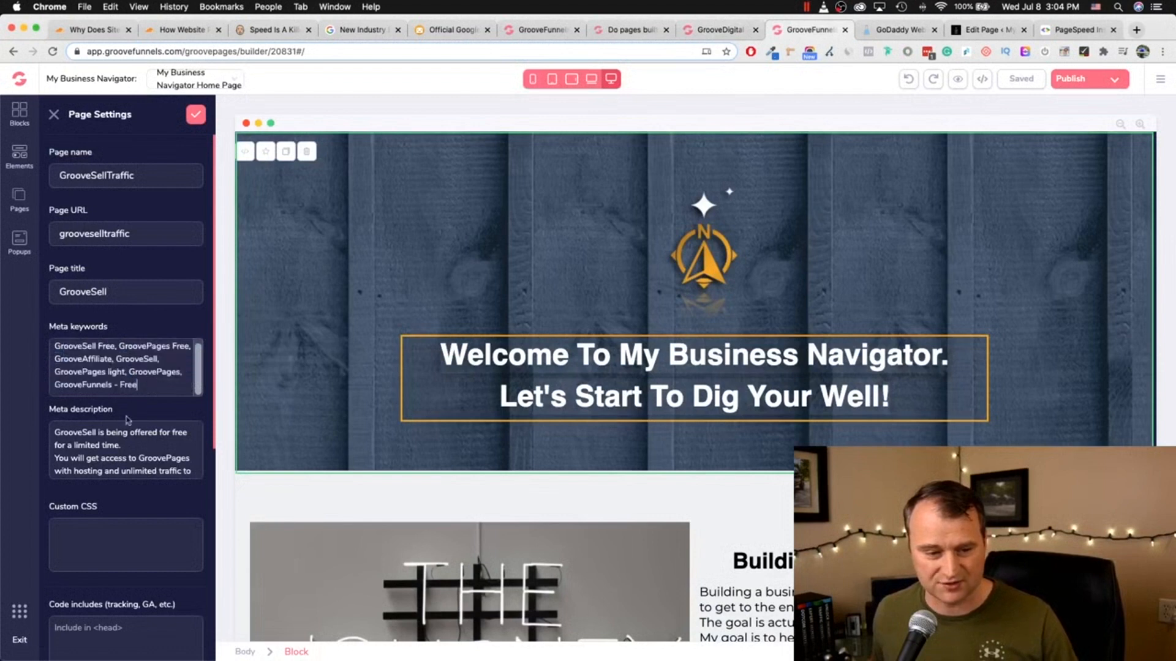
double_click(71, 432)
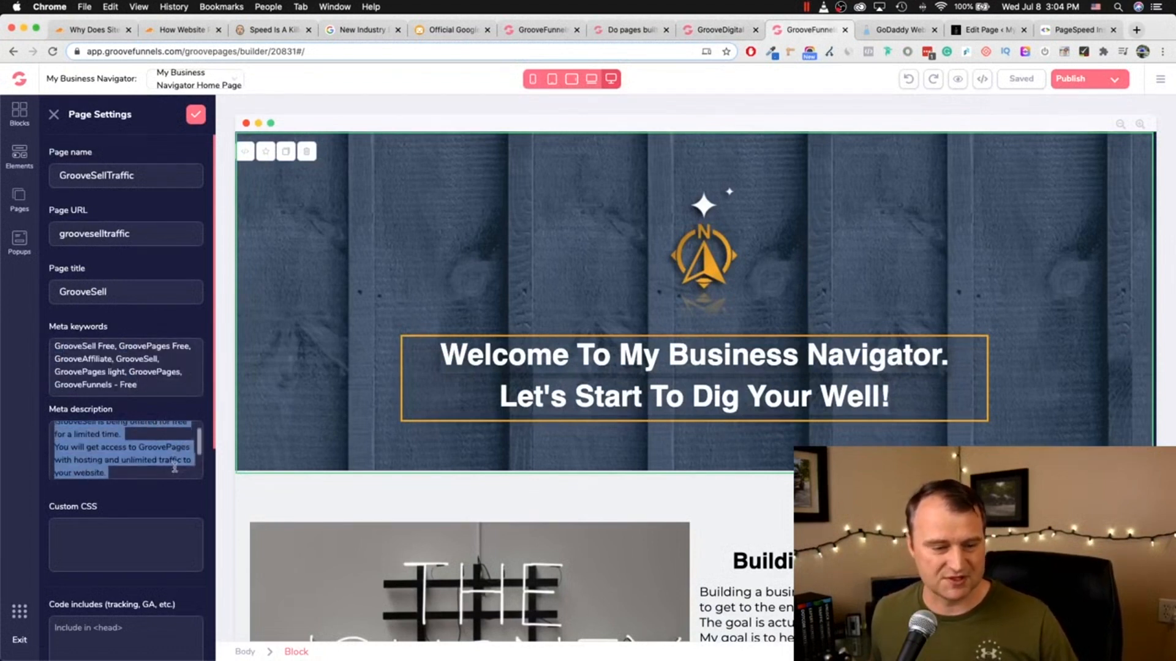
scroll("down", 3)
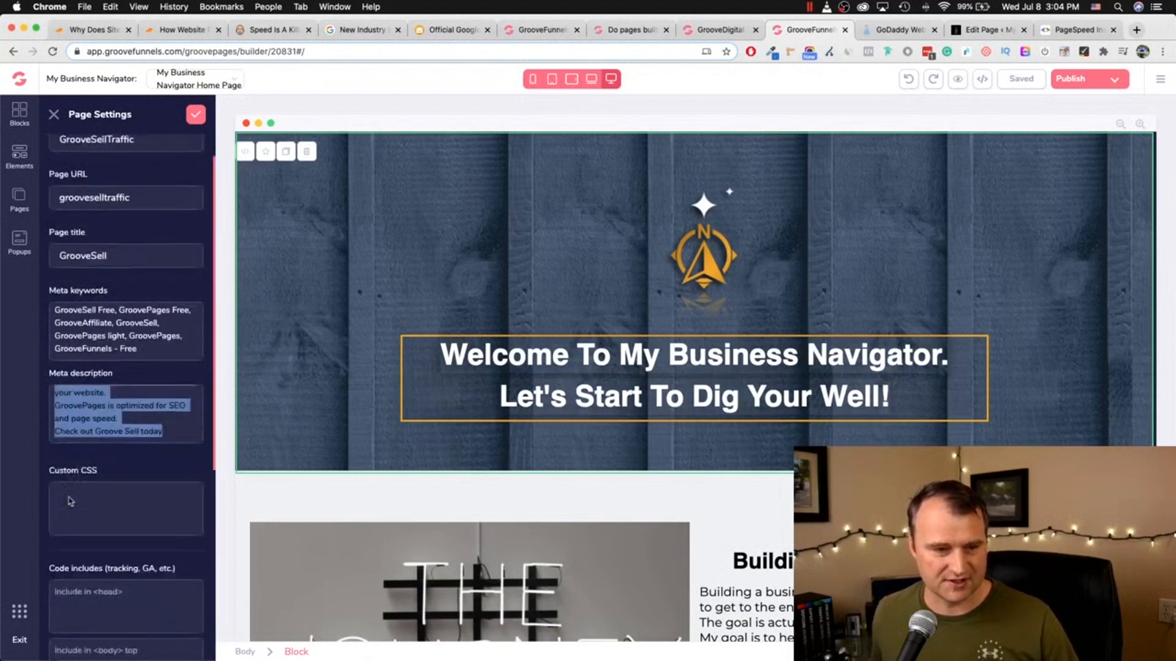
scroll("down", 3)
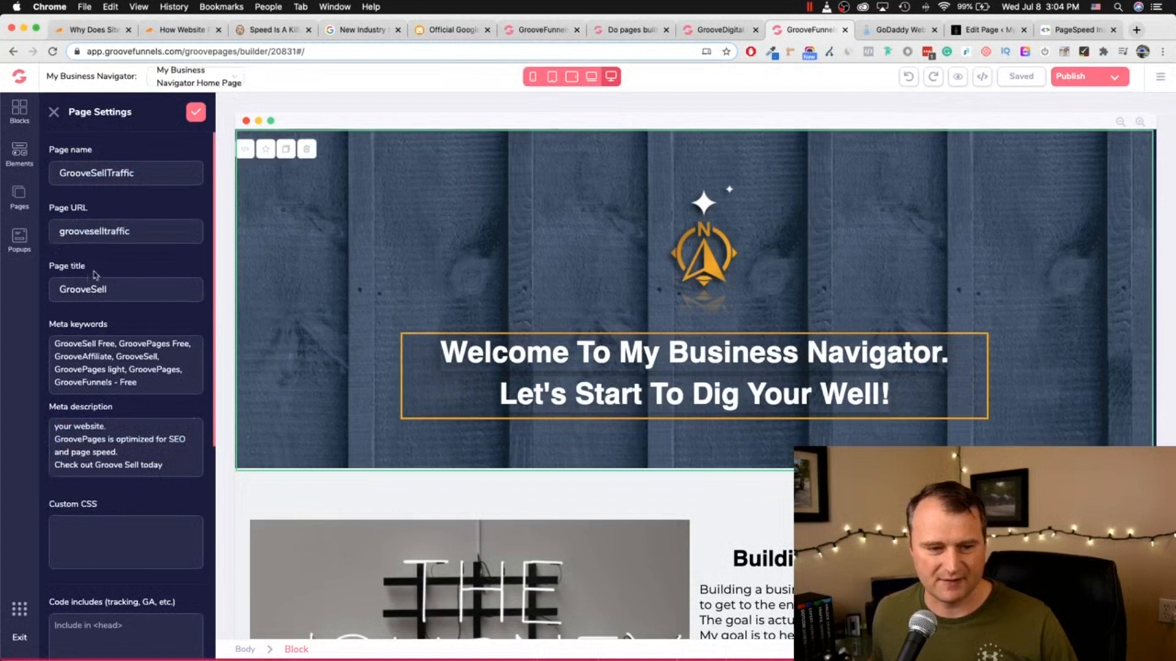
left_click(92, 174)
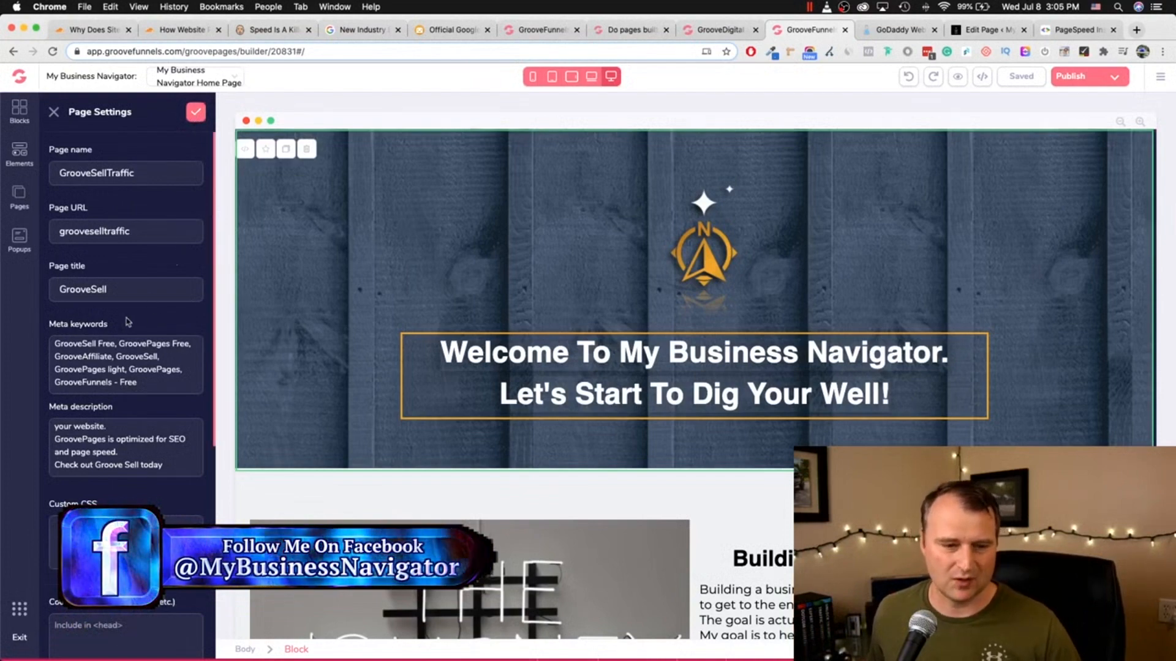
scroll("down", 3)
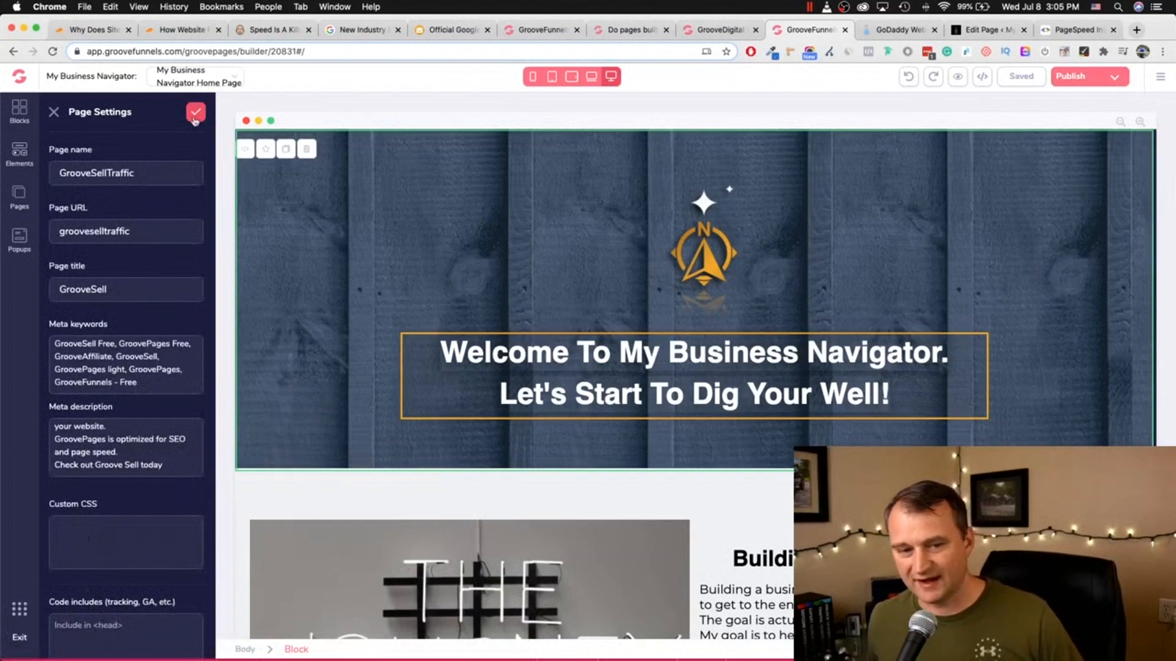
Step: Save the GrooveSellTraffic settings and return to the page list, with a quick PageSpeed Insights glance
left_click(18, 197)
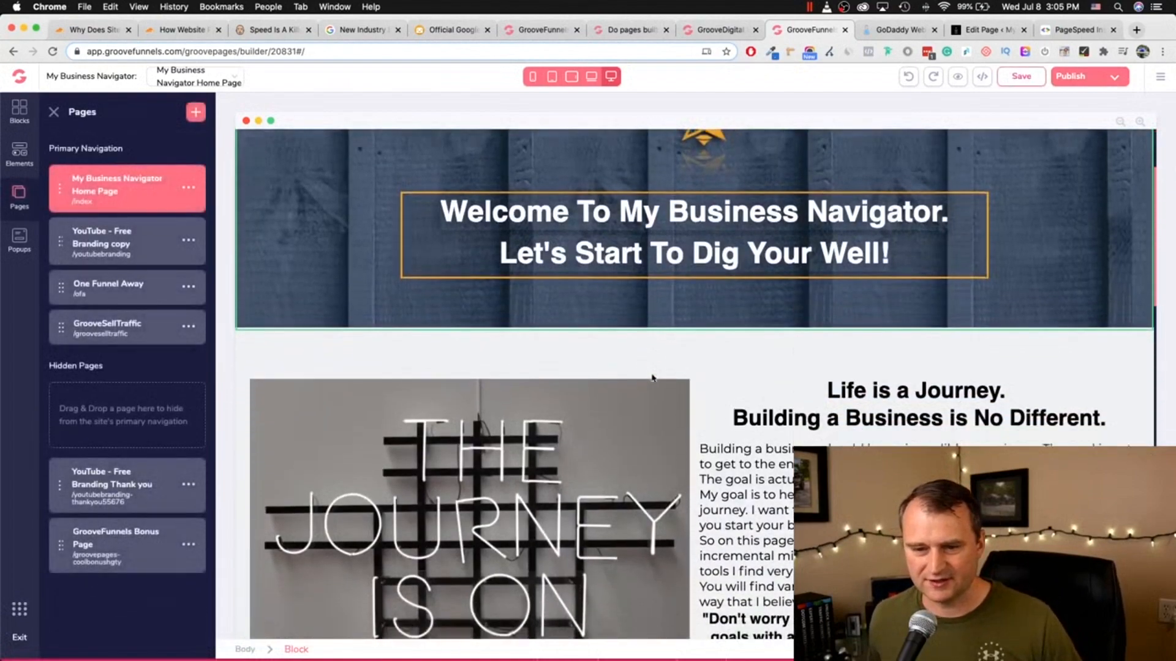
scroll("down", 3)
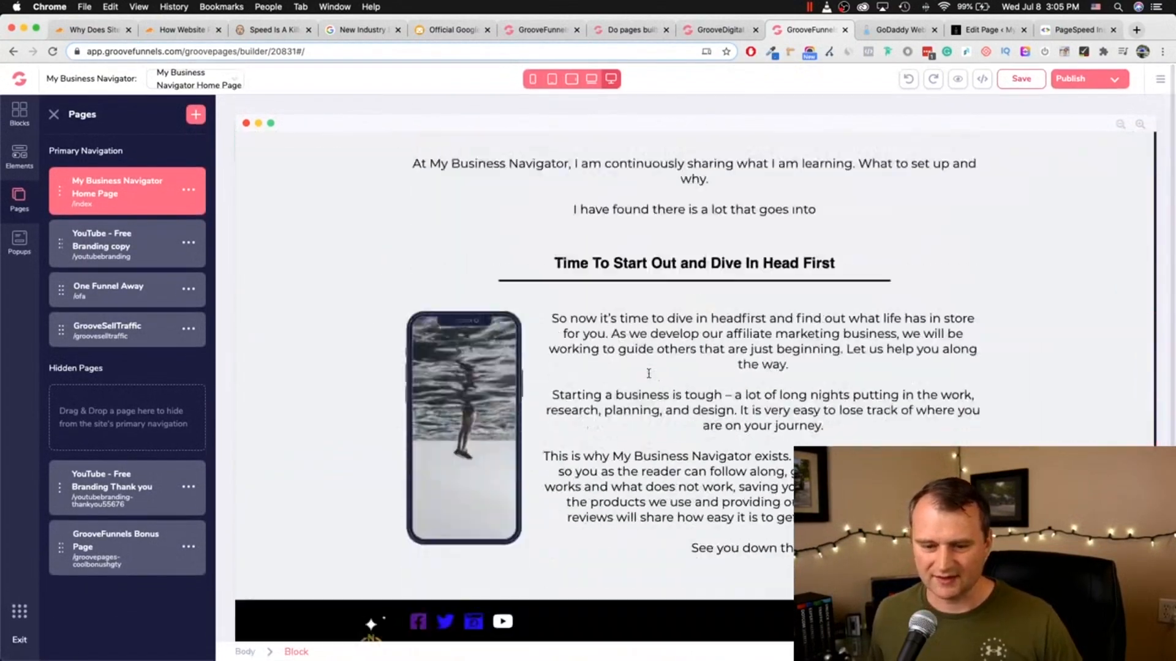
scroll("up", 3)
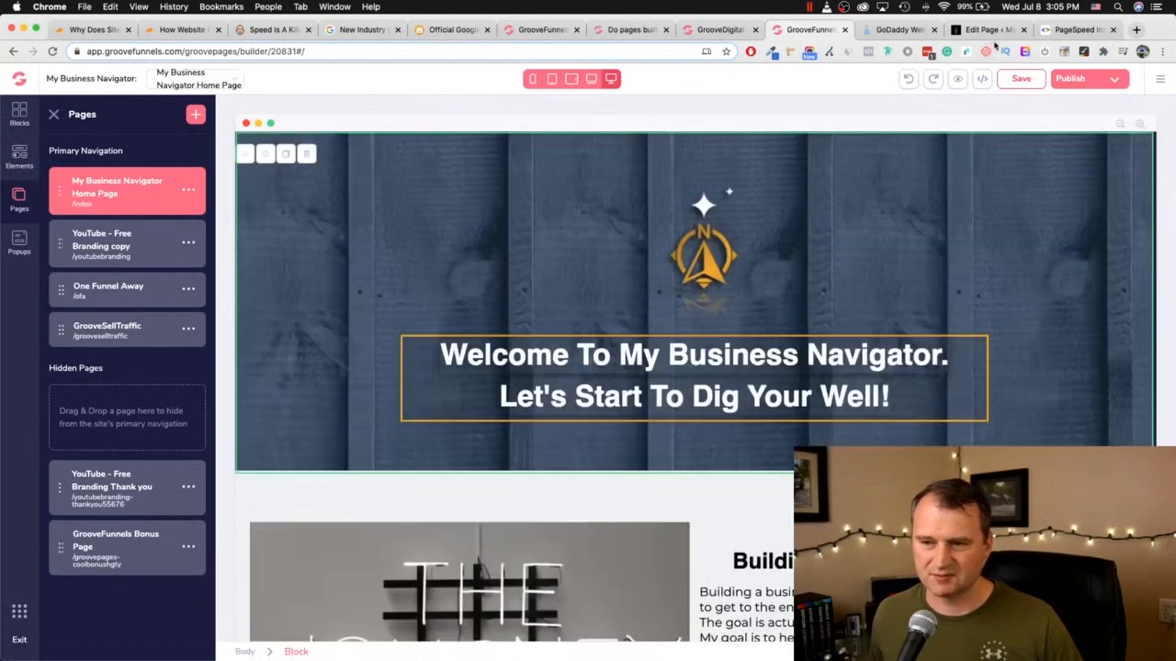
left_click(1078, 29)
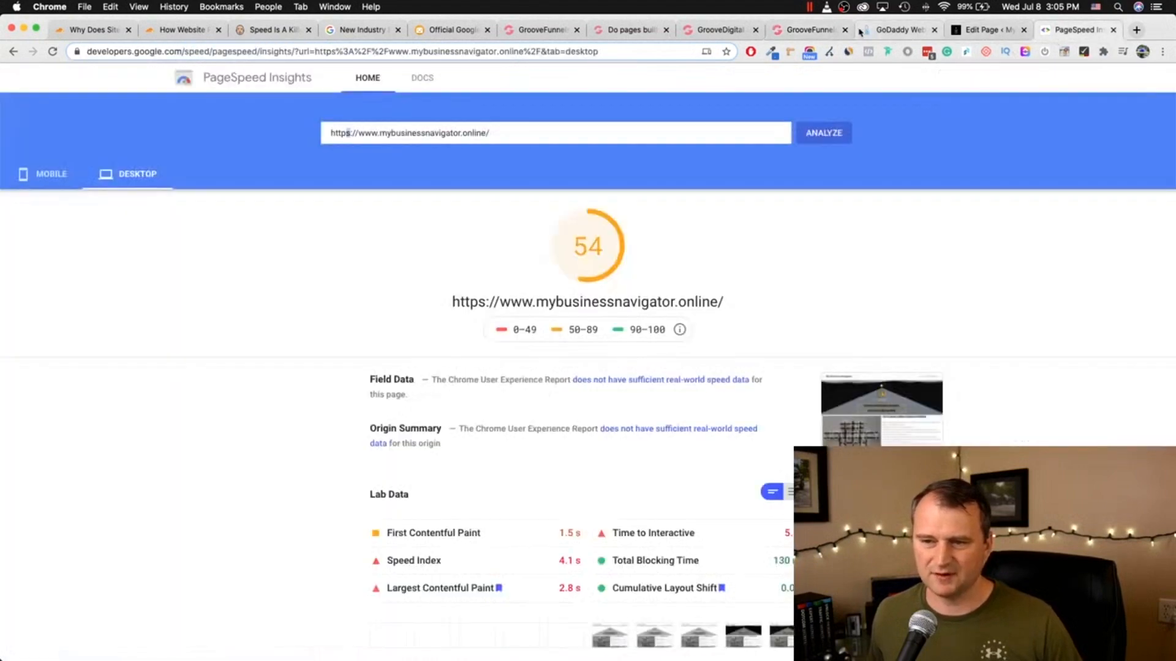
mouse_move(692, 51)
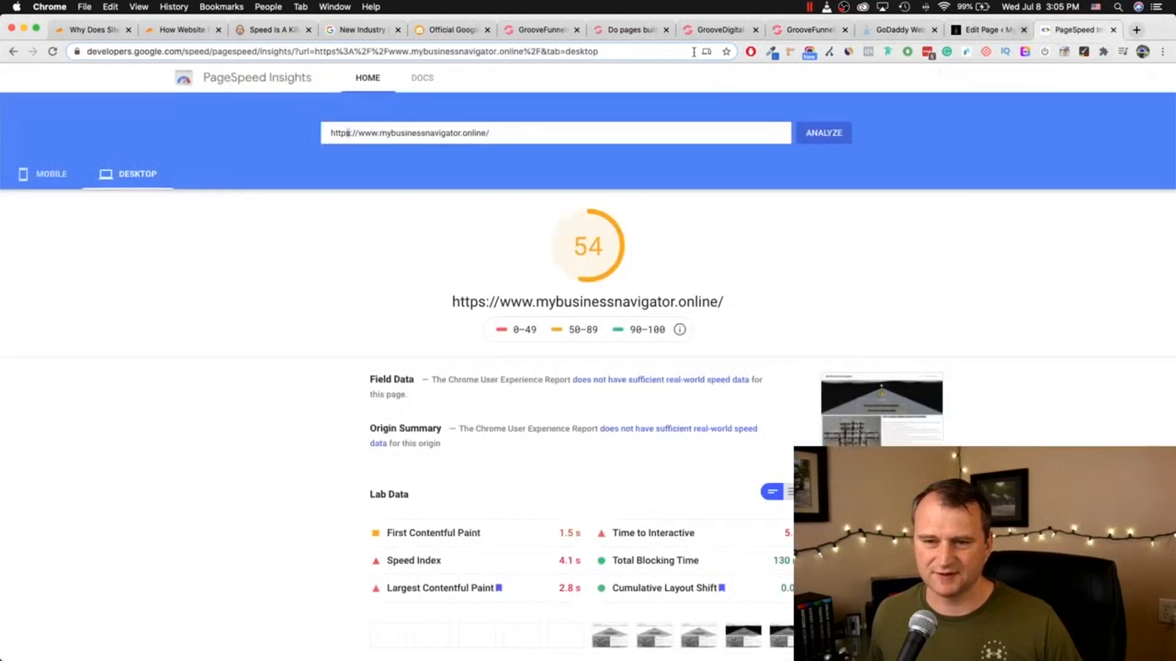
left_click(808, 30)
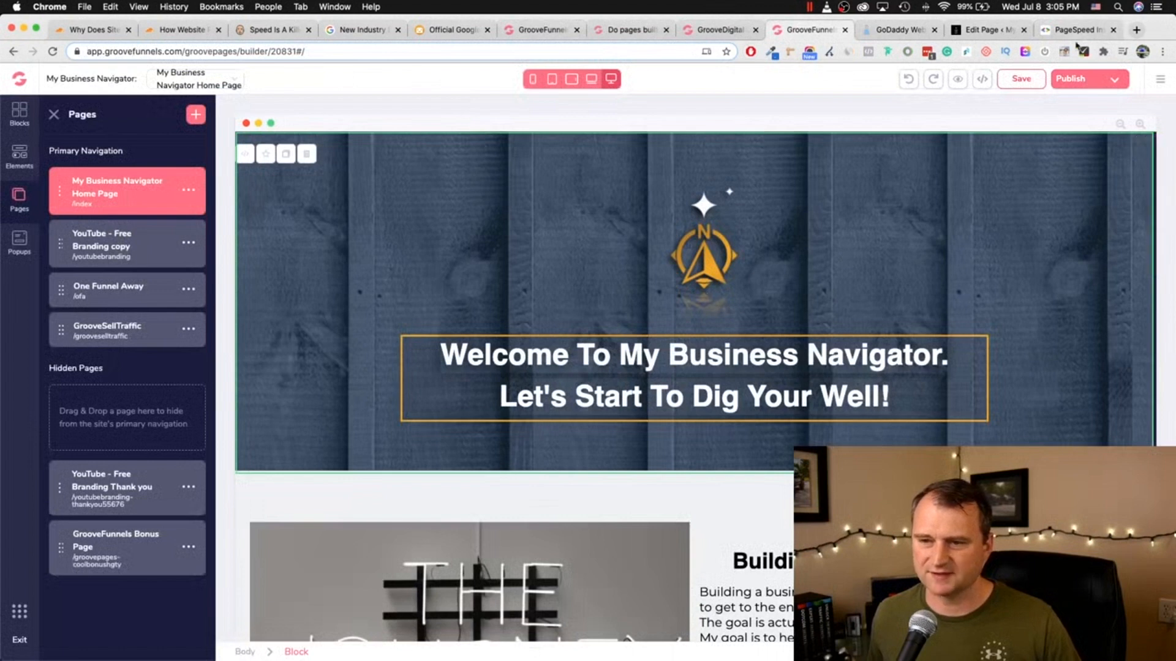
Step: Analyze home.mybusinessnavigator.online in PageSpeed Insights and load that site in a new tab
left_click(1077, 30)
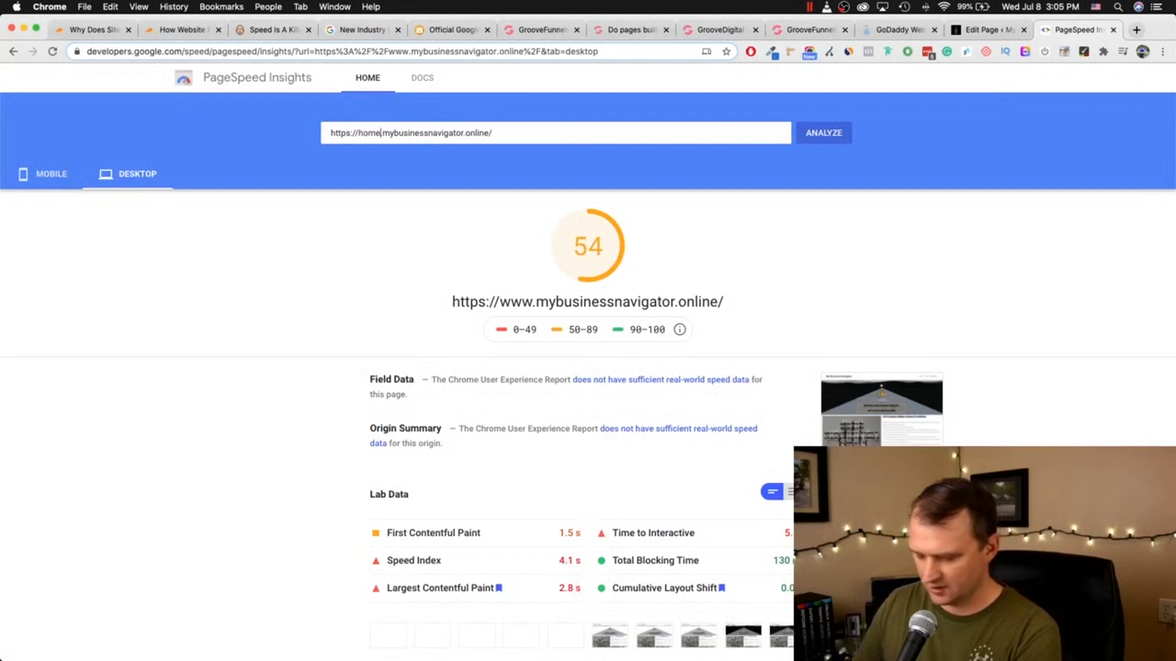
left_click(823, 133)
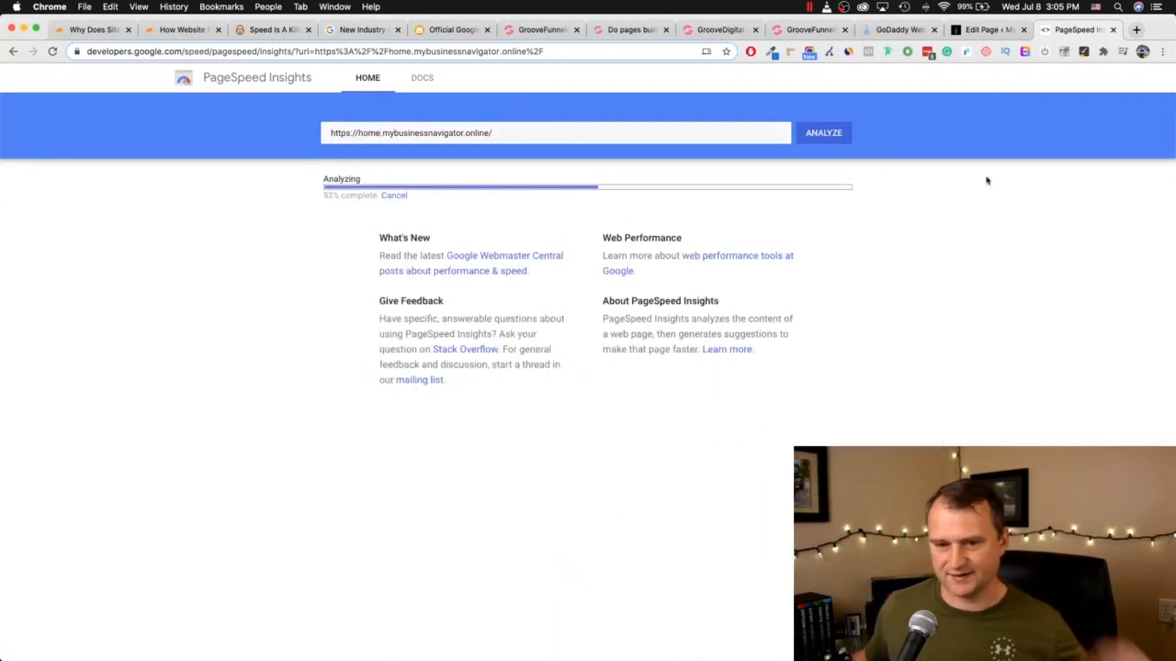
left_click(1136, 29)
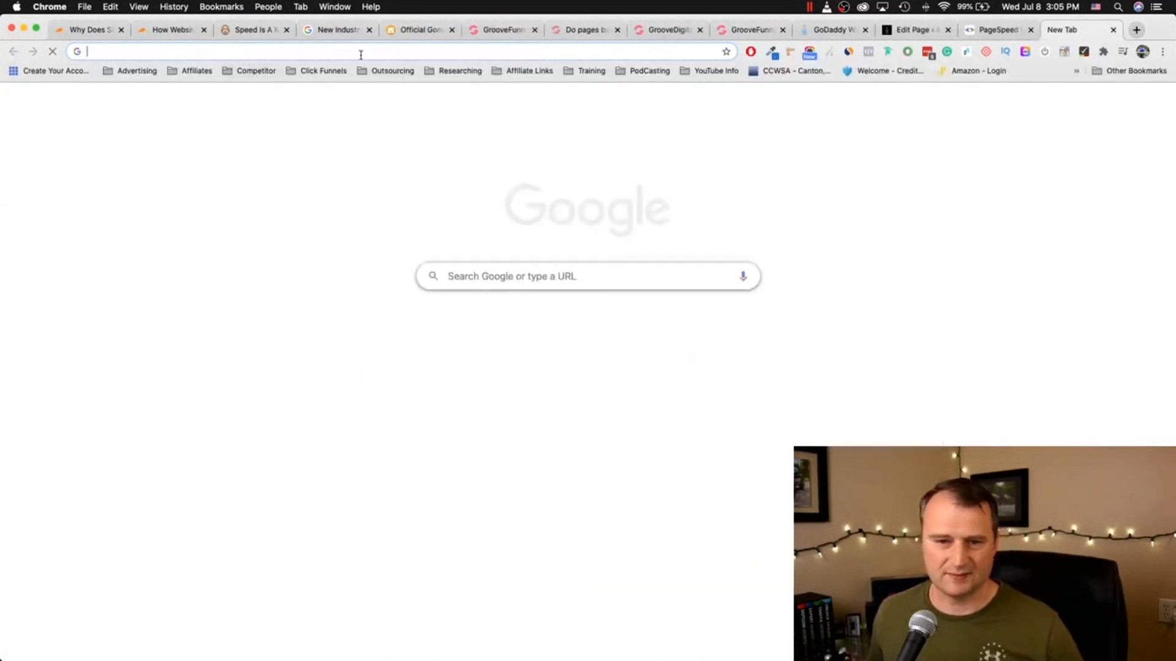
type("home.mybusinessnavigator.online")
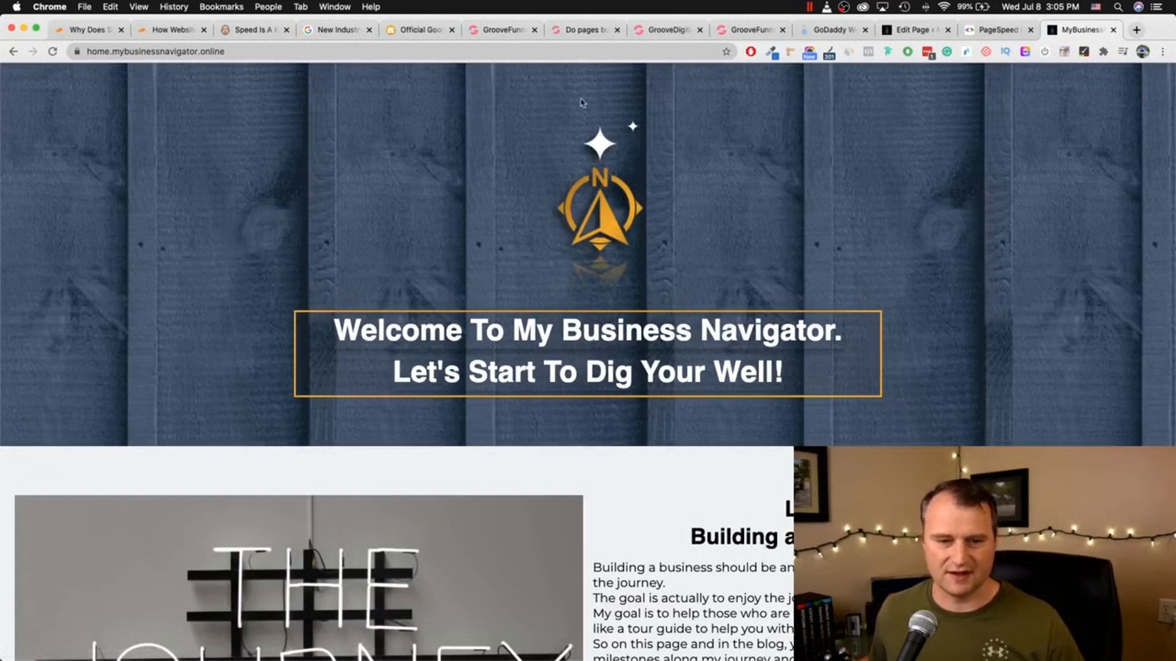
mouse_move(867, 247)
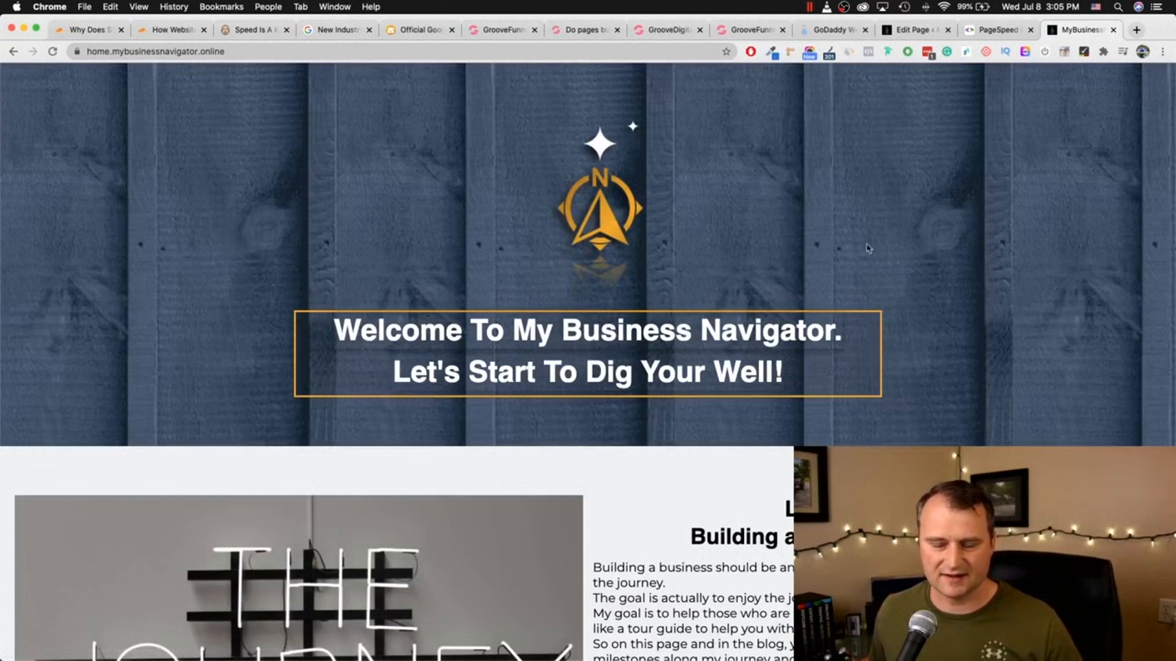
mouse_move(1093, 146)
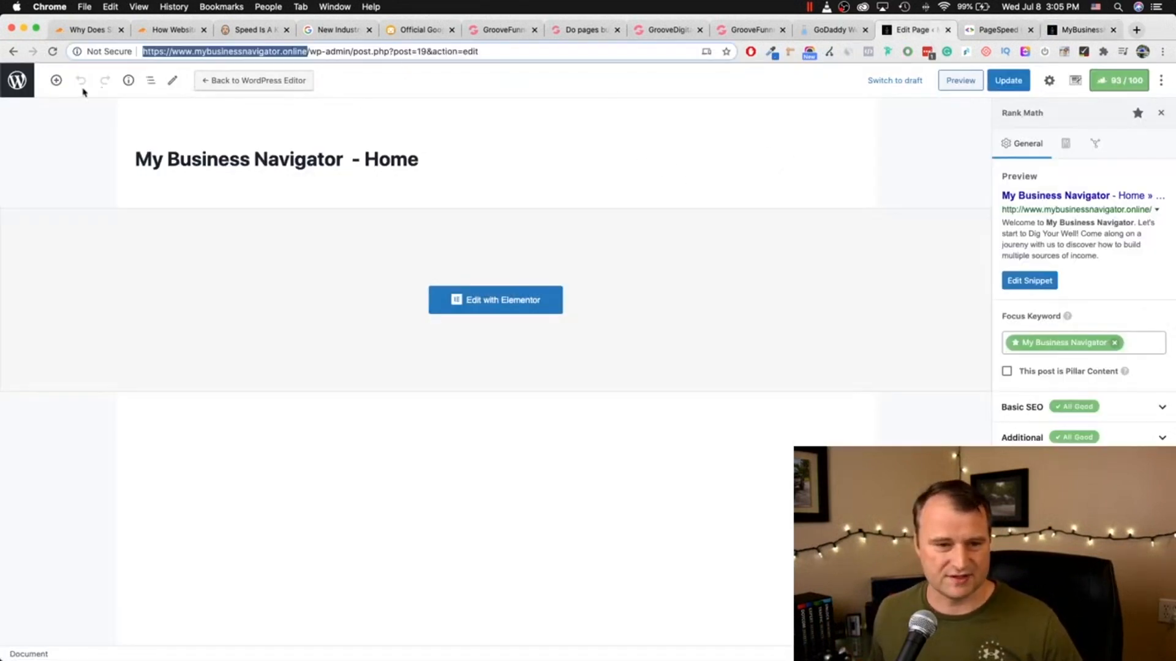
Step: Preview the WordPress home page, then return to PageSpeed showing the GroovePages site's mobile score of 95
left_click(541, 51)
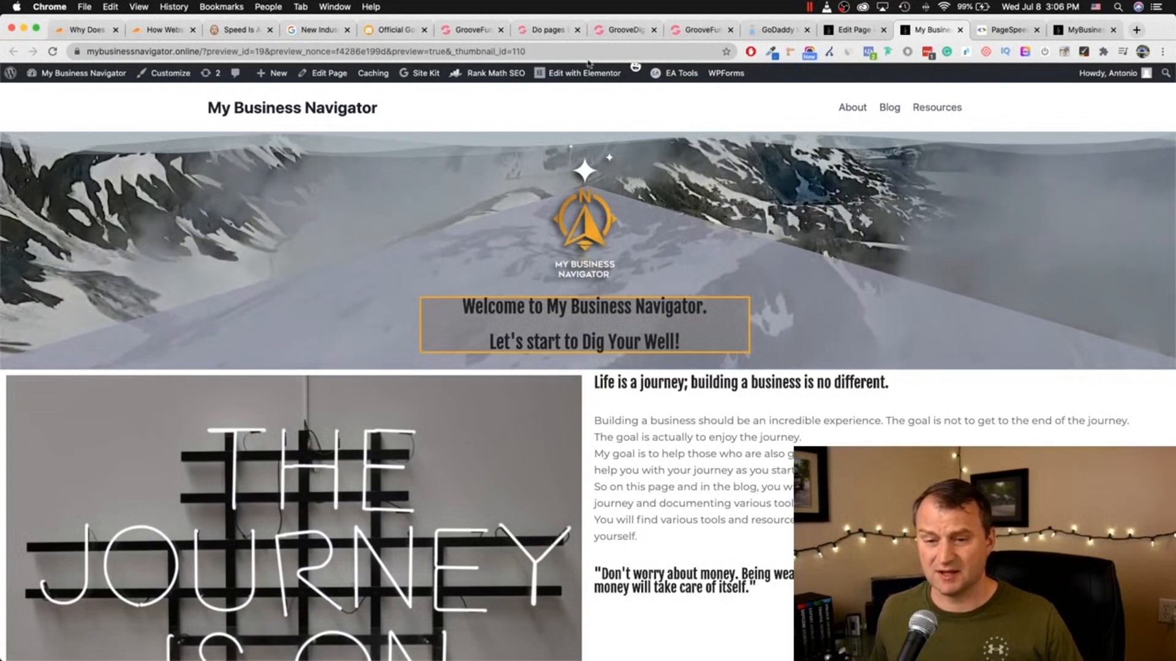
left_click(1007, 29)
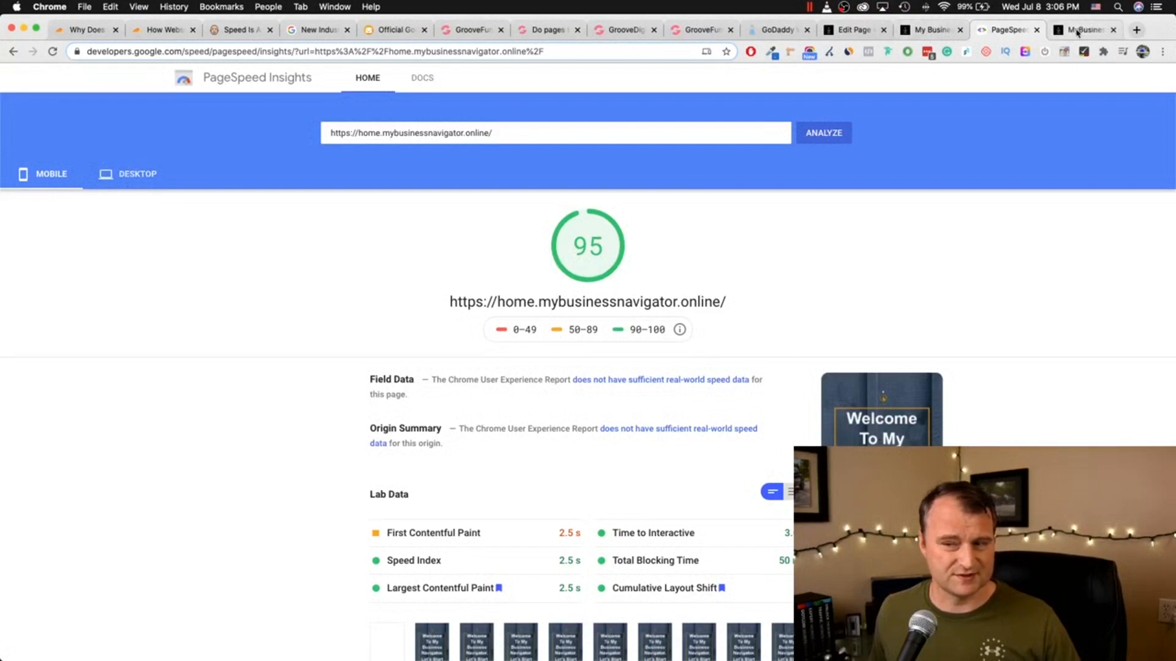
Step: Scroll through the live GroovePages home page and compare it with the WordPress preview
left_click(1086, 29)
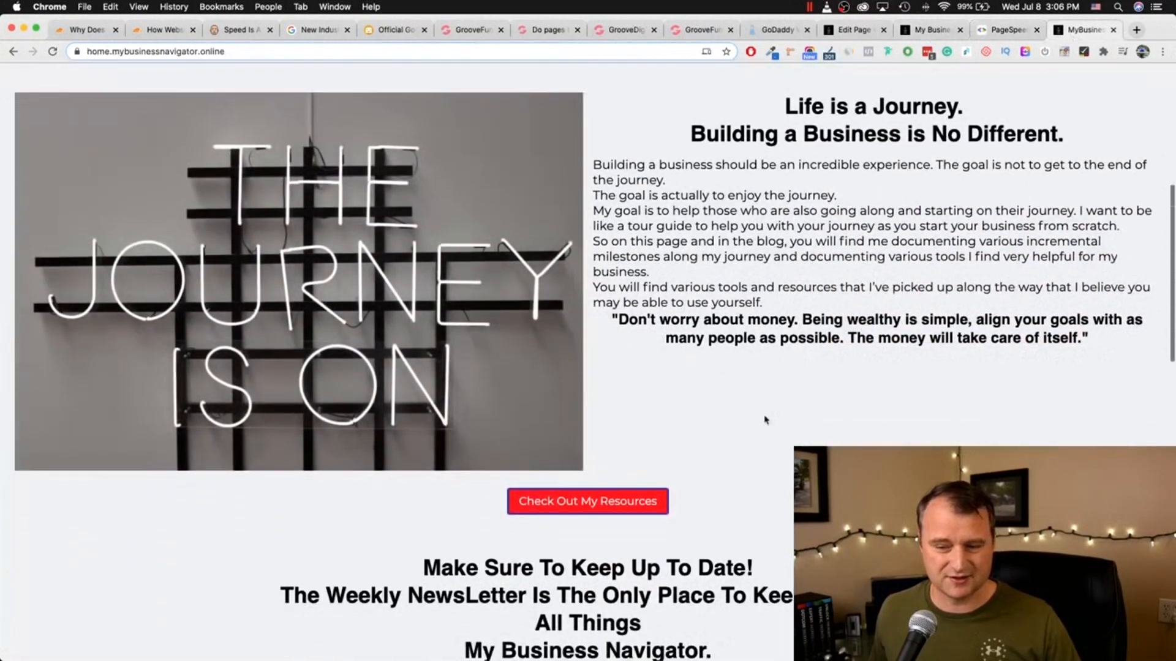
scroll("down", 3)
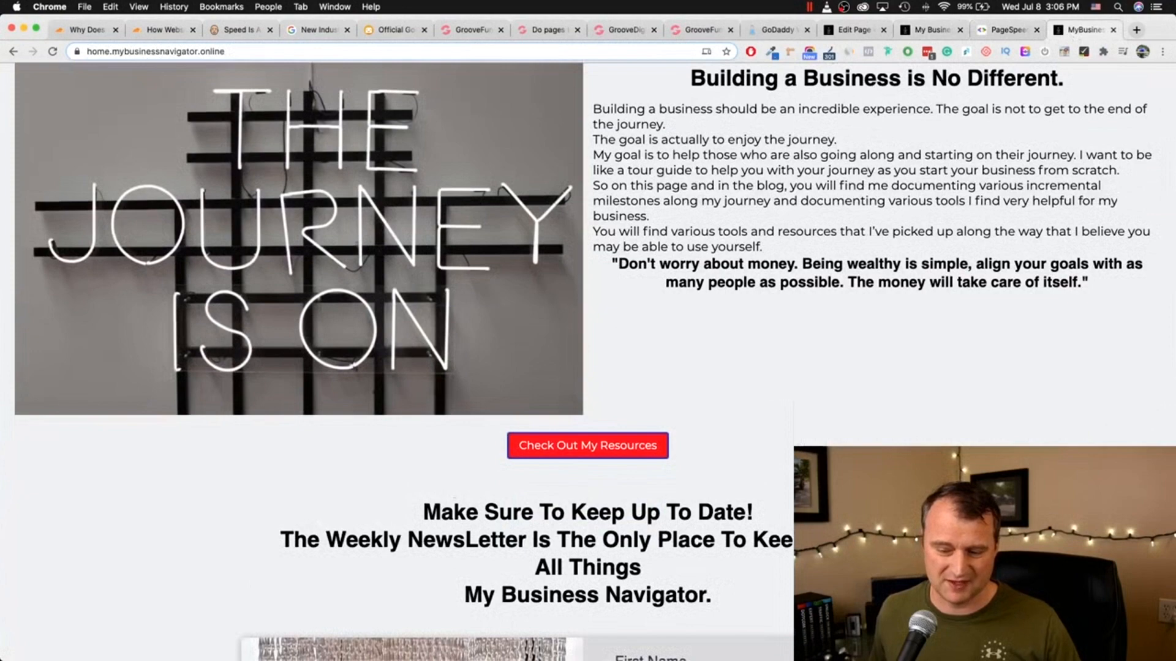
scroll("down", 3)
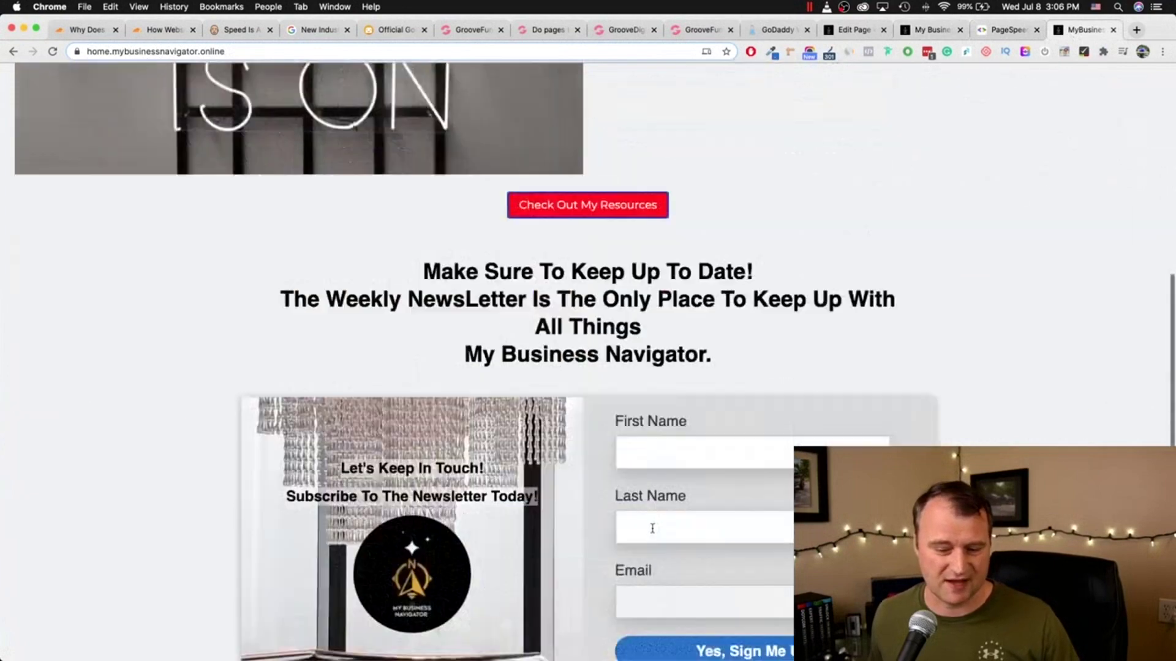
scroll("up", 3)
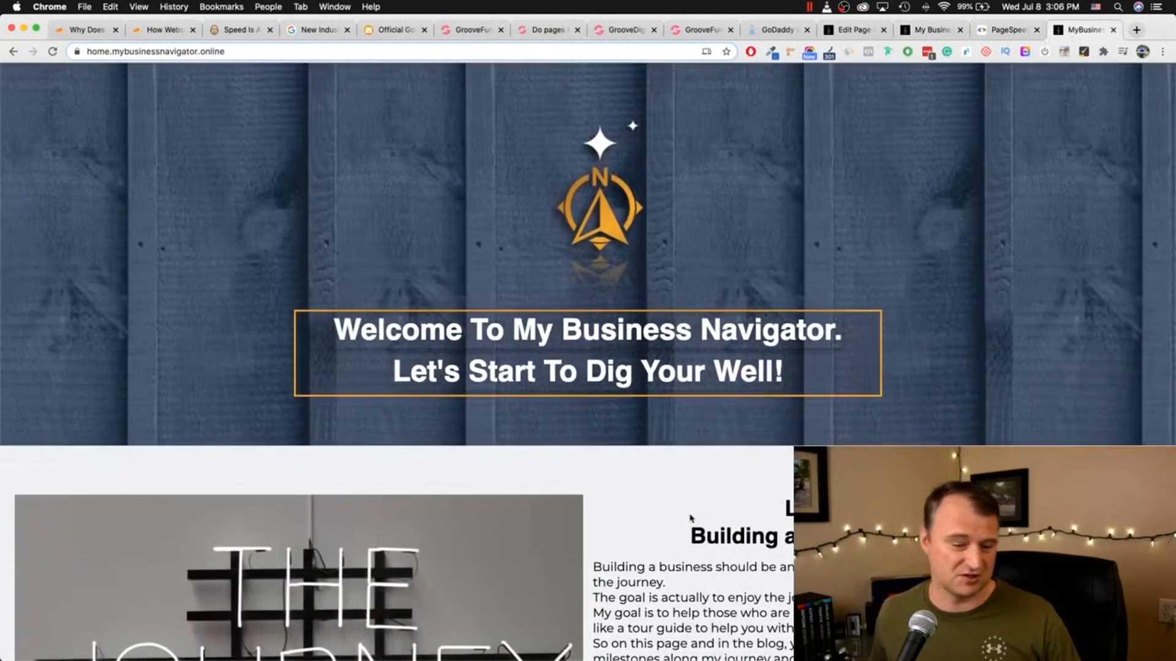
left_click(931, 30)
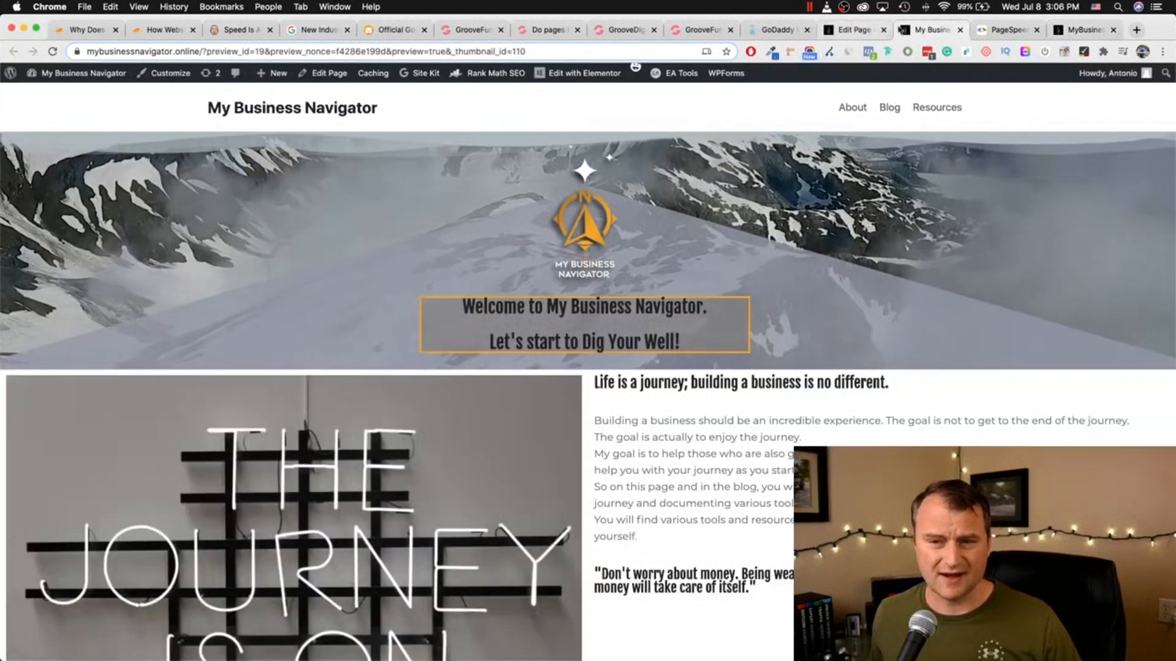
left_click(1008, 29)
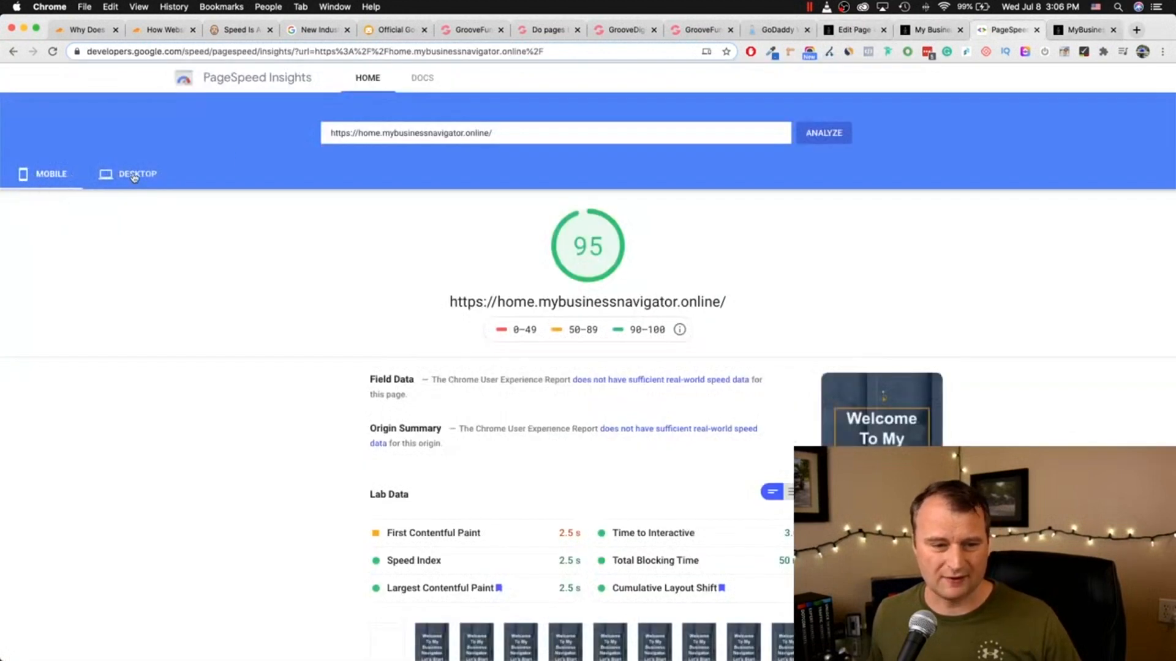
Step: View the GroovePages site's desktop score of 94, then return to the WordPress preview's newsletter signup
left_click(137, 174)
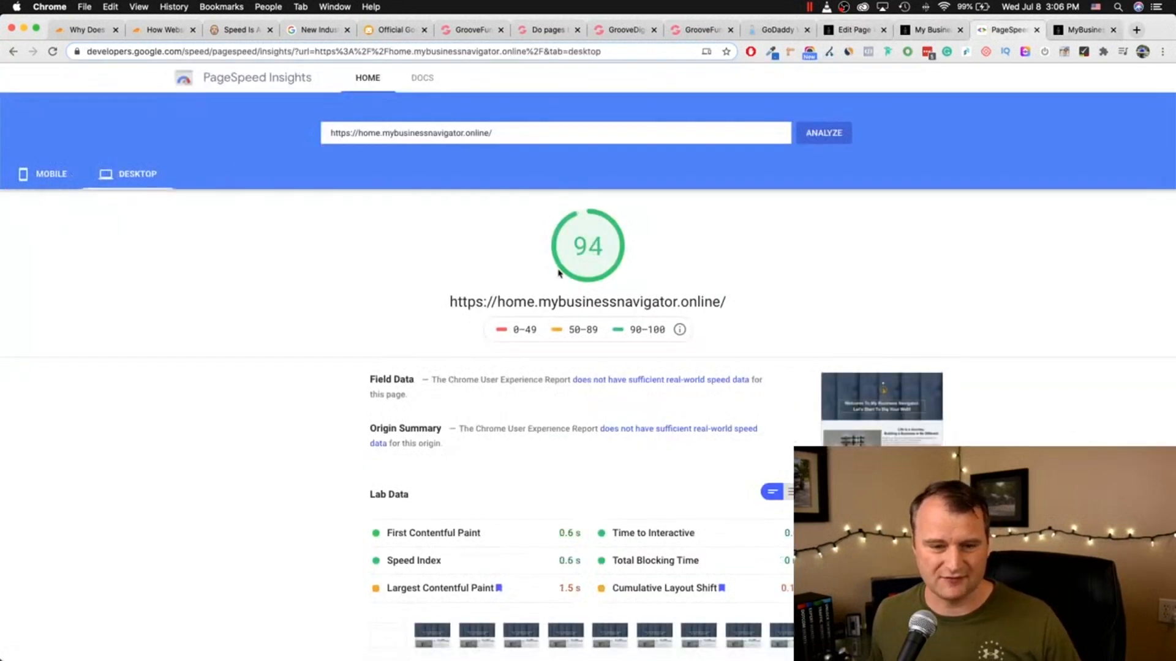
scroll("down", 3)
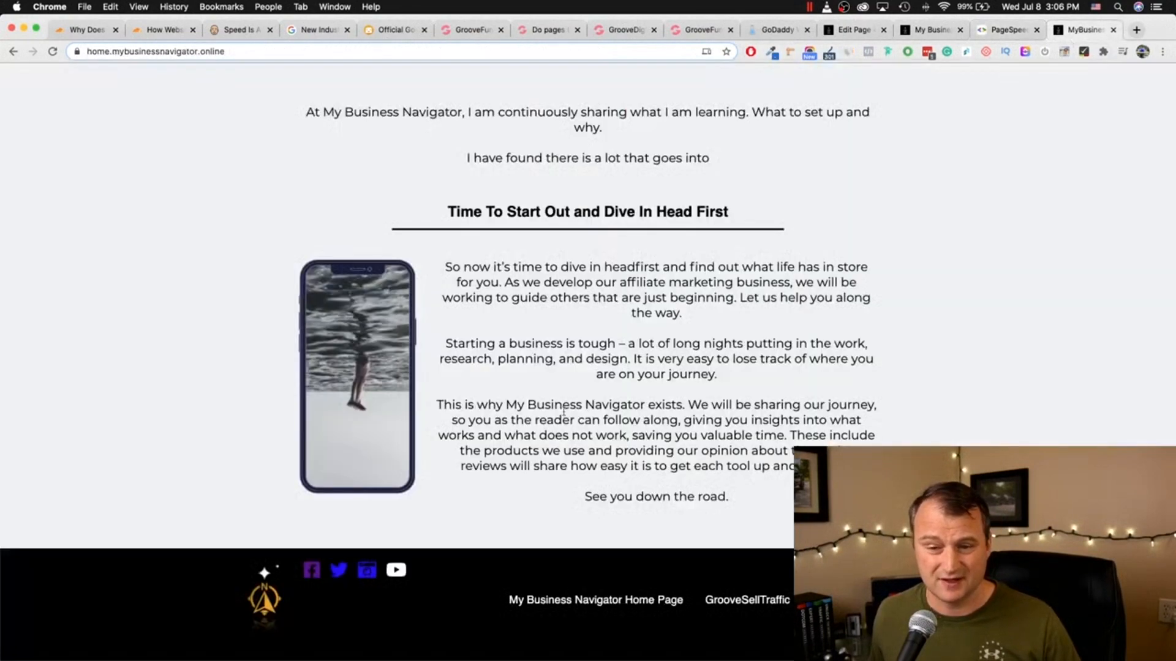
scroll("up", 3)
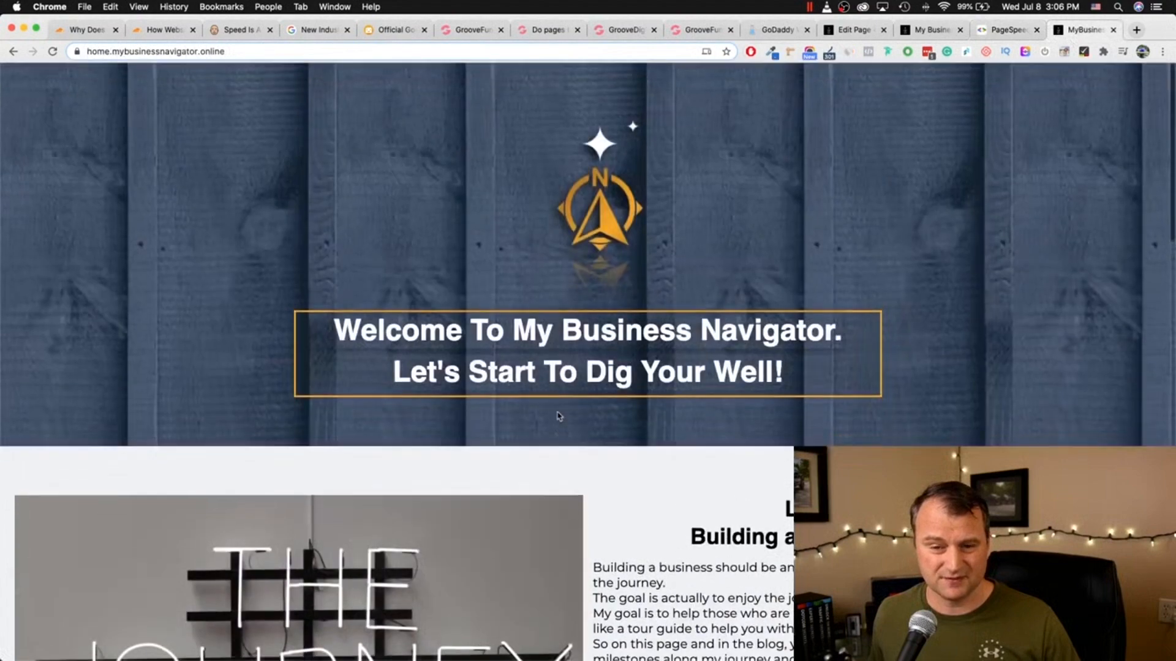
scroll("down", 3)
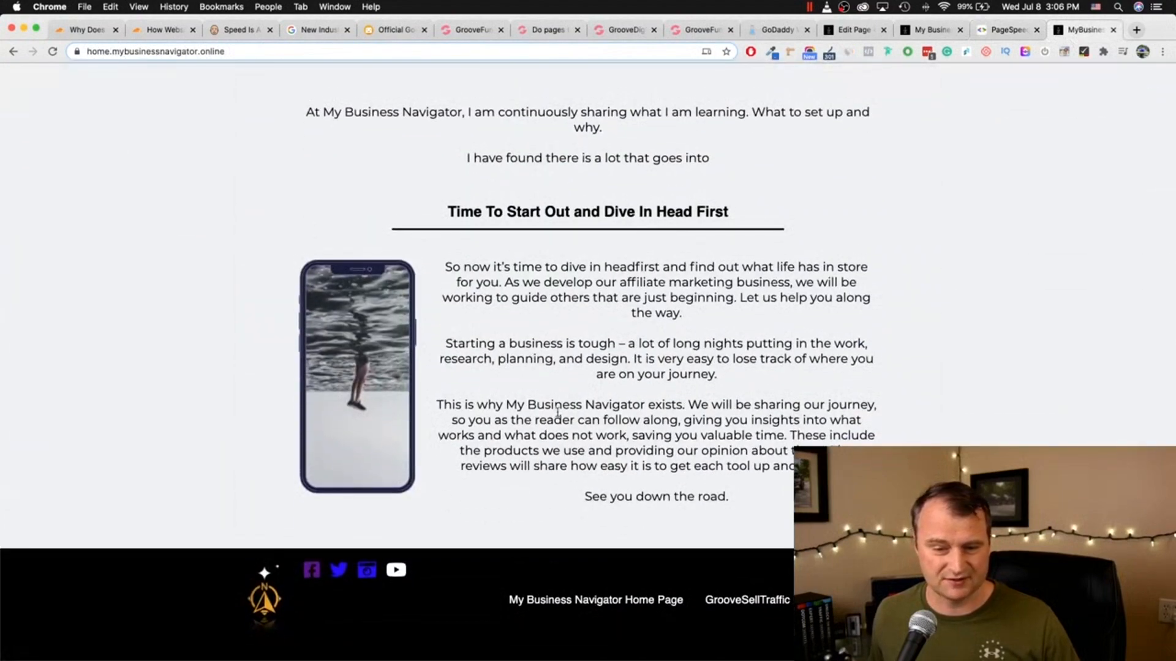
scroll("up", 3)
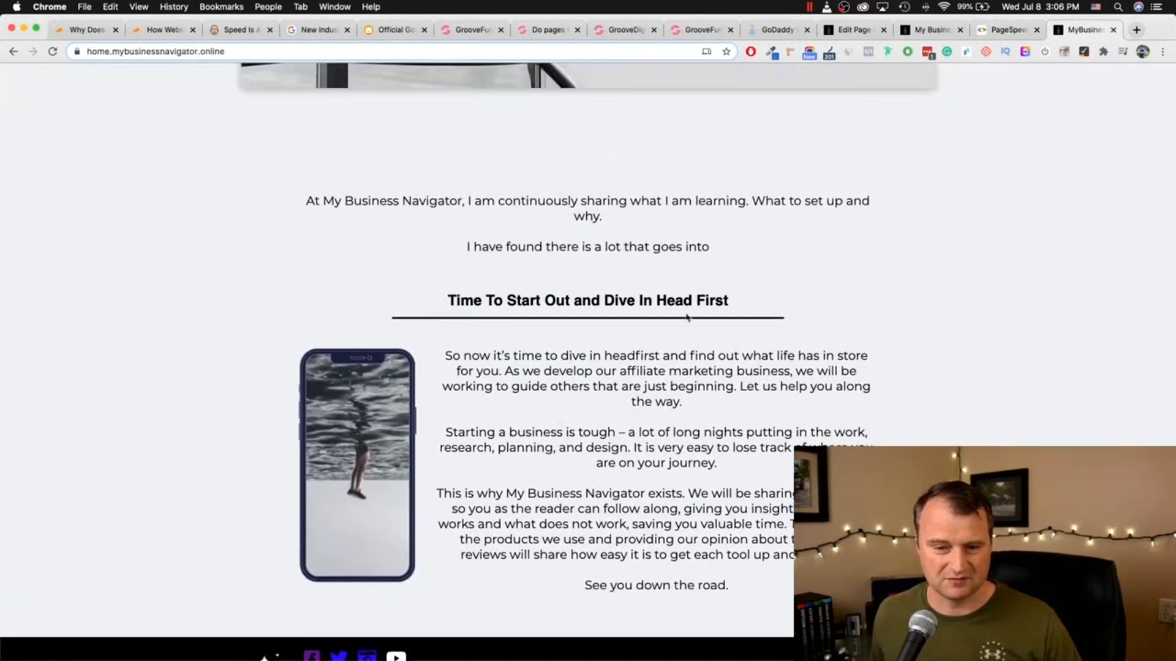
scroll("down", 3)
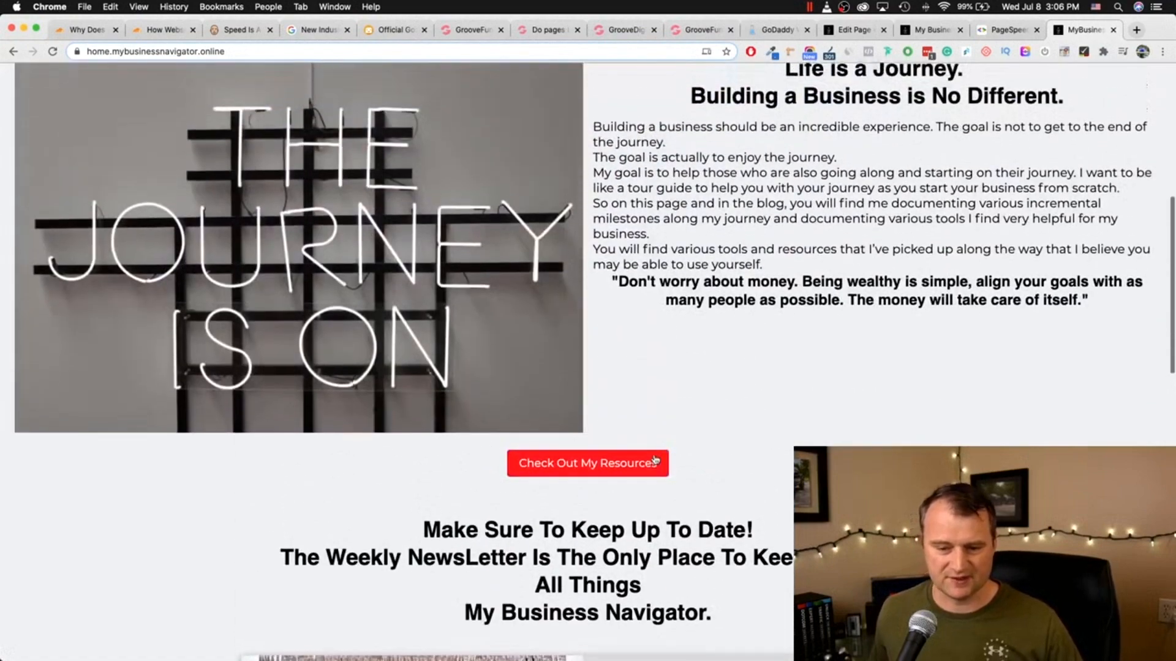
scroll("down", 3)
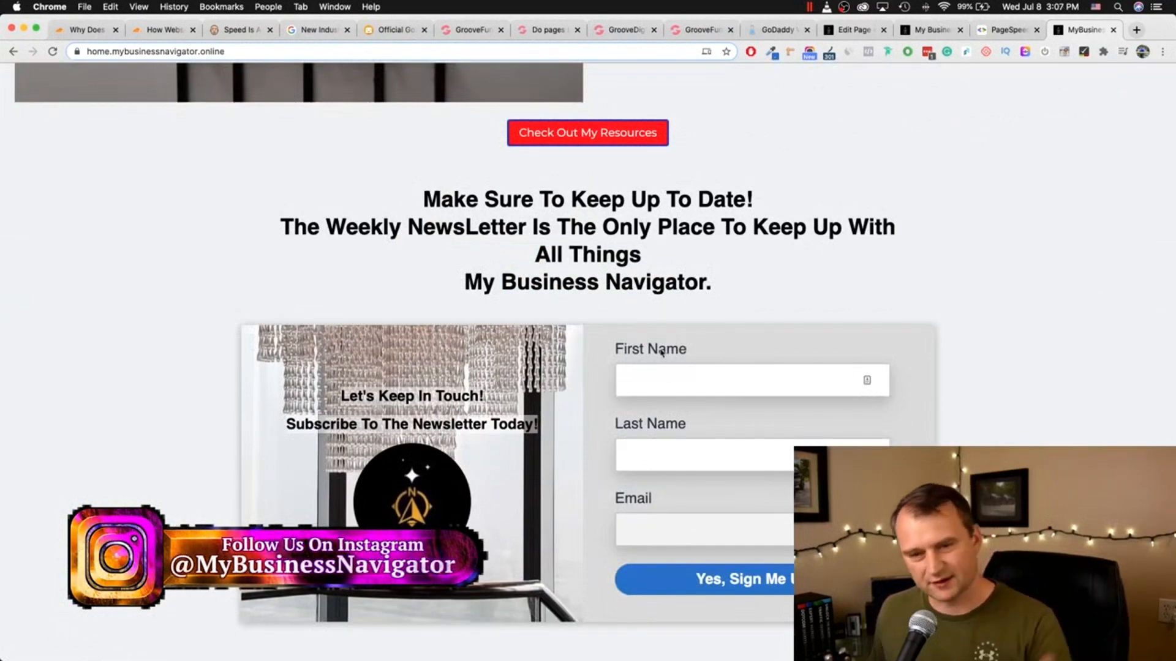
left_click(930, 29)
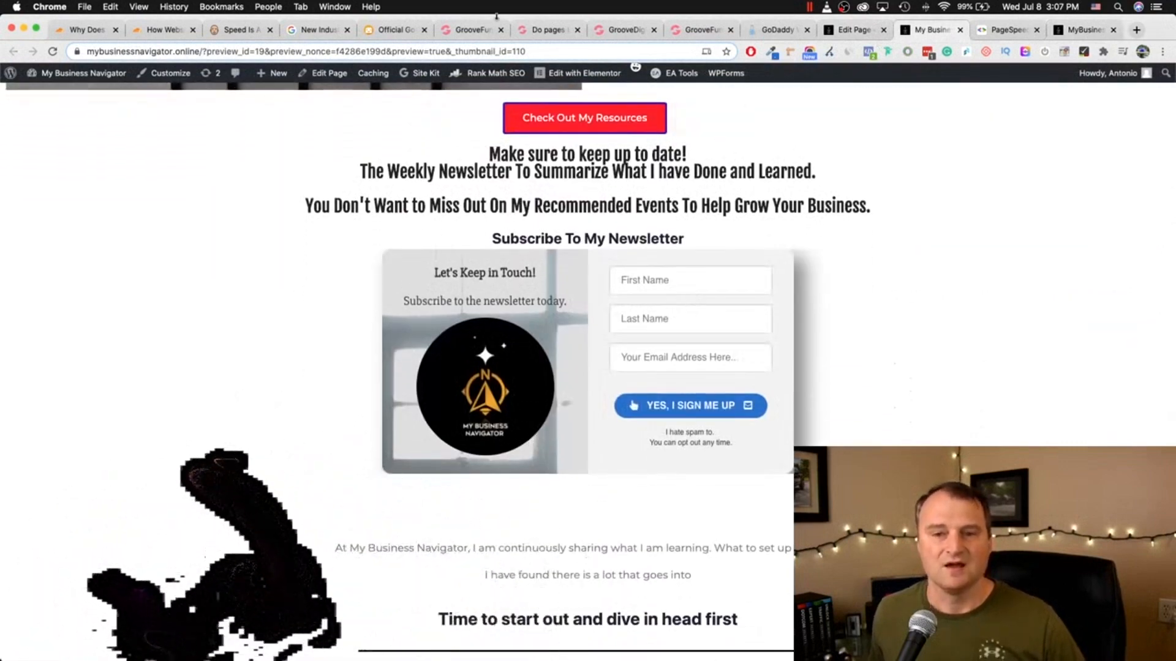
Step: Bring up the GrooveBlog coming-soon page, highlight its heading and toggle the GrooveFunnels product group
left_click(394, 29)
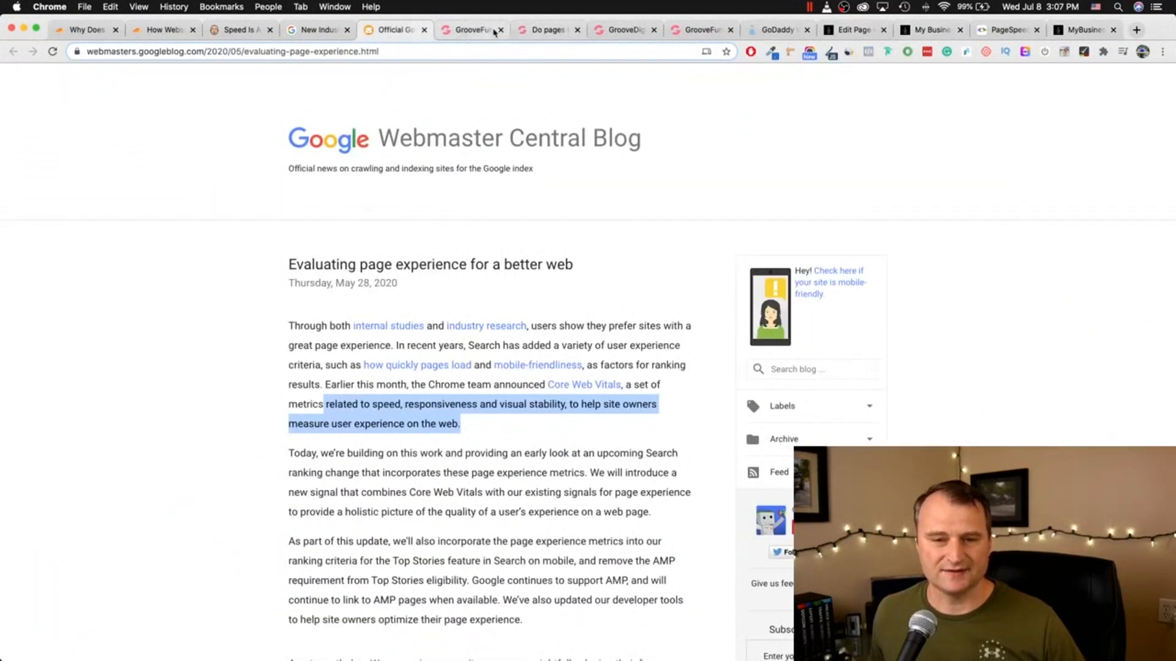
left_click(623, 30)
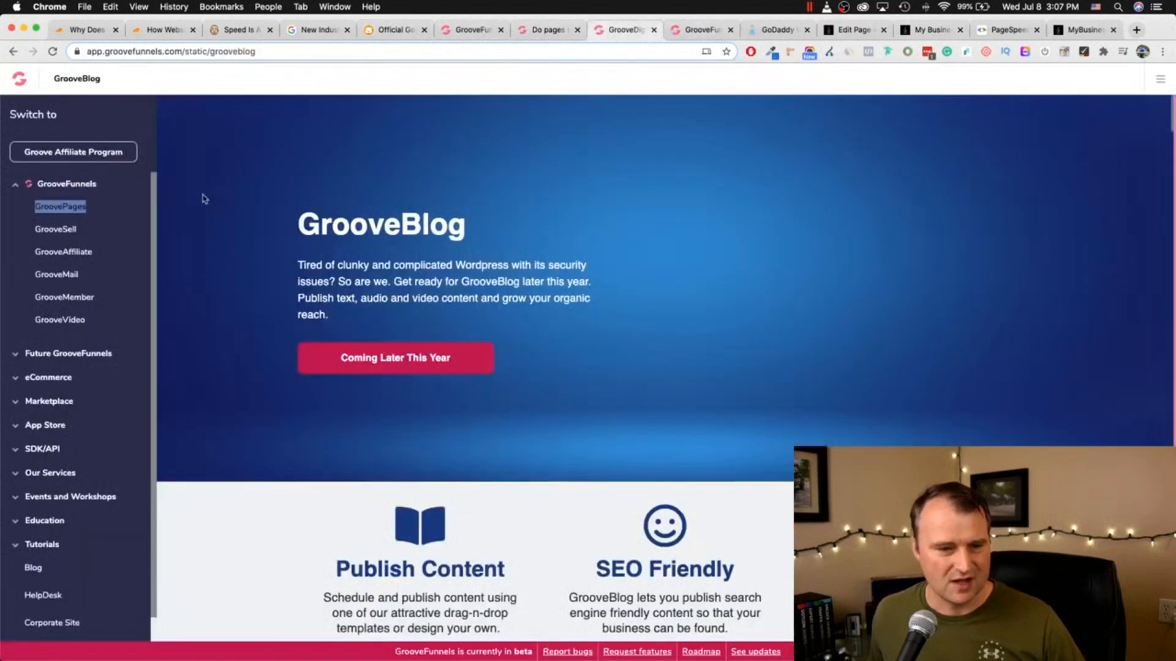
mouse_move(291, 228)
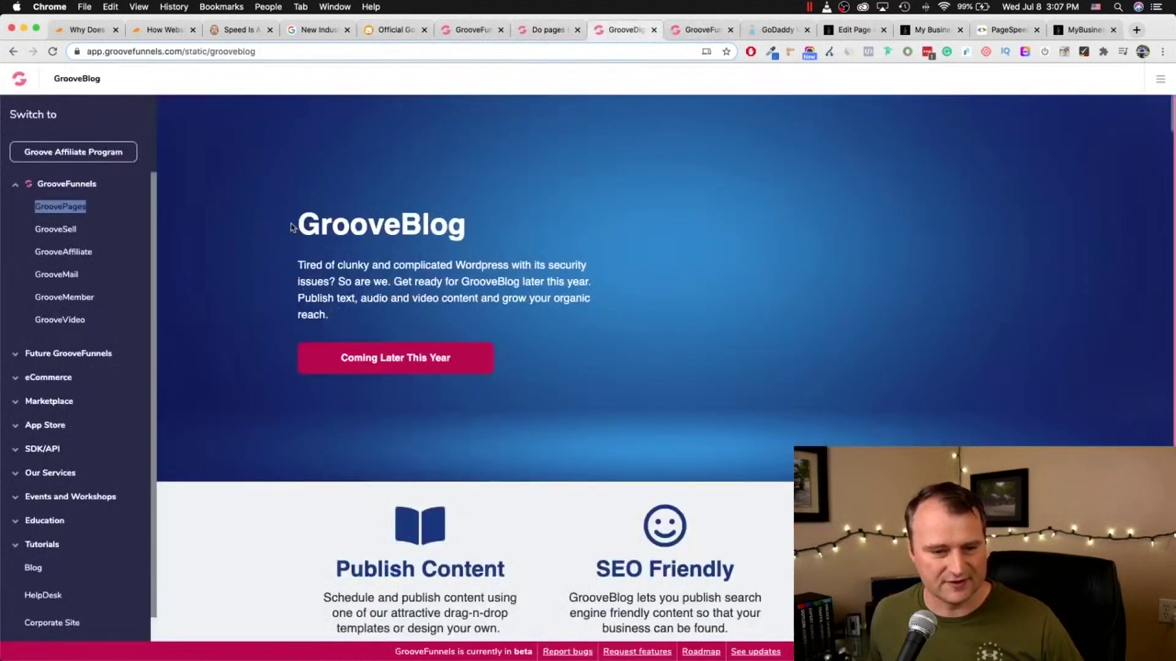
double_click(381, 226)
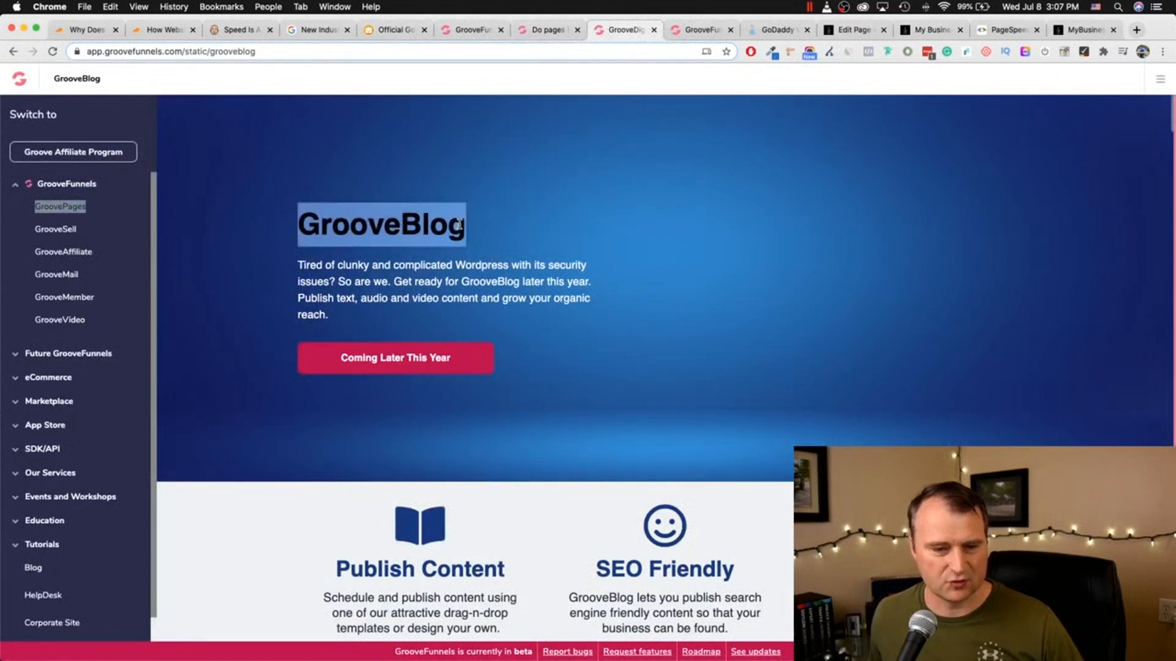
mouse_move(32, 201)
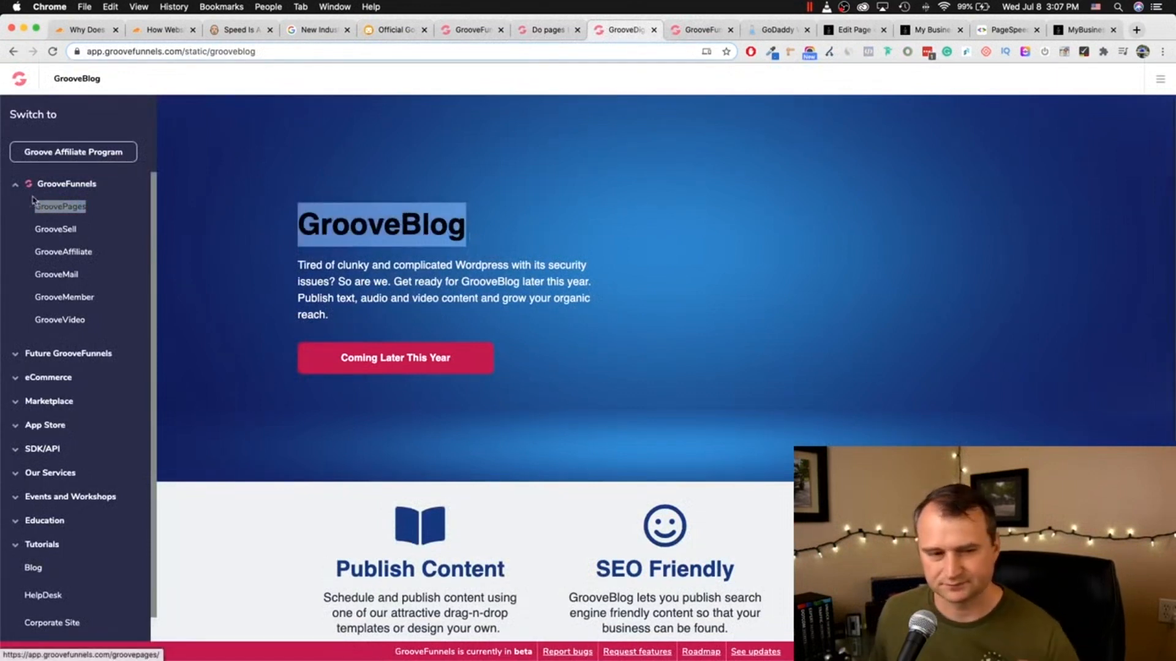
left_click(62, 183)
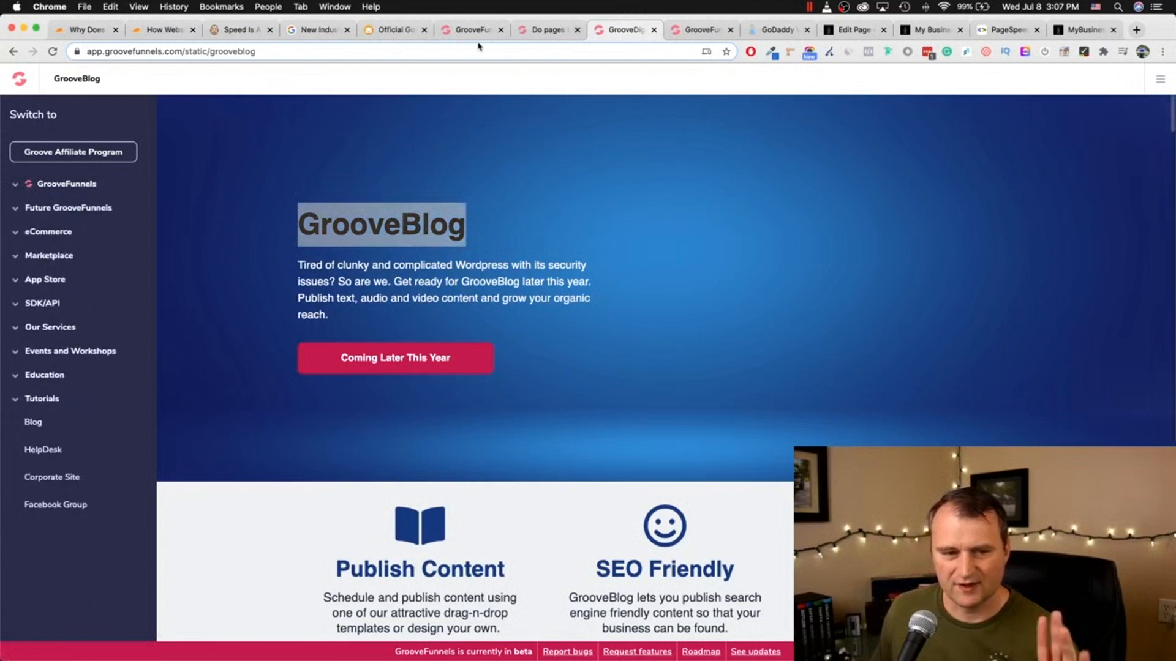
left_click(65, 183)
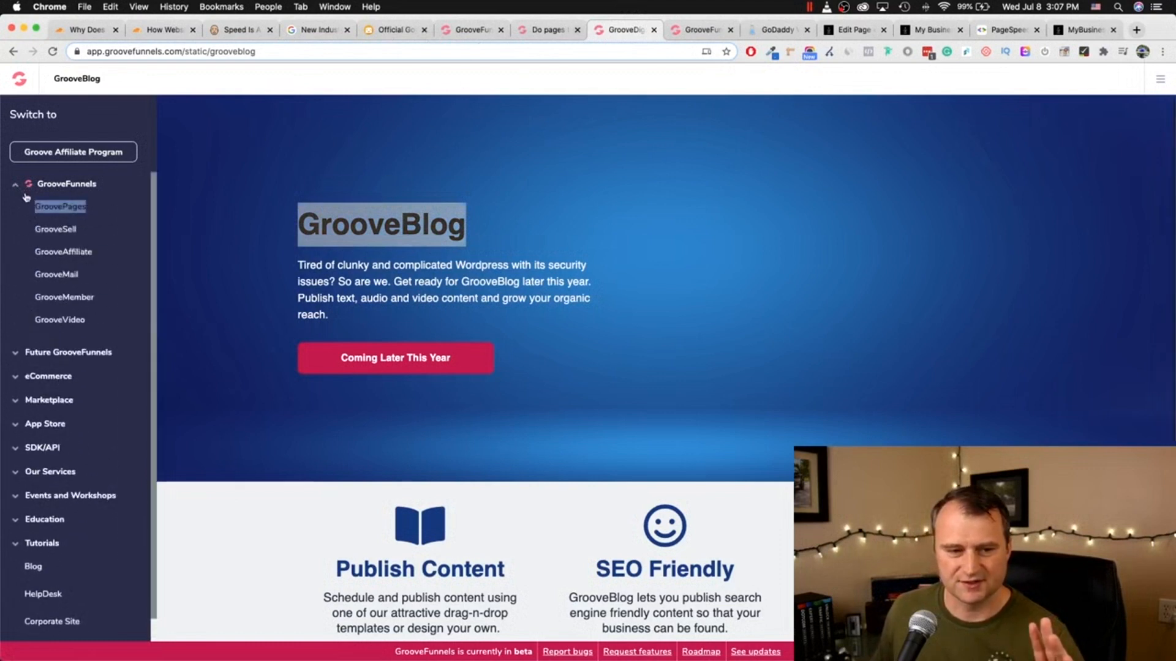
left_click(62, 184)
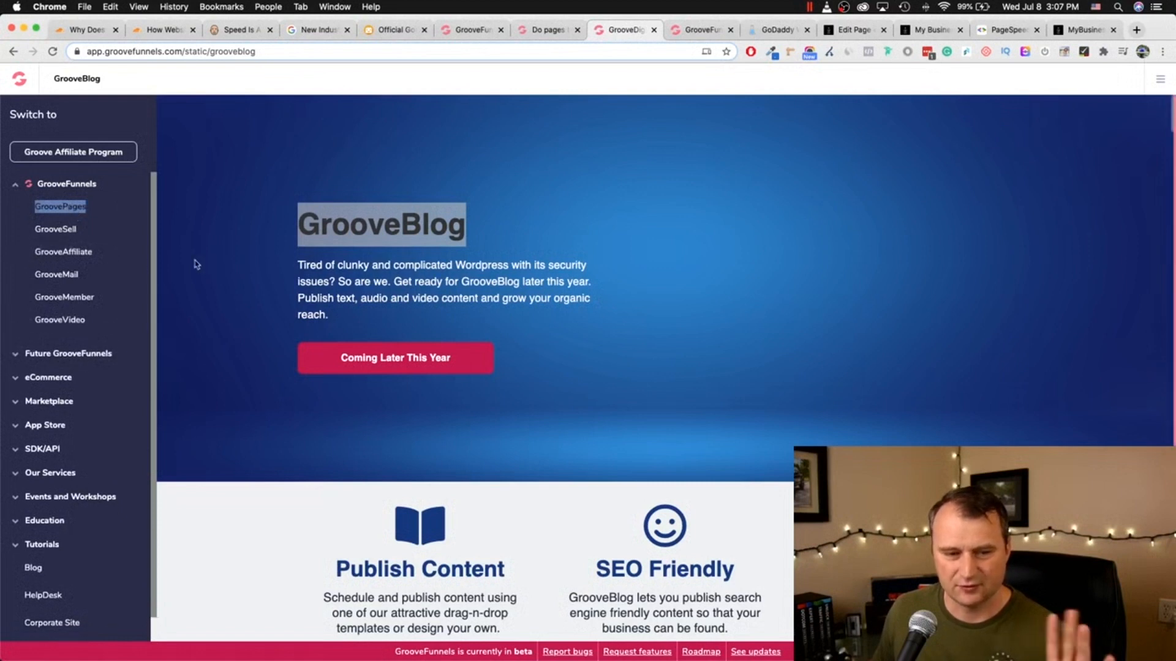
mouse_move(69, 211)
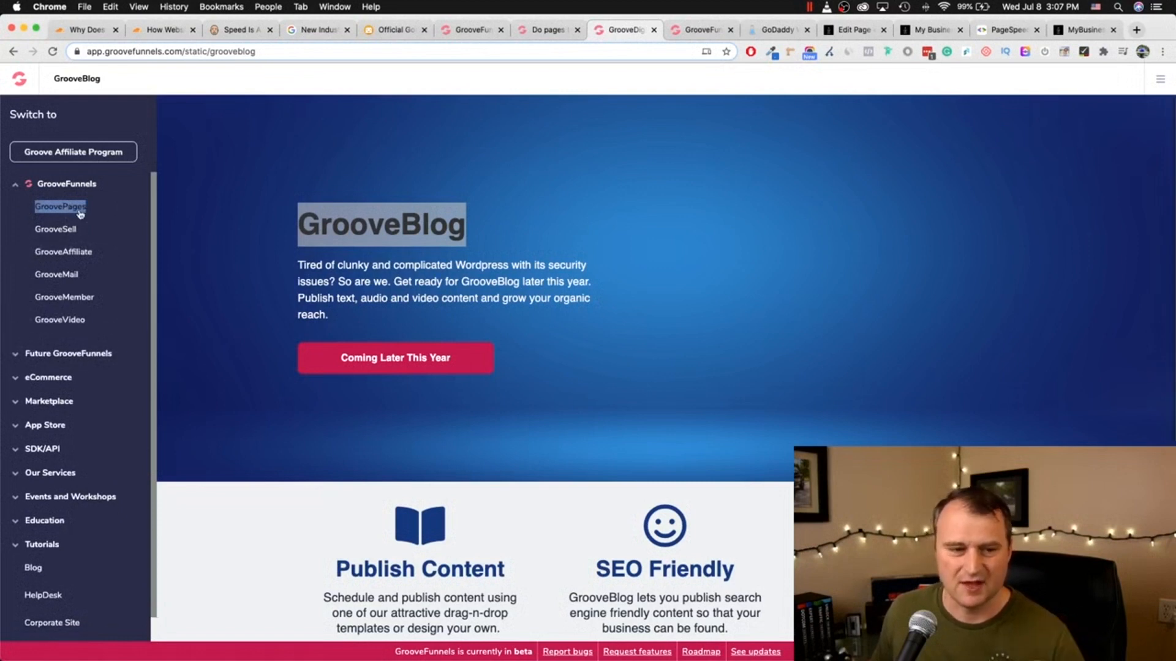
mouse_move(61, 211)
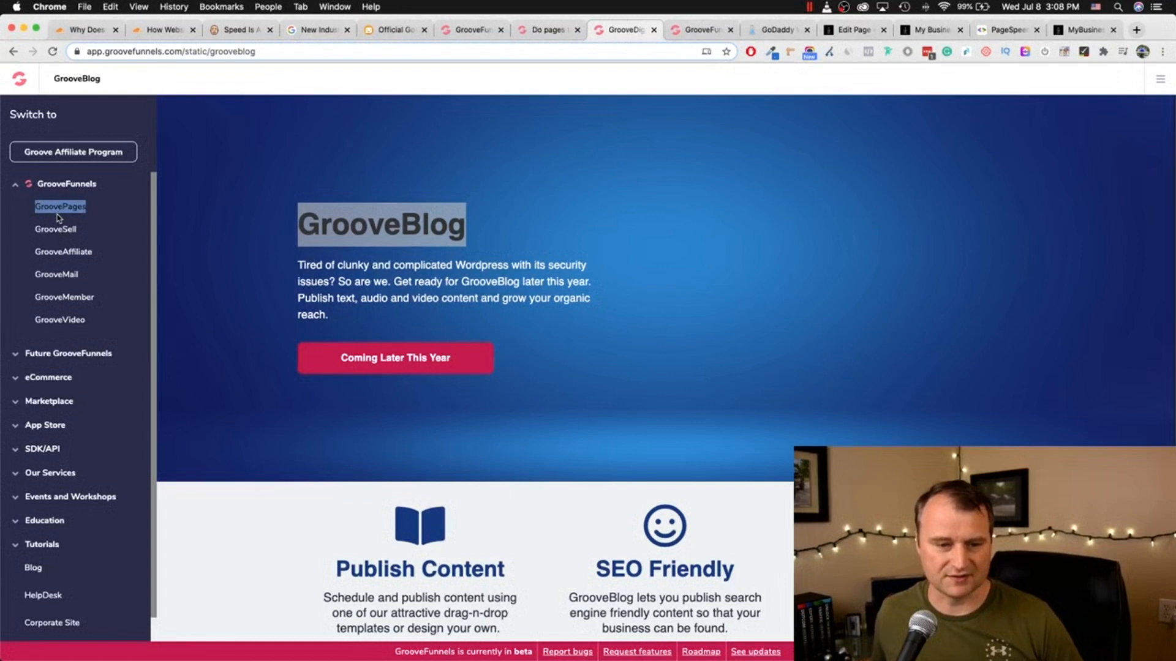
mouse_move(85, 274)
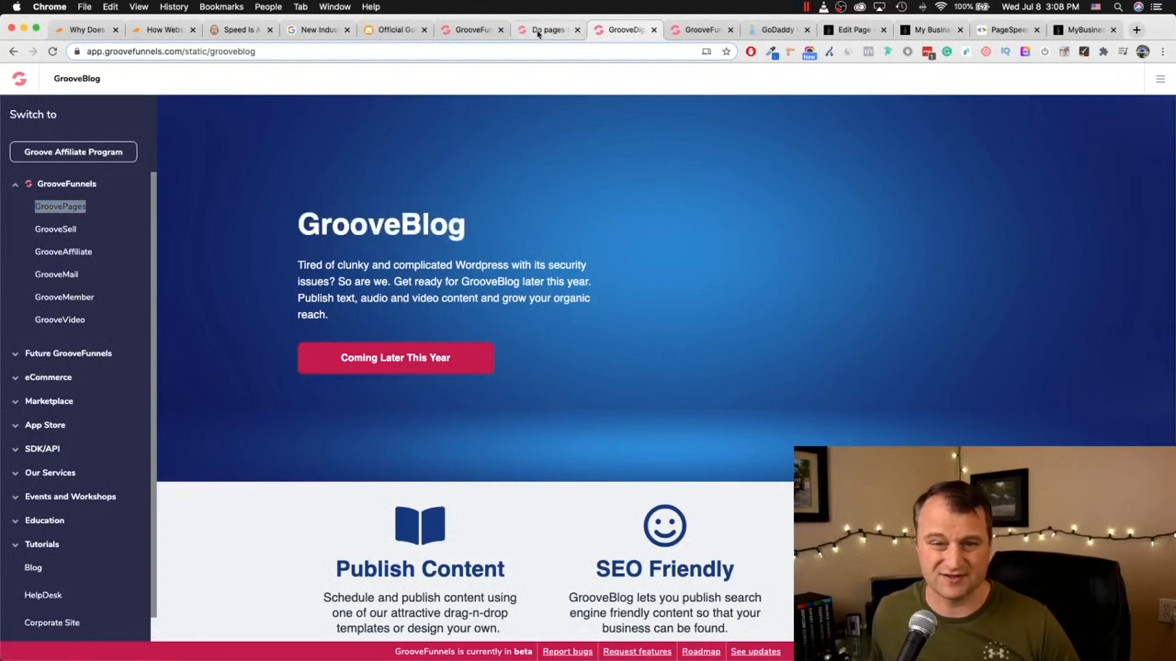
left_click(470, 30)
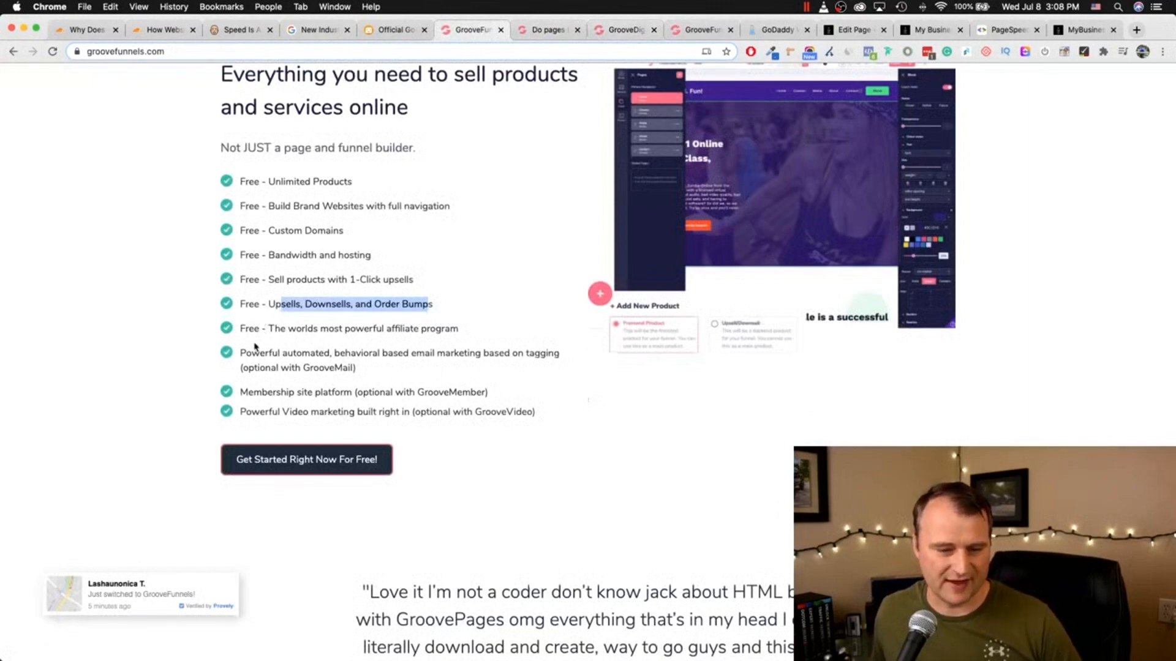
scroll("down", 3)
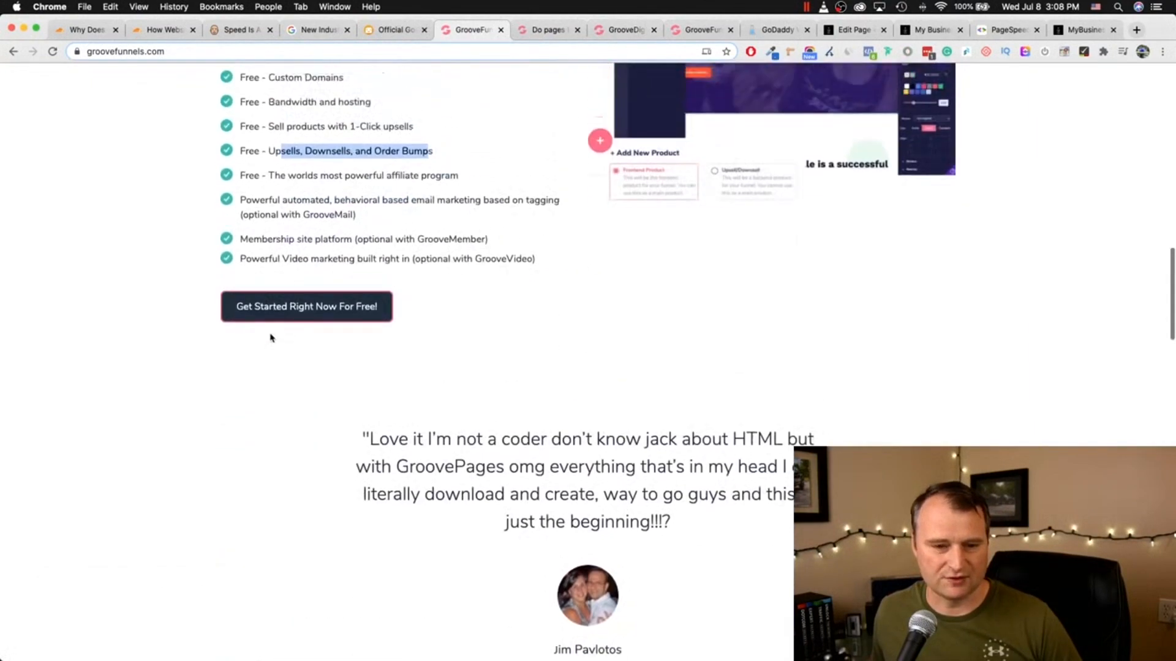
left_click(709, 29)
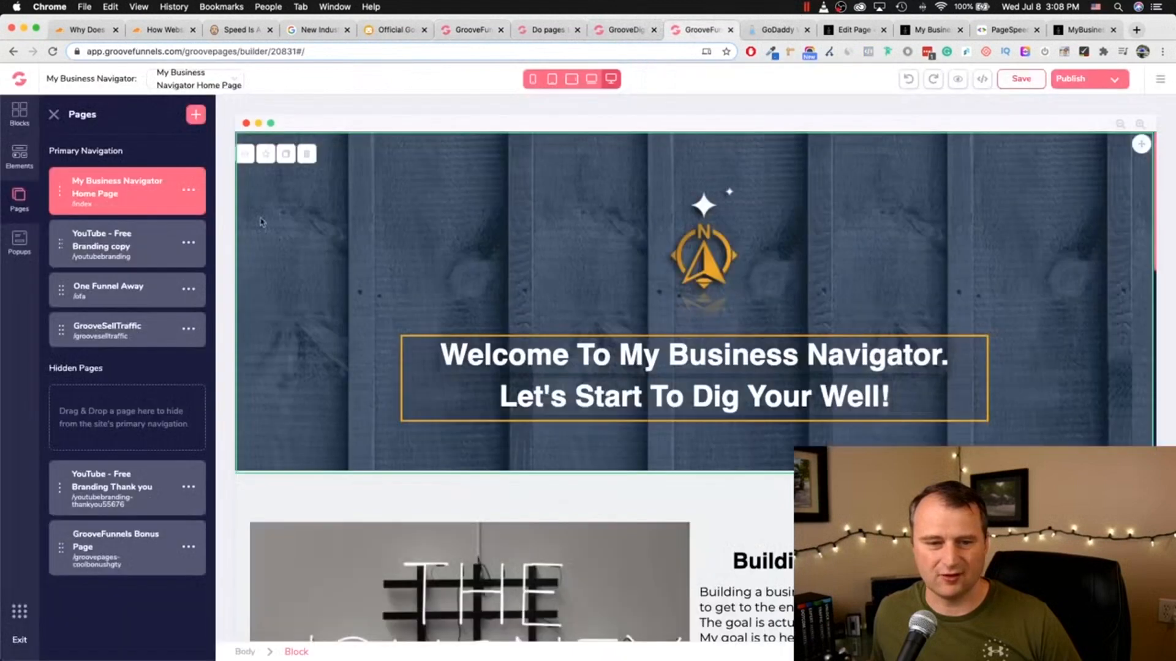
left_click(622, 30)
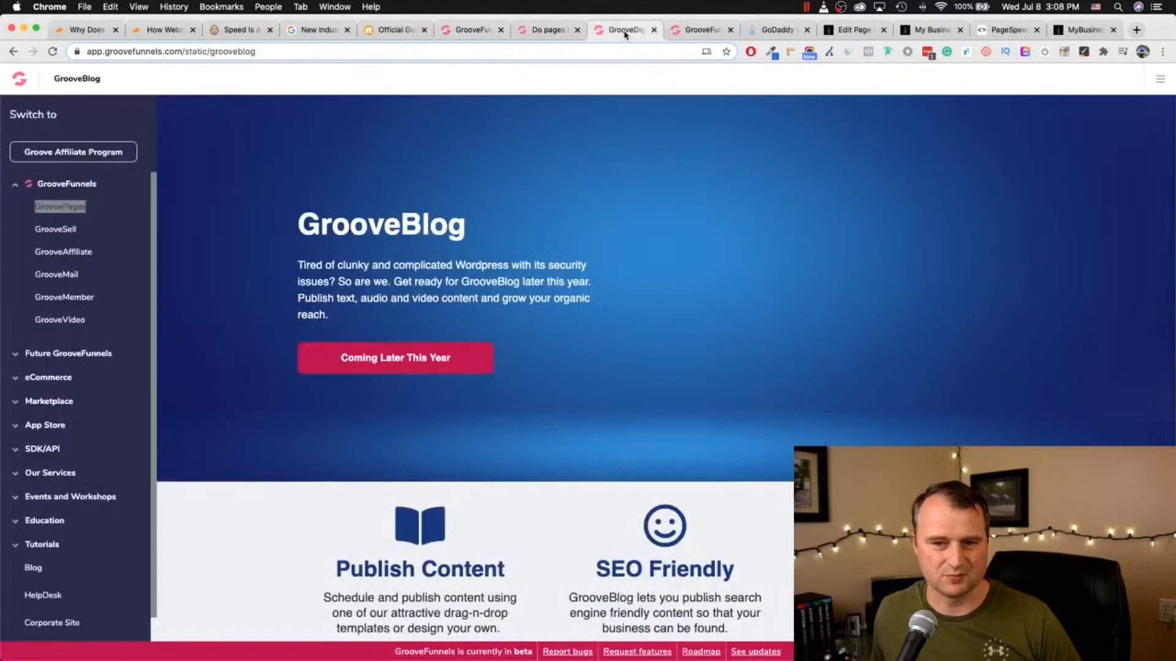
mouse_move(64, 282)
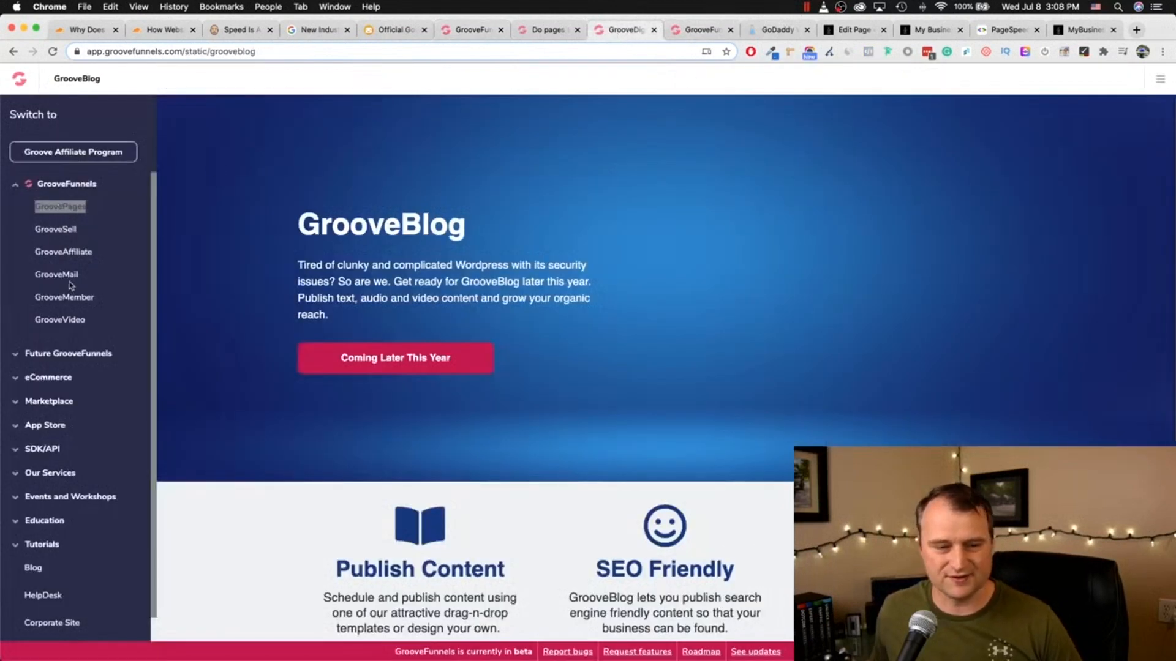
mouse_move(71, 308)
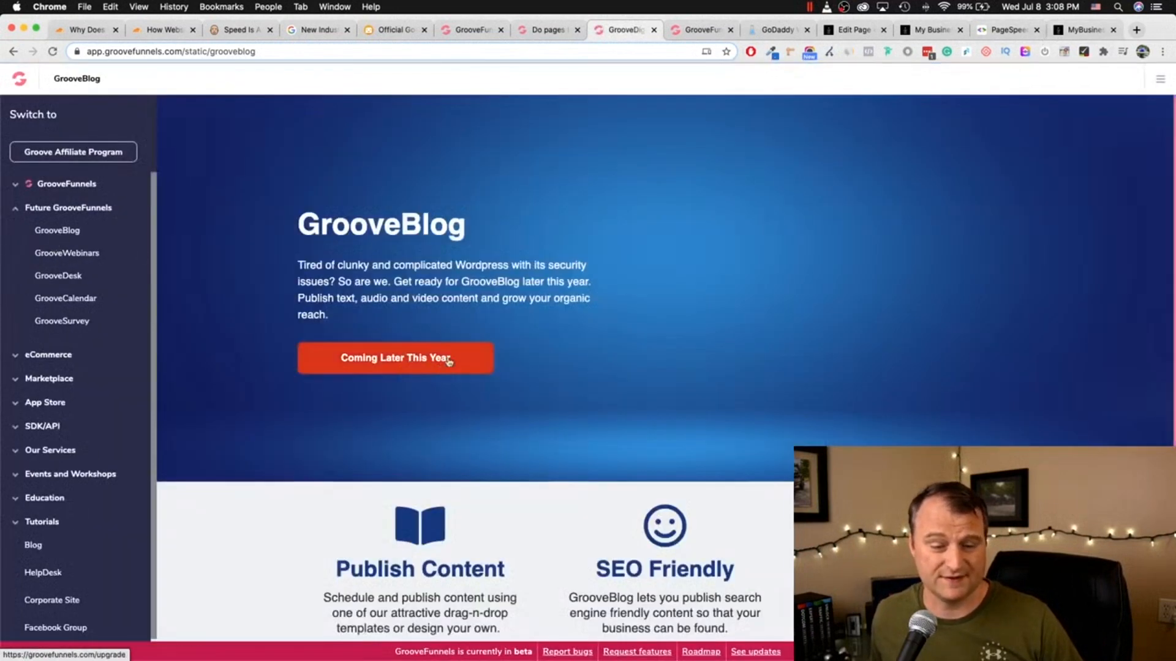
Step: Scroll the GrooveBlog page listing GrooveBlog, GrooveWebinars, GrooveDesk, GrooveCalendar and GrooveSurvey as future products
scroll("down", 3)
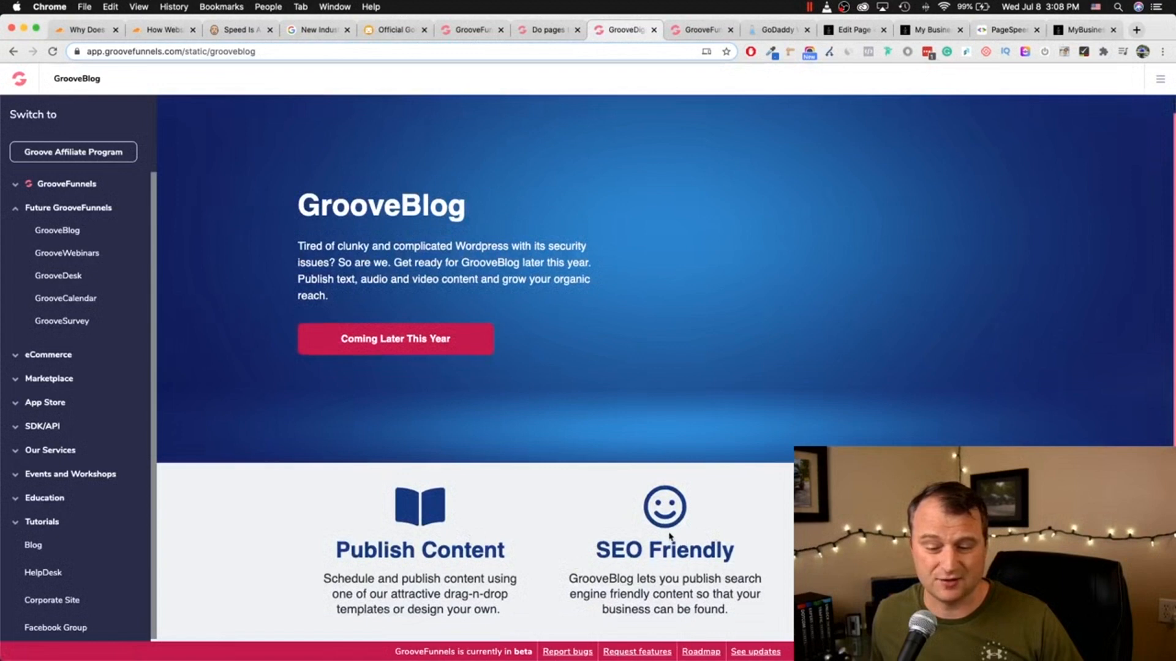
double_click(664, 550)
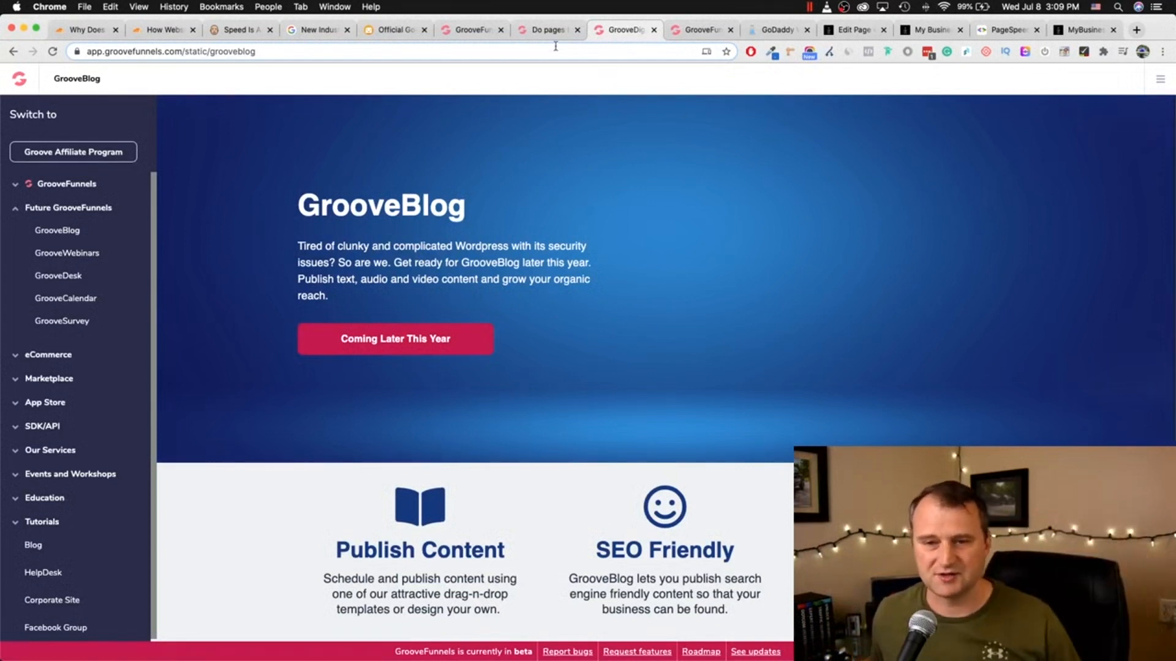
left_click(548, 29)
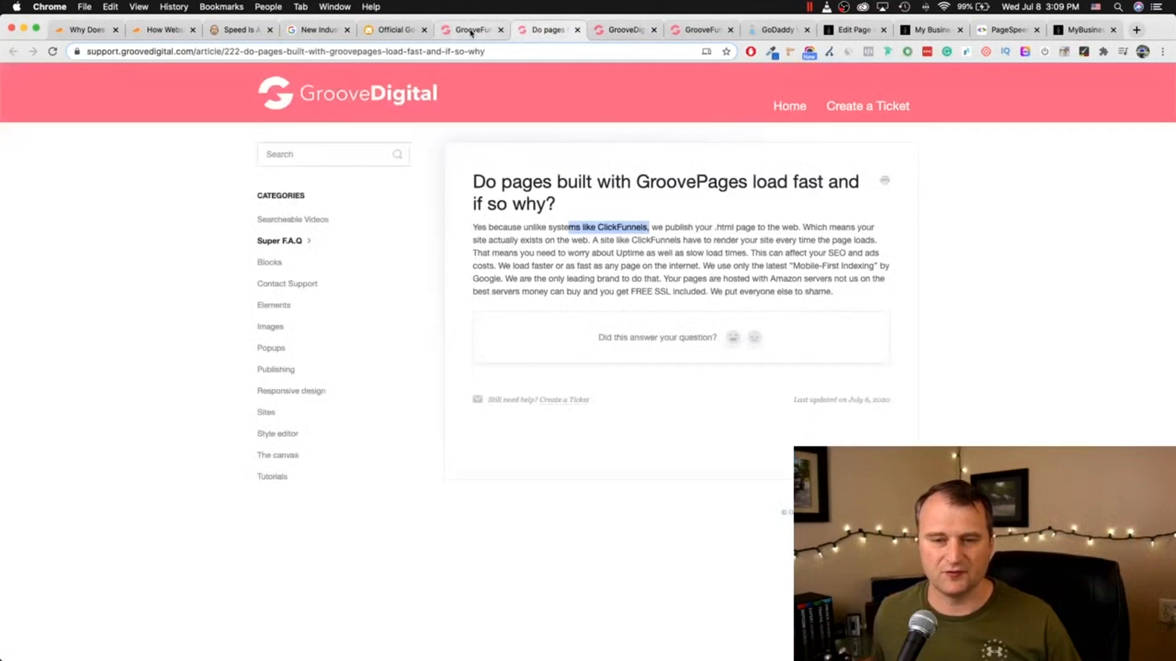
left_click(470, 29)
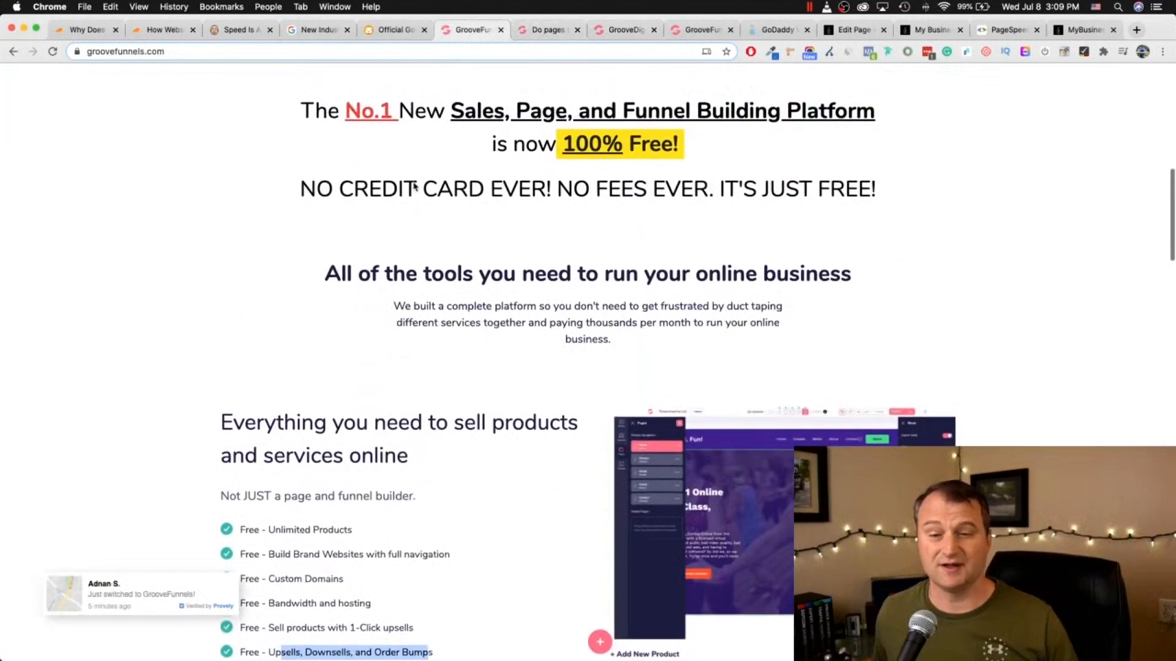
scroll("up", 3)
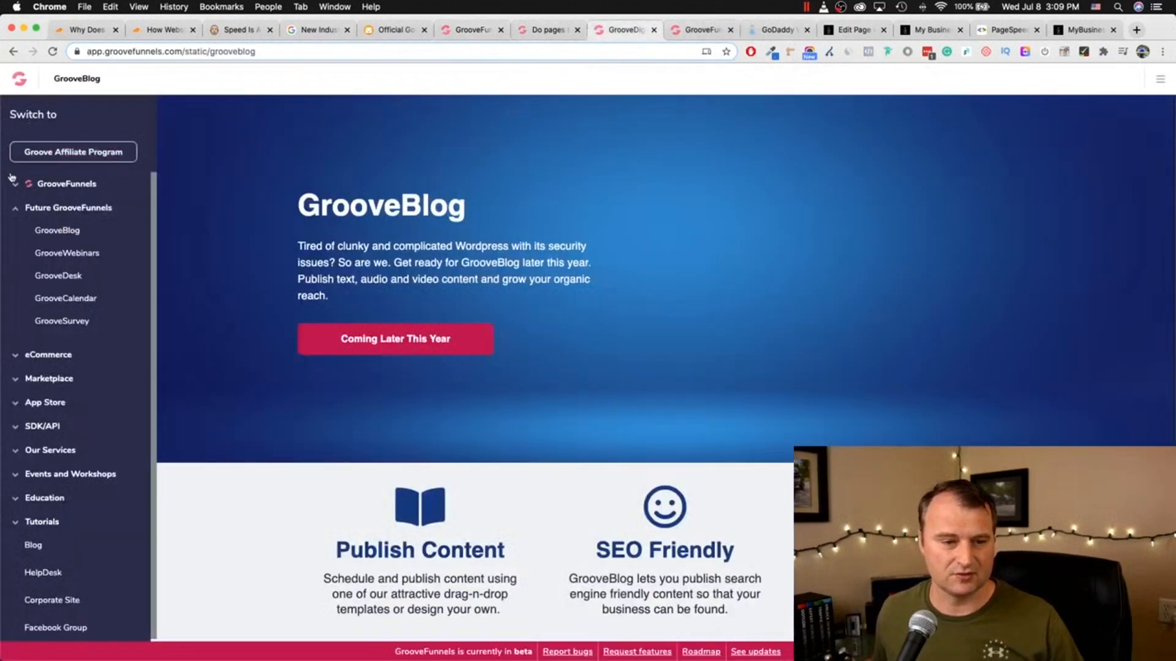
left_click(65, 183)
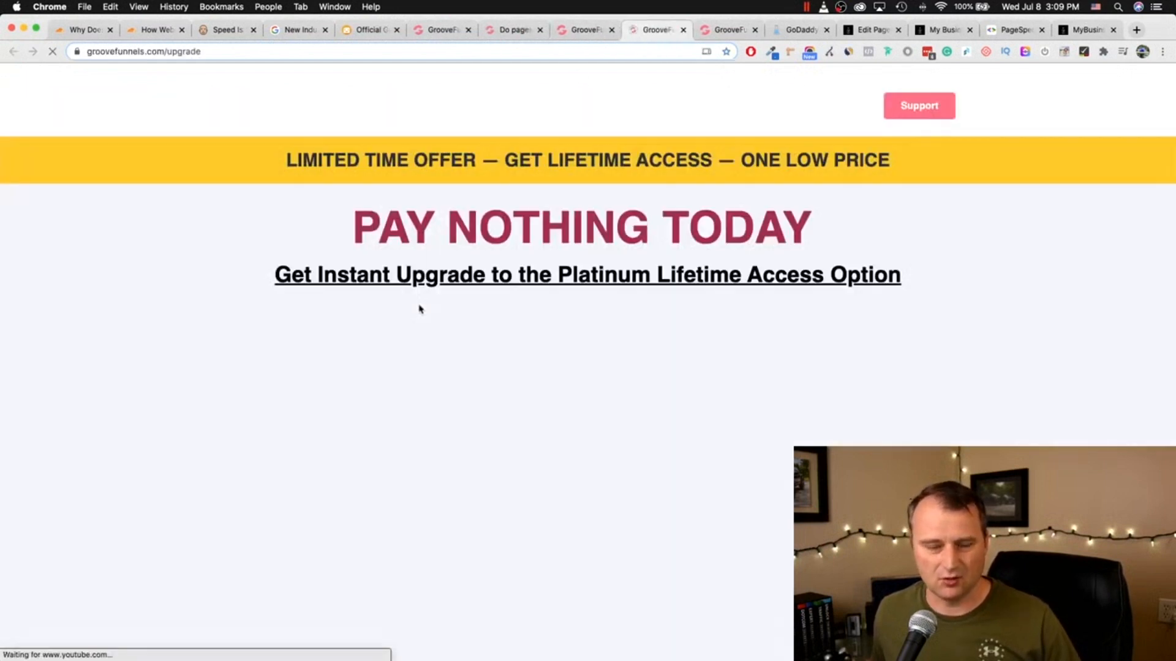
Step: Scroll the groovefunnels.com/upgrade page past the comparison video to the countdown timer and plan choices
scroll("down", 3)
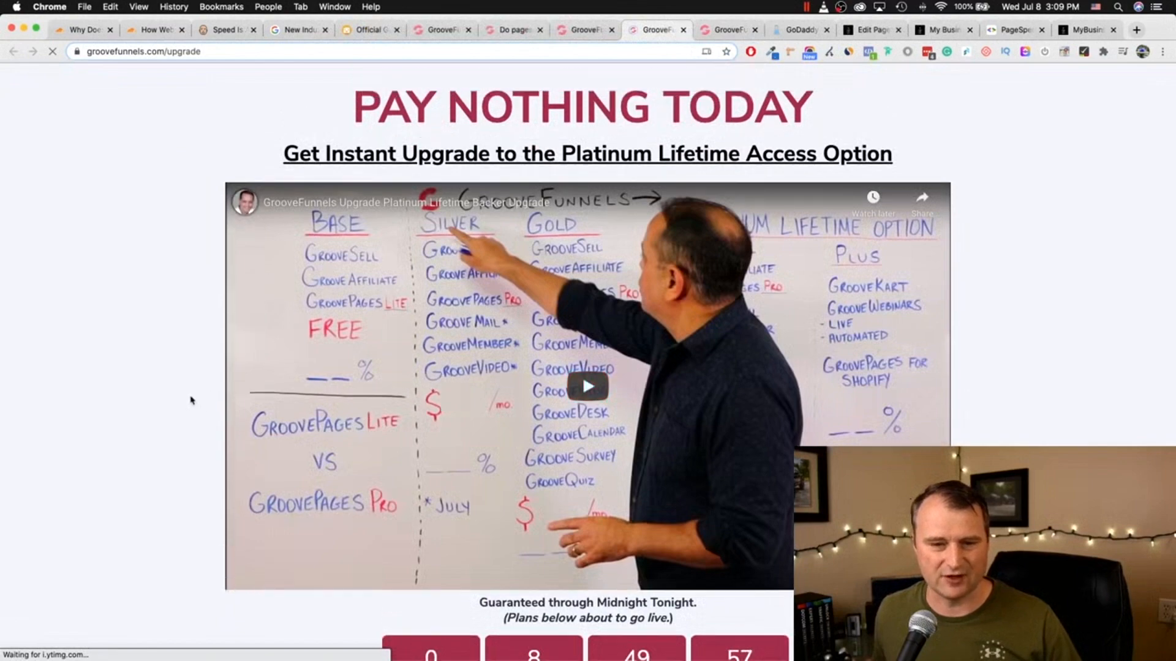
scroll("down", 3)
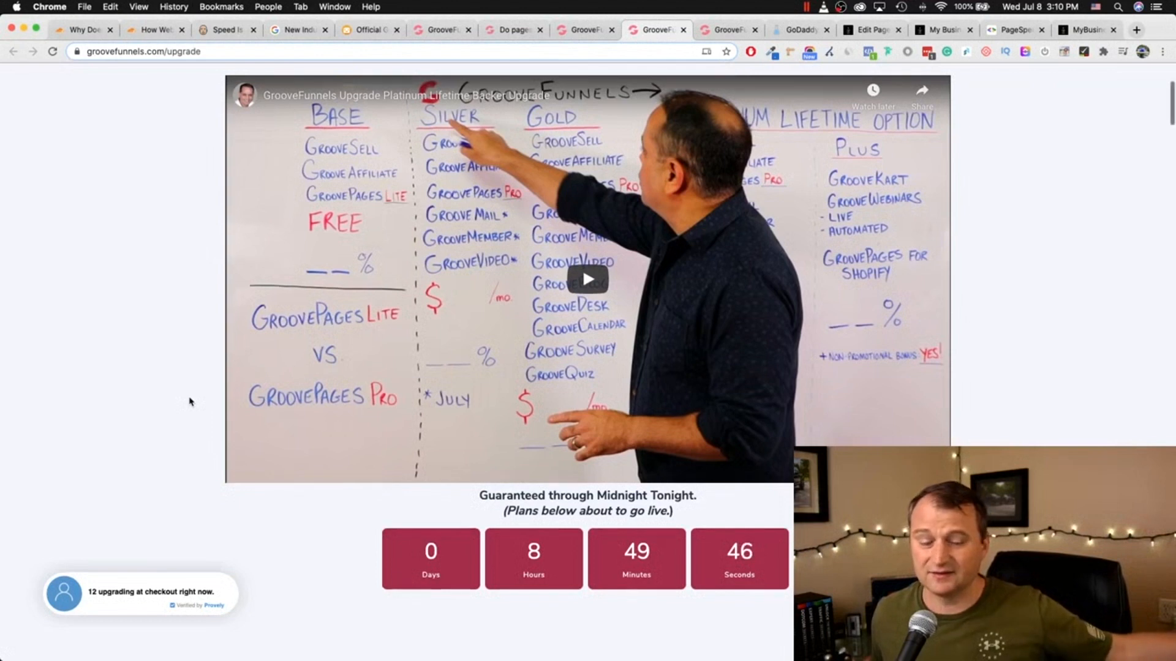
scroll("down", 3)
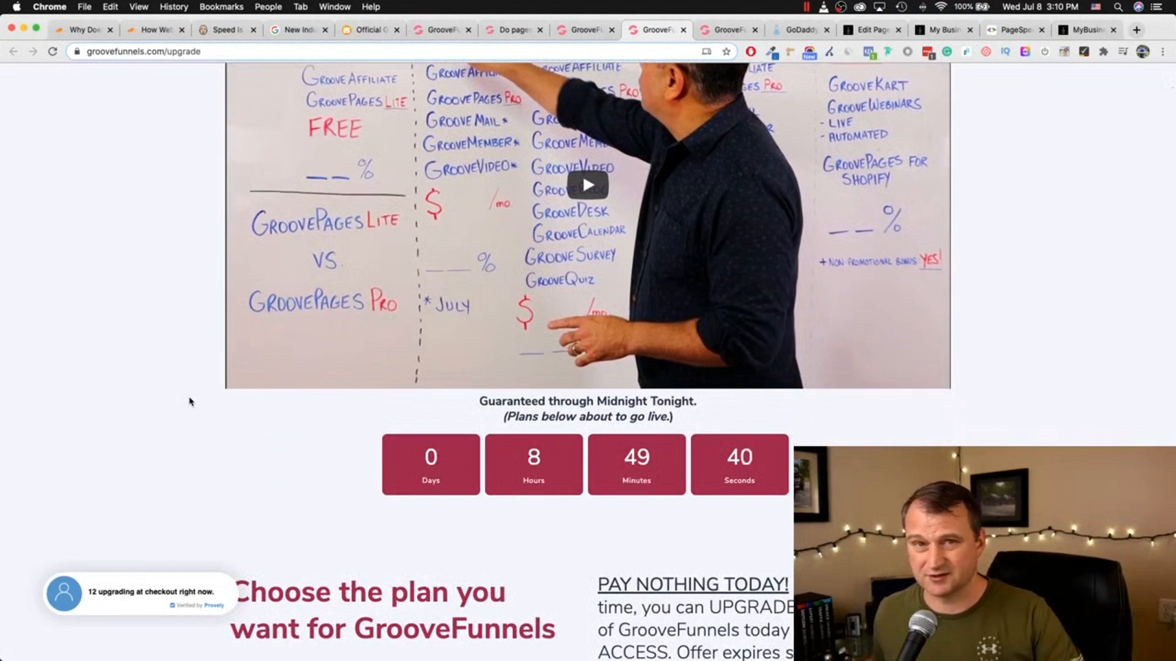
scroll("down", 3)
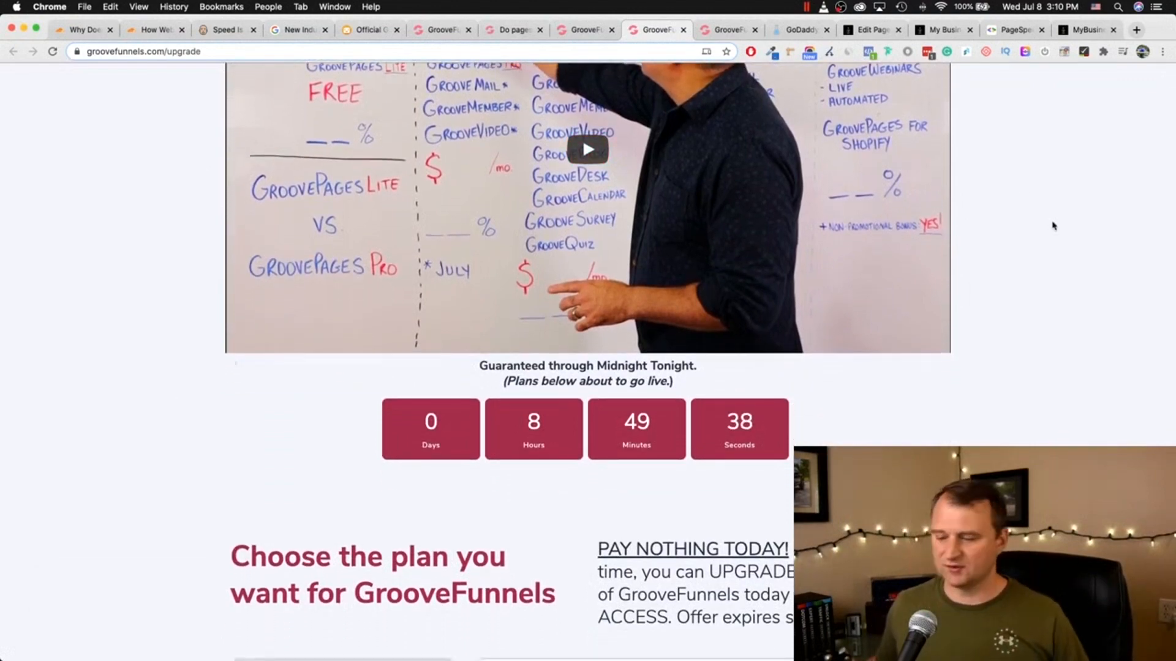